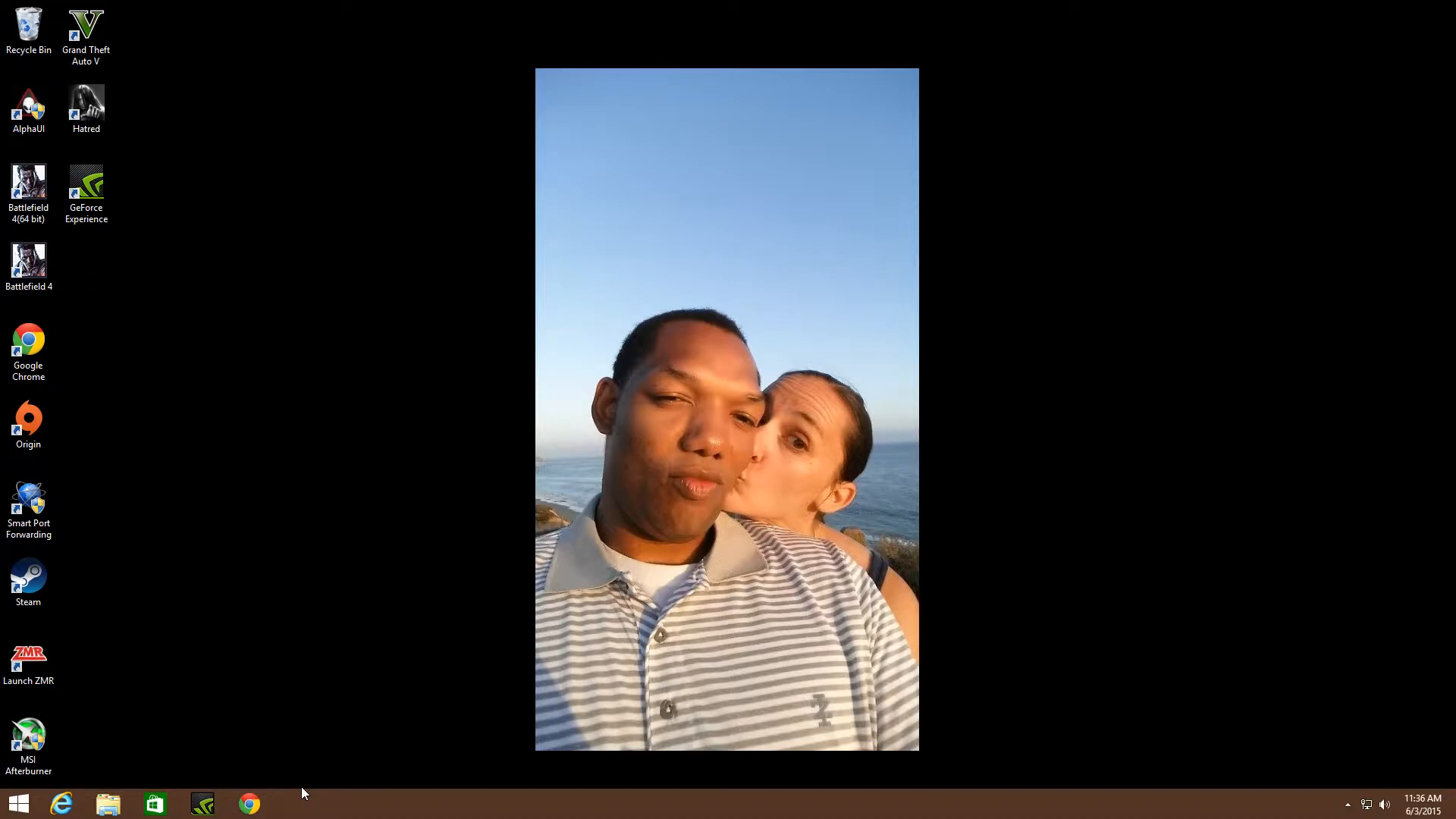
{"action": "mouse_move", "coordinate": [342, 759]}
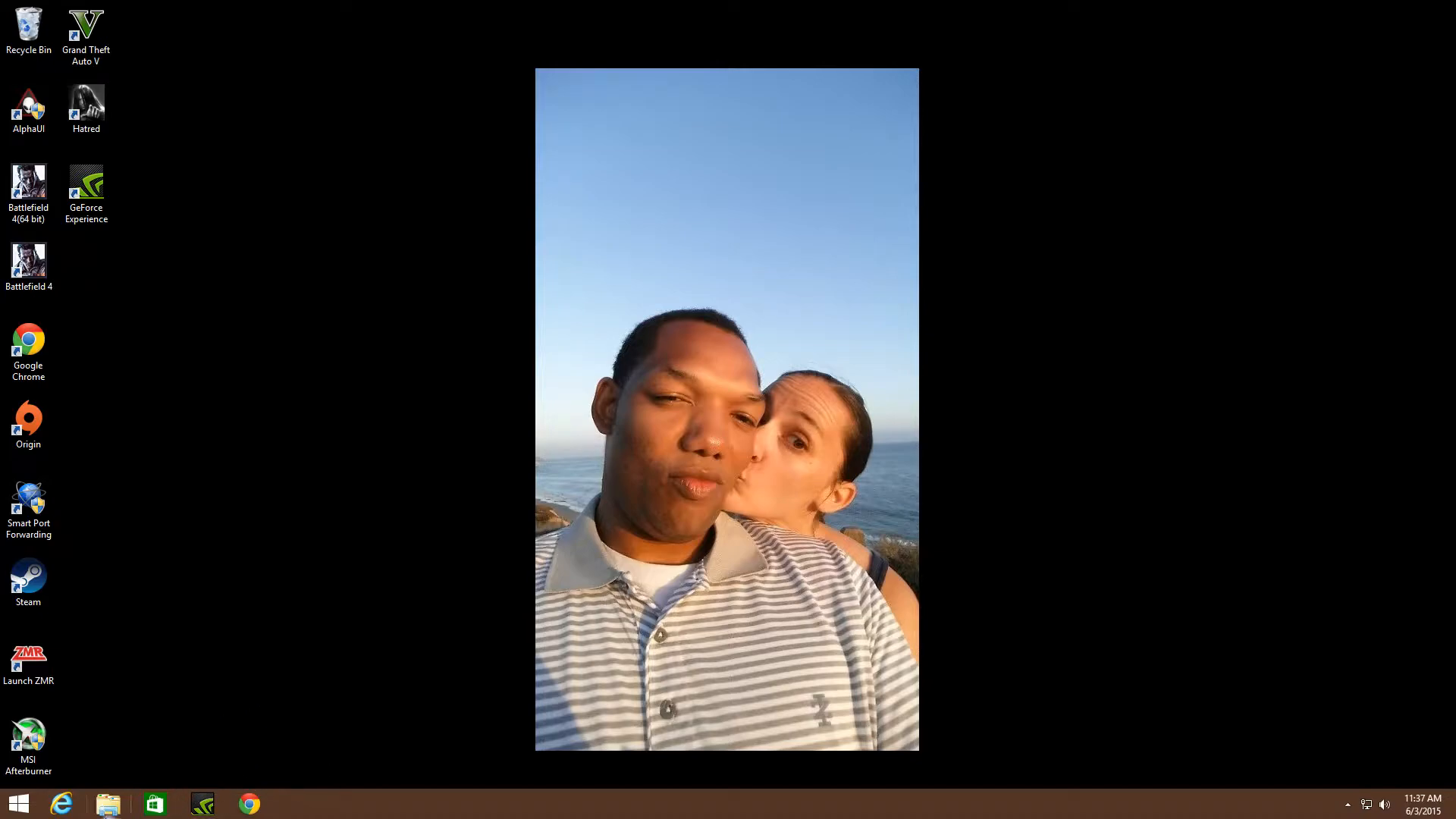
{"action": "mouse_move", "coordinate": [164, 722]}
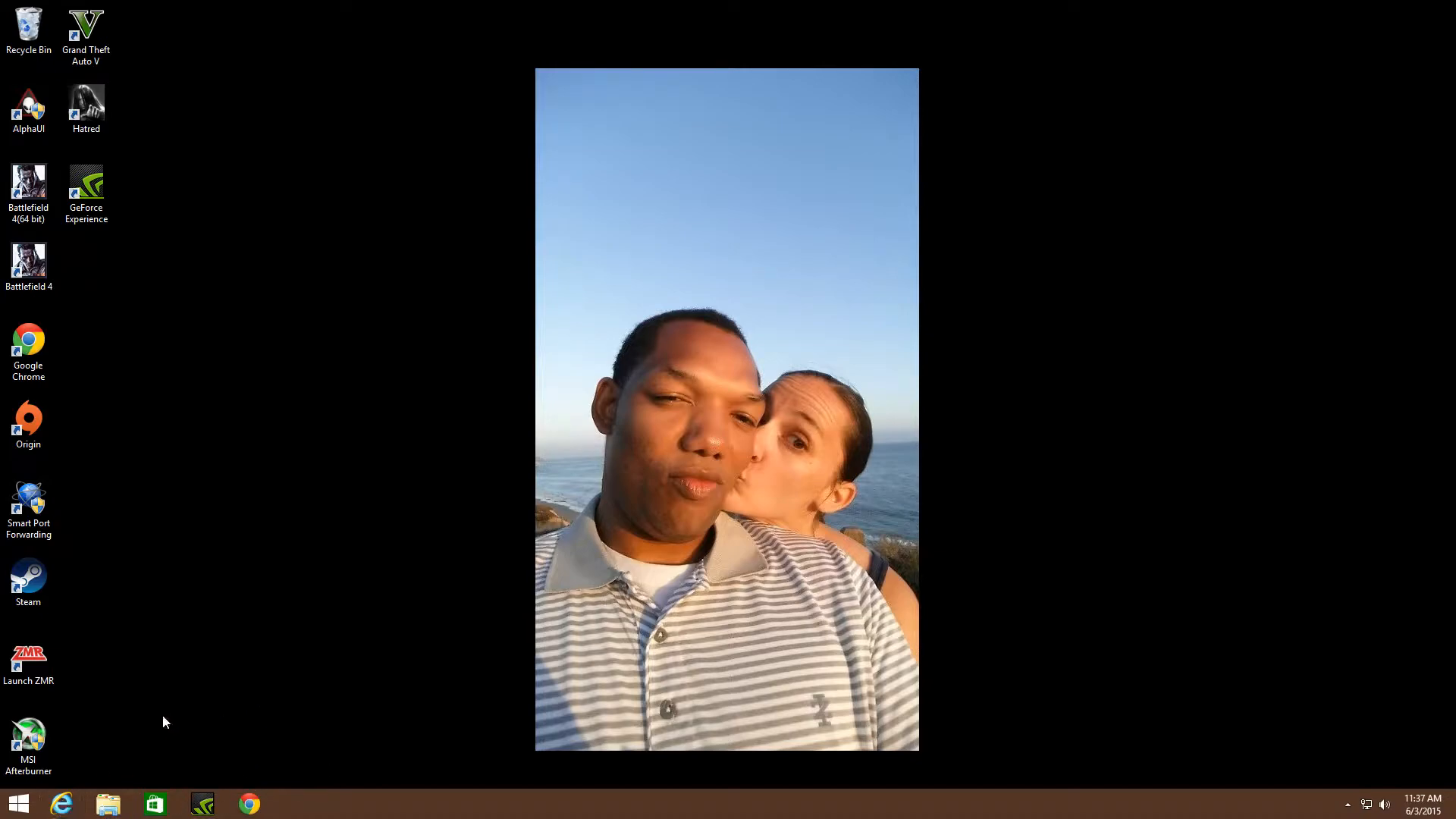
{"action": "mouse_move", "coordinate": [100, 768]}
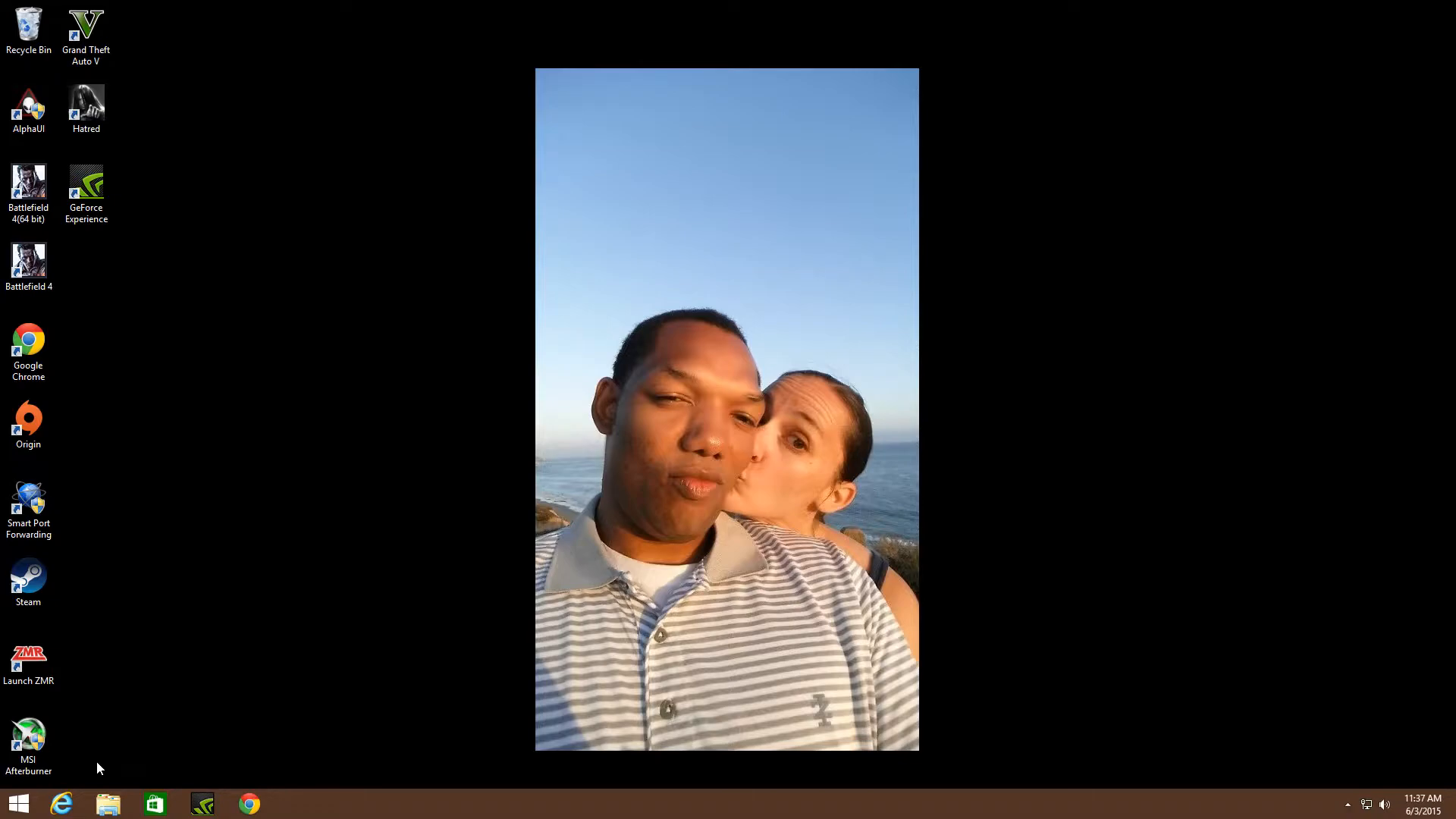
{"action": "mouse_move", "coordinate": [106, 739]}
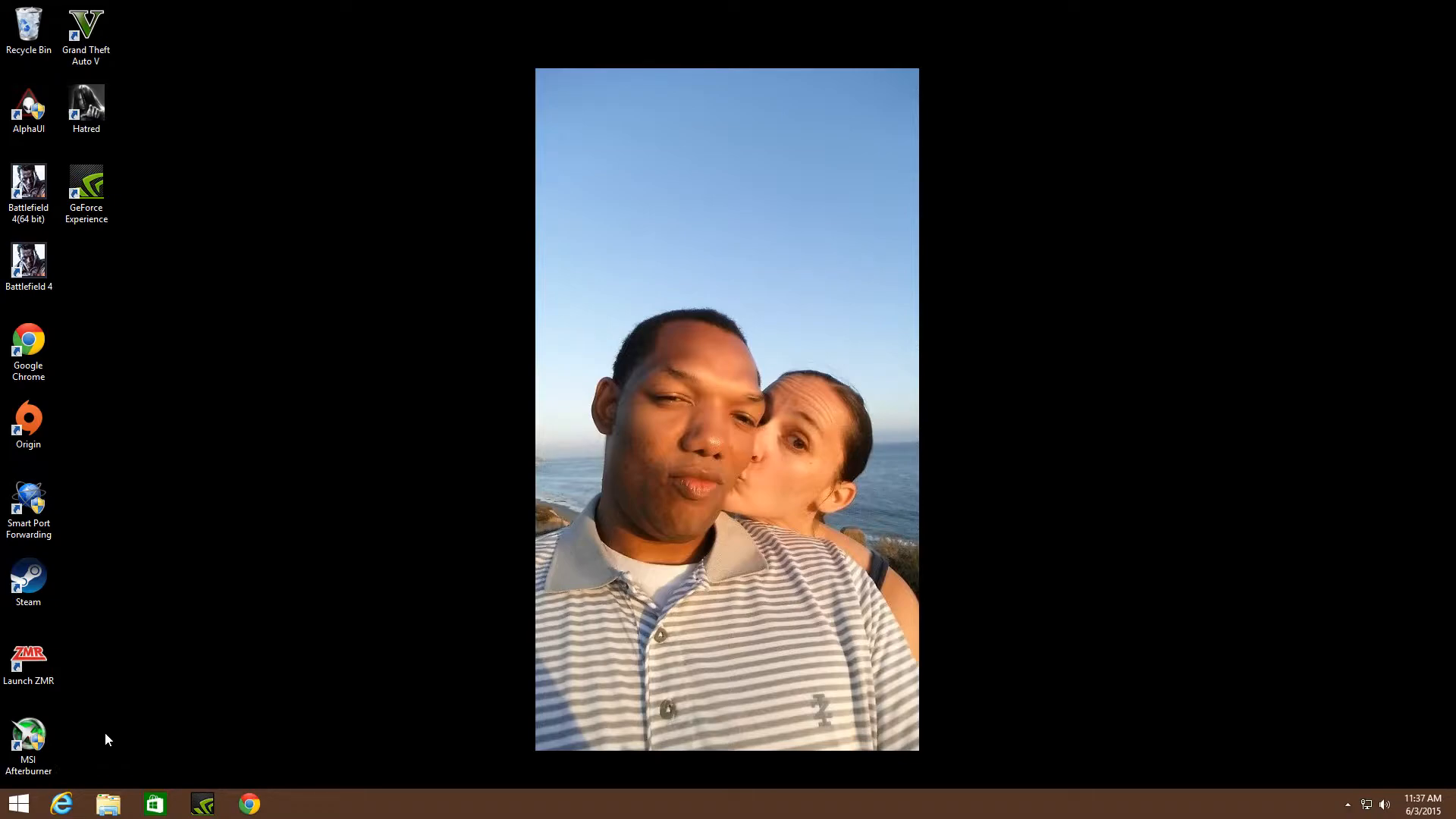
{"action": "mouse_move", "coordinate": [122, 692]}
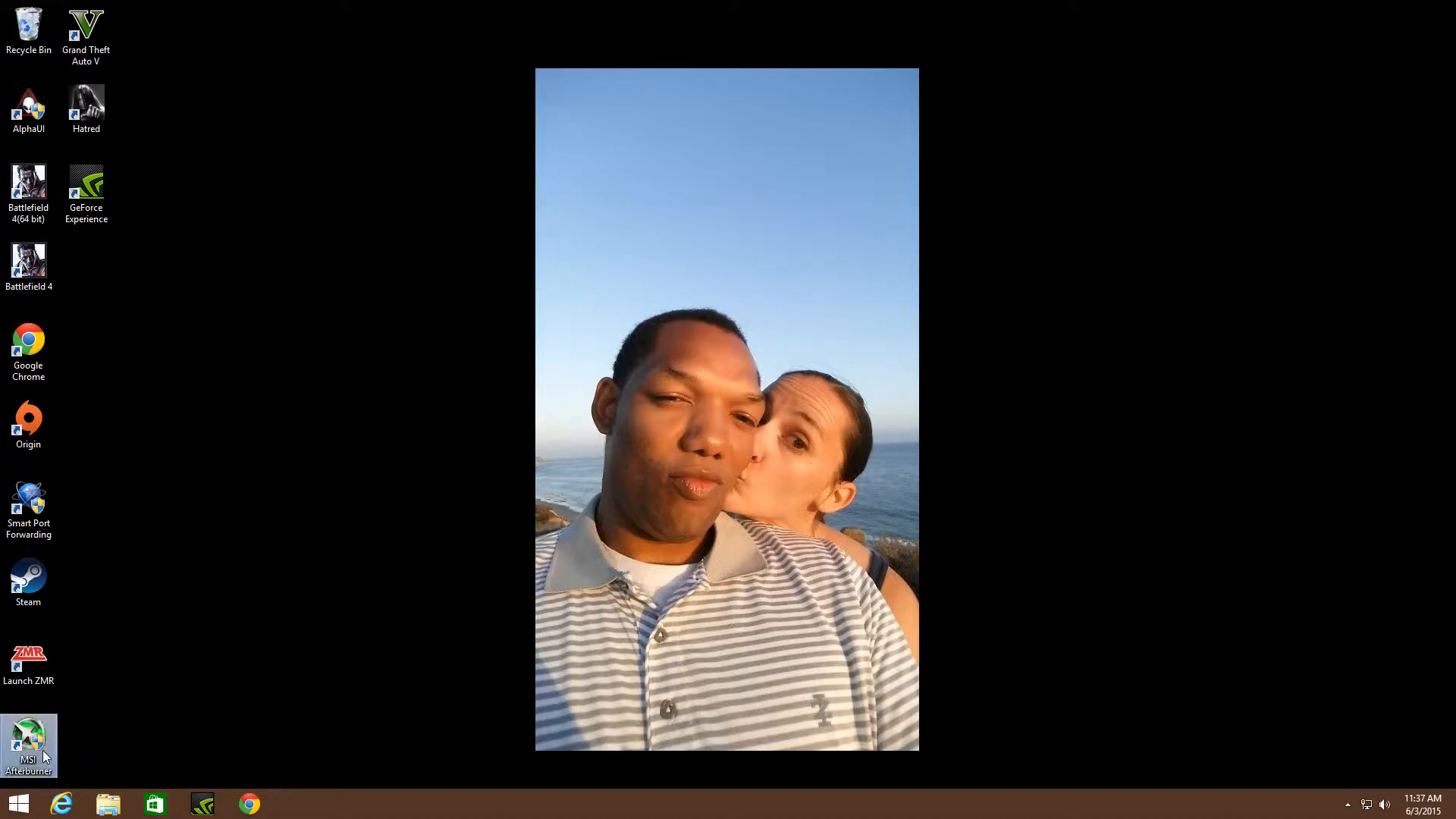
Step: Launch MSI Afterburner from the desktop shortcut and accept the admin permission prompt
{"action": "double_click", "coordinate": [29, 731]}
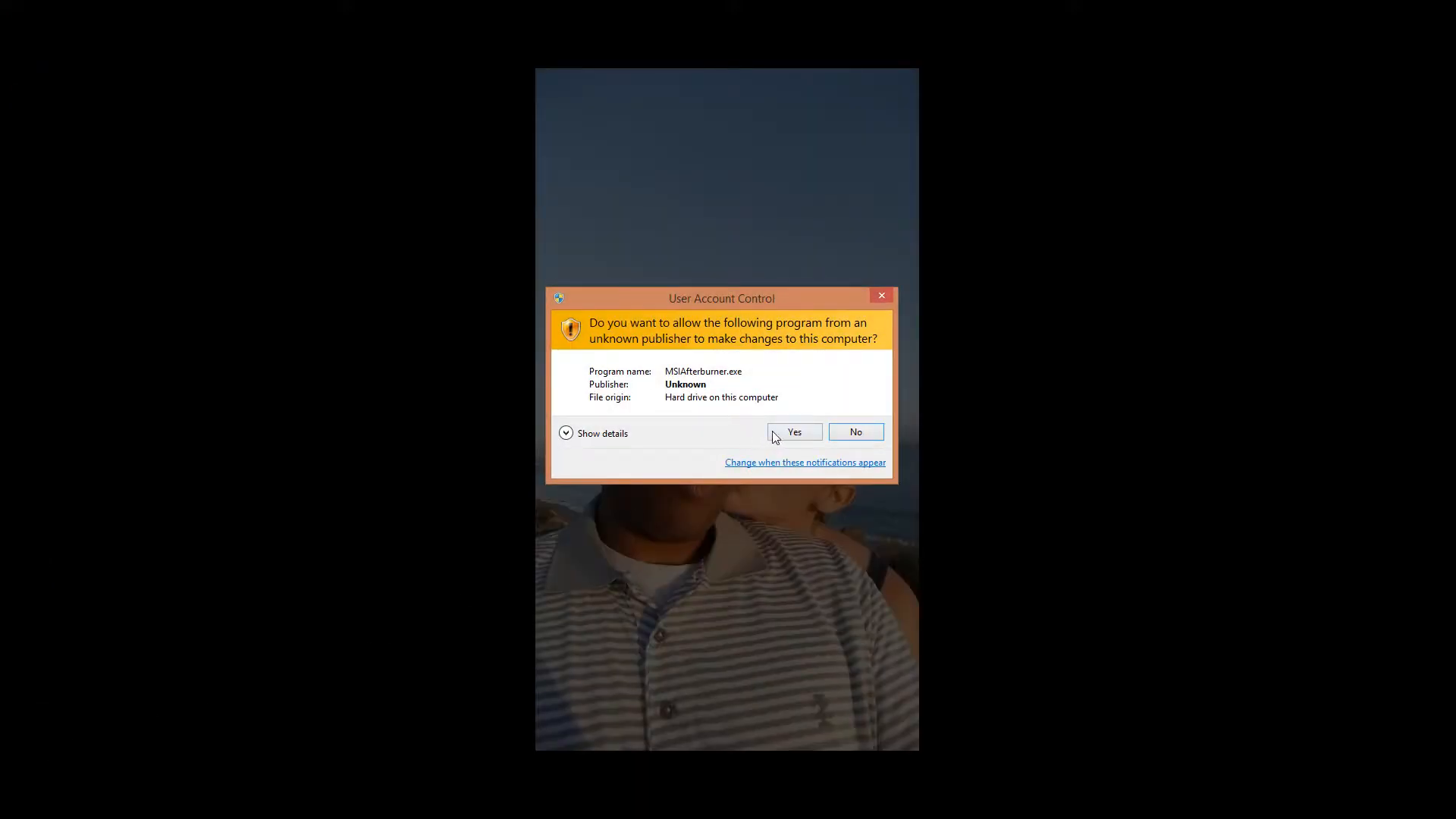
{"action": "left_click", "coordinate": [793, 433]}
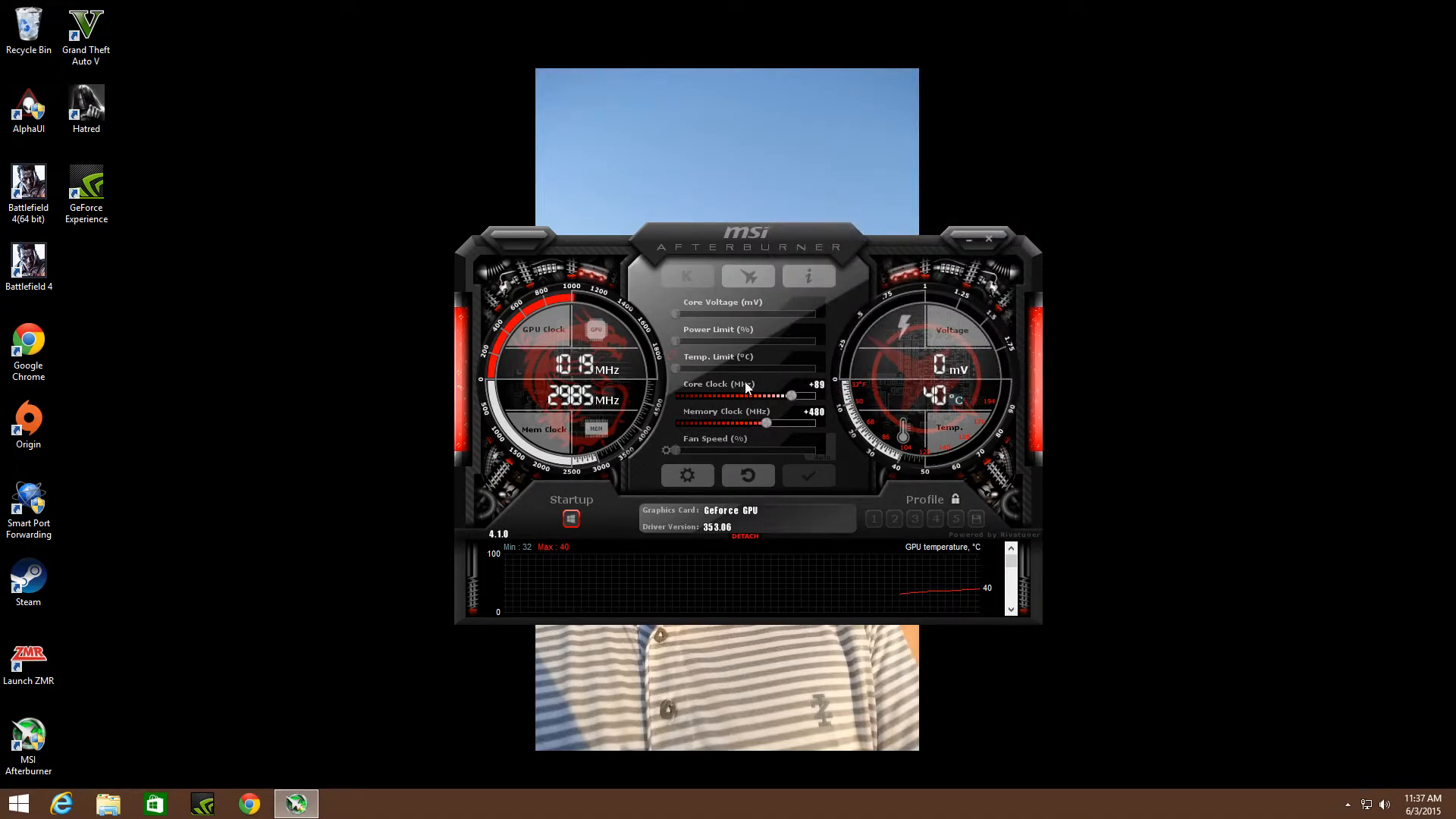
{"action": "mouse_move", "coordinate": [734, 429]}
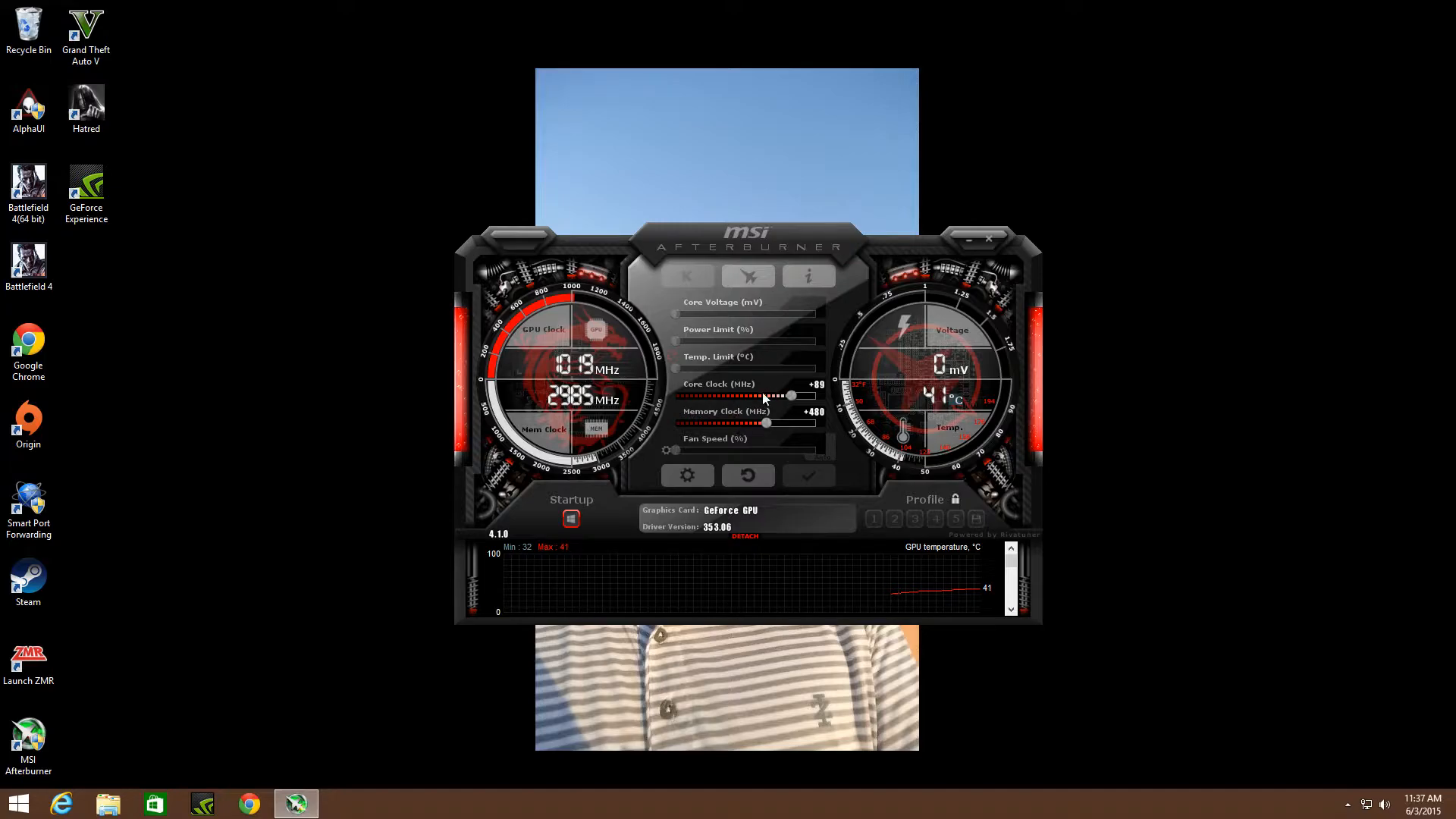
{"action": "mouse_move", "coordinate": [761, 429]}
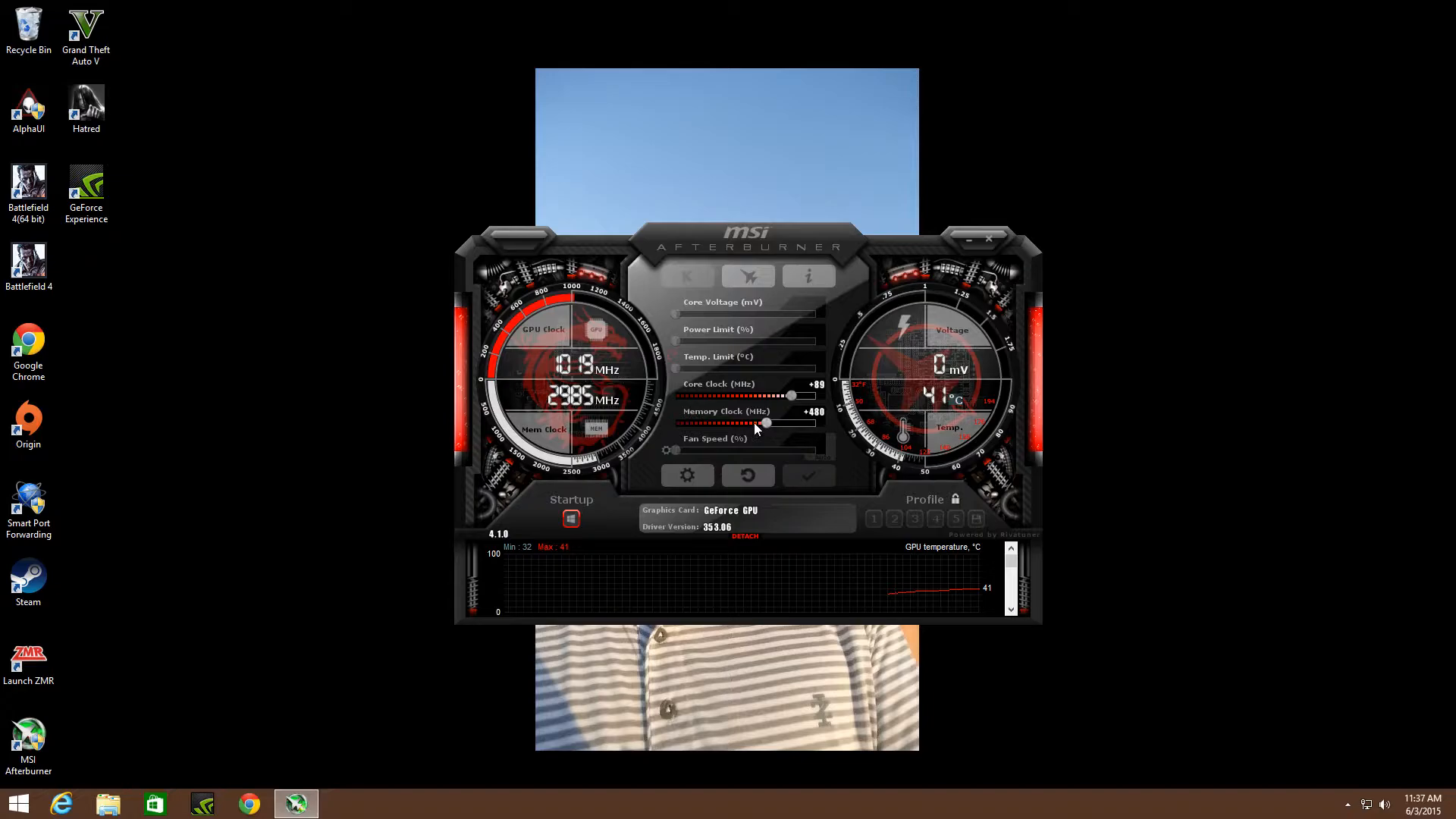
{"action": "mouse_move", "coordinate": [780, 432]}
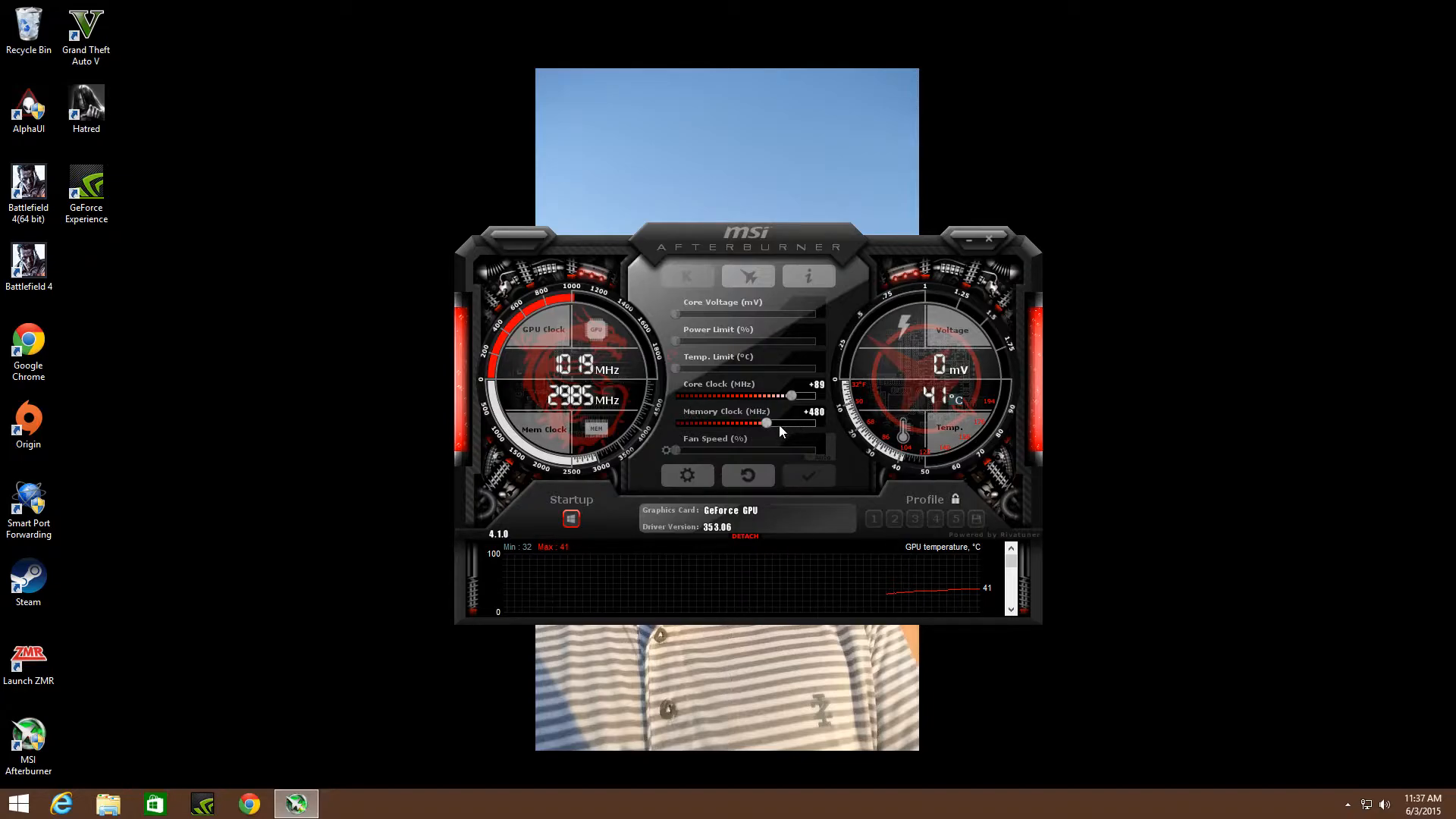
{"action": "mouse_move", "coordinate": [783, 446]}
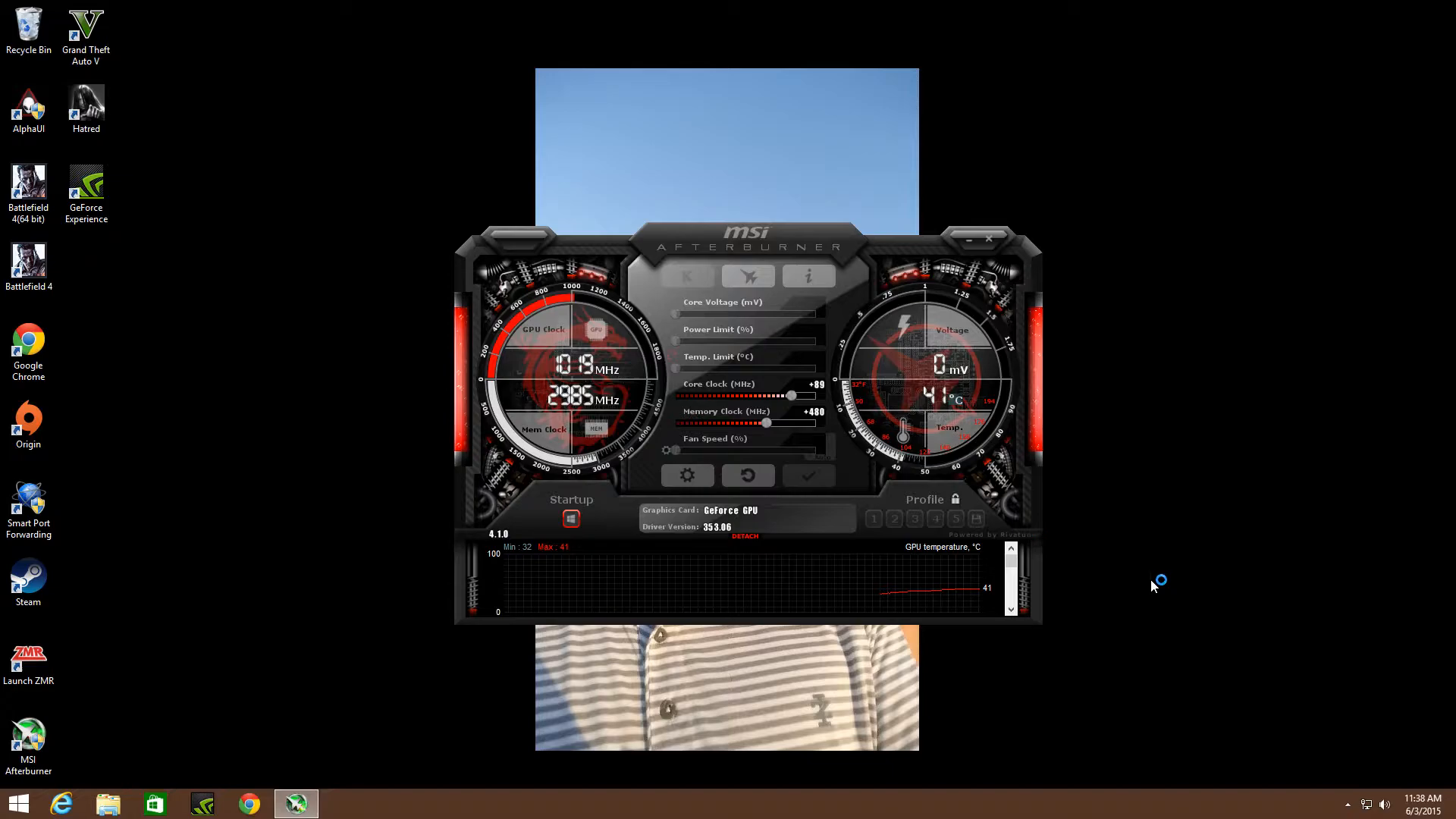
{"action": "mouse_move", "coordinate": [975, 520]}
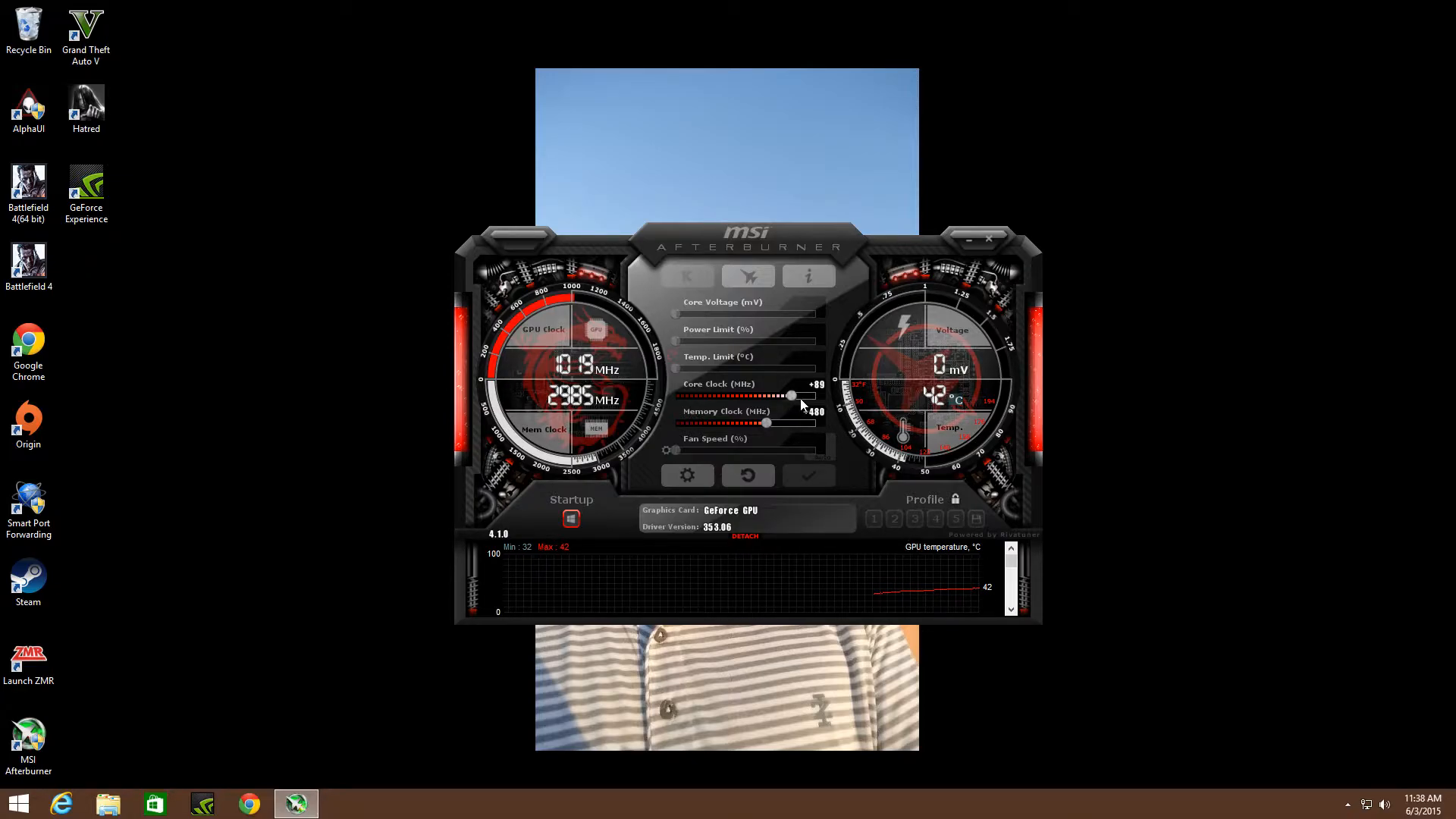
{"action": "mouse_move", "coordinate": [835, 390]}
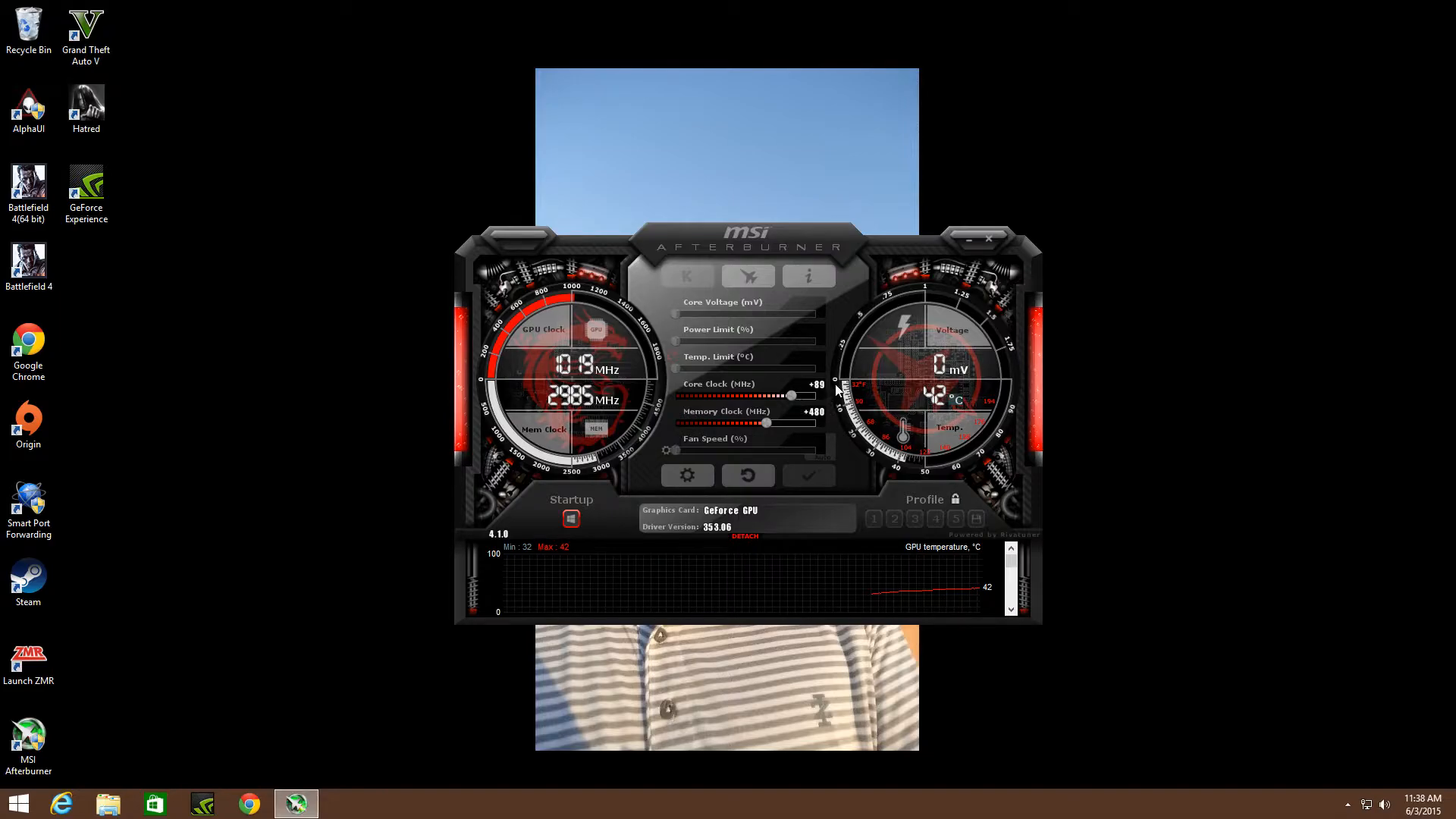
{"action": "mouse_move", "coordinate": [806, 432]}
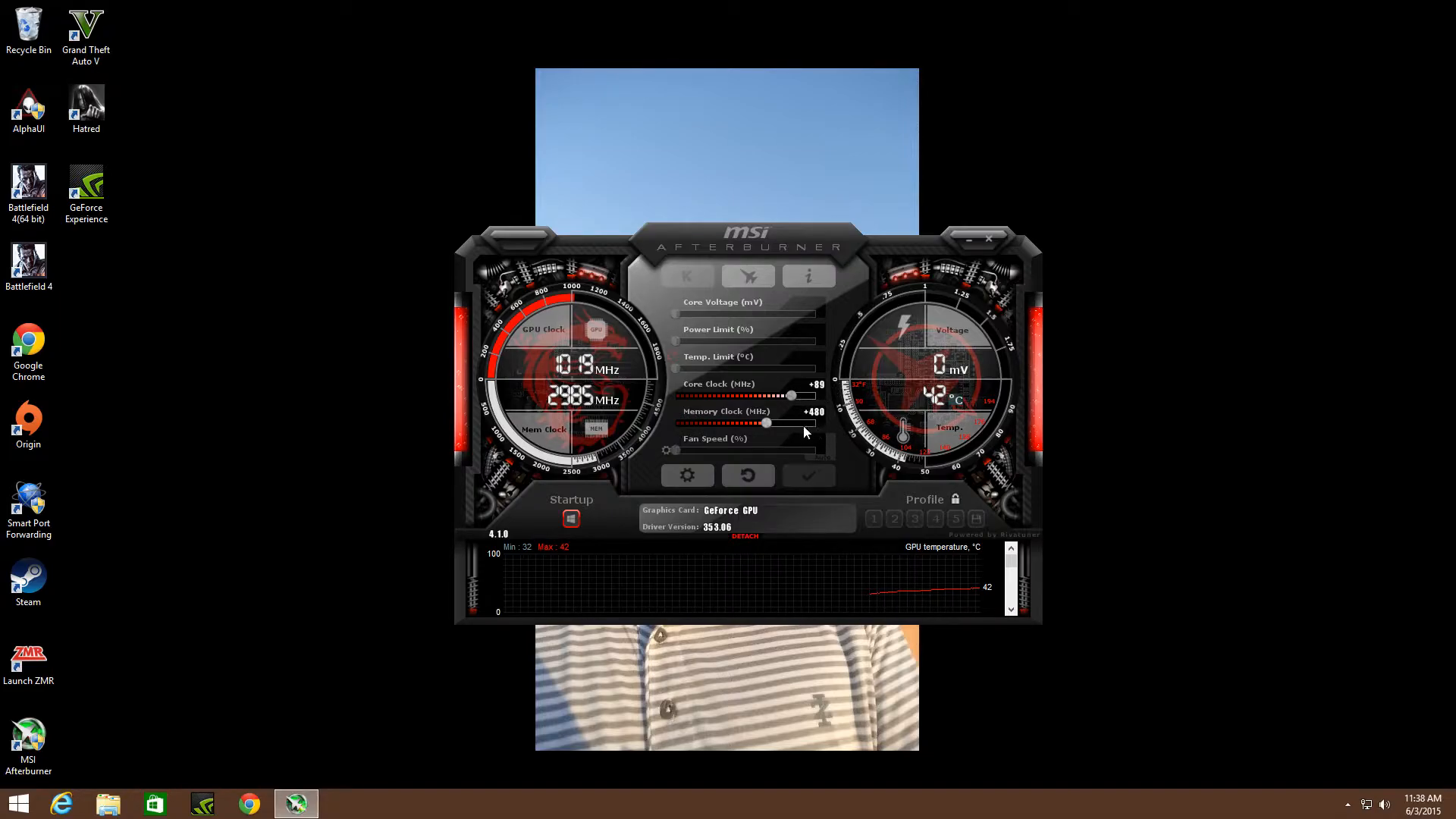
{"action": "mouse_move", "coordinate": [766, 425]}
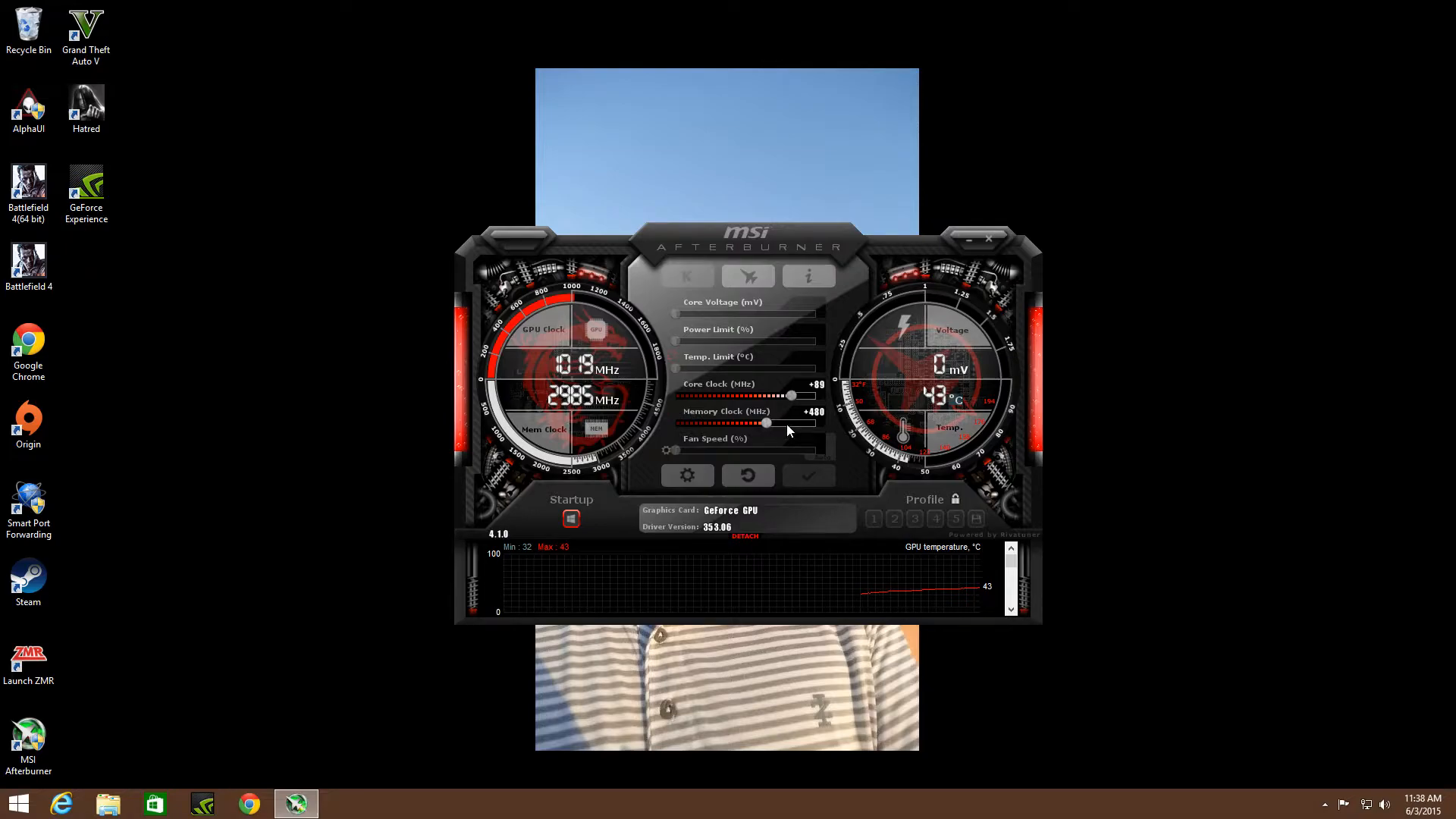
{"action": "mouse_move", "coordinate": [699, 376]}
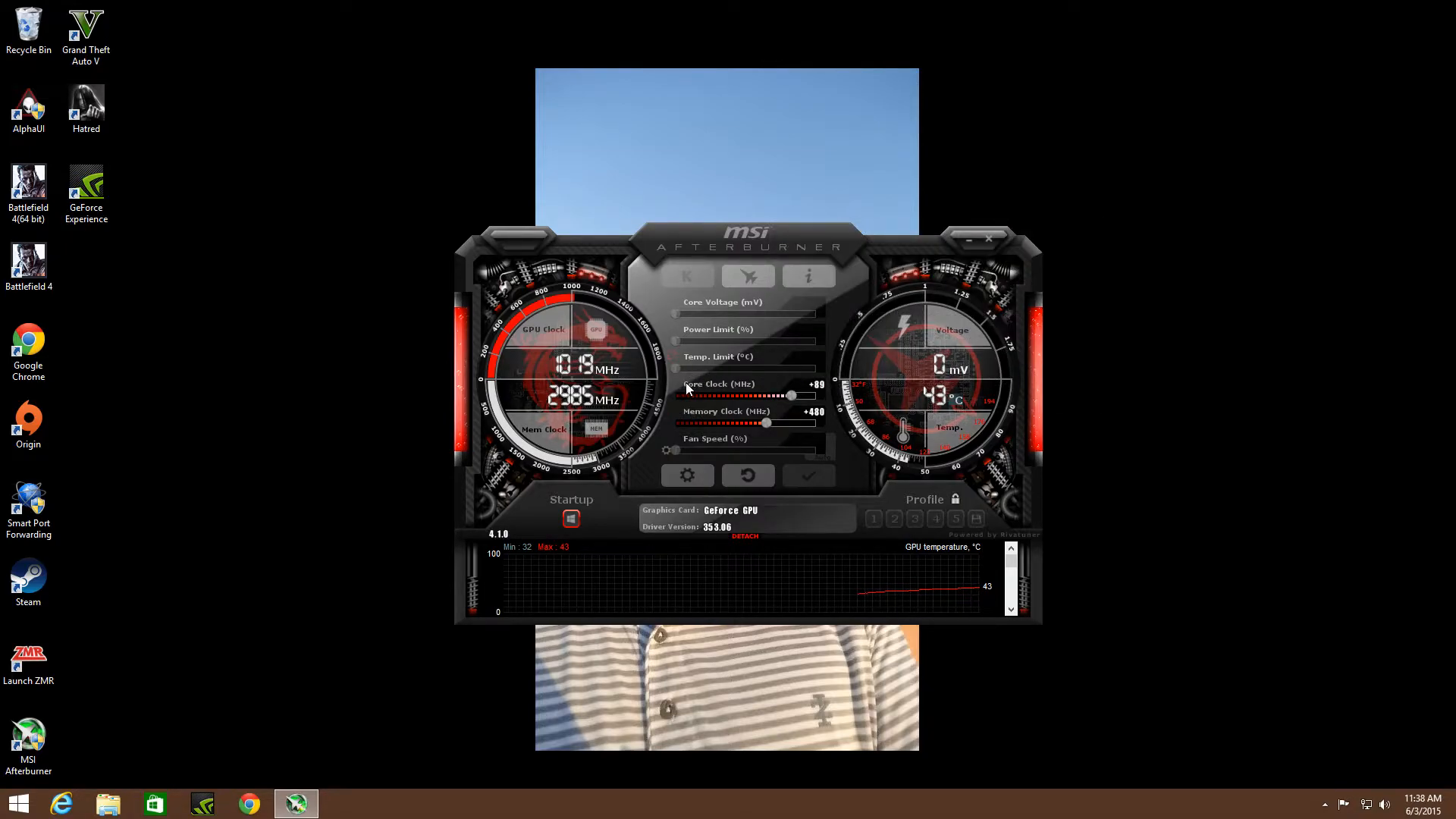
{"action": "mouse_move", "coordinate": [868, 401]}
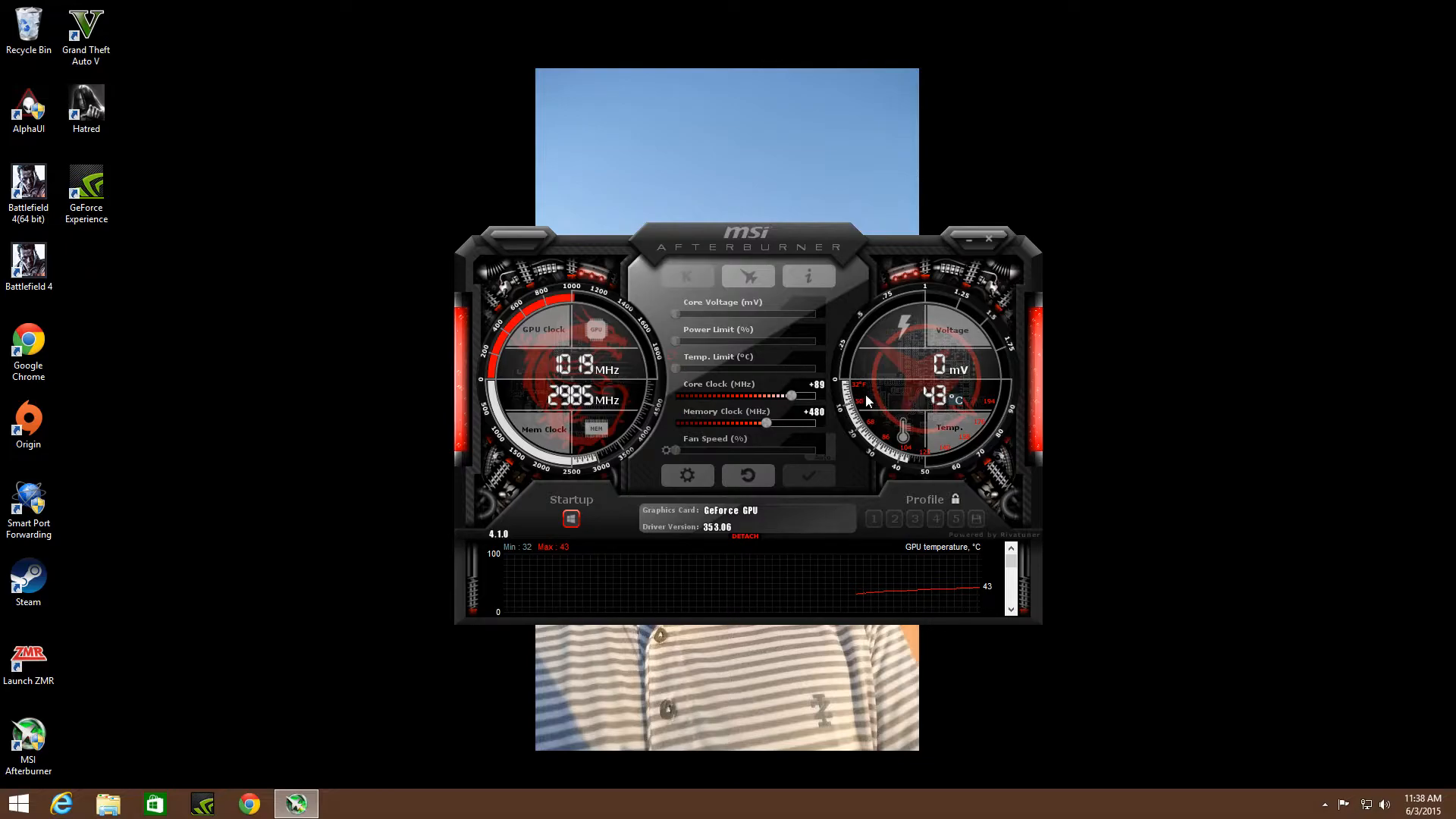
{"action": "mouse_move", "coordinate": [941, 397]}
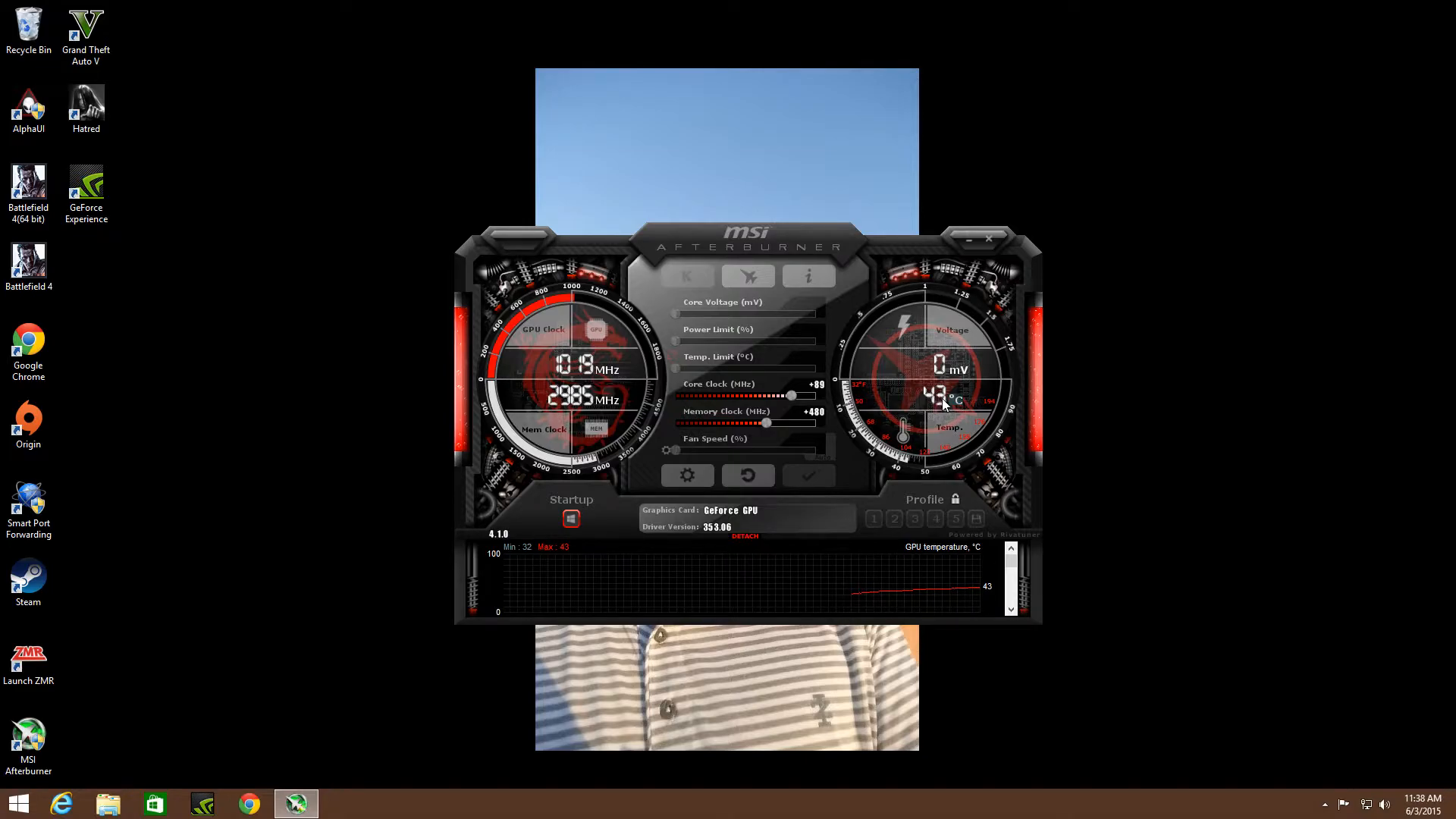
{"action": "mouse_move", "coordinate": [920, 411]}
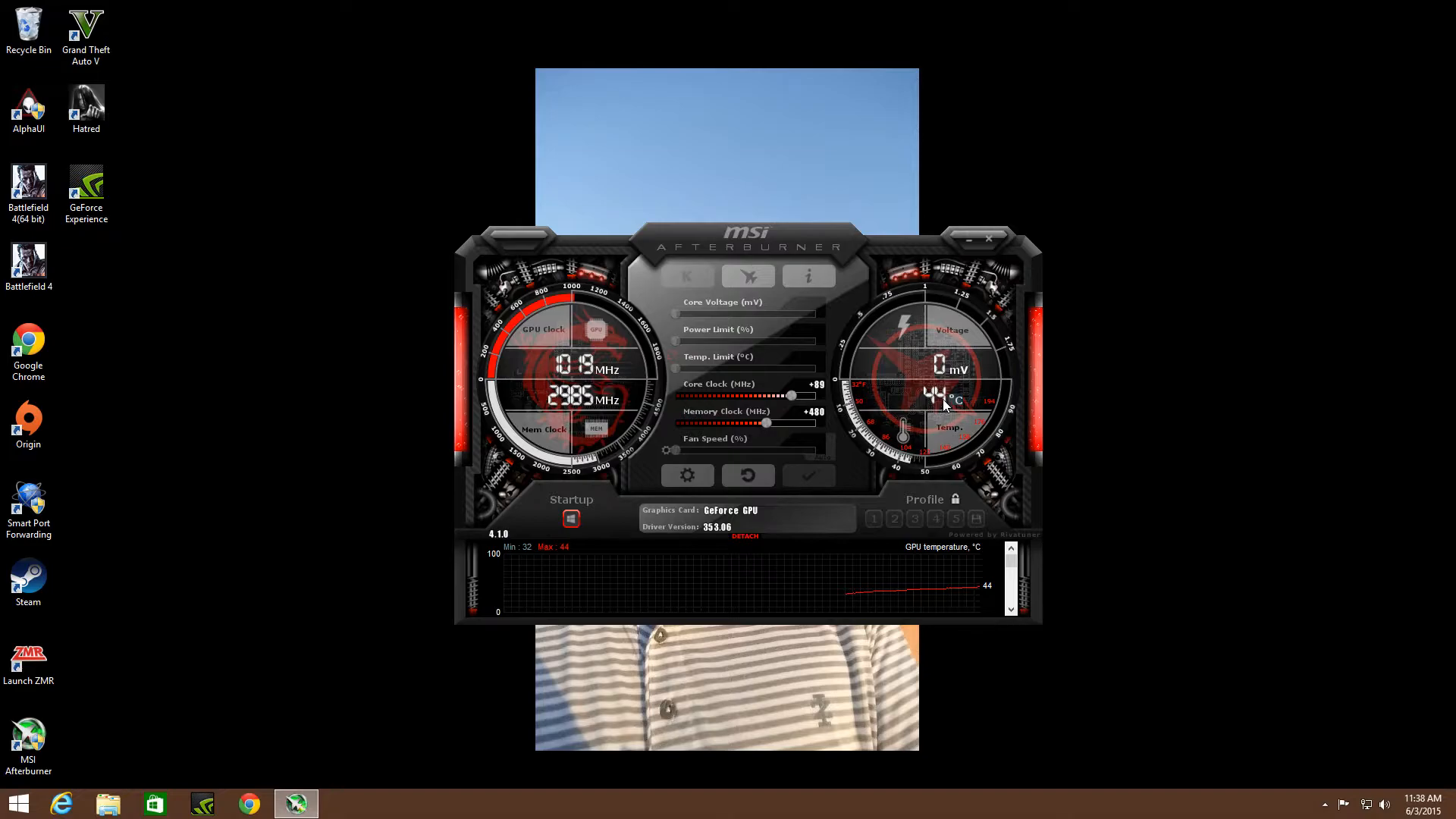
{"action": "mouse_move", "coordinate": [942, 424]}
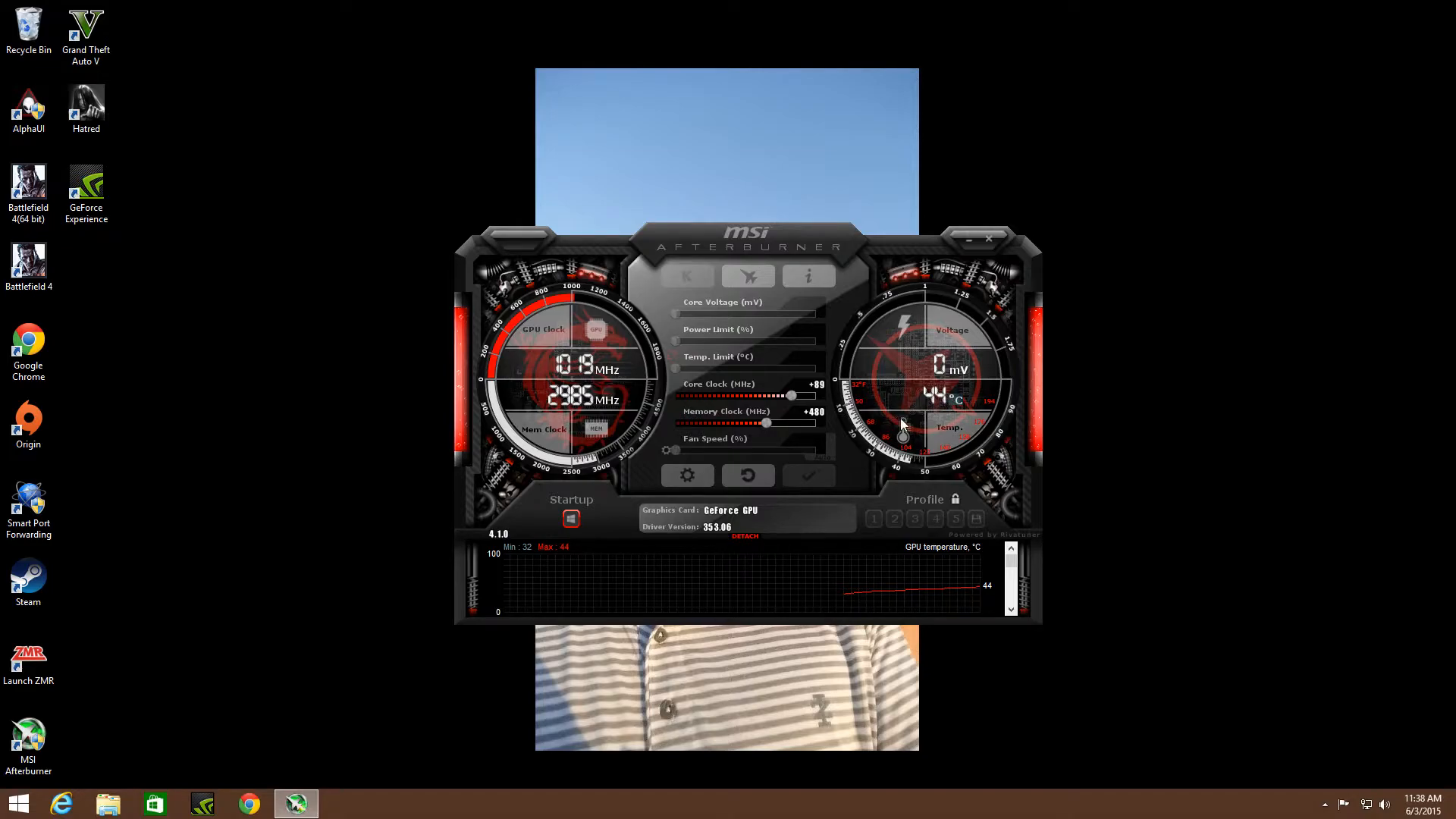
{"action": "mouse_move", "coordinate": [945, 401]}
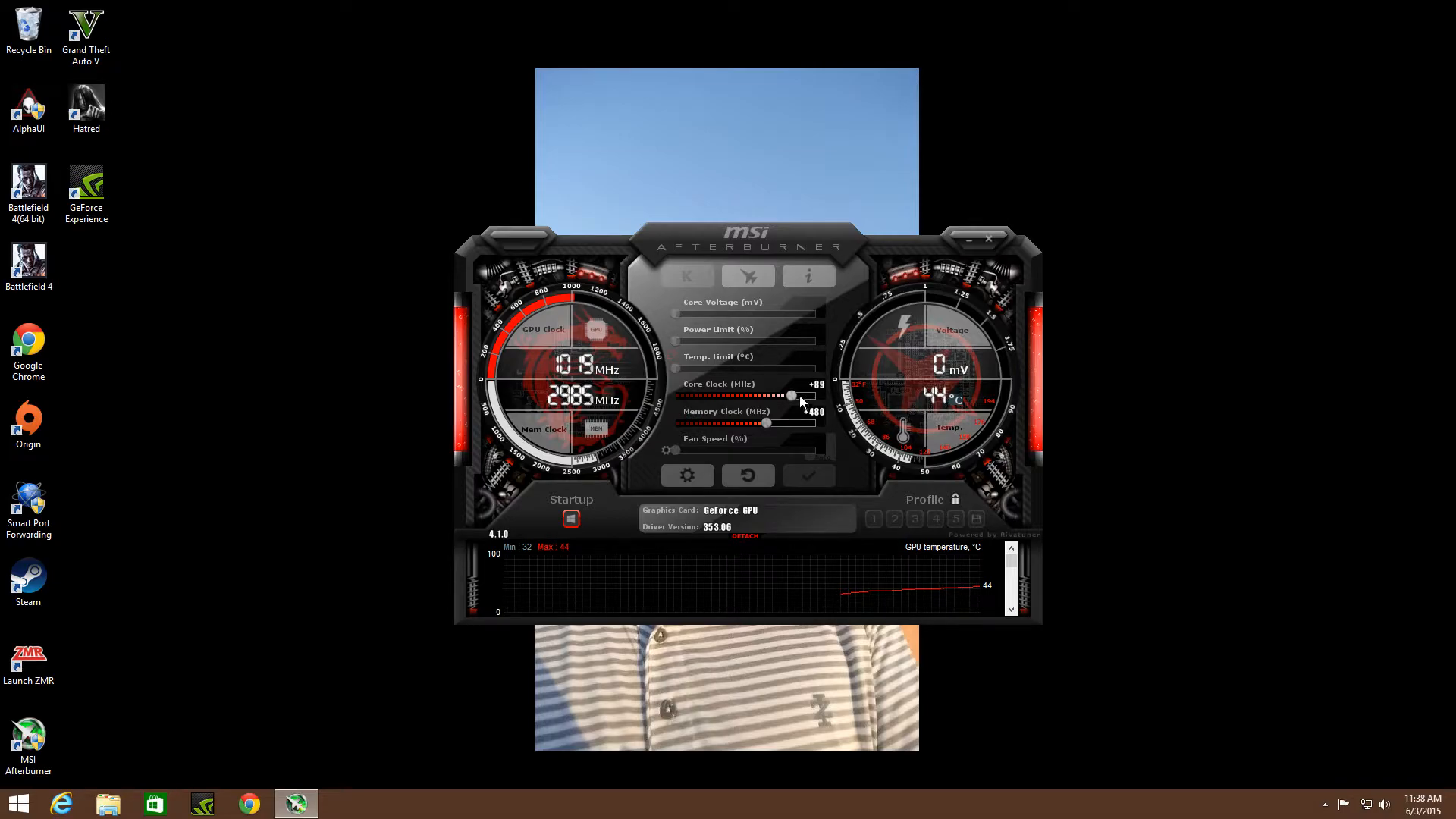
{"action": "mouse_move", "coordinate": [783, 376]}
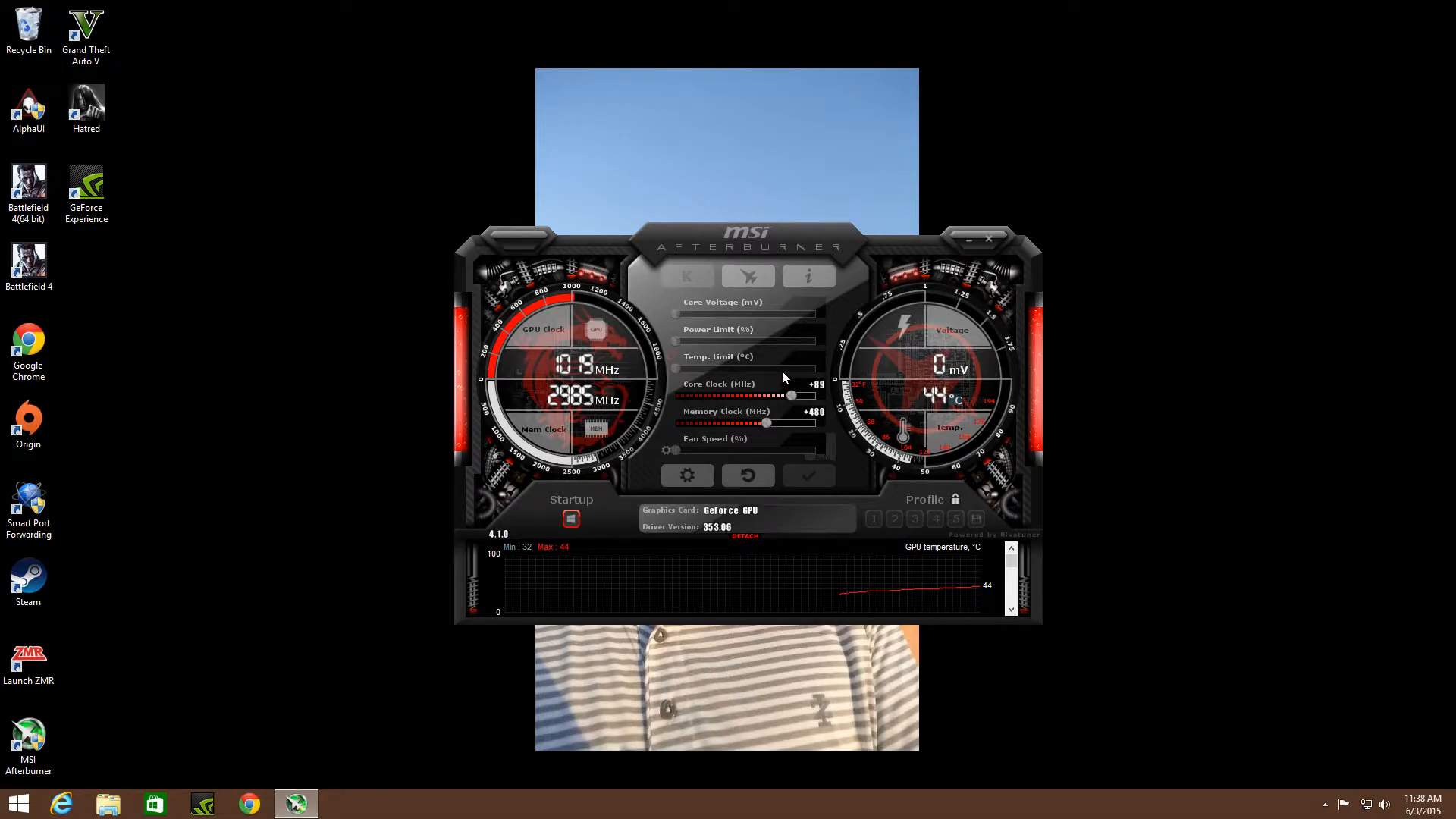
{"action": "mouse_move", "coordinate": [814, 391]}
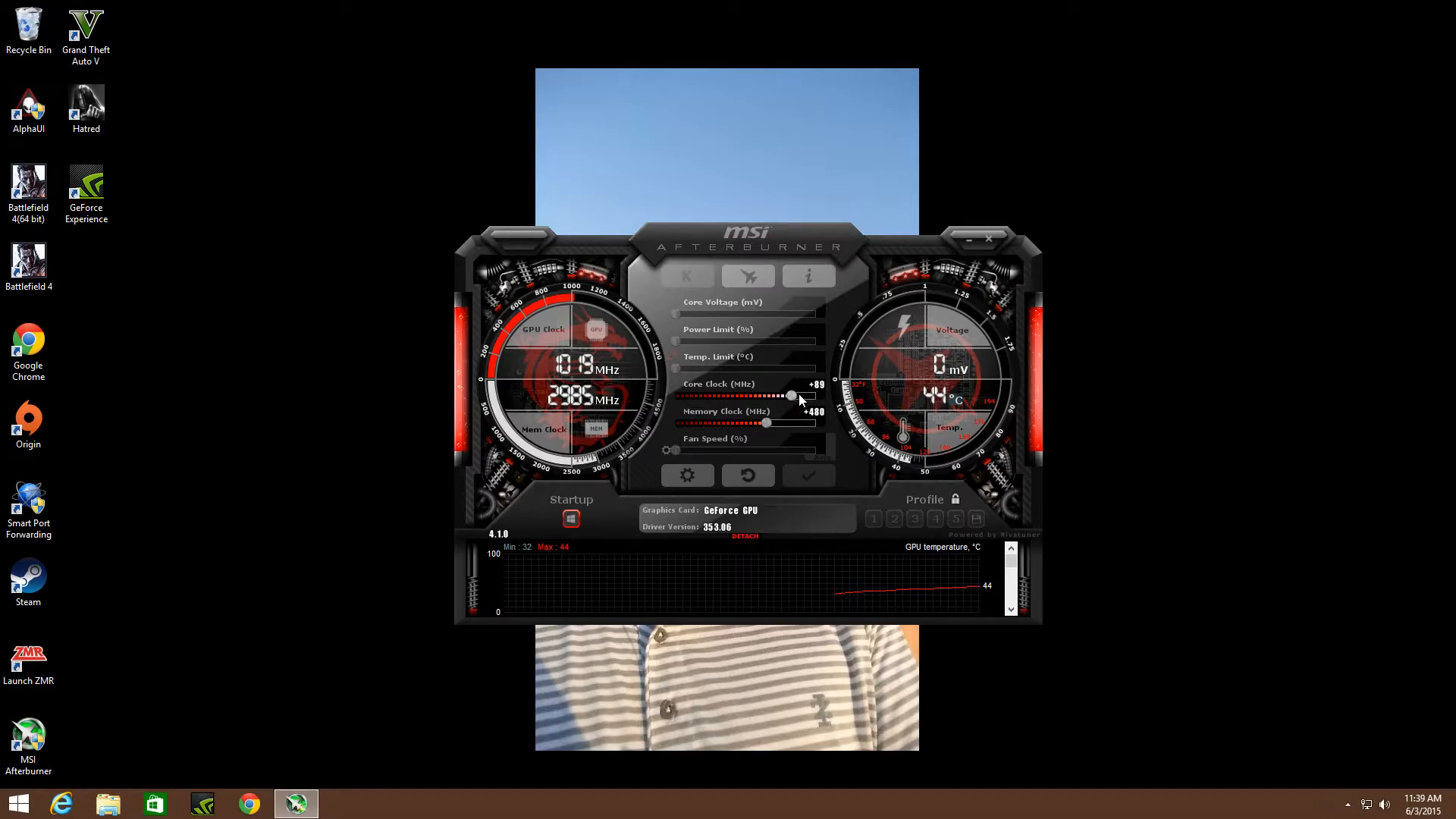
{"action": "mouse_move", "coordinate": [923, 406]}
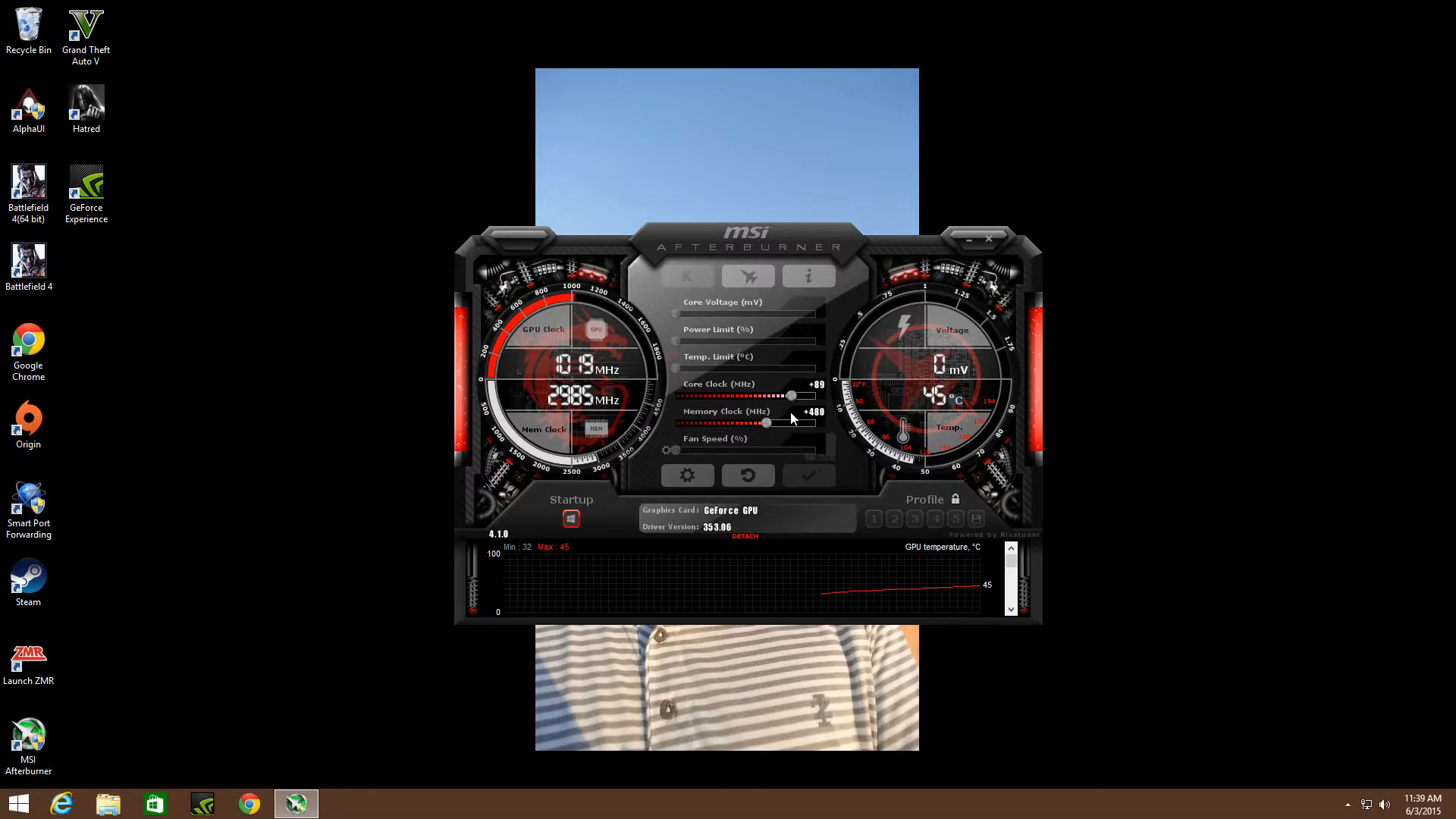
{"action": "mouse_move", "coordinate": [753, 455]}
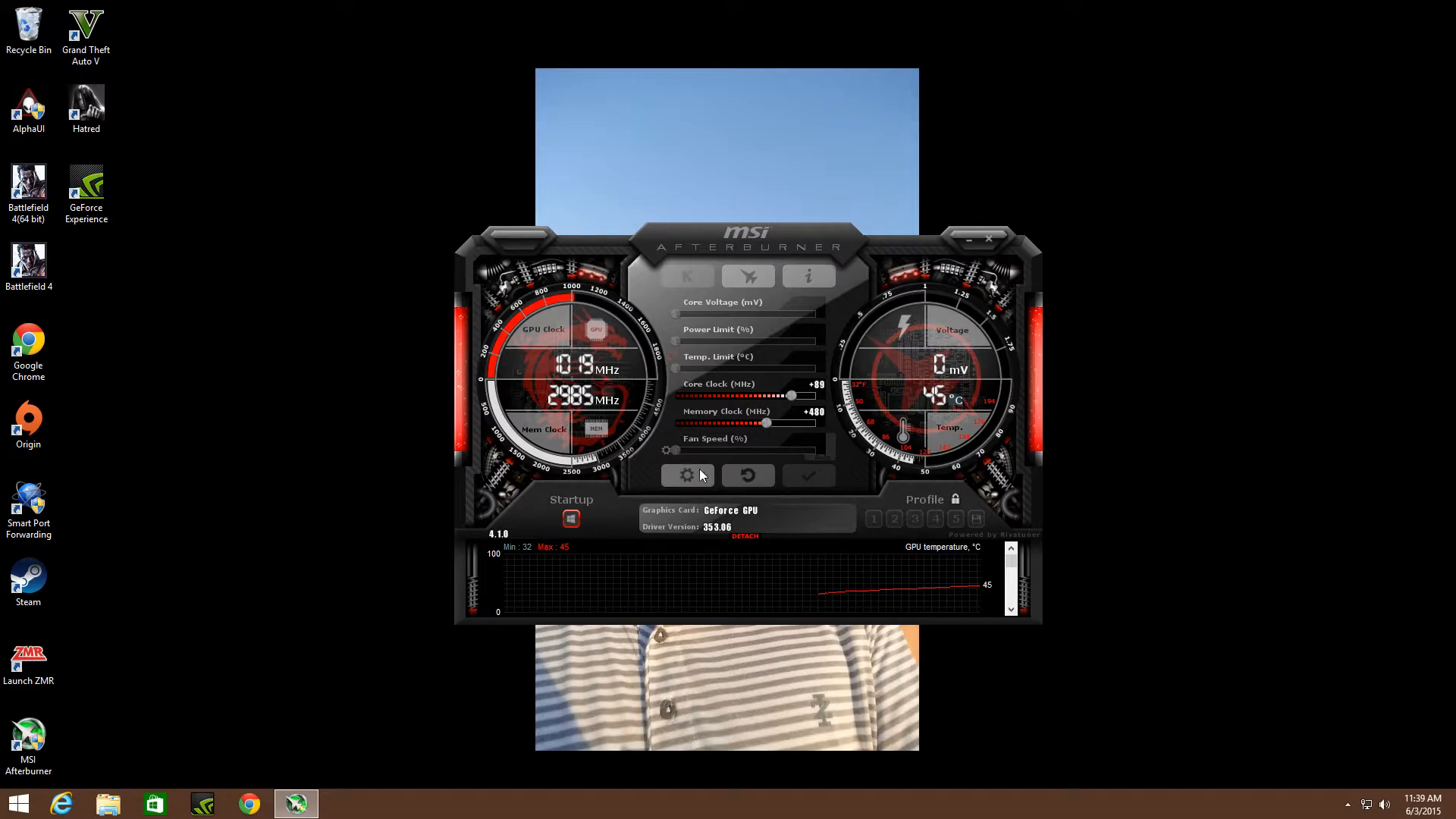
Step: Bring up the Afterburner properties window on its General settings
{"action": "left_click", "coordinate": [685, 474]}
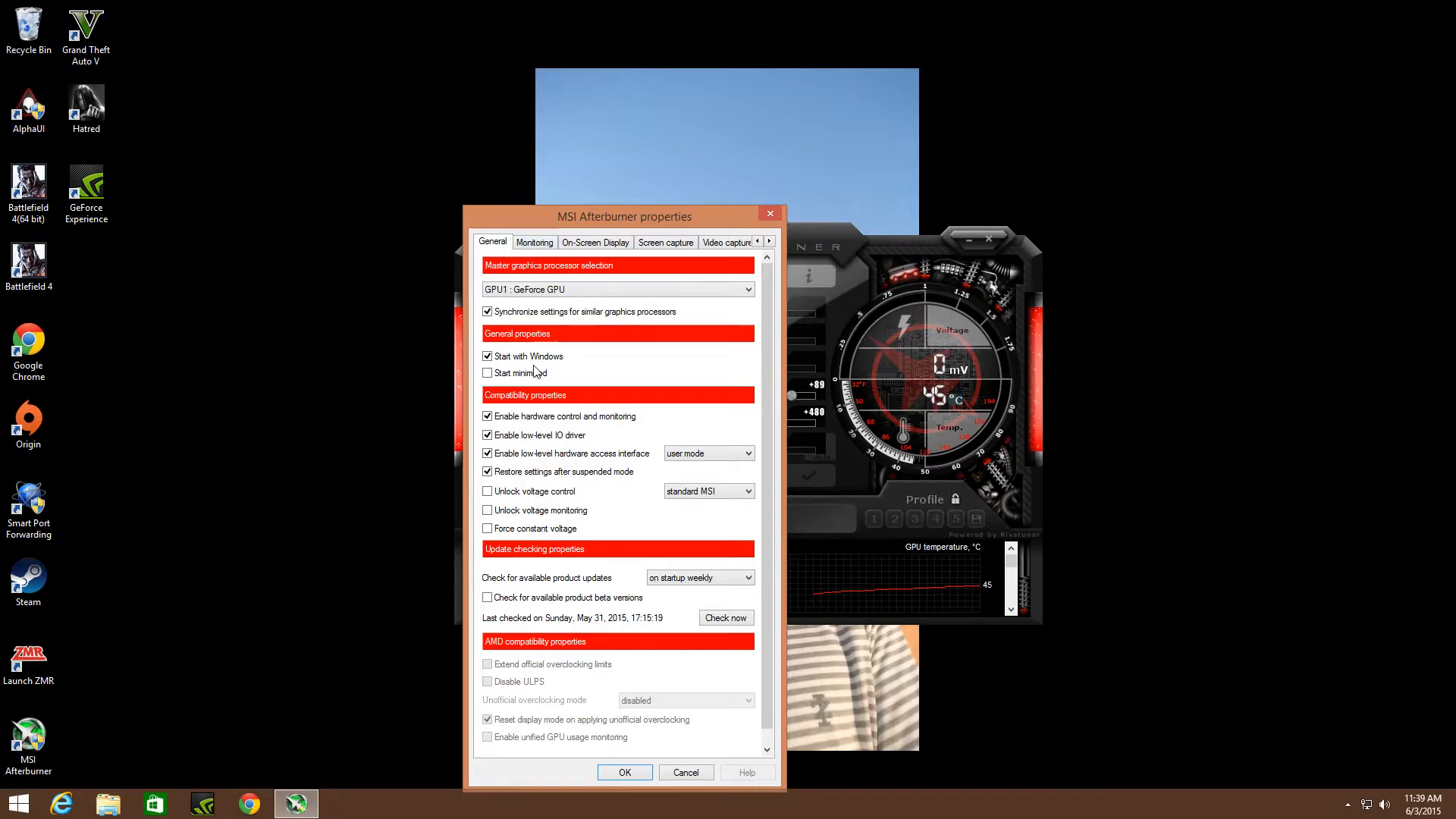
{"action": "mouse_move", "coordinate": [572, 355]}
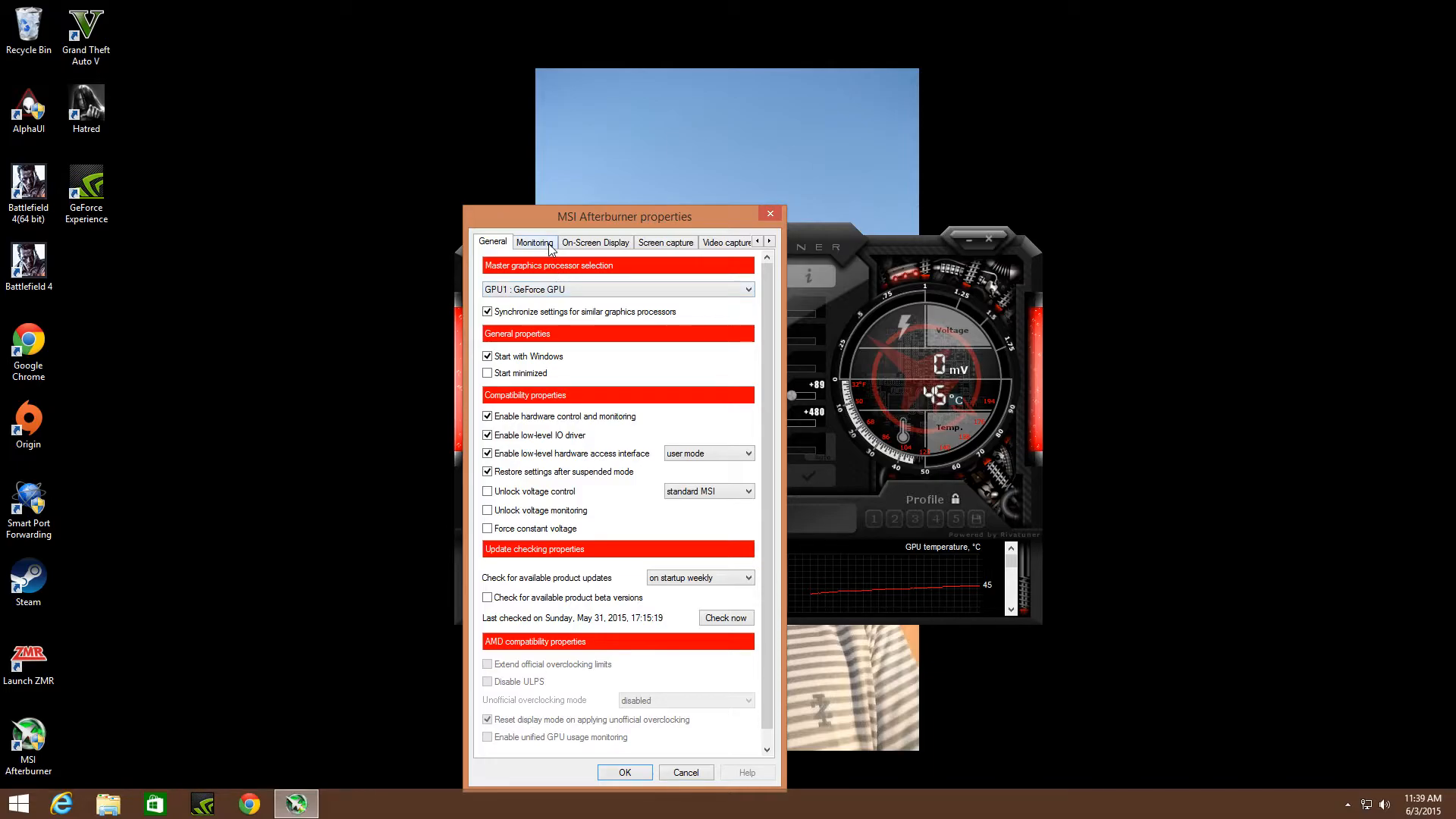
Step: Review the Monitoring settings, then switch the properties to the Video capture settings
{"action": "left_click", "coordinate": [534, 243]}
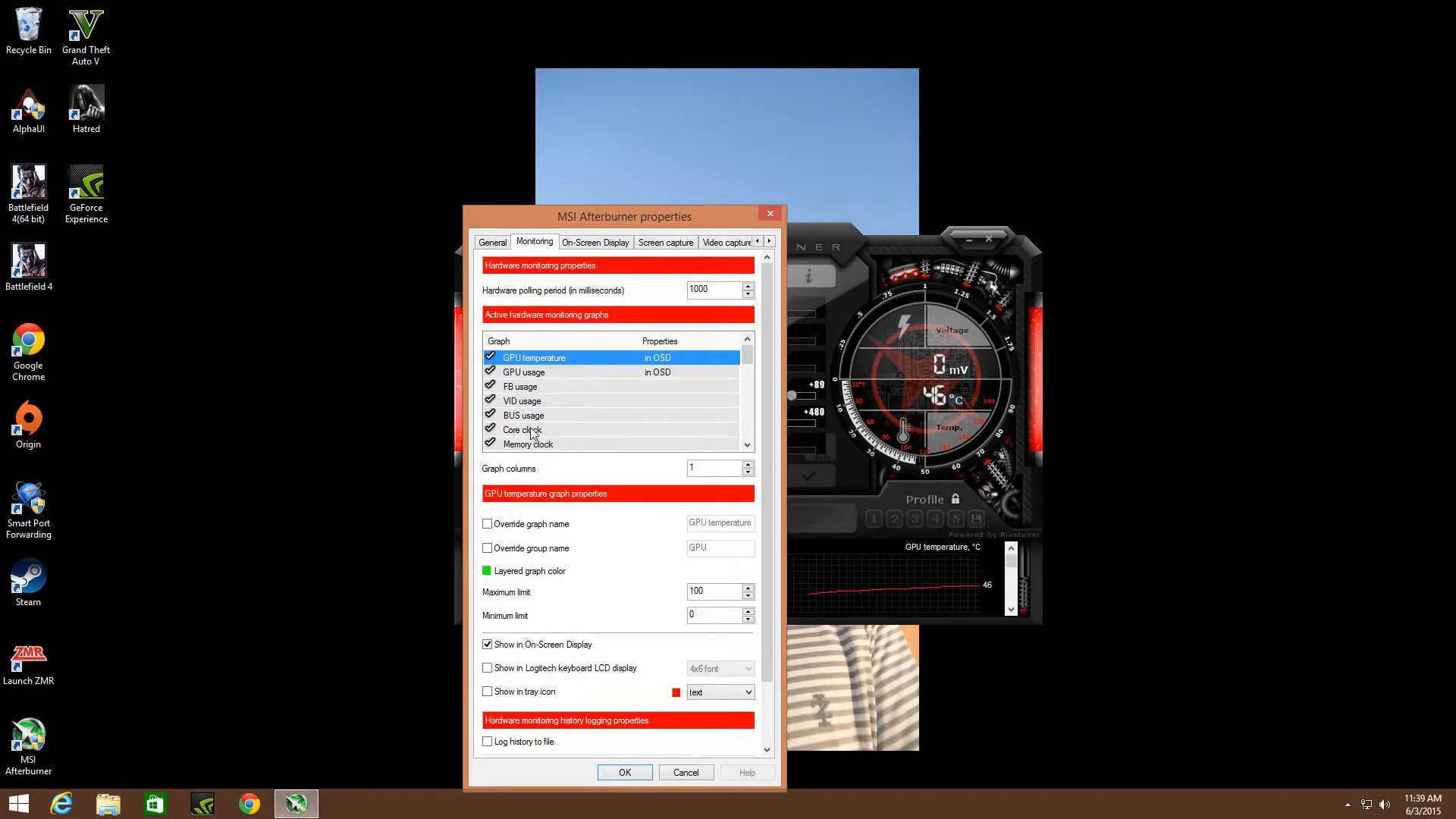
{"action": "mouse_move", "coordinate": [482, 663]}
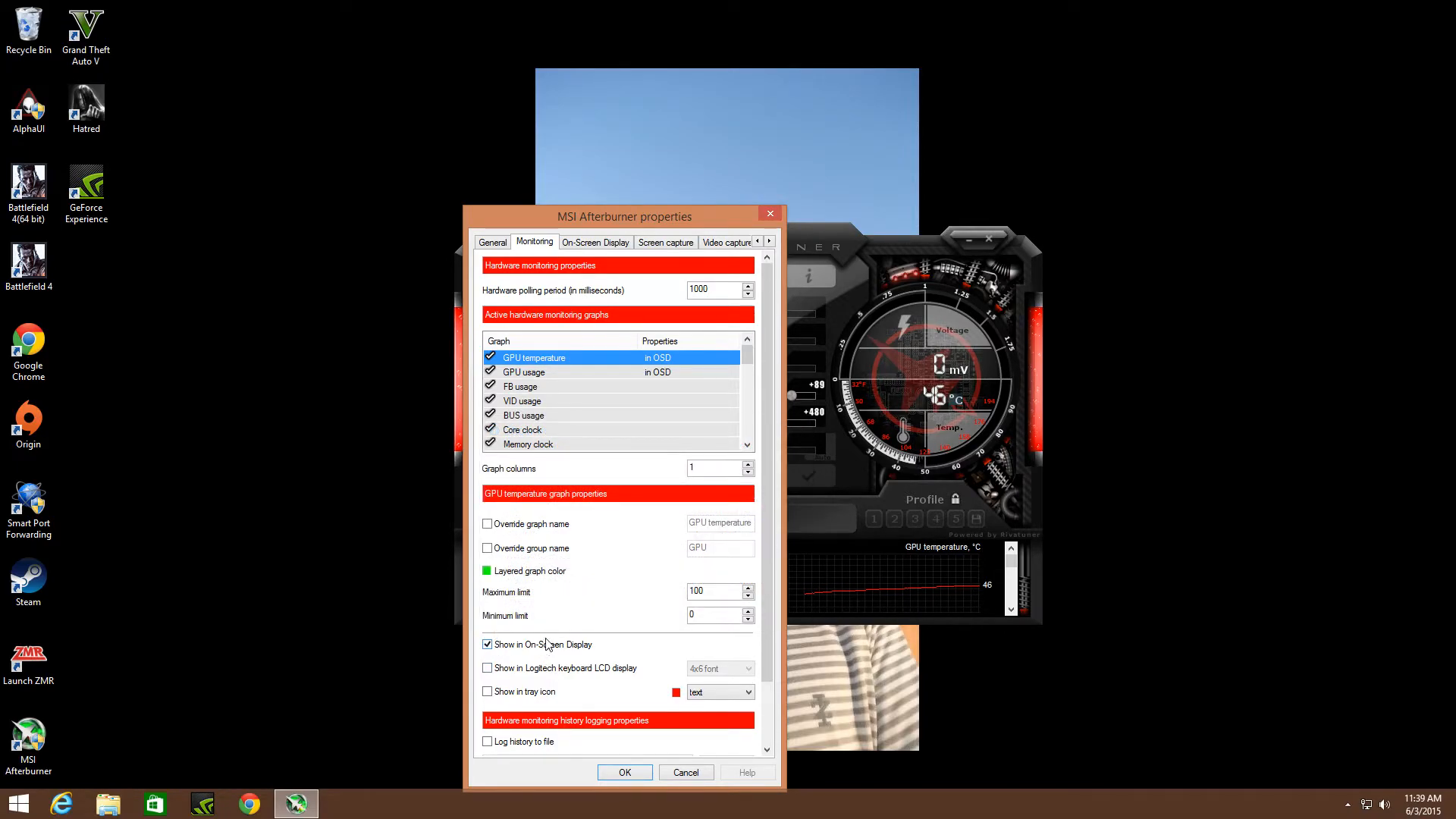
{"action": "mouse_move", "coordinate": [1080, 444]}
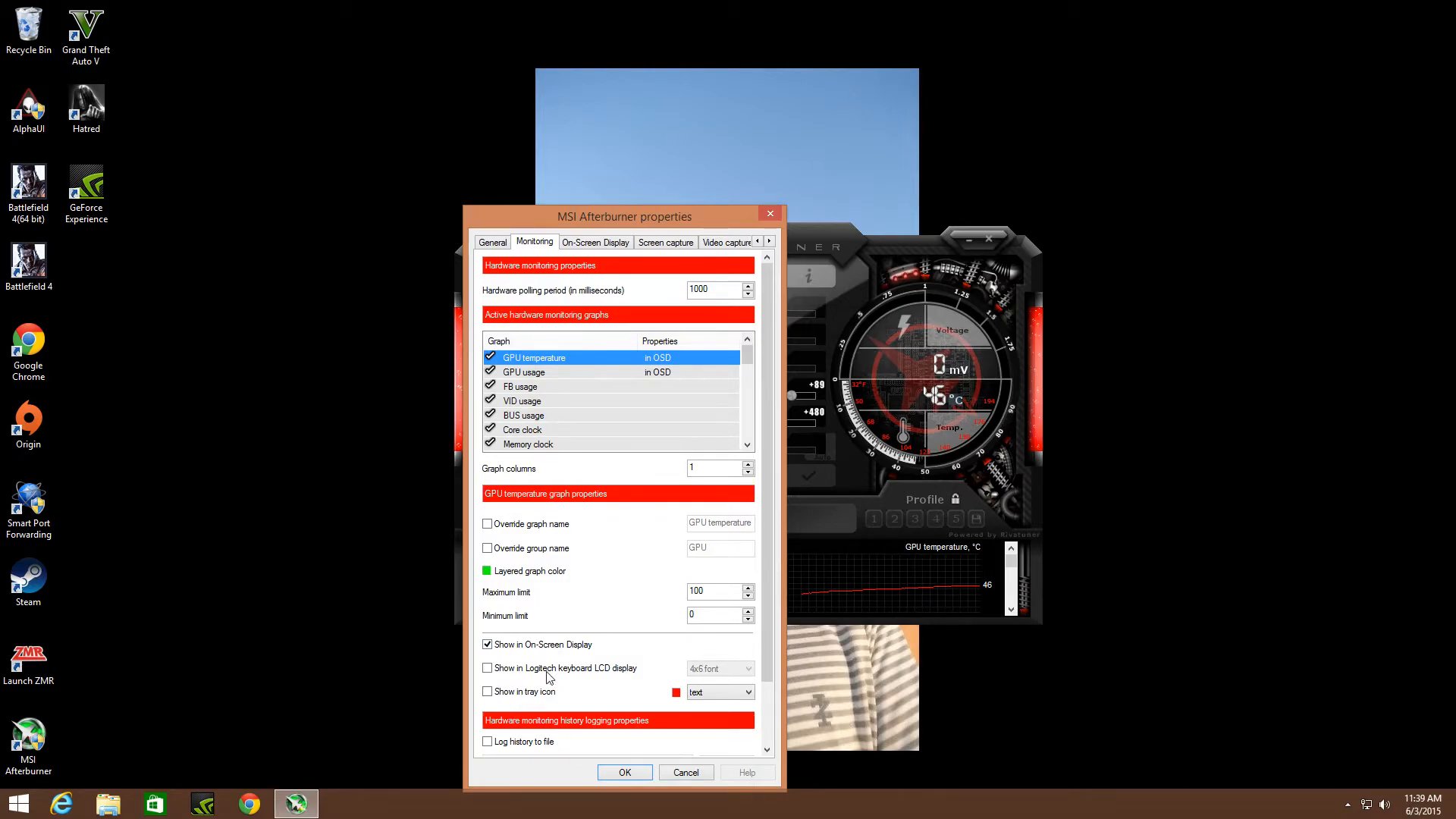
{"action": "mouse_move", "coordinate": [775, 473]}
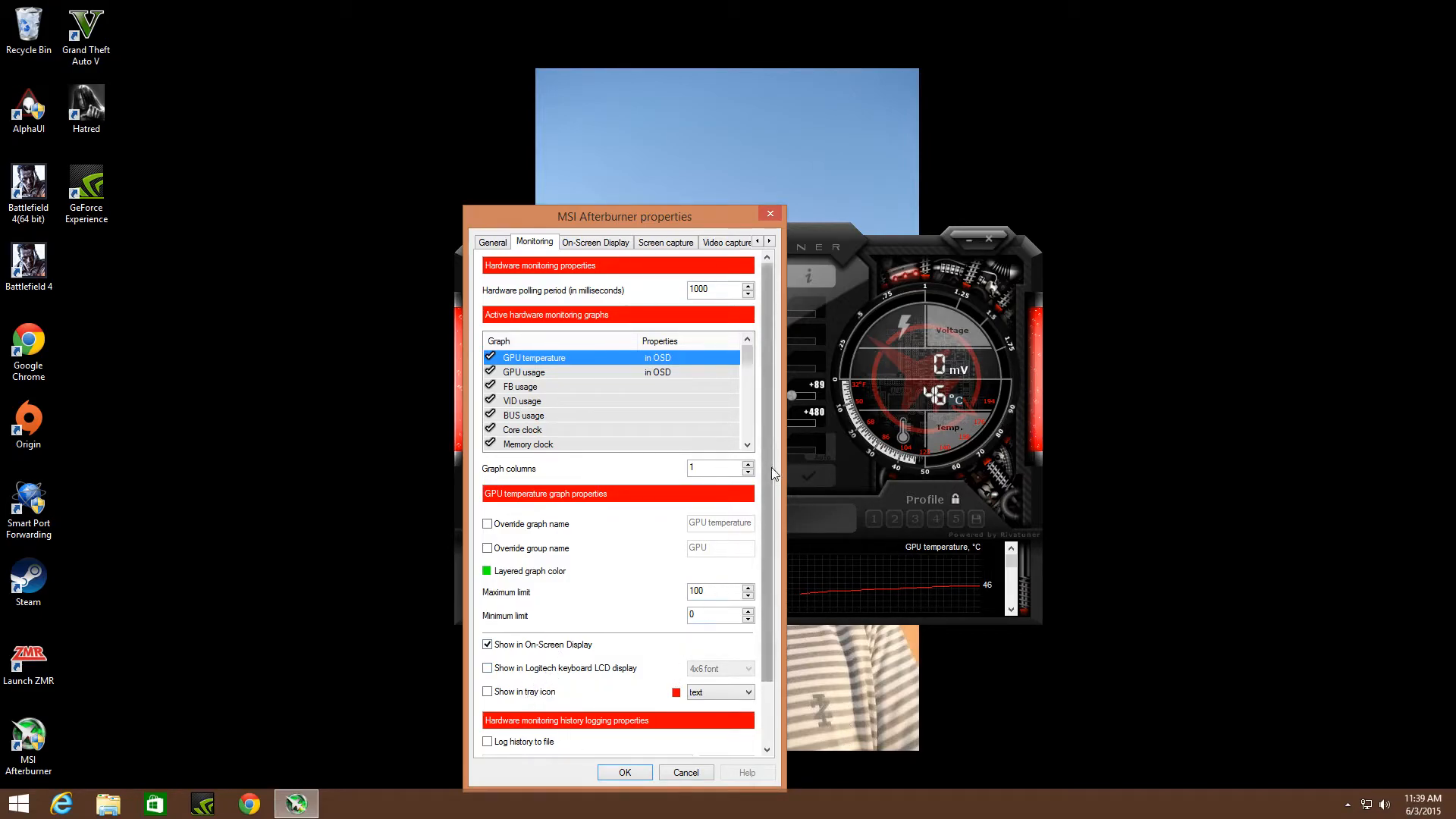
{"action": "mouse_move", "coordinate": [801, 677]}
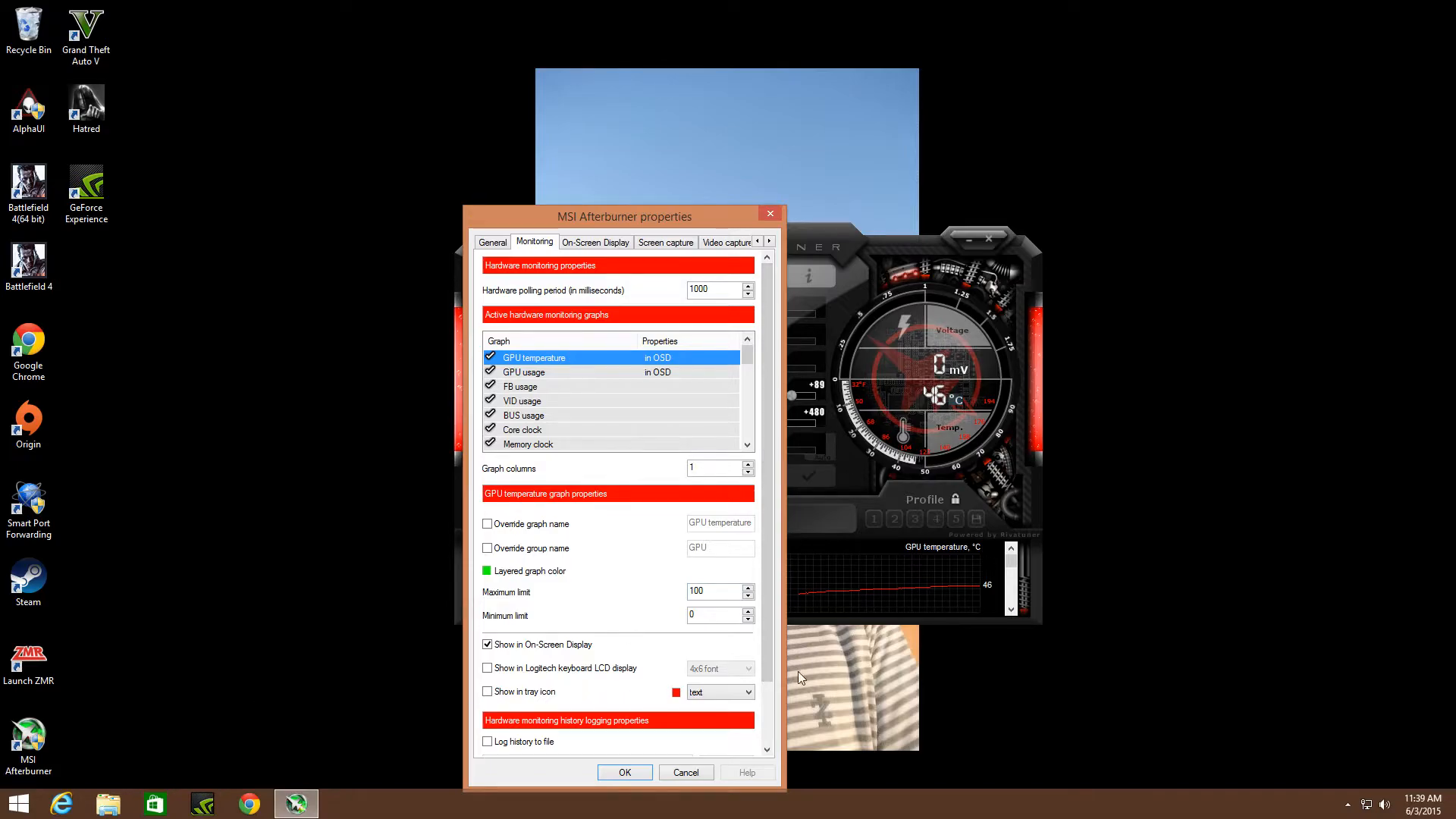
{"action": "mouse_move", "coordinate": [692, 255]}
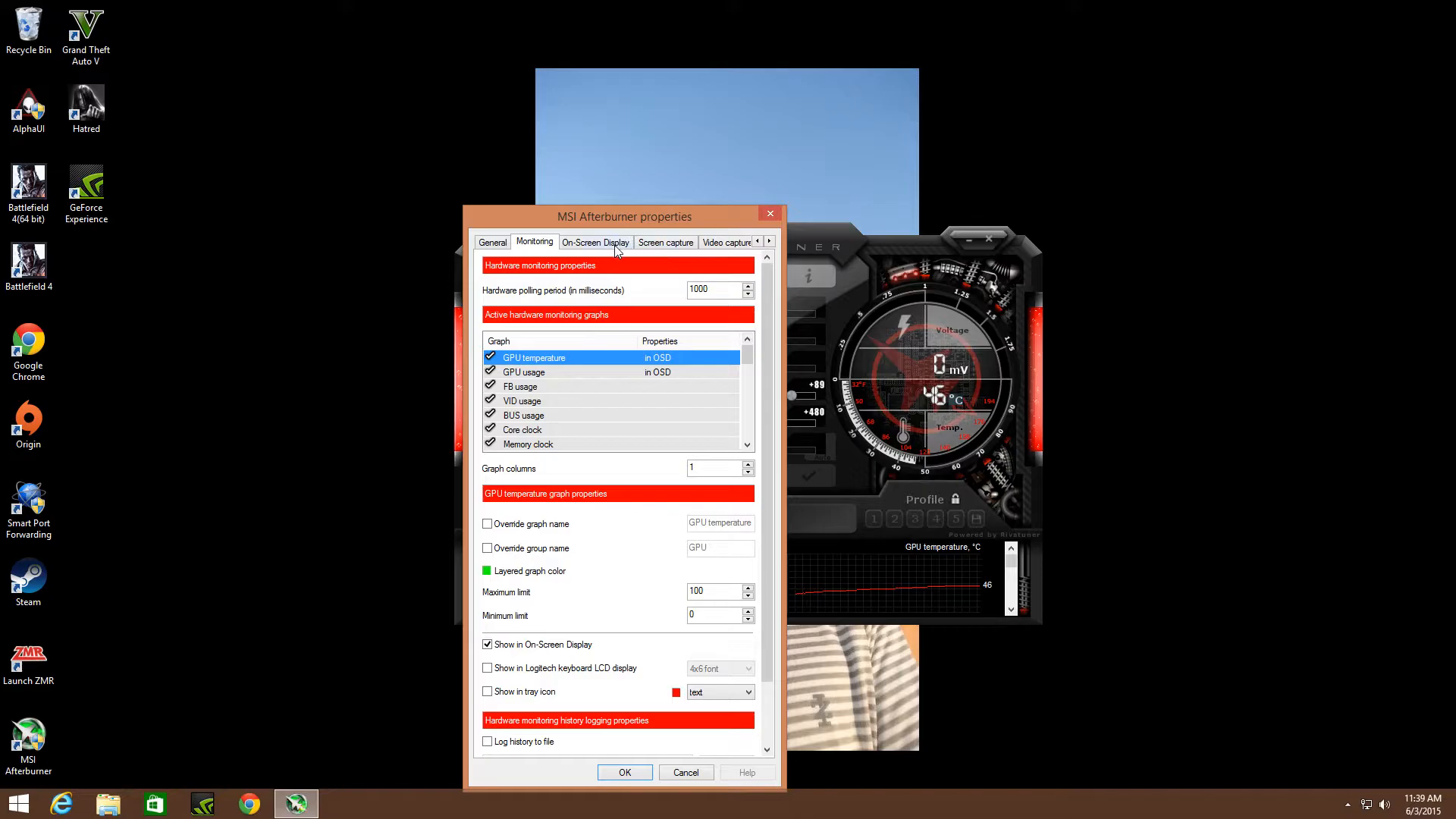
{"action": "mouse_move", "coordinate": [716, 247]}
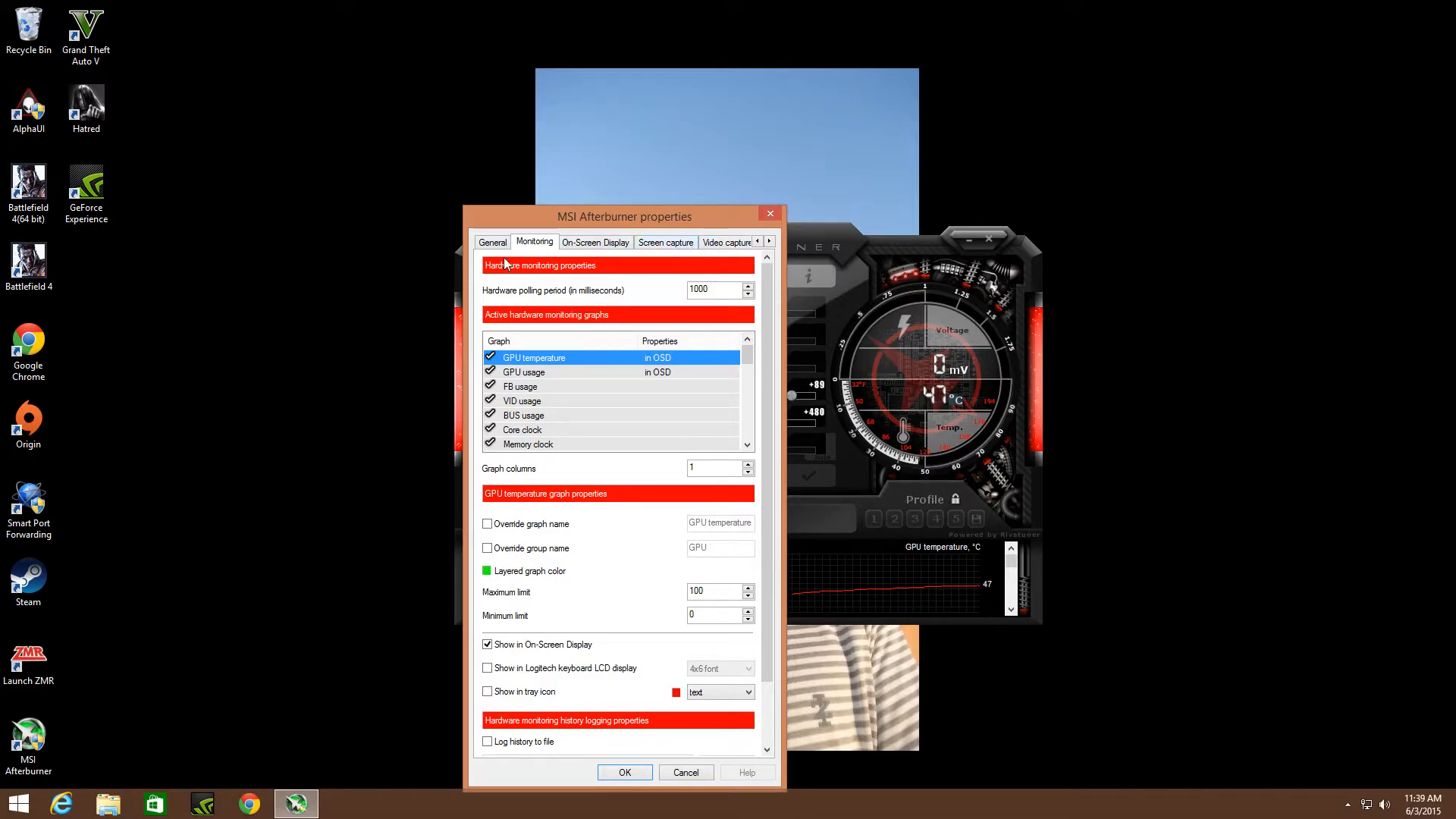
{"action": "mouse_move", "coordinate": [710, 362]}
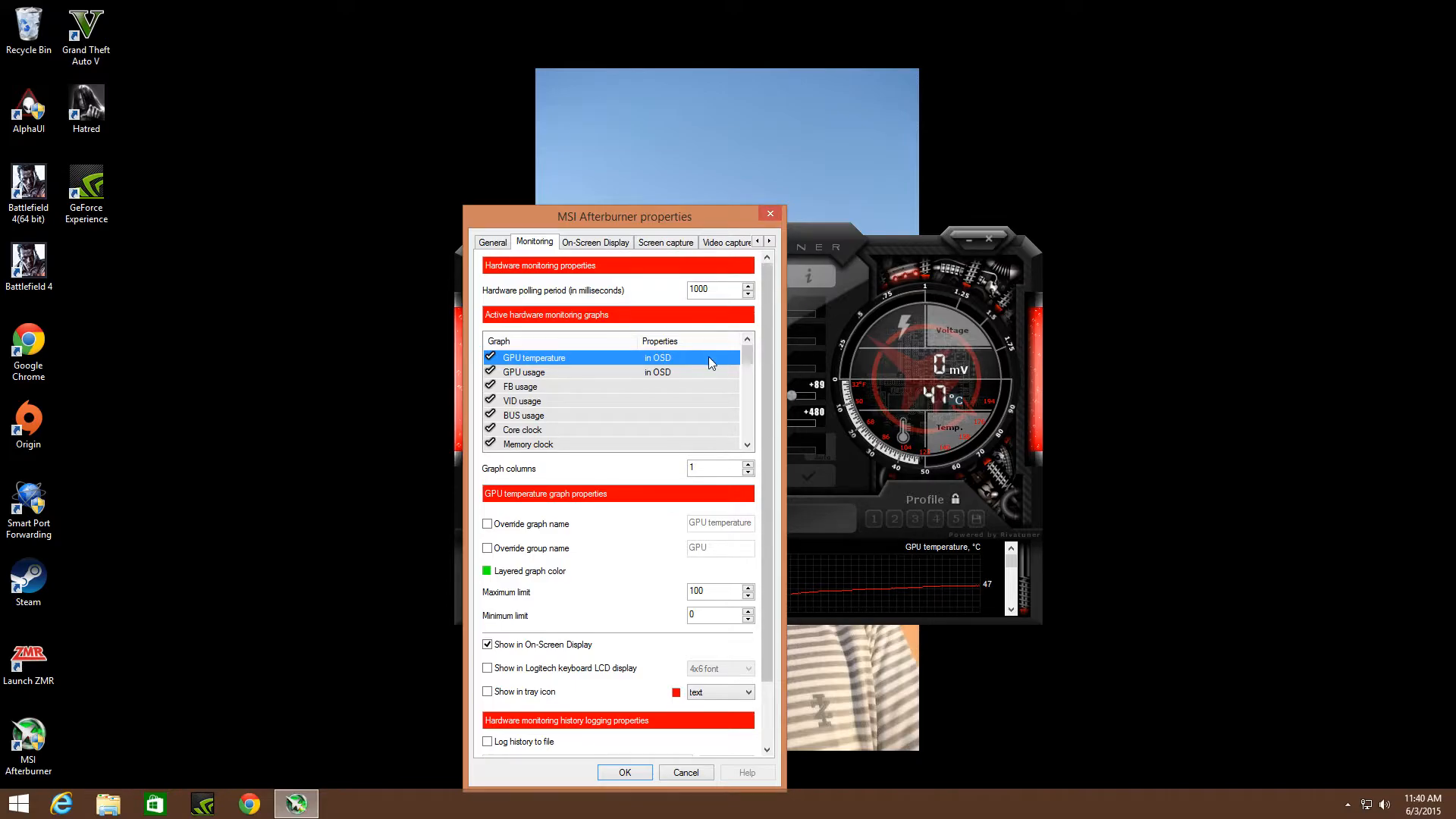
{"action": "left_click", "coordinate": [725, 243]}
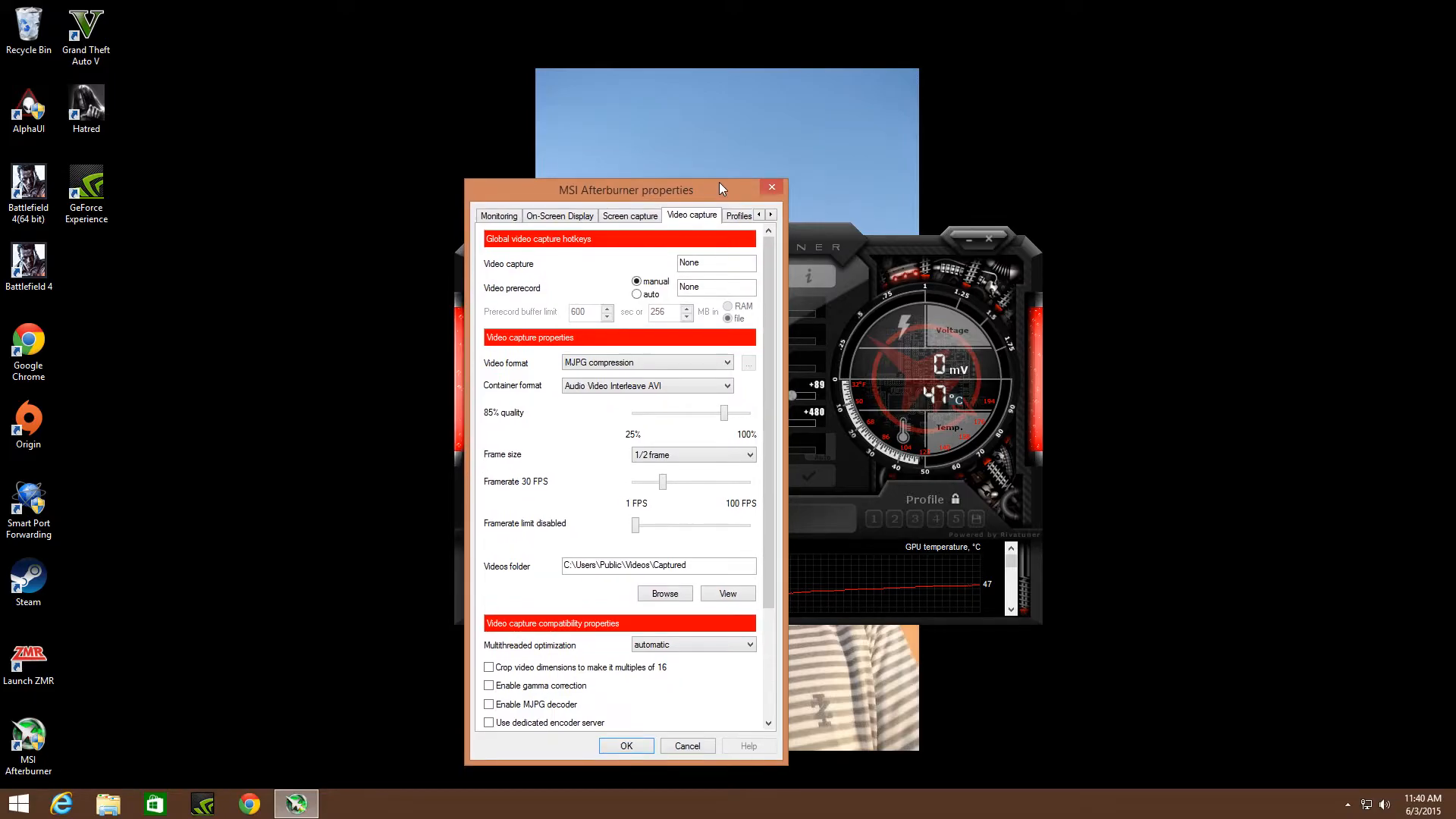
Step: Close the properties window, returning to the main overclocking panel
{"action": "left_click", "coordinate": [715, 262]}
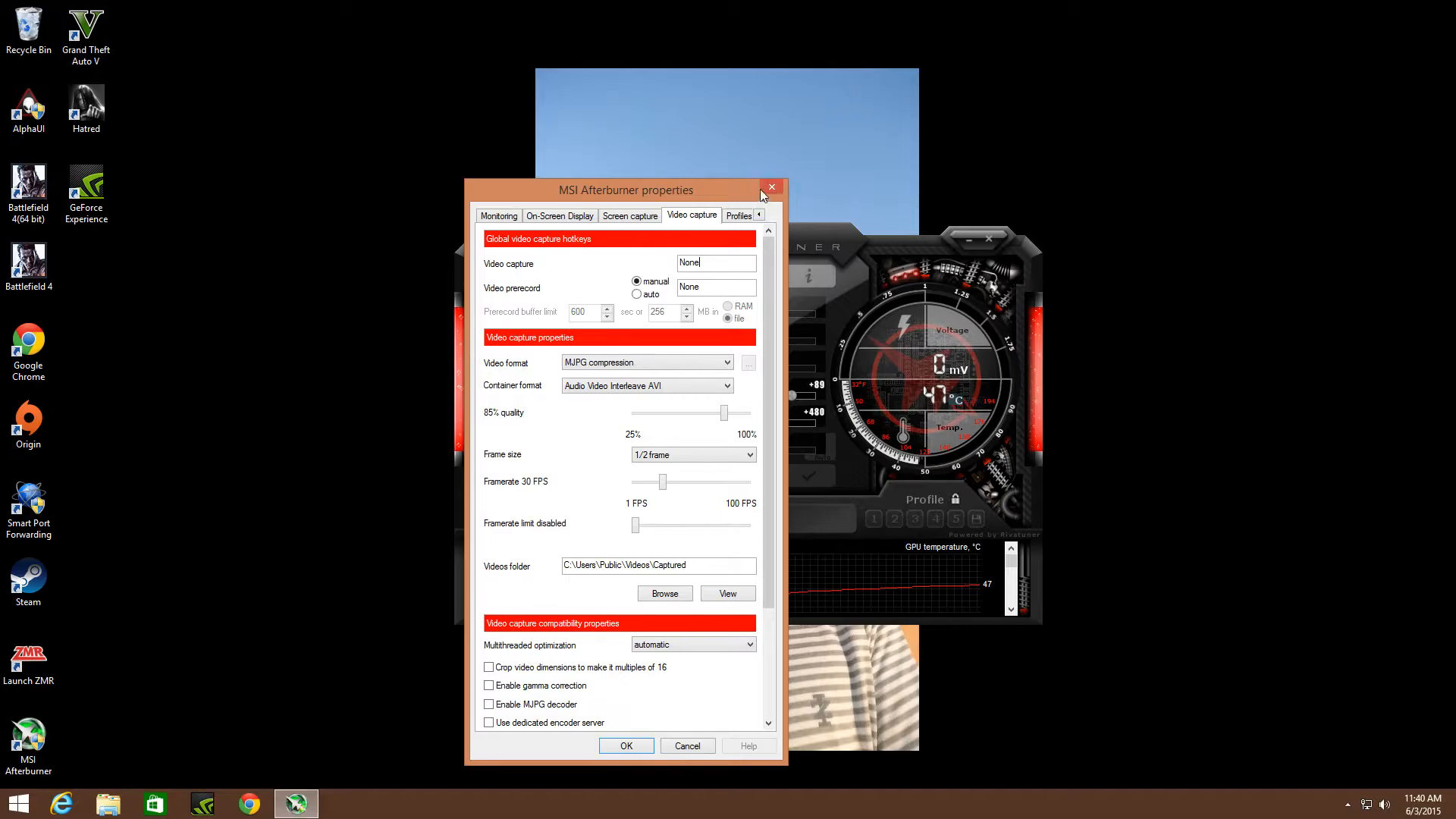
{"action": "left_click", "coordinate": [770, 190]}
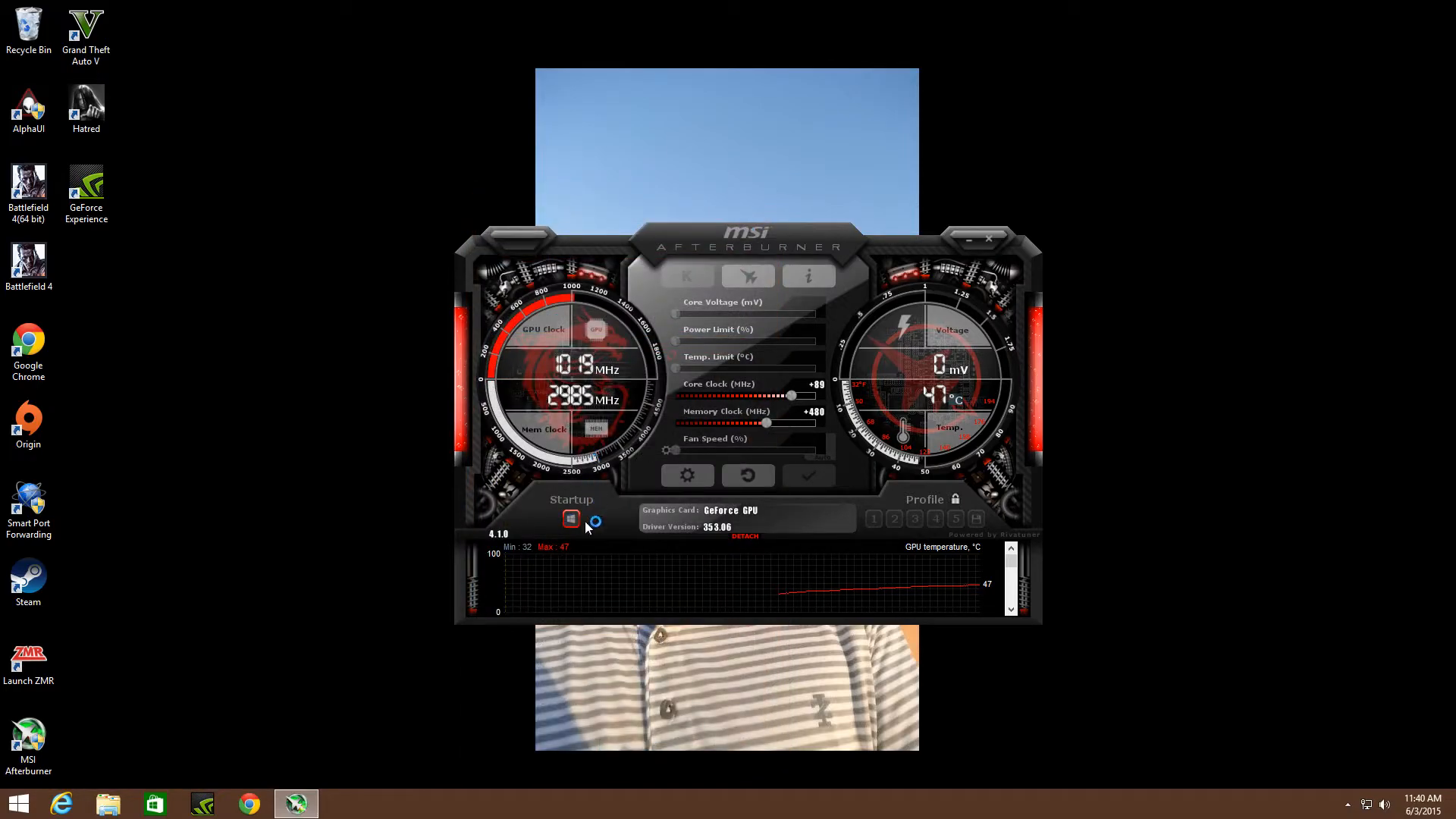
{"action": "mouse_move", "coordinate": [730, 594]}
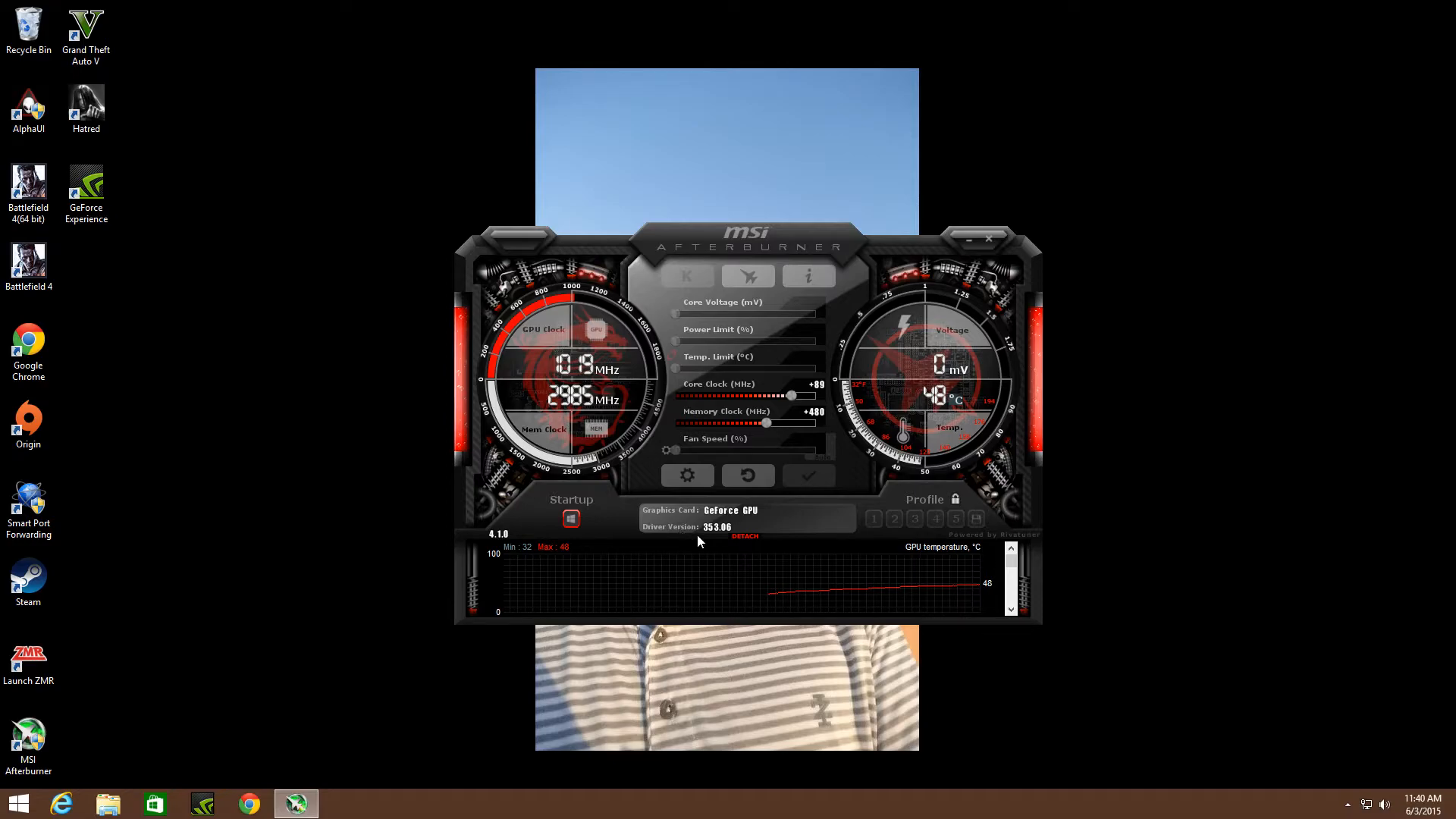
{"action": "mouse_move", "coordinate": [708, 538]}
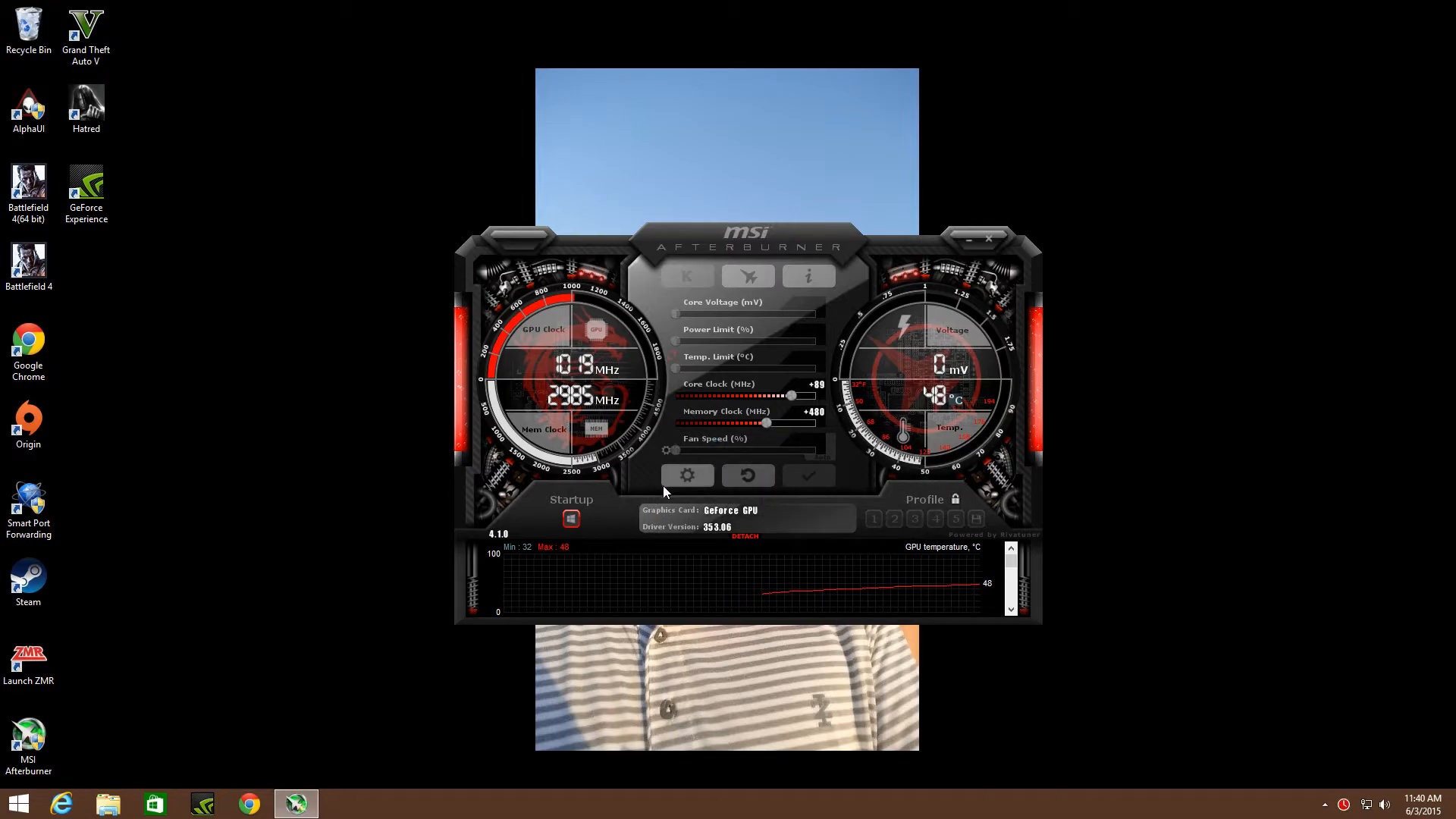
{"action": "mouse_move", "coordinate": [622, 305]}
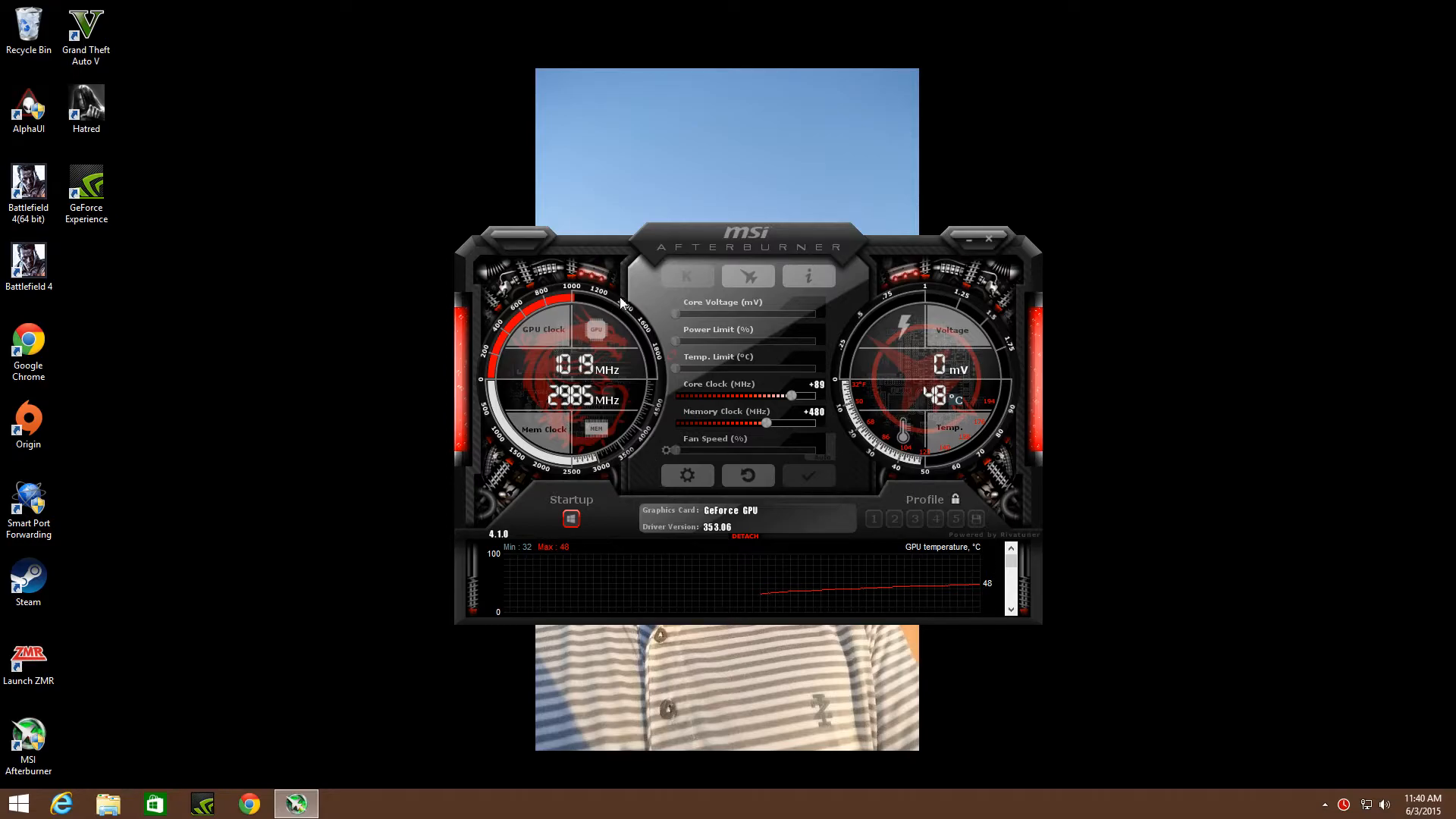
{"action": "mouse_move", "coordinate": [193, 313]}
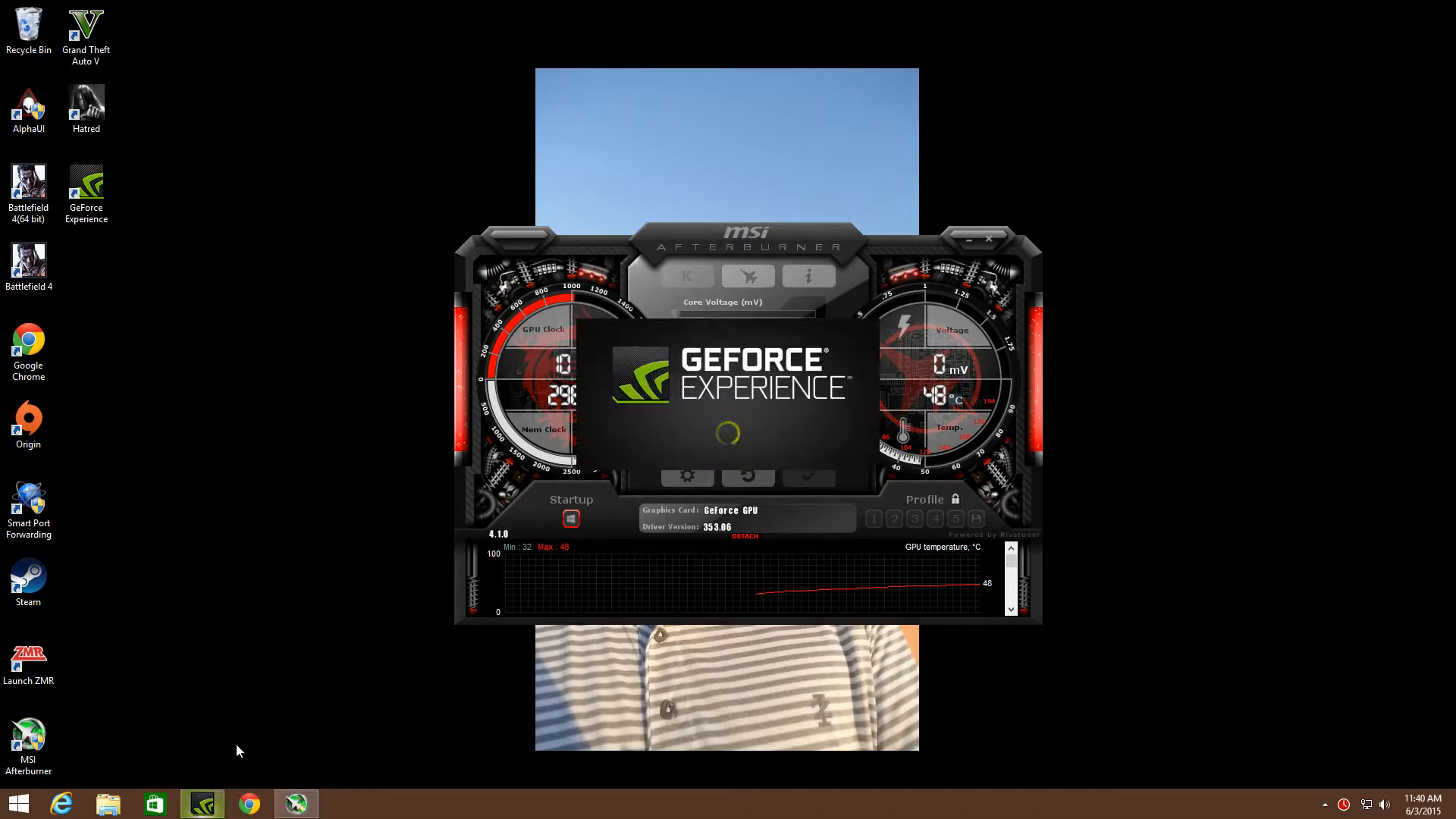
{"action": "mouse_move", "coordinate": [286, 663]}
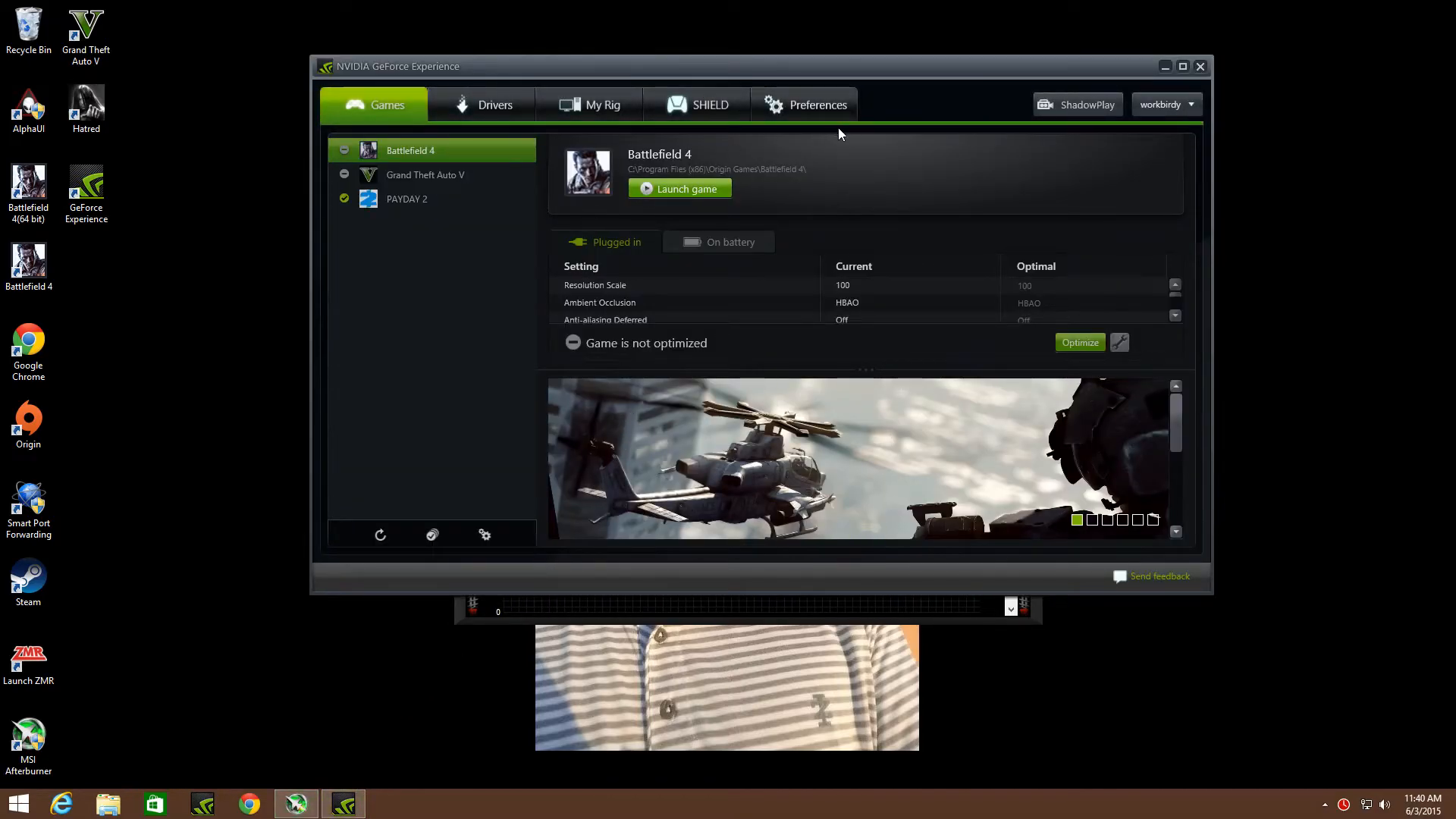
{"action": "mouse_move", "coordinate": [700, 170]}
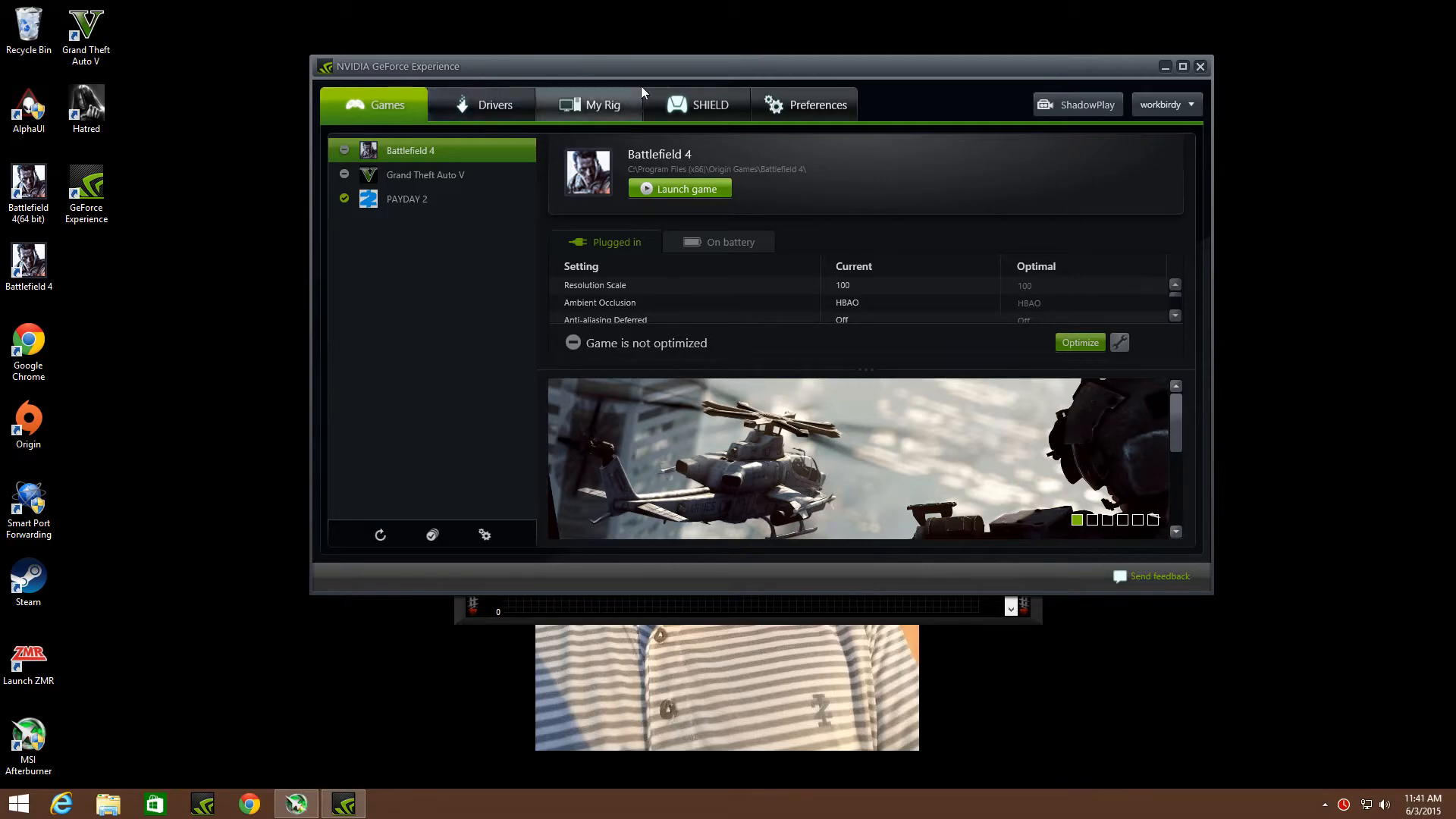
Step: Show the Drivers page reporting the GeForce Game Ready driver 353.06 as up to date
{"action": "left_click", "coordinate": [493, 105]}
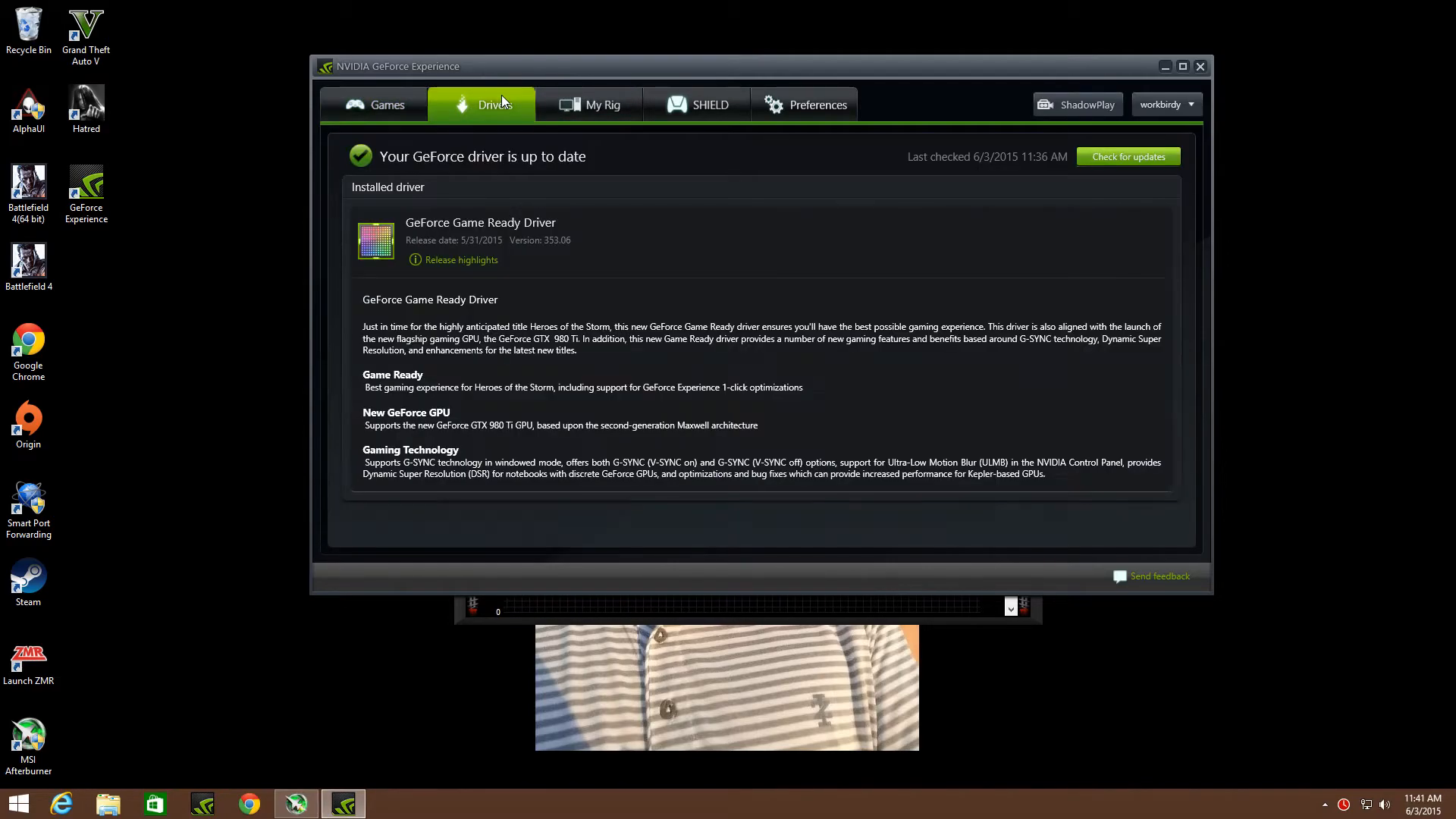
{"action": "mouse_move", "coordinate": [559, 251]}
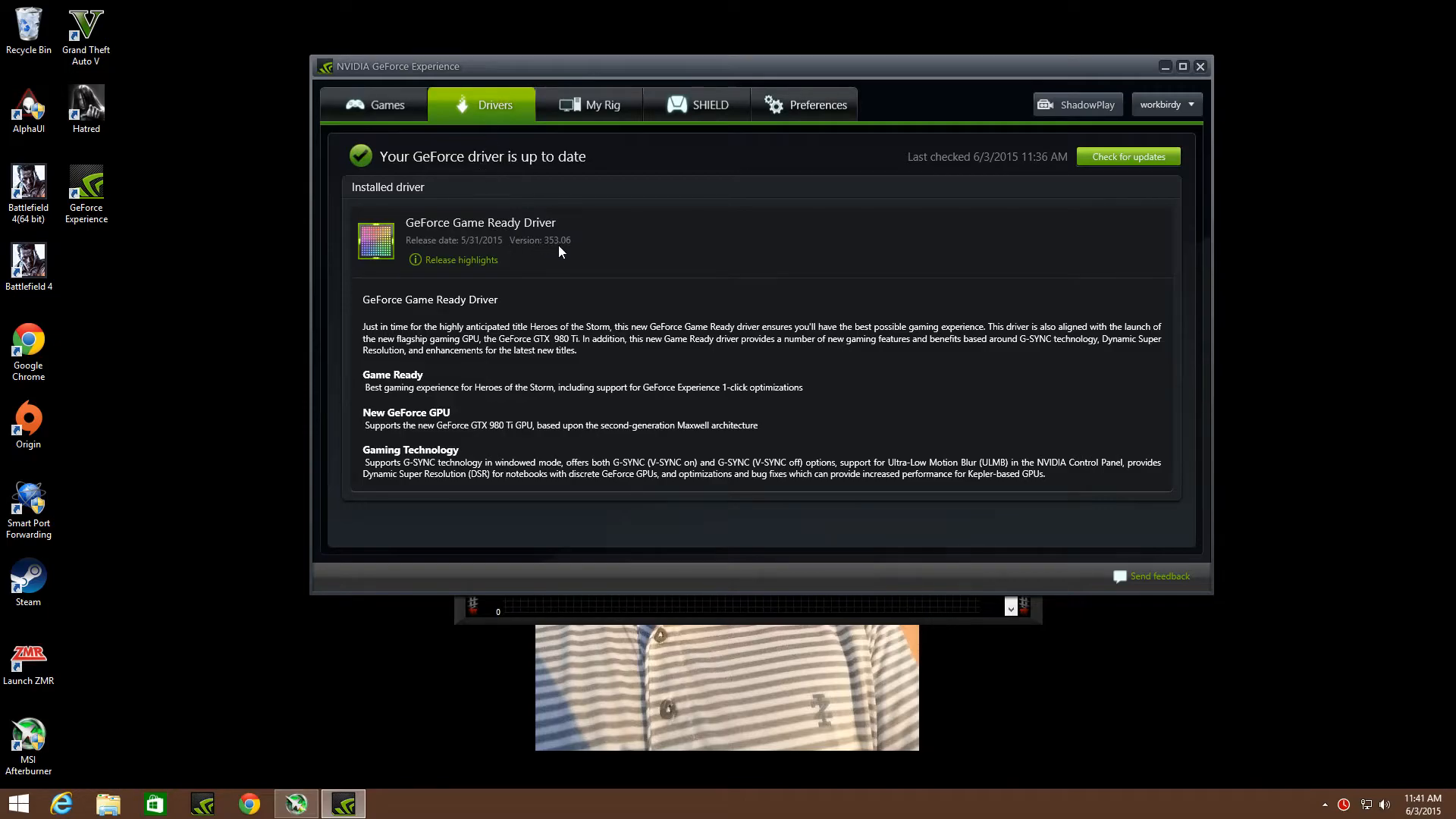
{"action": "mouse_move", "coordinate": [598, 252]}
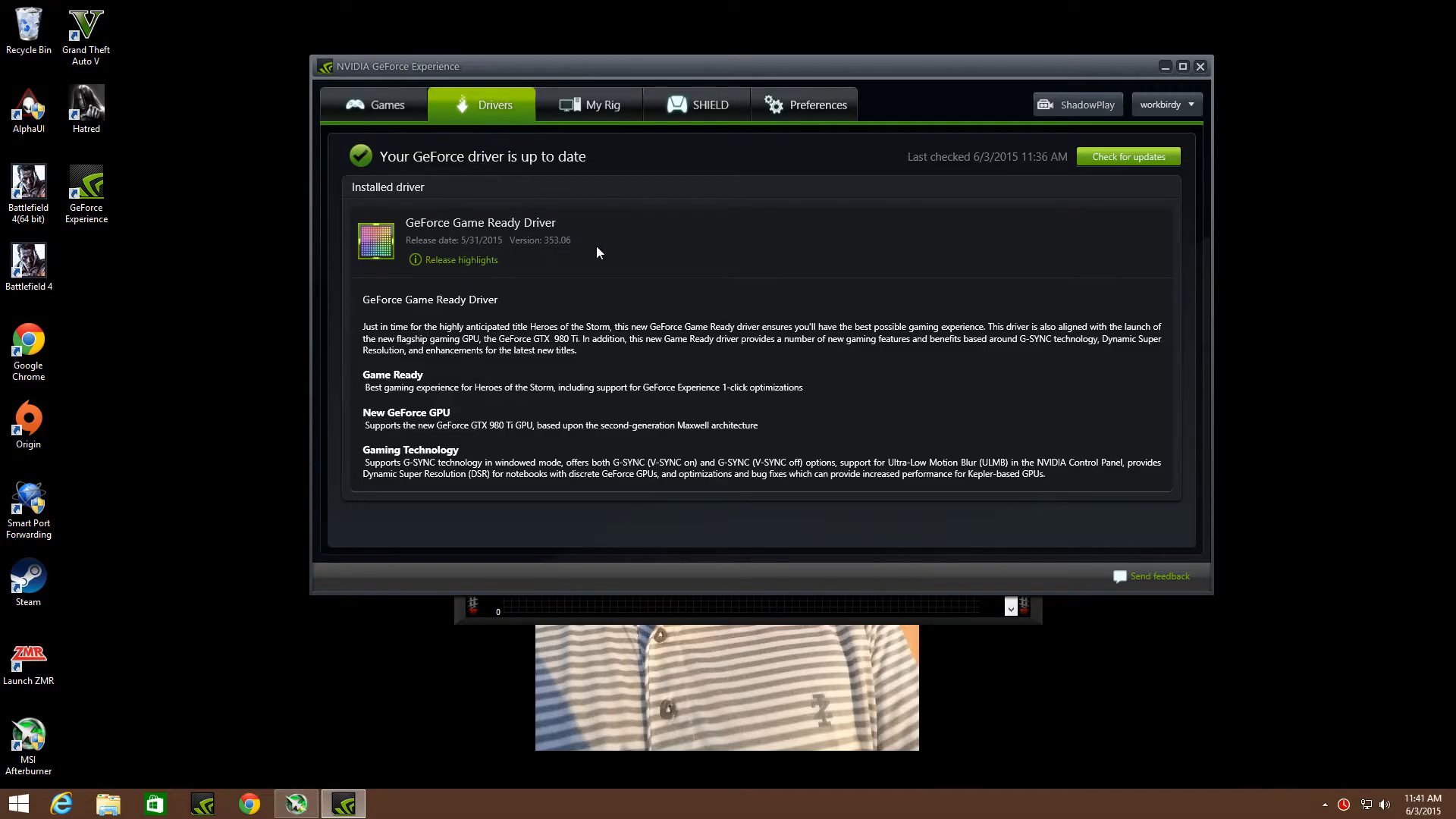
{"action": "mouse_move", "coordinate": [472, 443]}
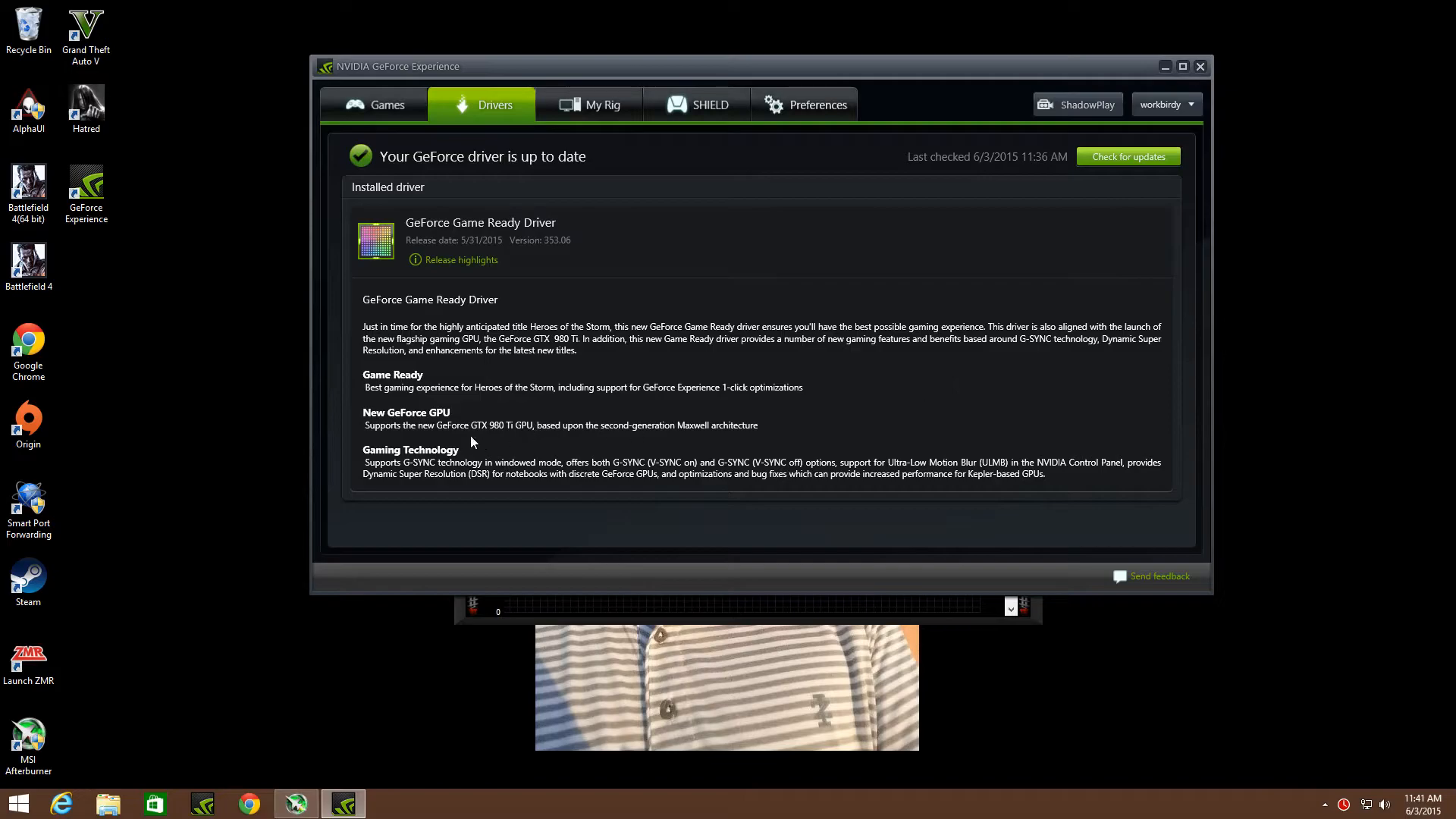
{"action": "mouse_move", "coordinate": [348, 420]}
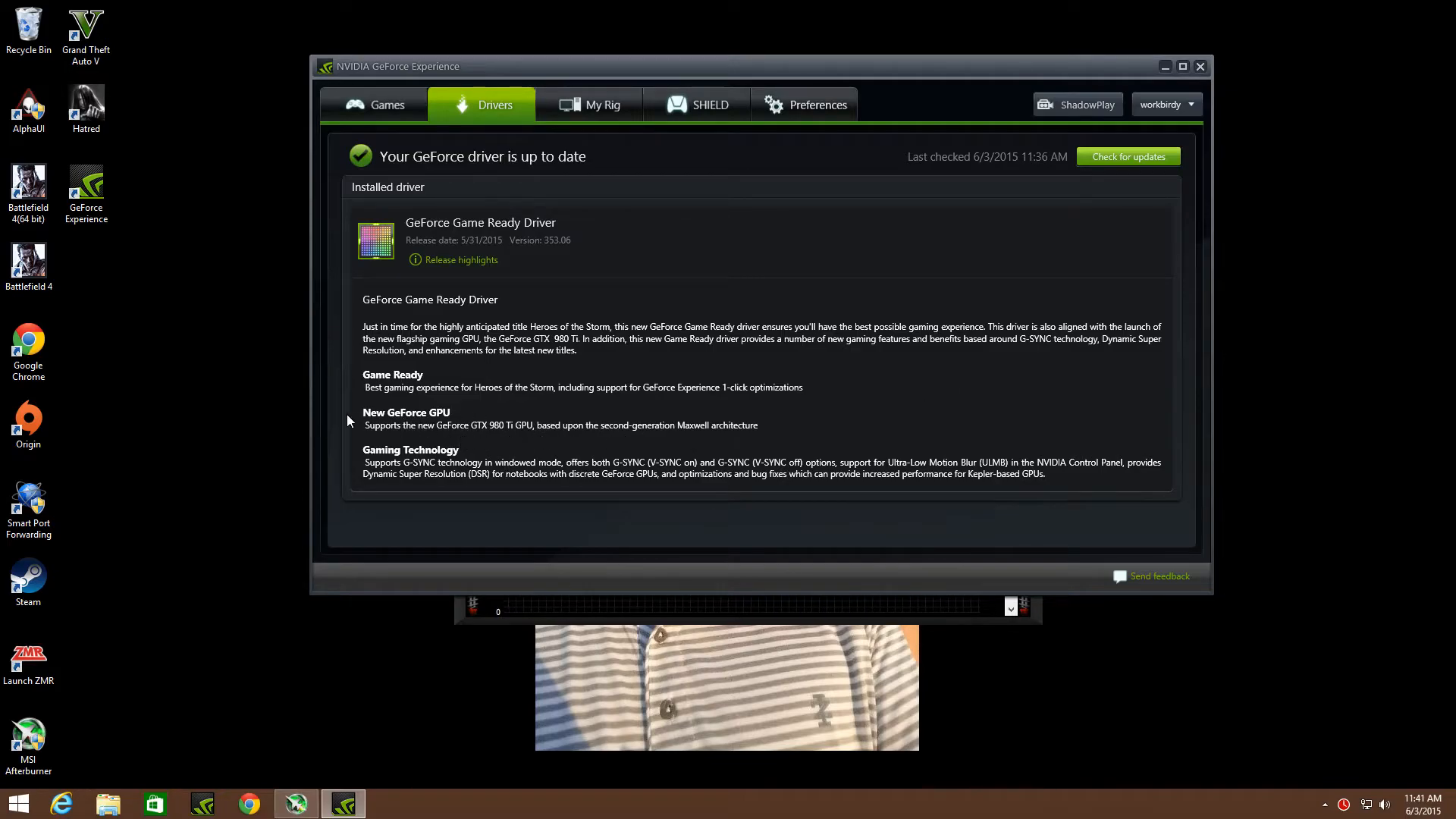
{"action": "mouse_move", "coordinate": [423, 475]}
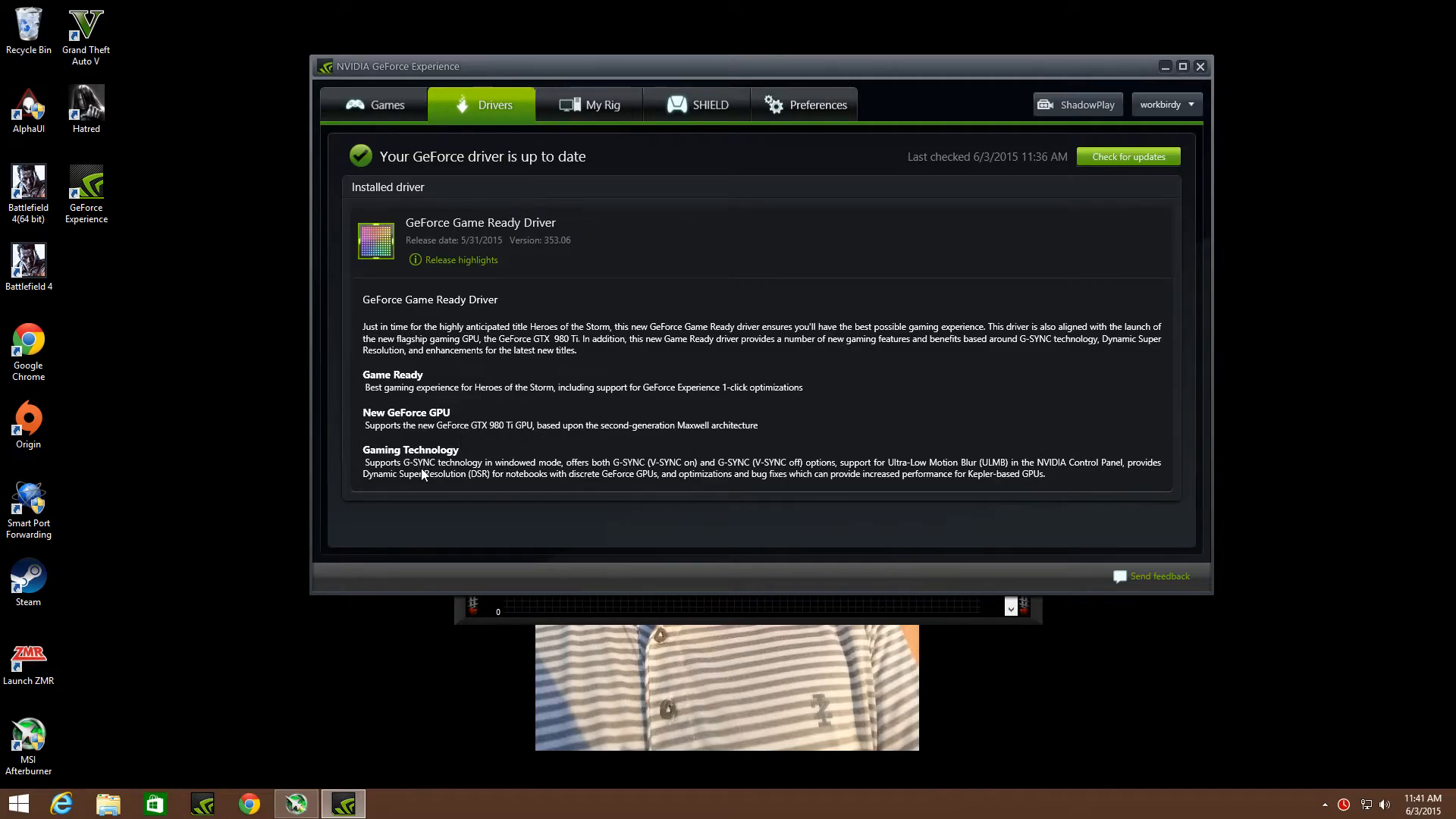
{"action": "mouse_move", "coordinate": [475, 462]}
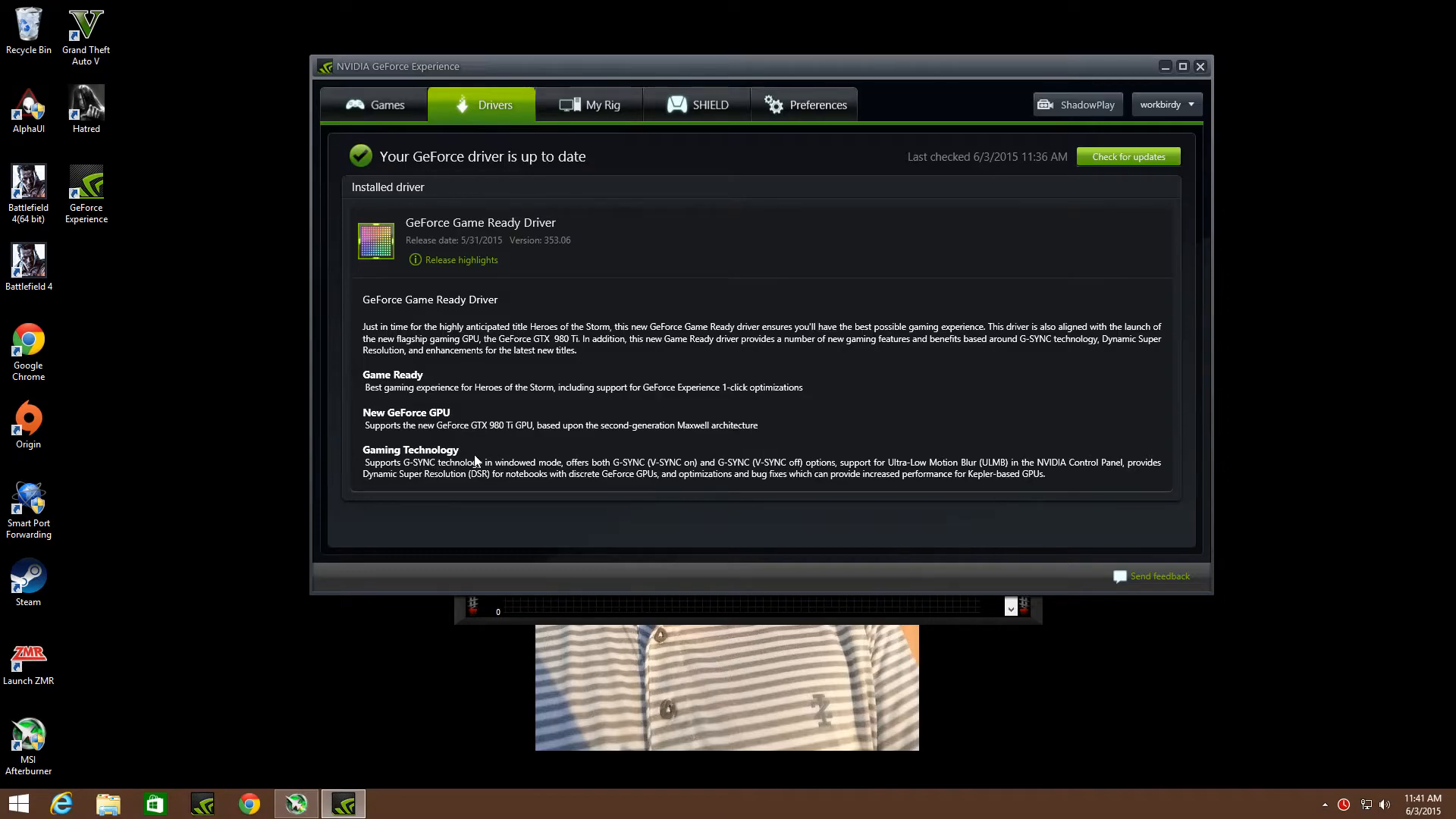
{"action": "mouse_move", "coordinate": [355, 258]}
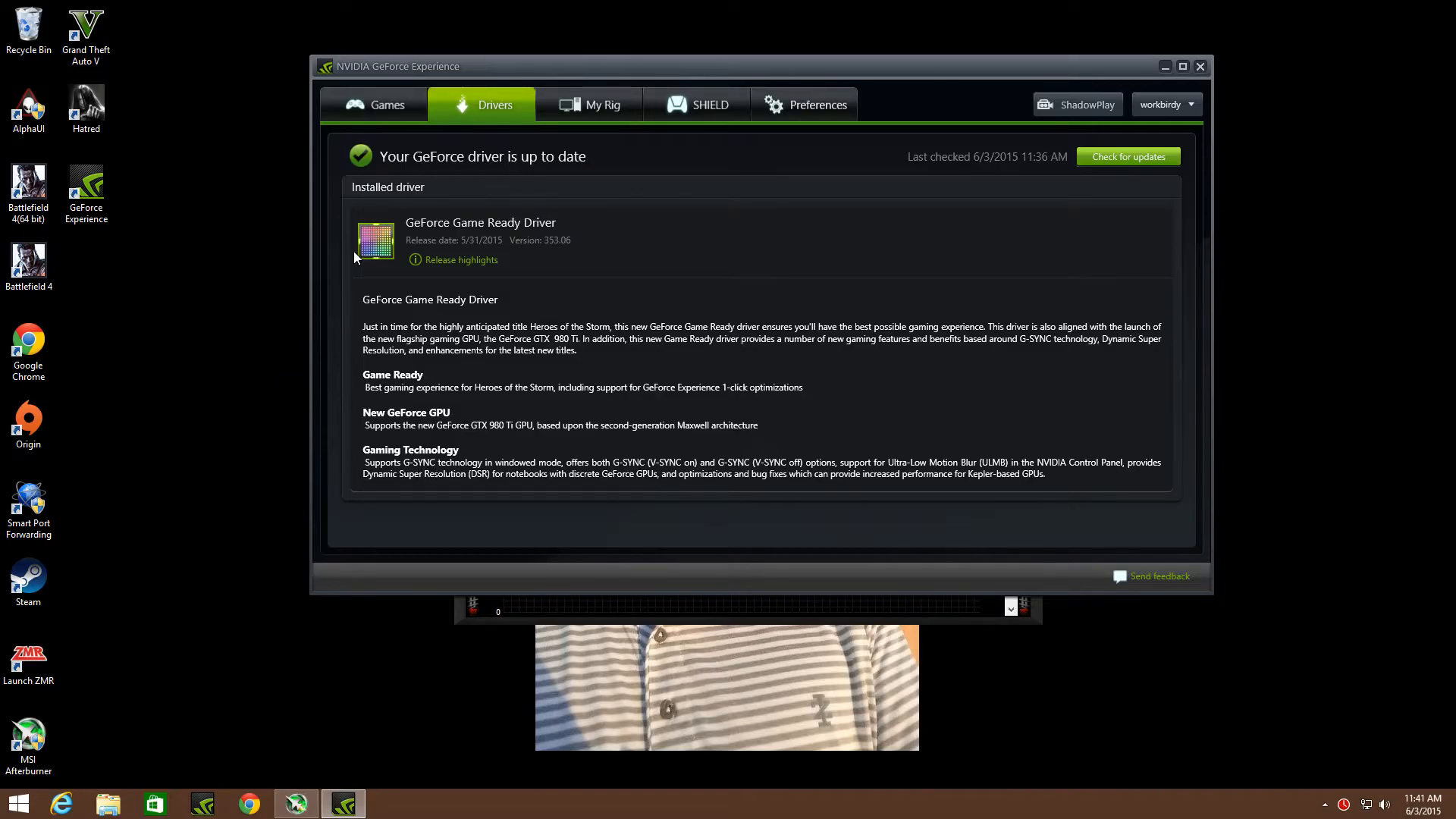
{"action": "mouse_move", "coordinate": [750, 477]}
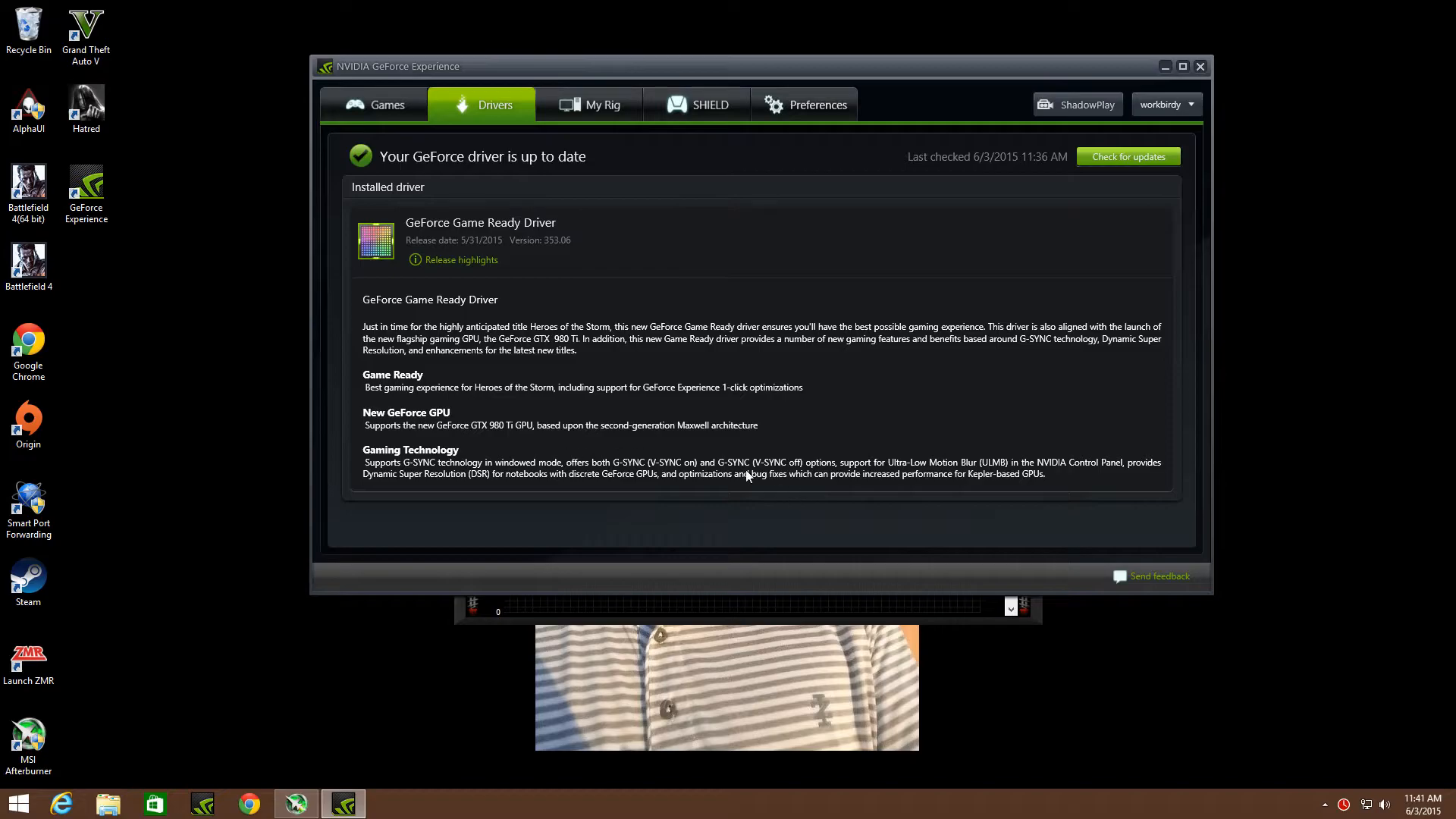
{"action": "mouse_move", "coordinate": [993, 498]}
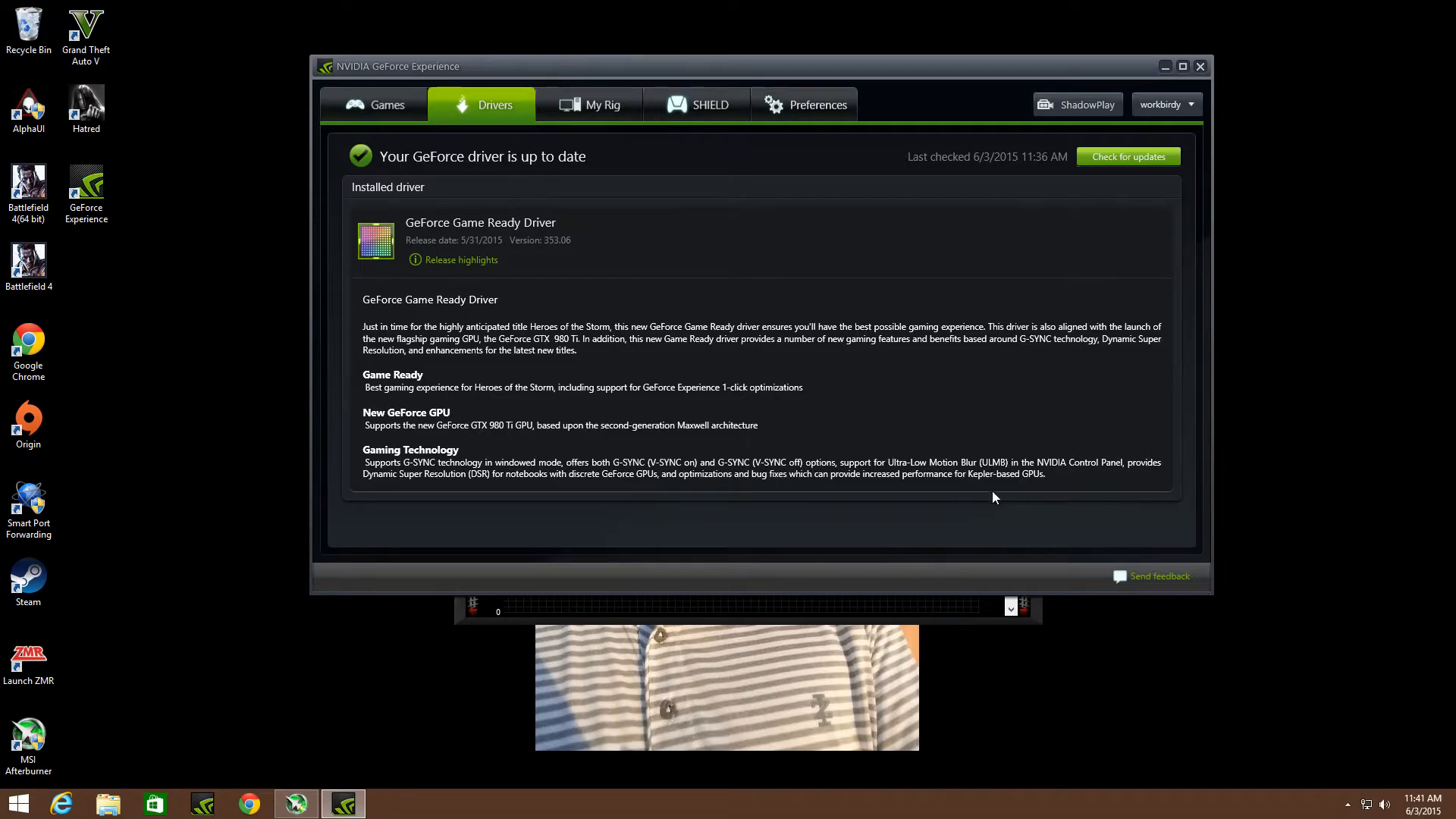
{"action": "mouse_move", "coordinate": [744, 420]}
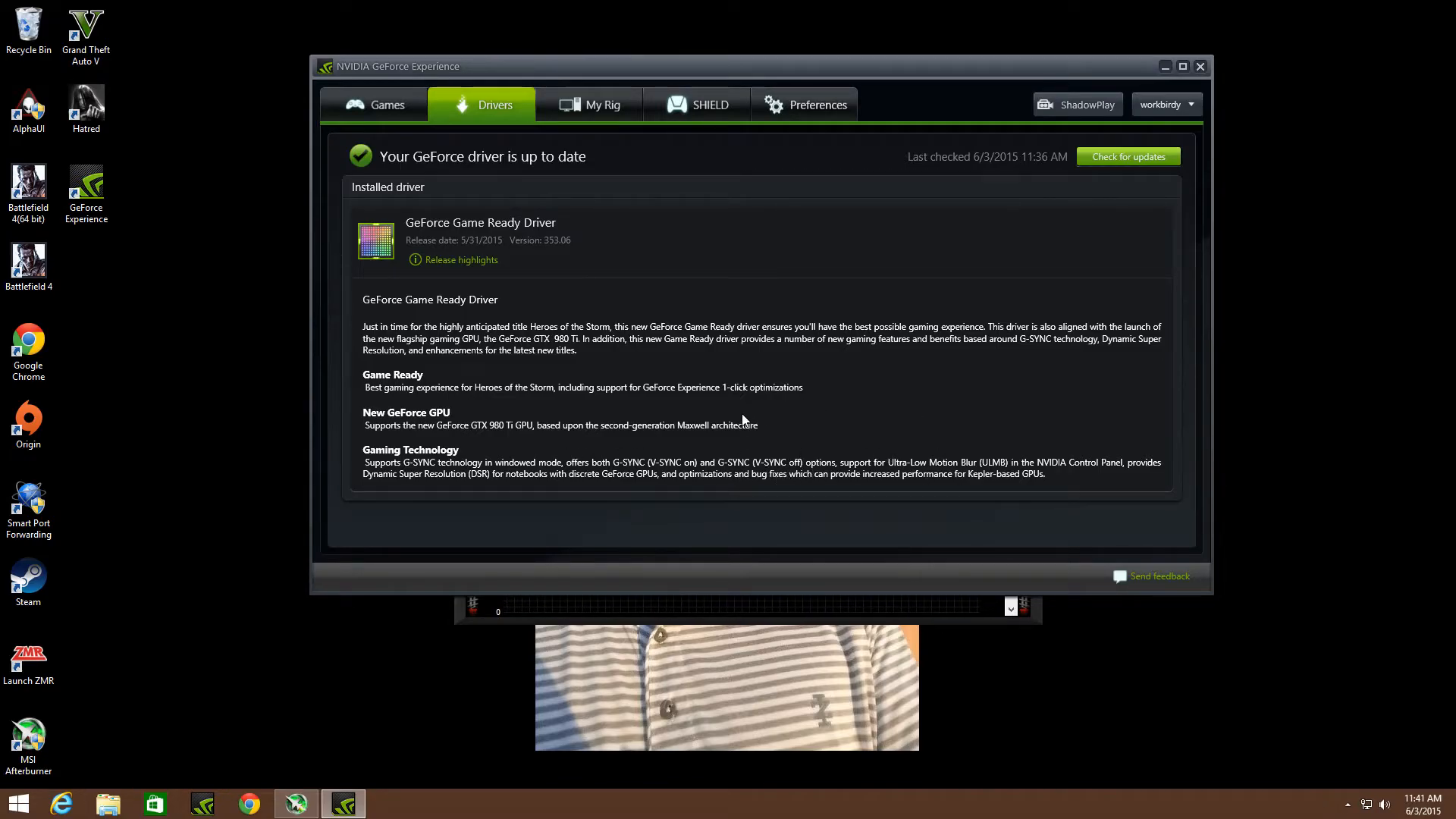
{"action": "mouse_move", "coordinate": [810, 413]}
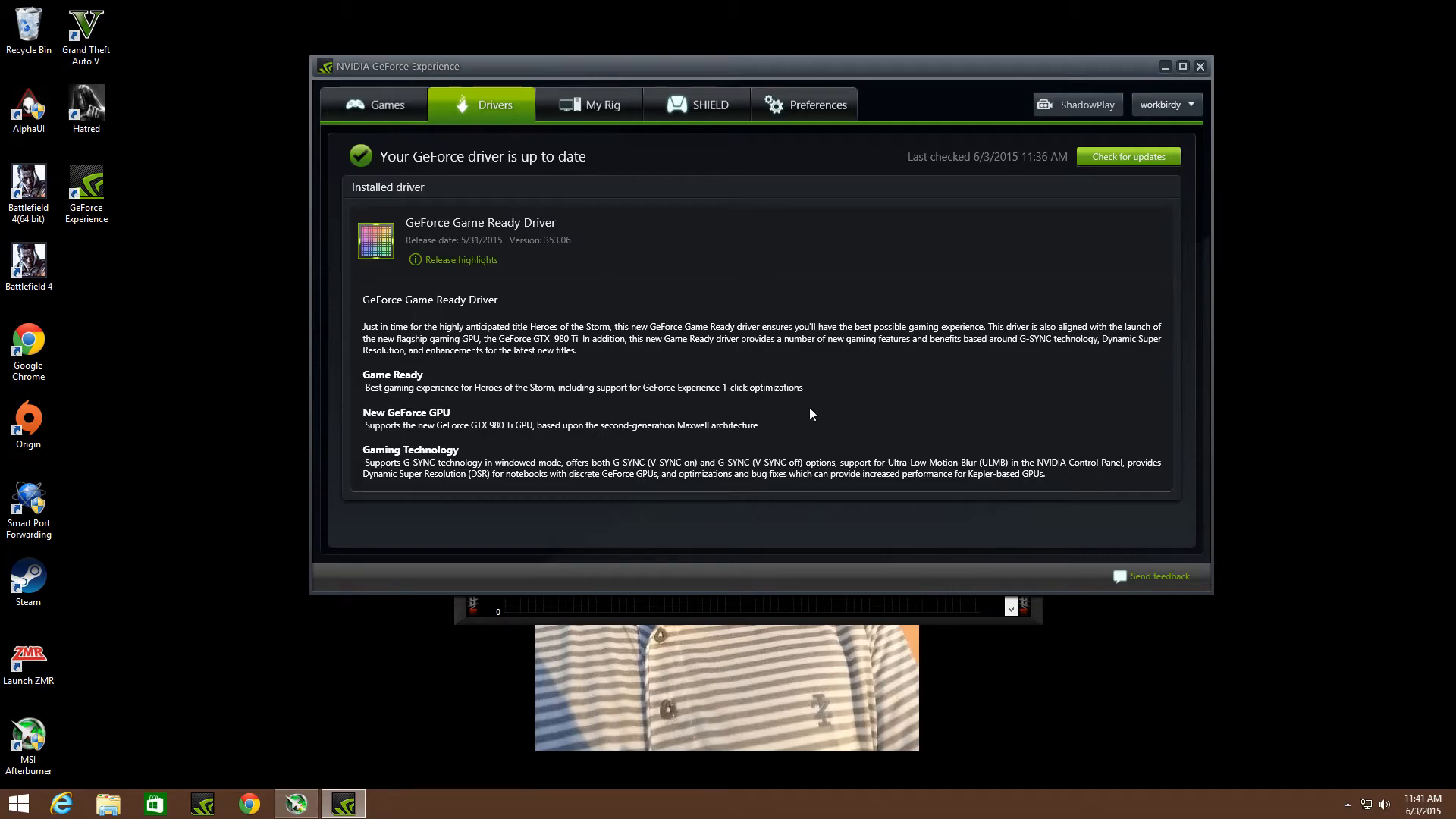
{"action": "mouse_move", "coordinate": [574, 406]}
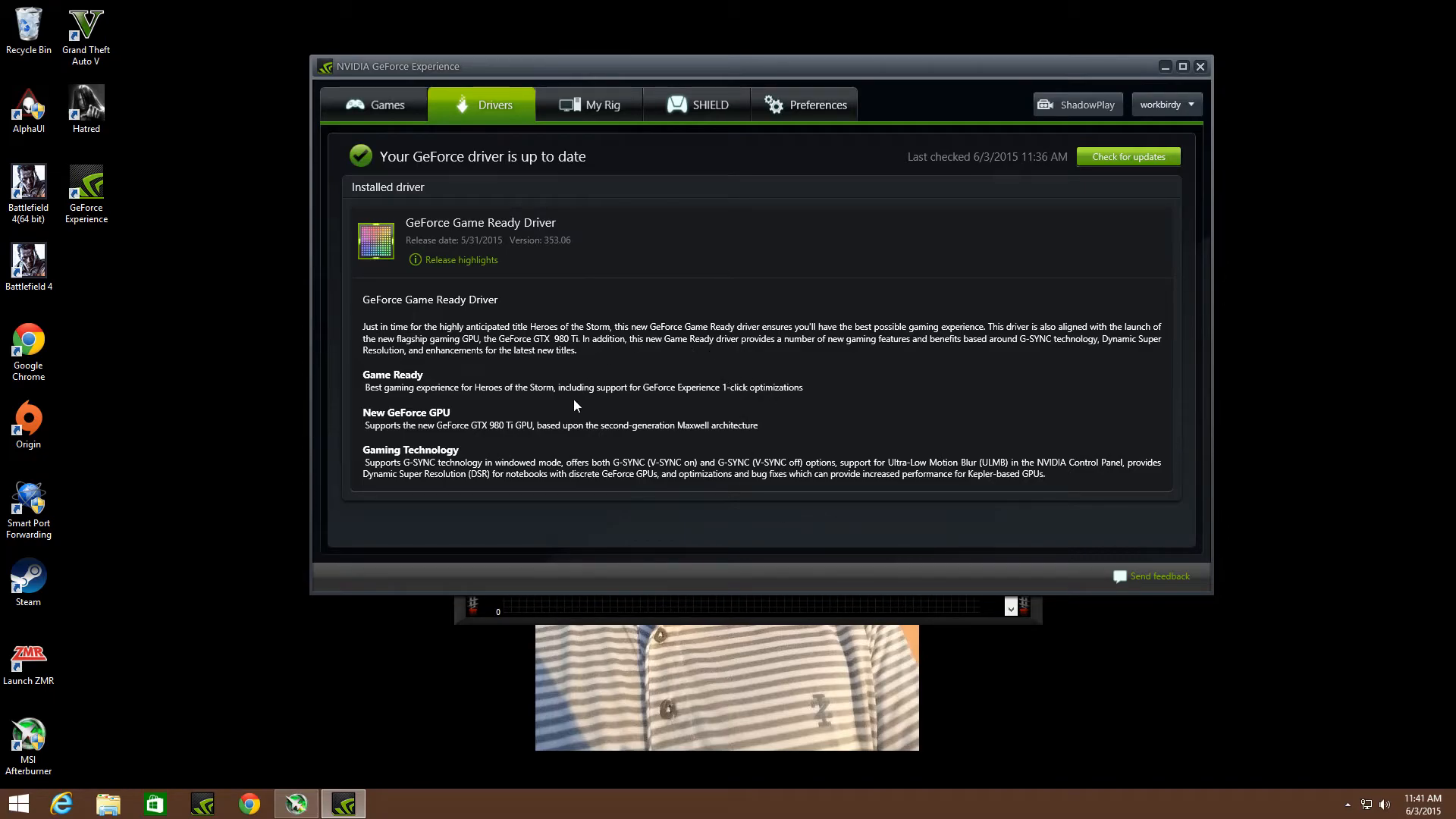
{"action": "mouse_move", "coordinate": [1065, 123]}
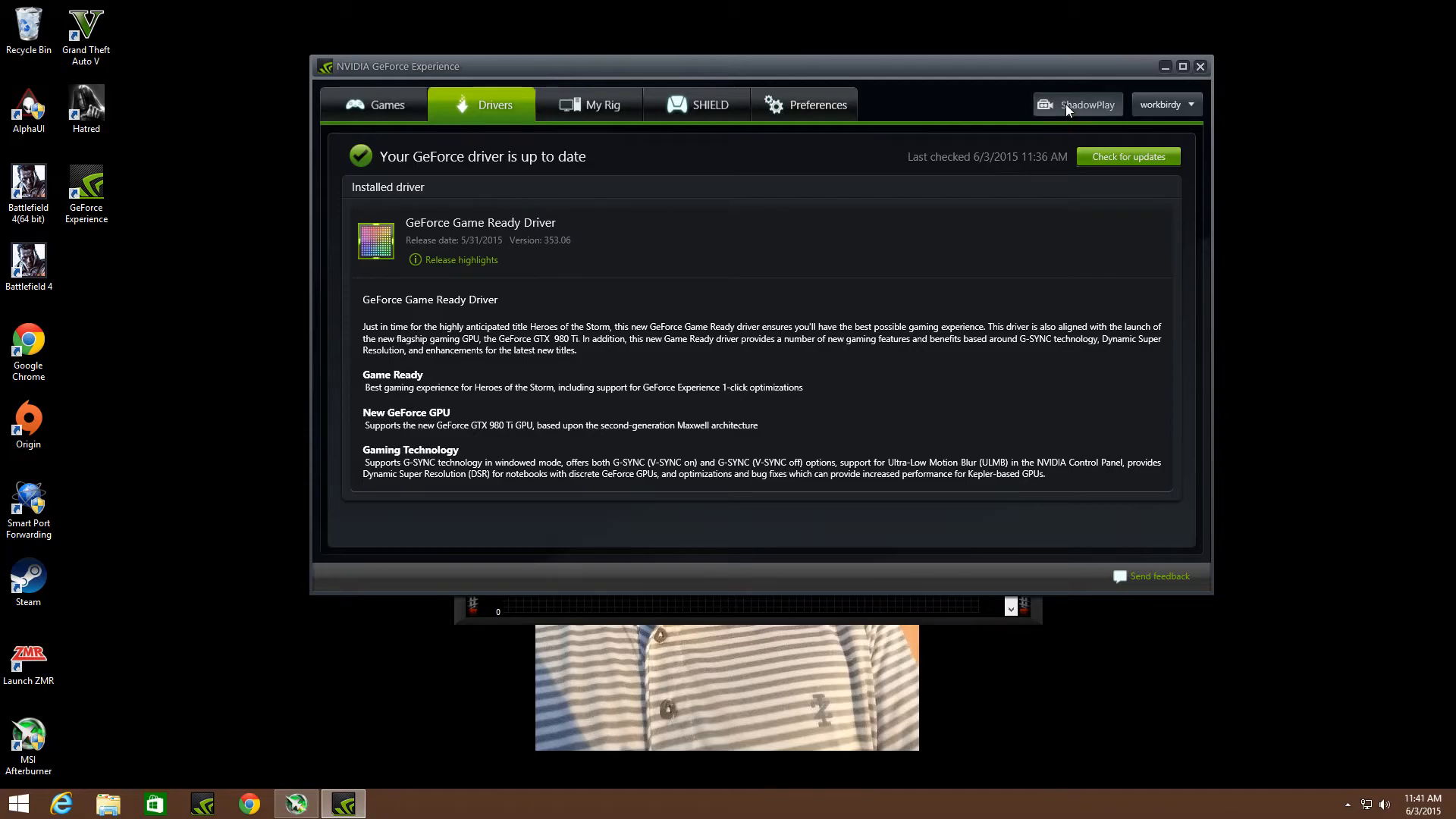
Step: Bring up the ShadowPlay window showing in-game resolution, 60 FPS, 50 Mbps, H.264 recording
{"action": "left_click", "coordinate": [1078, 104]}
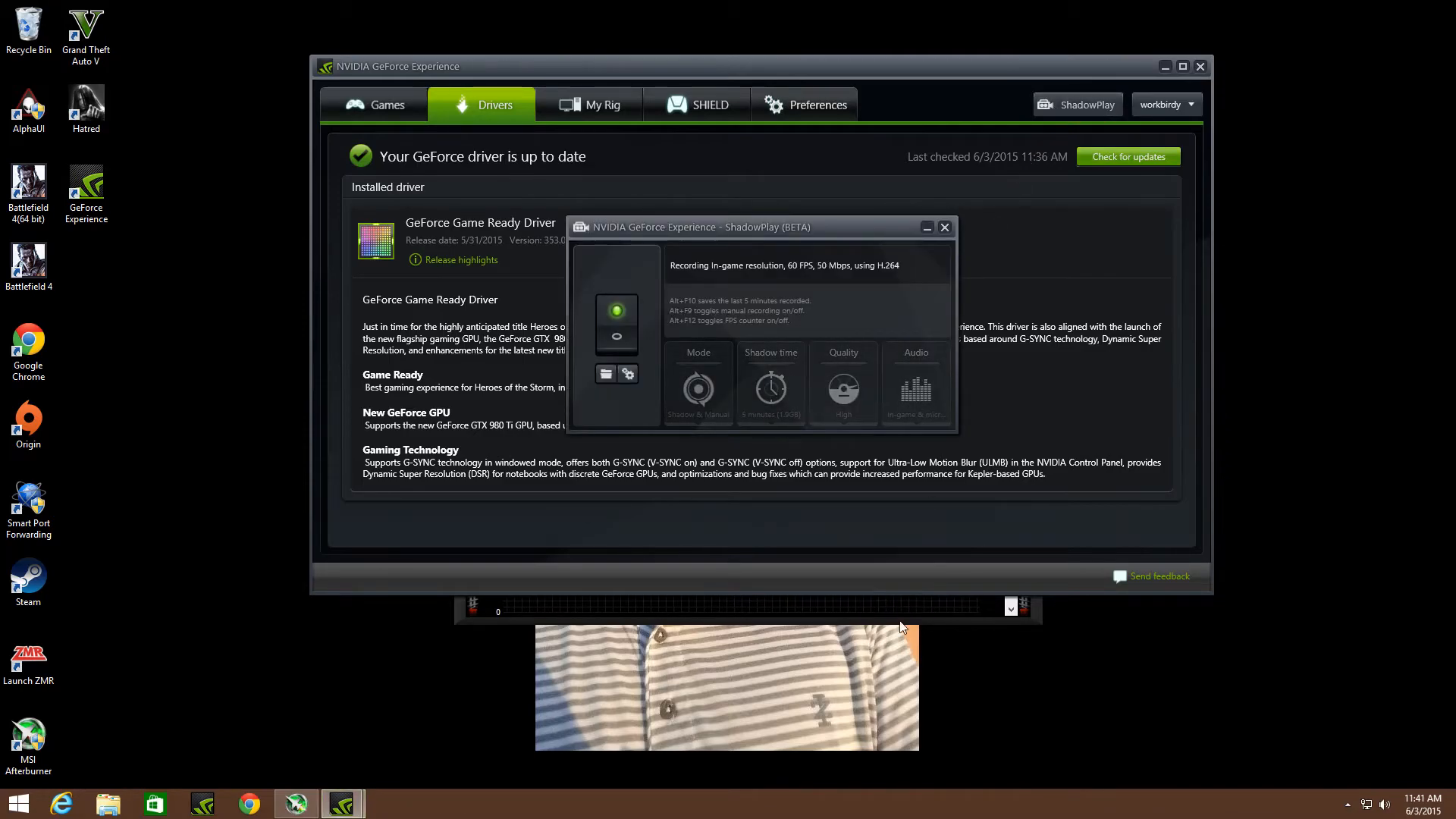
{"action": "mouse_move", "coordinate": [698, 355]}
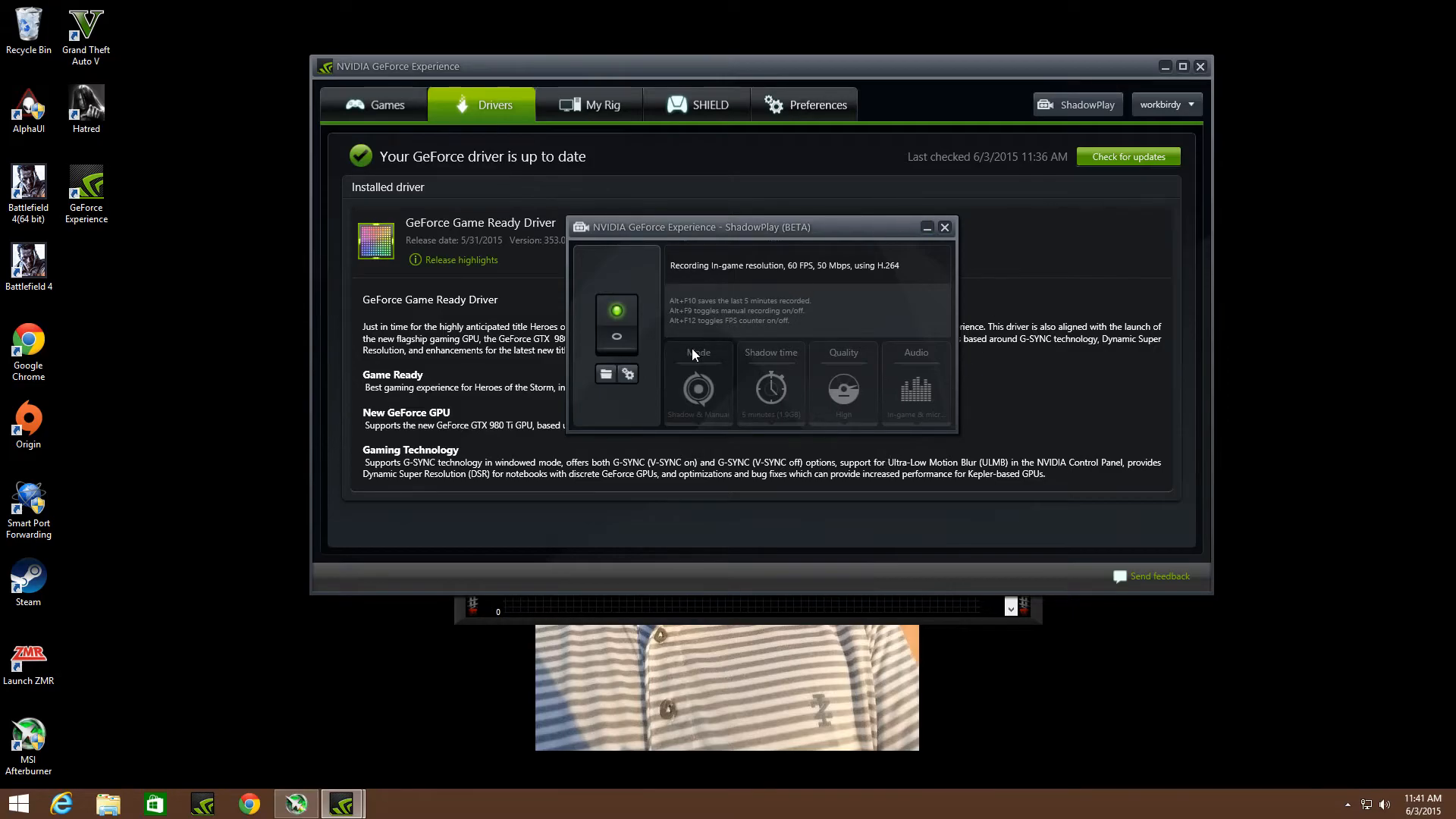
{"action": "mouse_move", "coordinate": [627, 327]}
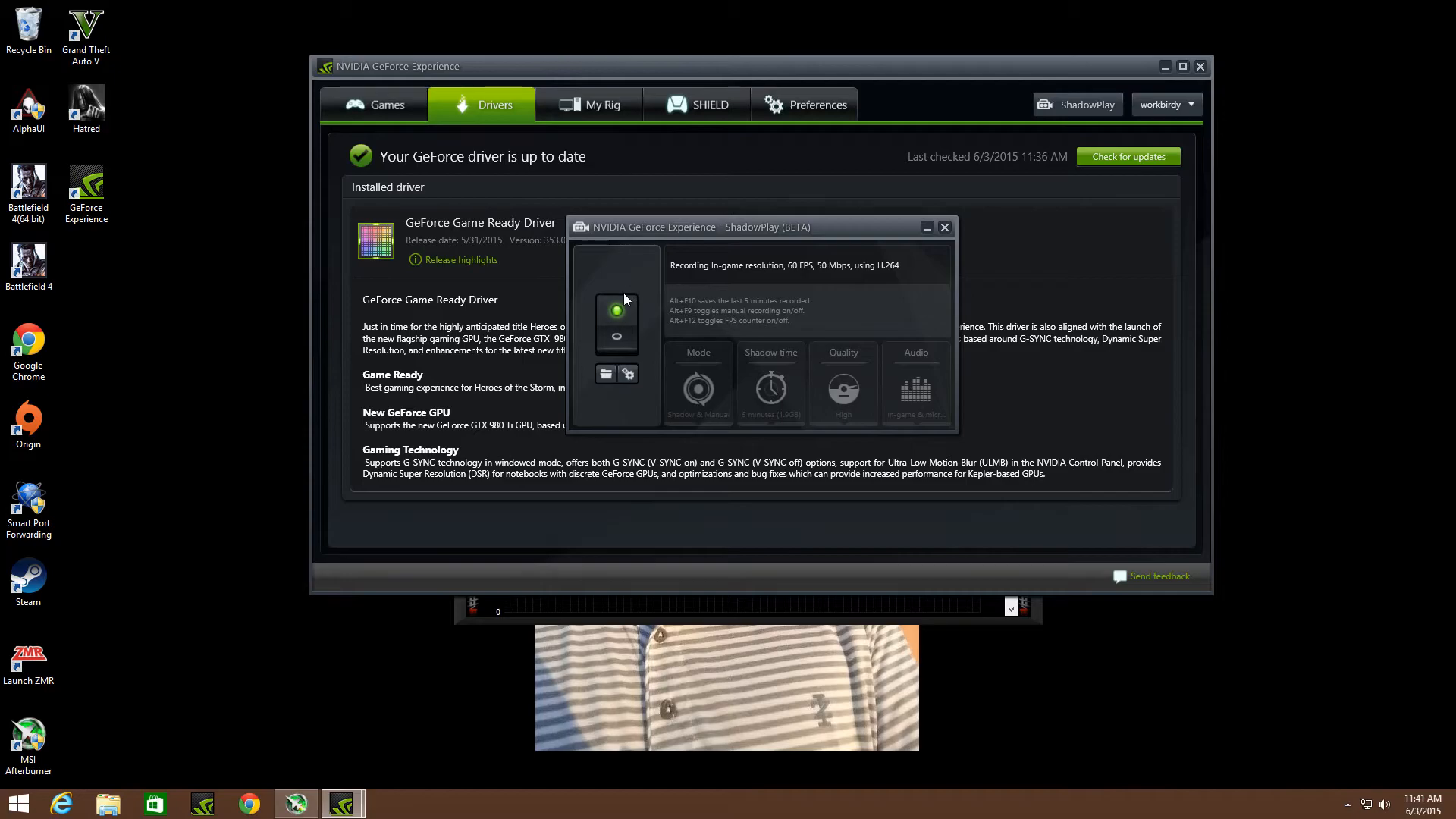
{"action": "mouse_move", "coordinate": [655, 329]}
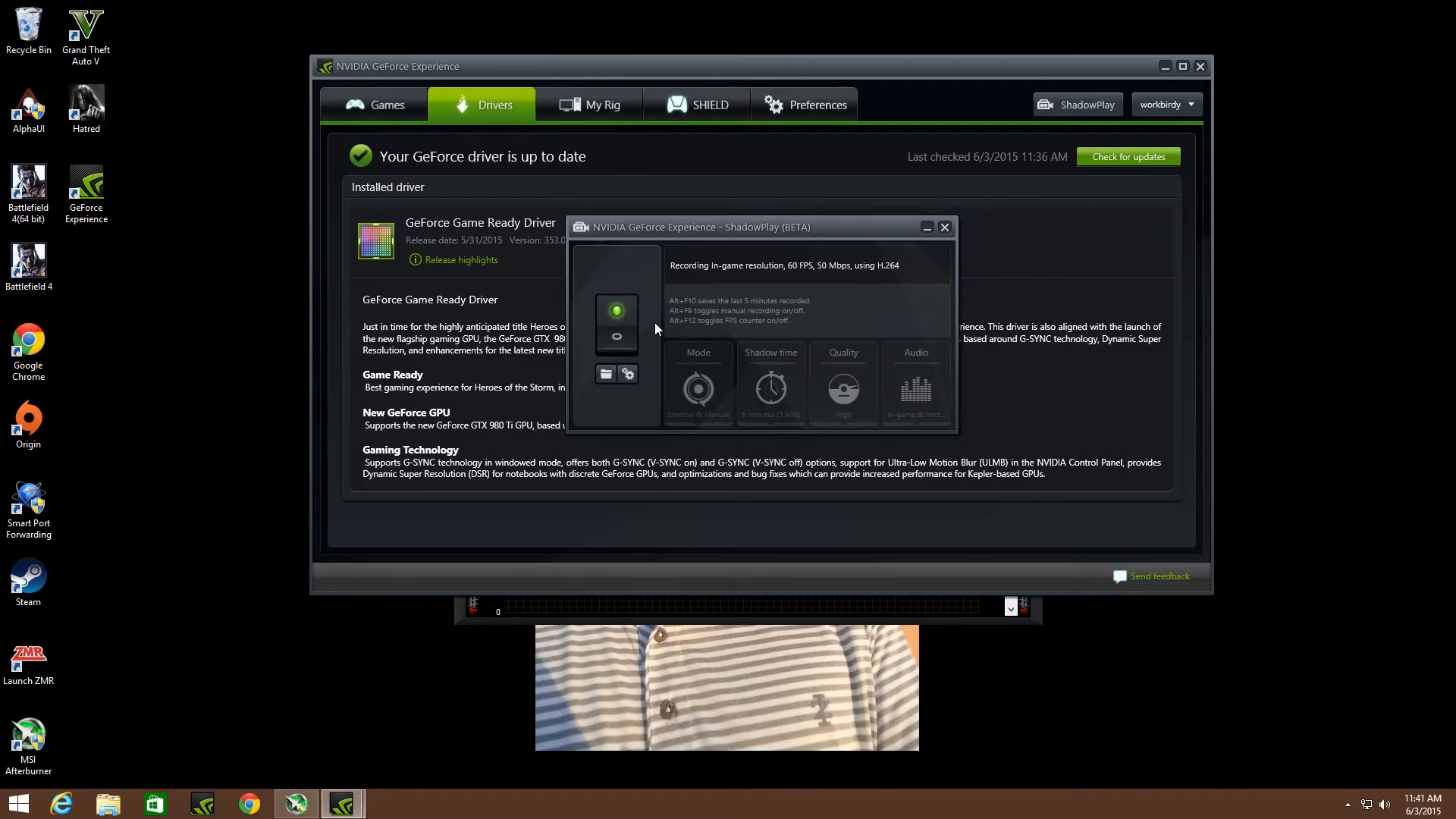
{"action": "mouse_move", "coordinate": [706, 397]}
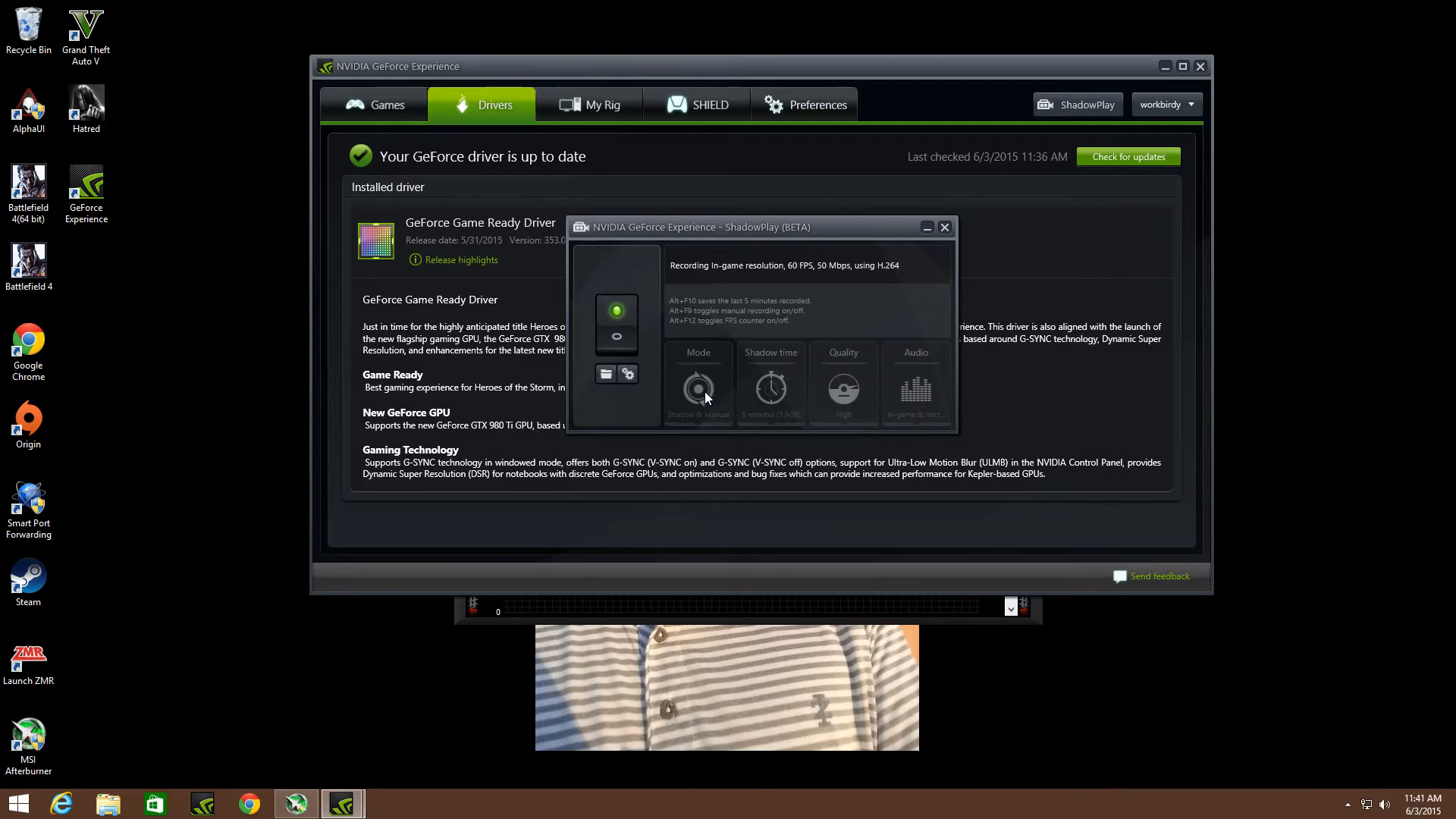
{"action": "mouse_move", "coordinate": [700, 390]}
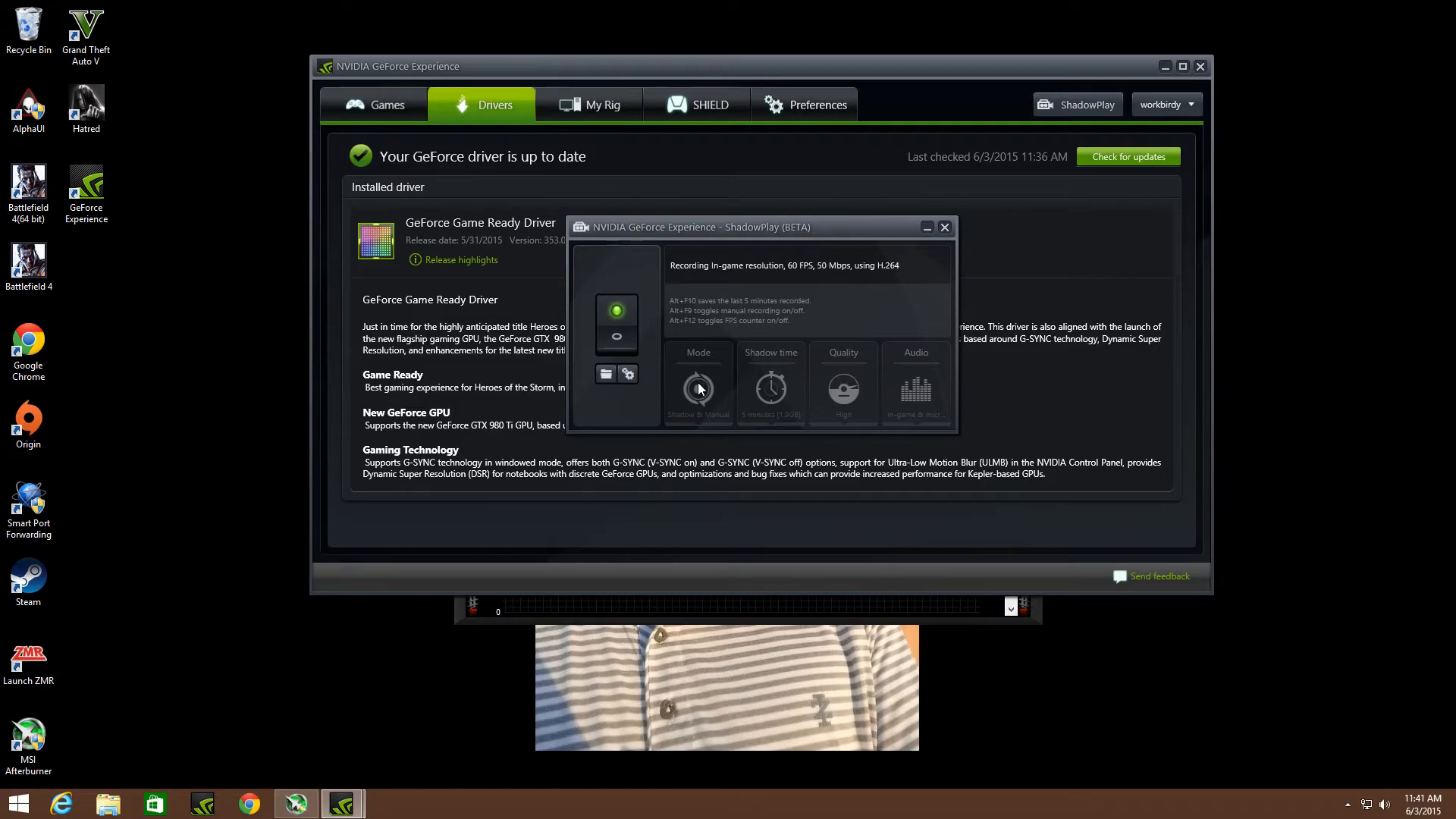
{"action": "mouse_move", "coordinate": [703, 406]}
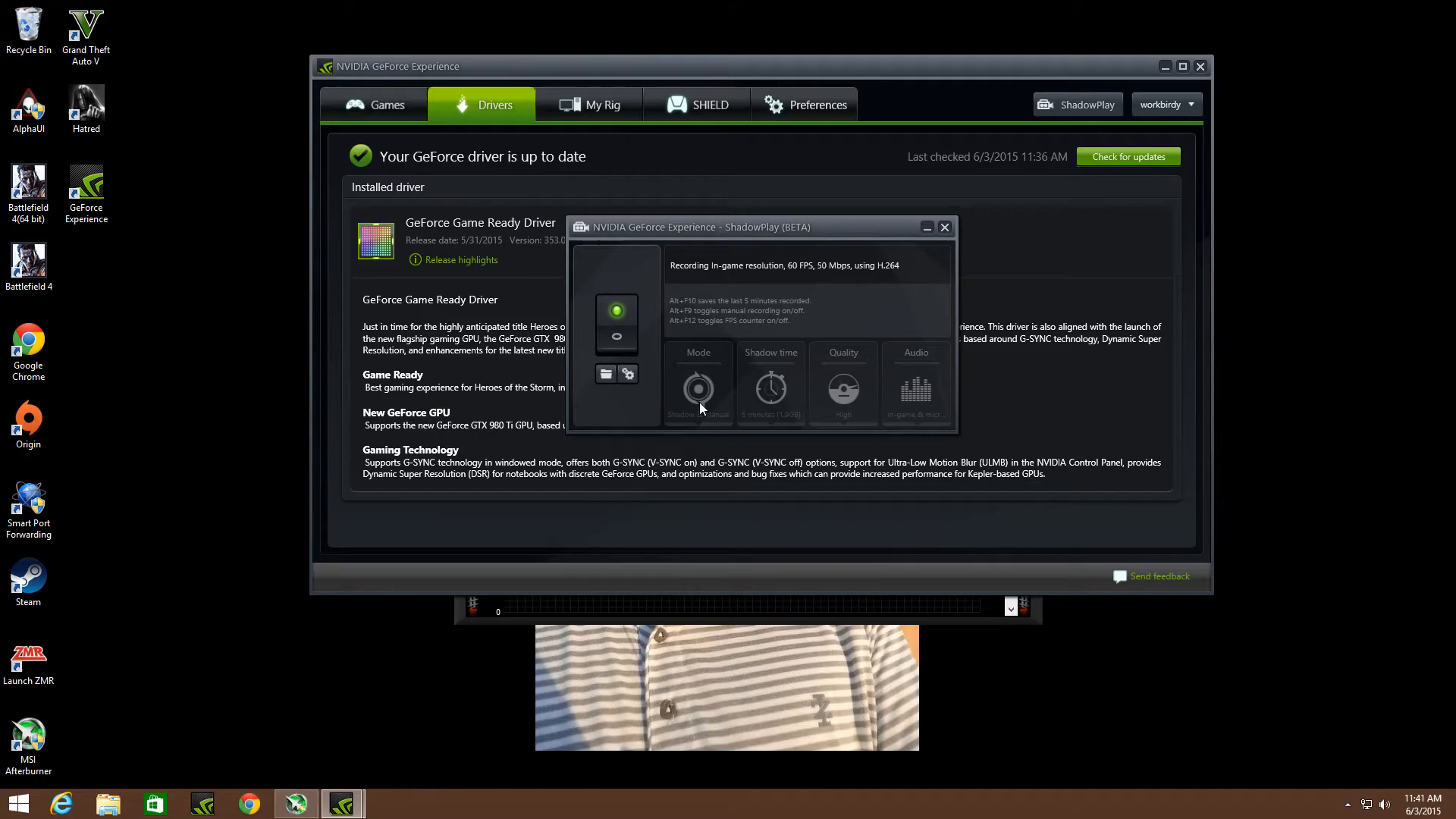
{"action": "mouse_move", "coordinate": [854, 346]}
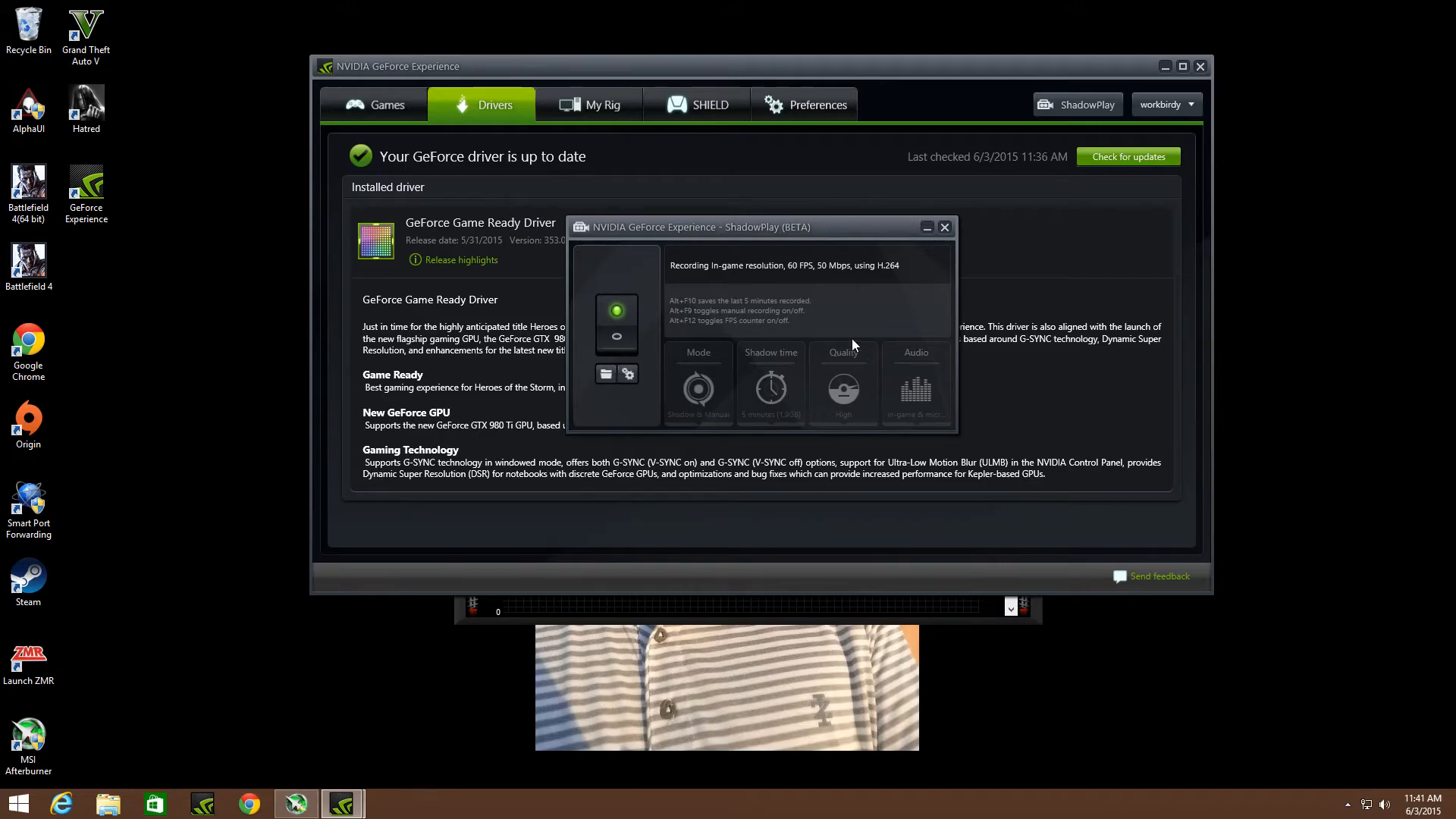
{"action": "mouse_move", "coordinate": [663, 374]}
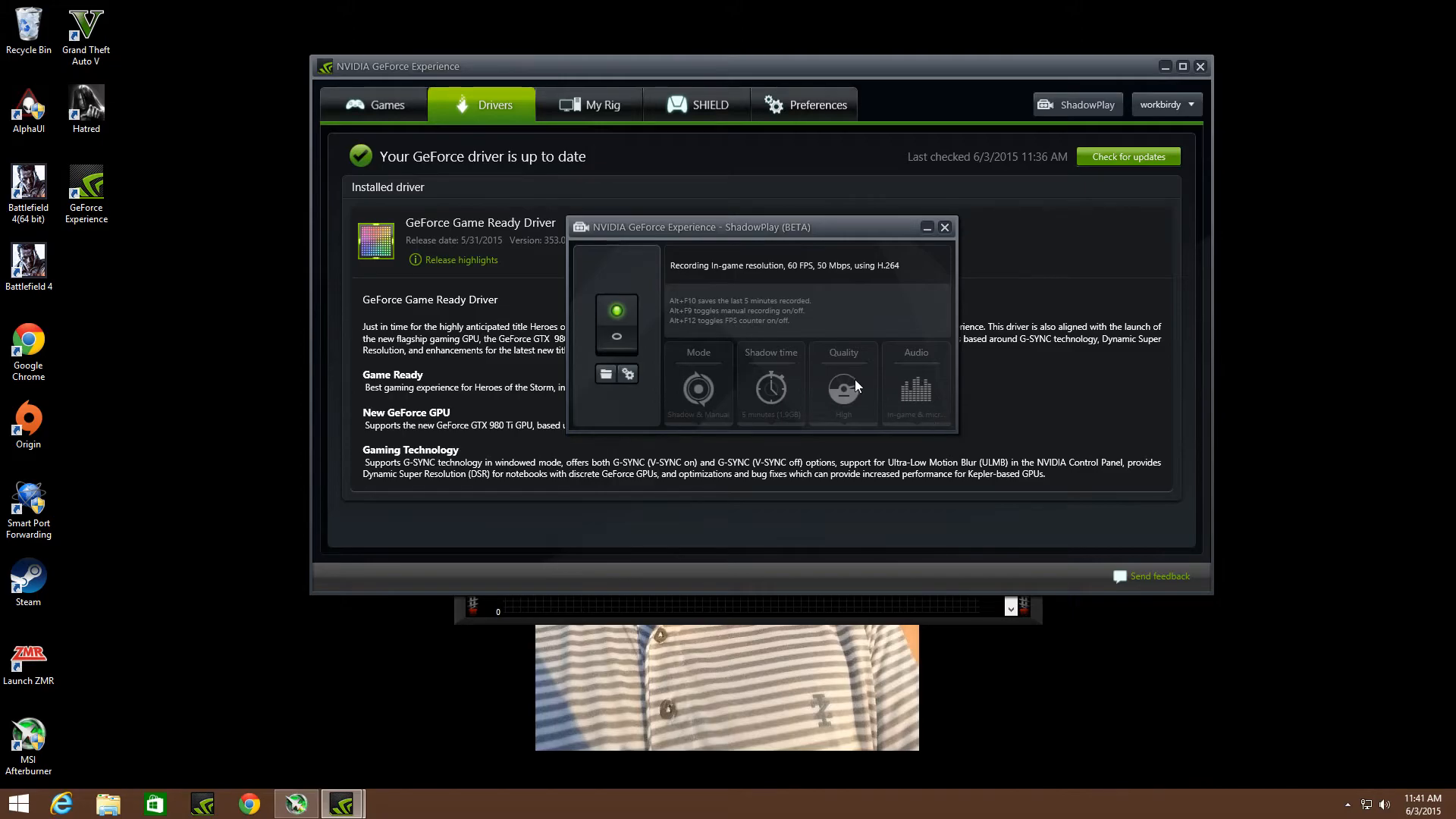
{"action": "mouse_move", "coordinate": [839, 393]}
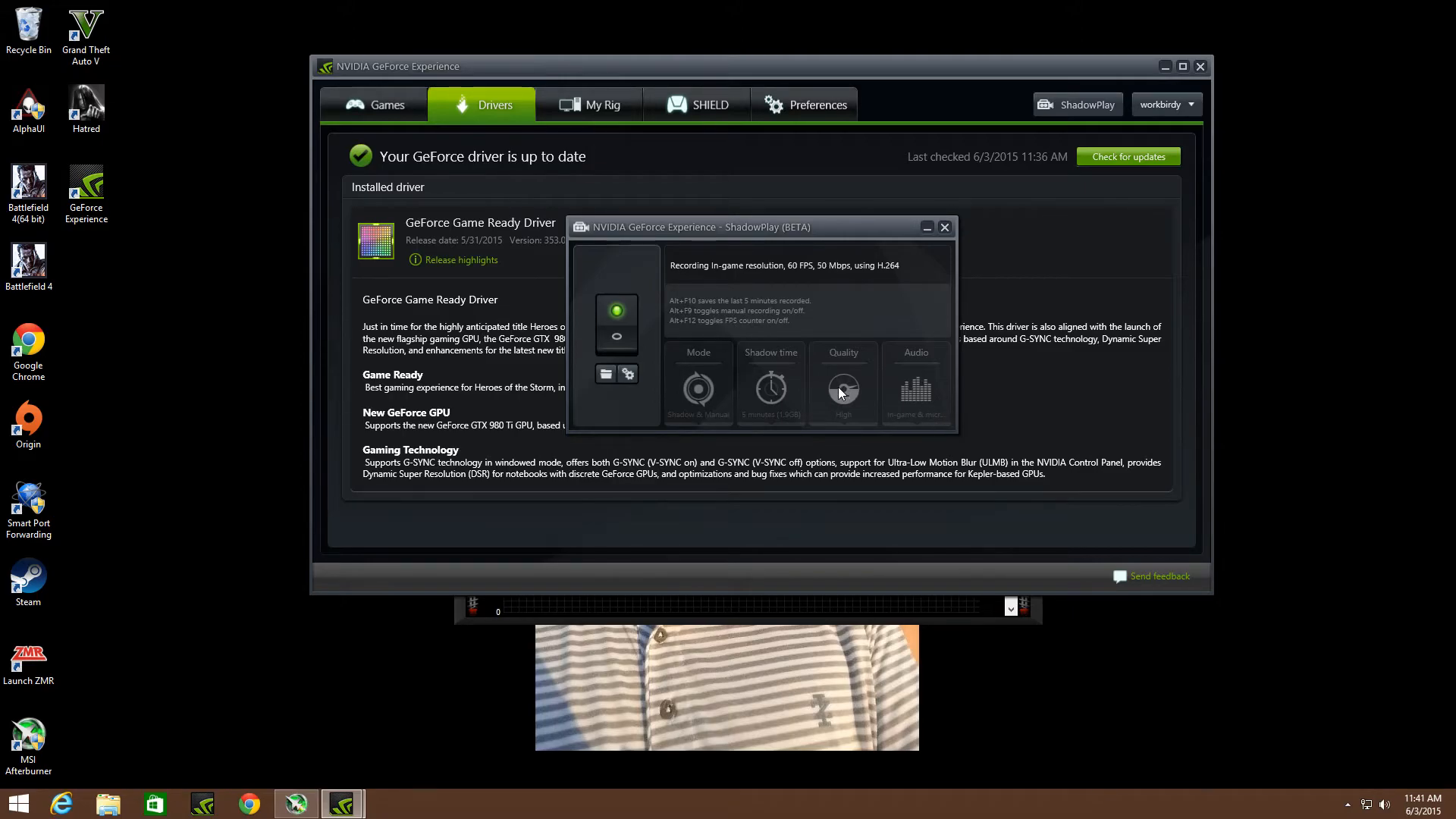
{"action": "mouse_move", "coordinate": [752, 276]}
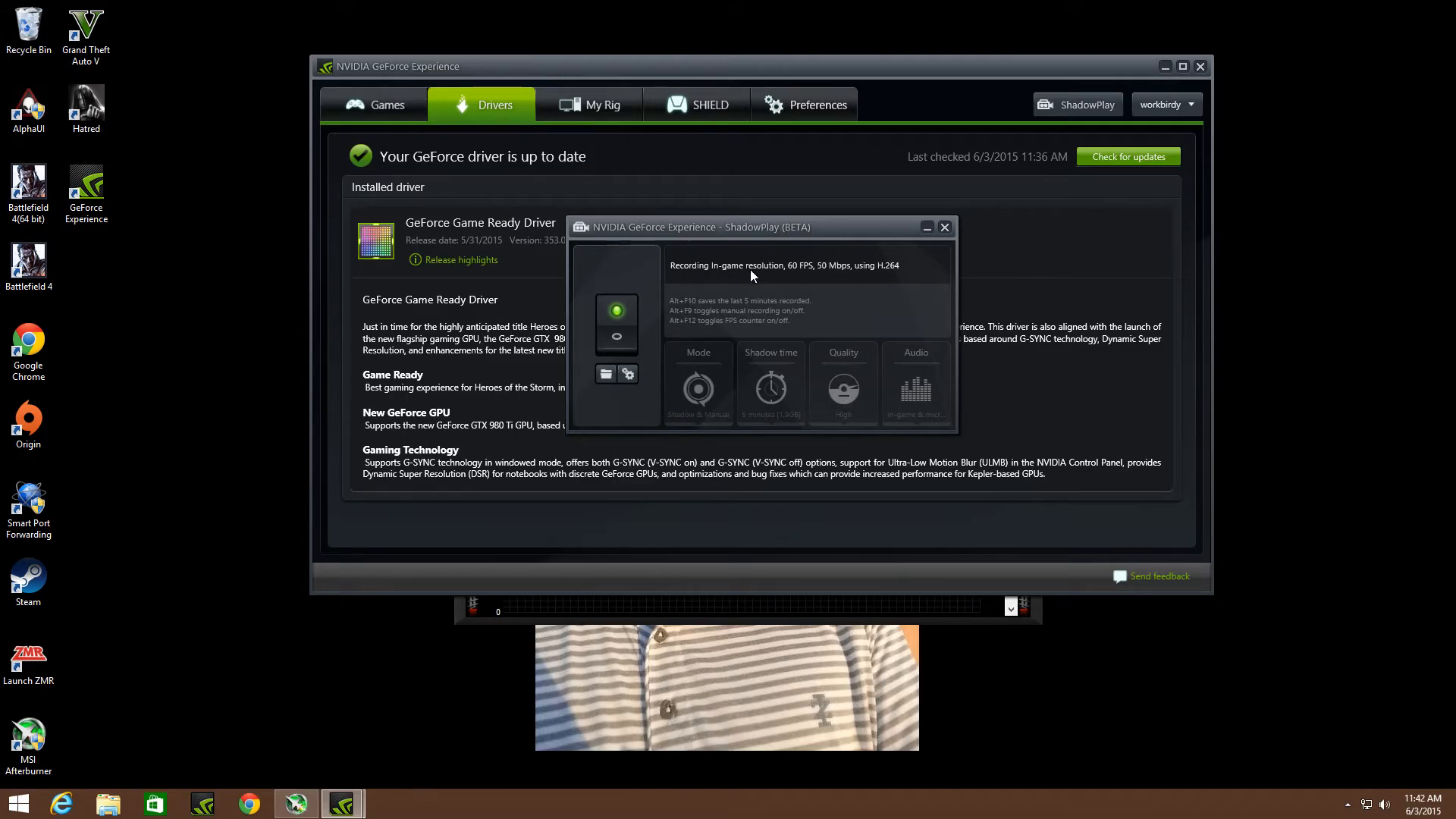
{"action": "mouse_move", "coordinate": [842, 279]}
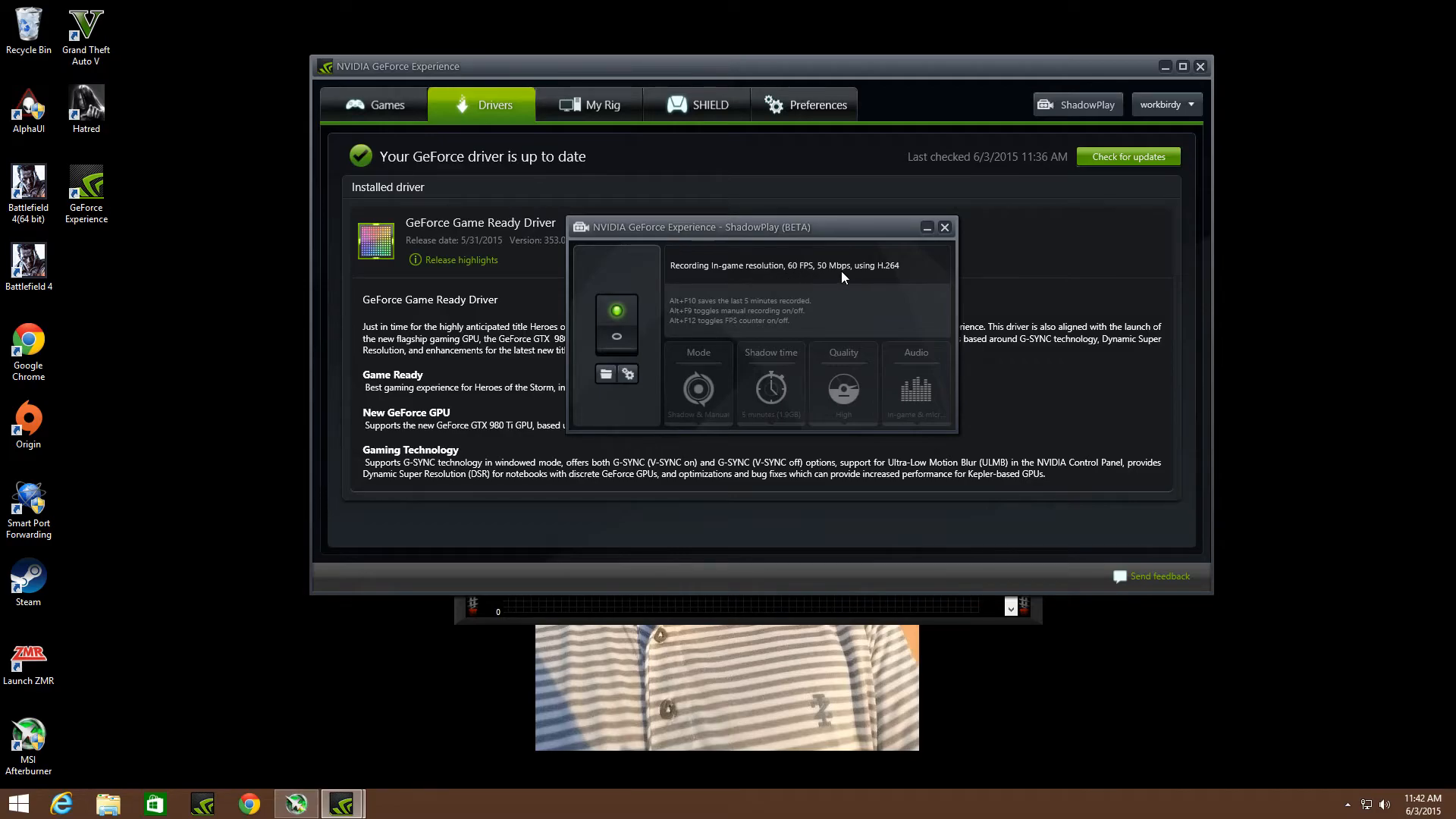
{"action": "mouse_move", "coordinate": [836, 274]}
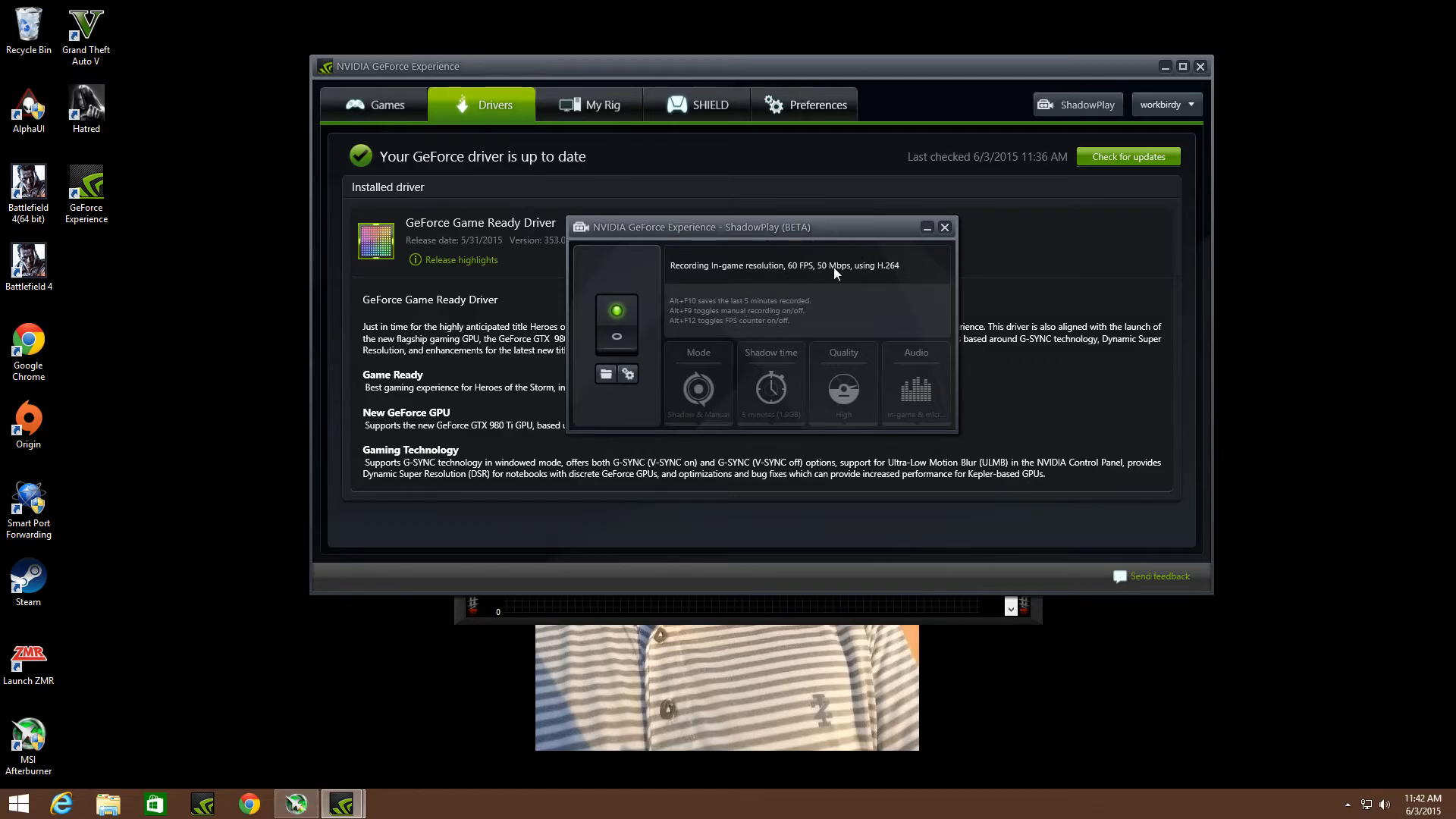
{"action": "mouse_move", "coordinate": [686, 413]}
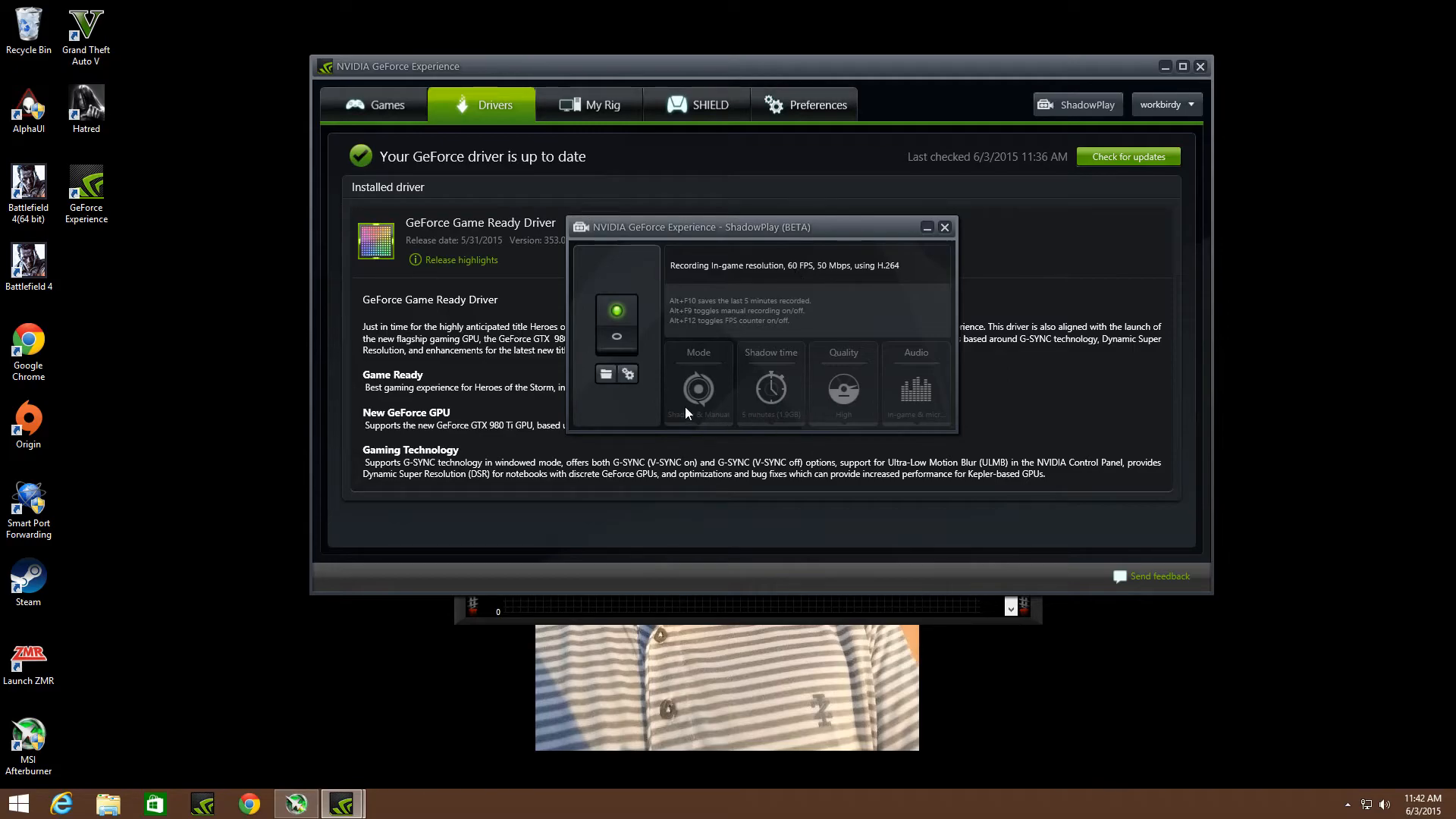
Step: Show the ShadowPlay preferences with camera overlay and microphone settings
{"action": "left_click", "coordinate": [818, 105]}
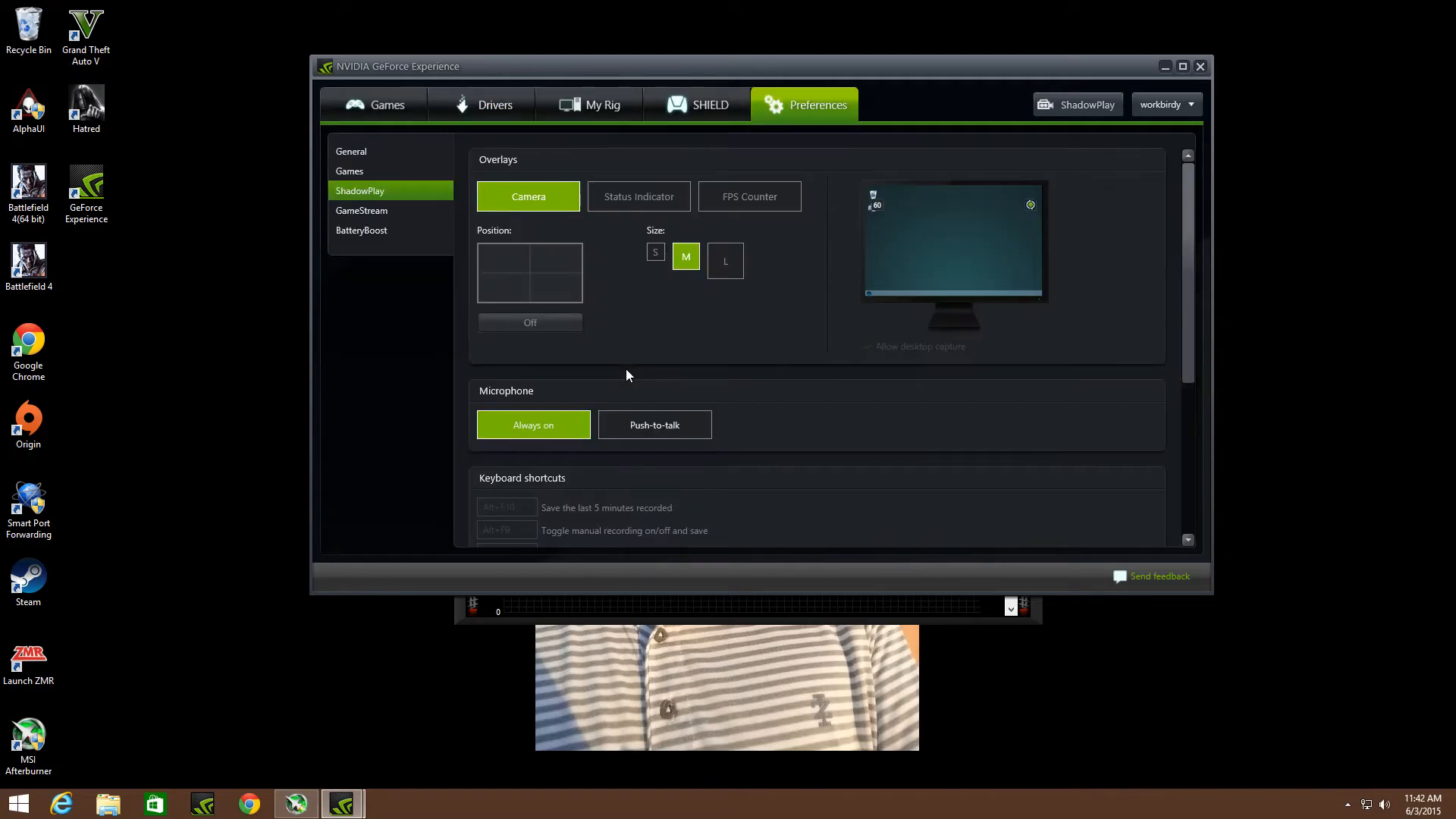
{"action": "mouse_move", "coordinate": [599, 207]}
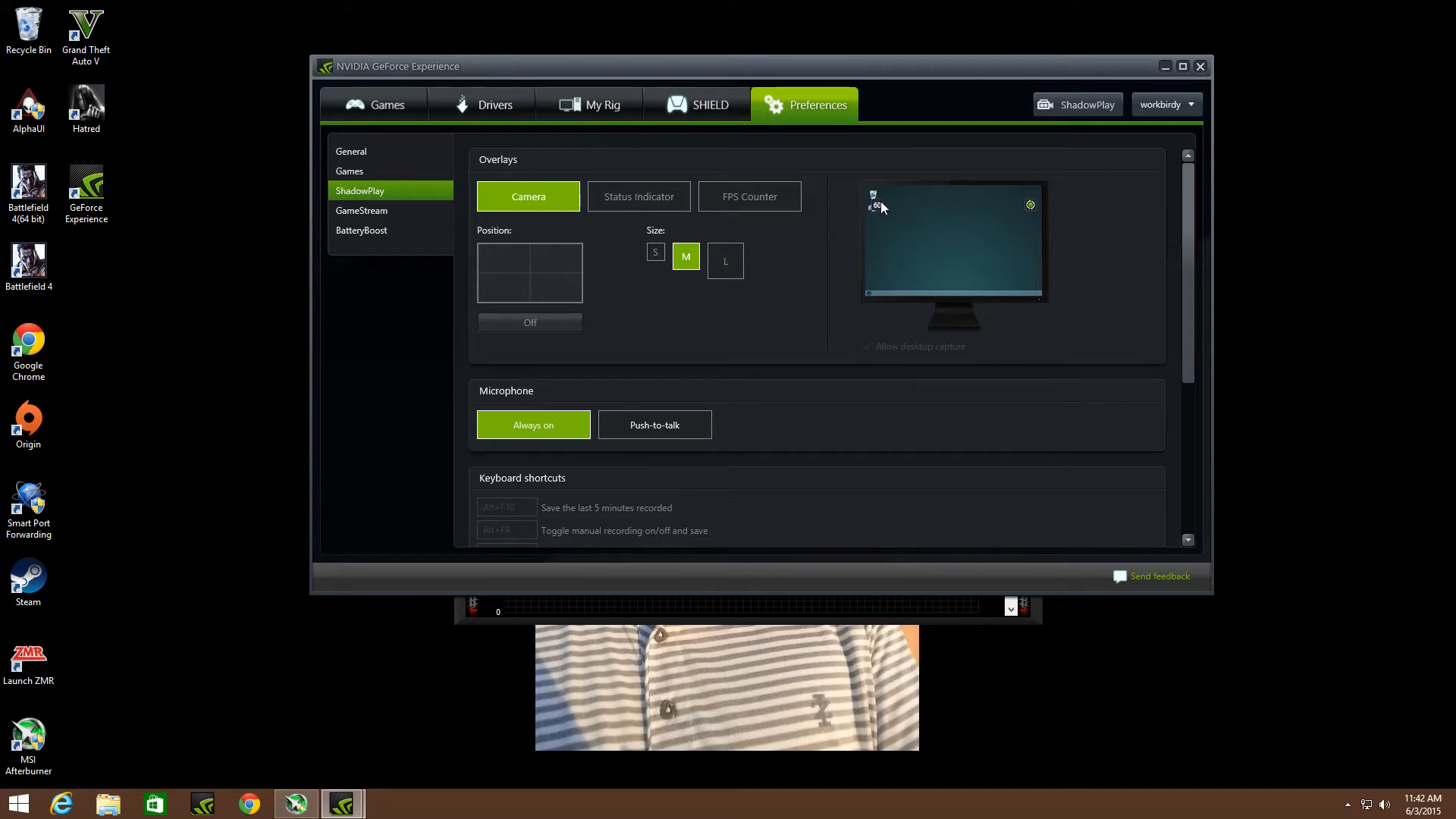
{"action": "mouse_move", "coordinate": [529, 271]}
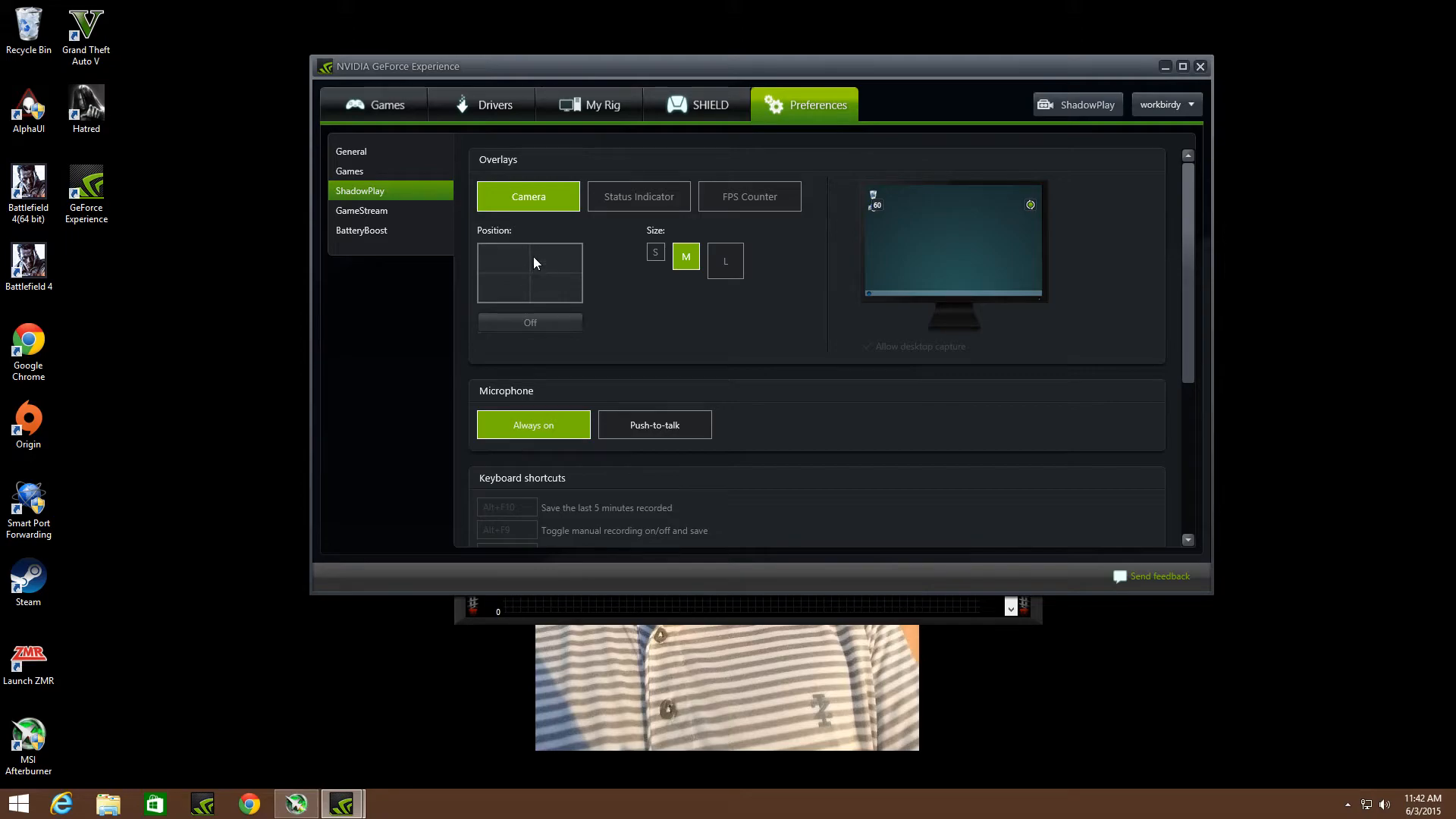
{"action": "mouse_move", "coordinate": [552, 336]}
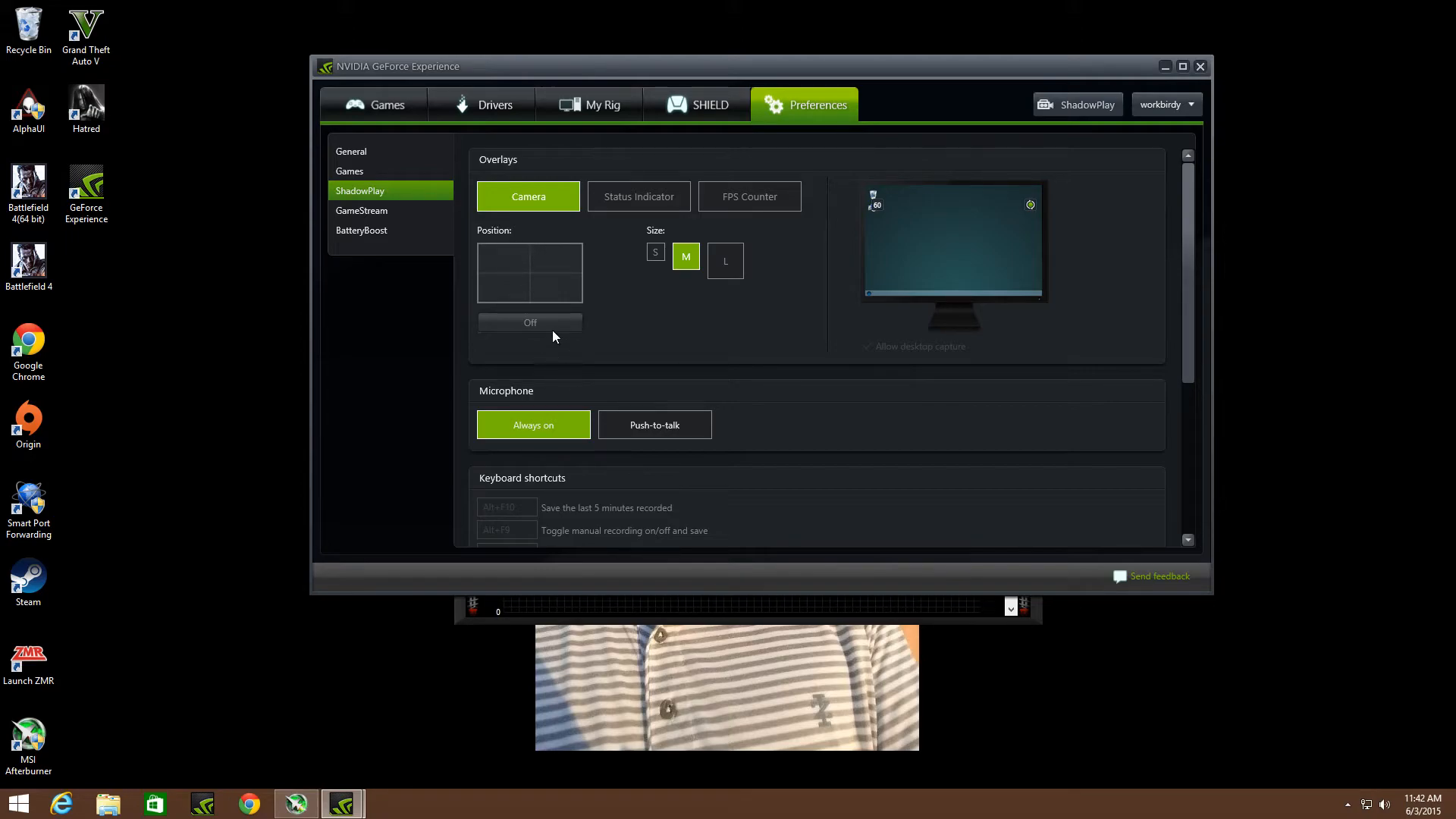
{"action": "mouse_move", "coordinate": [858, 245]}
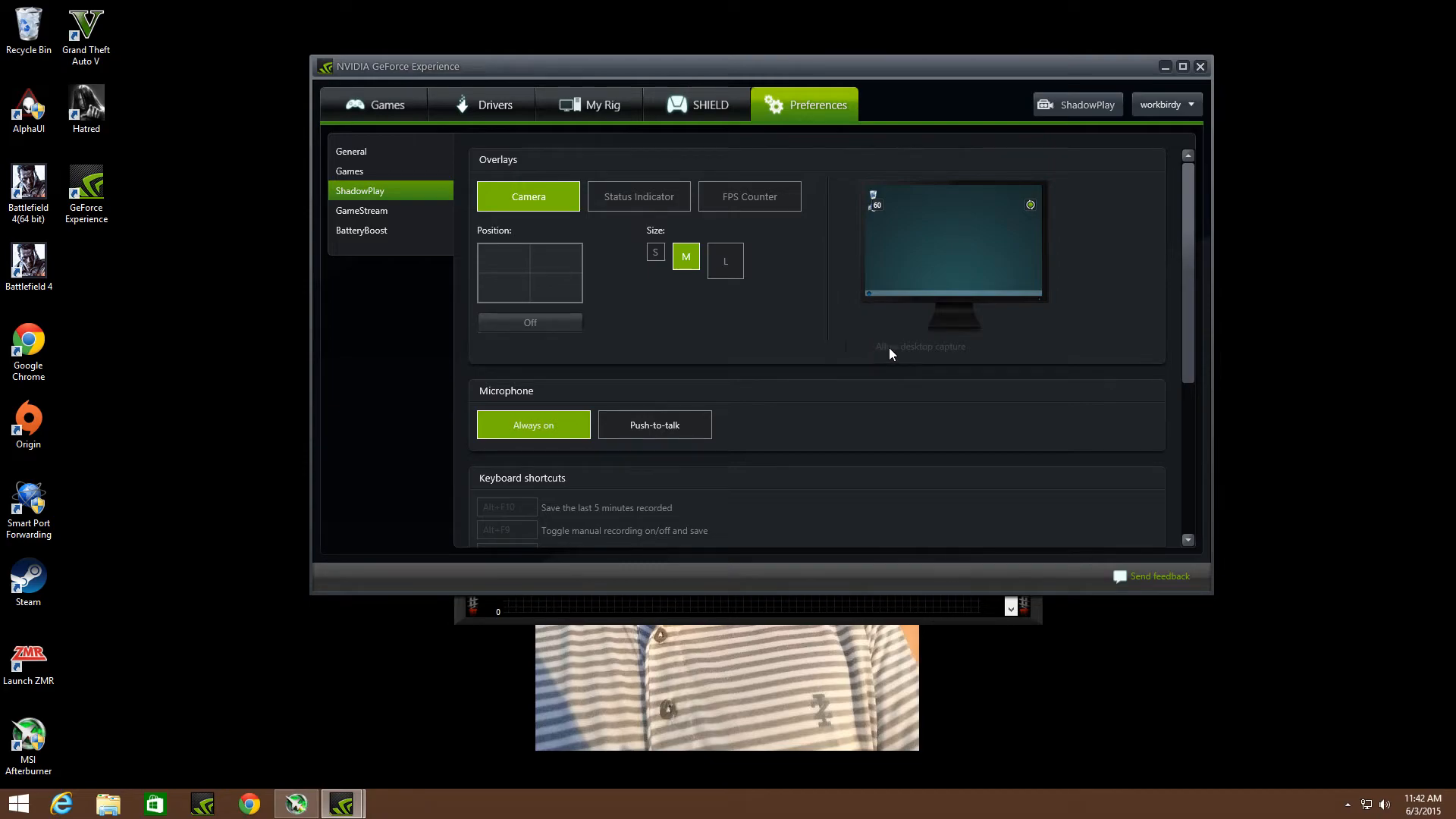
{"action": "mouse_move", "coordinate": [905, 363]}
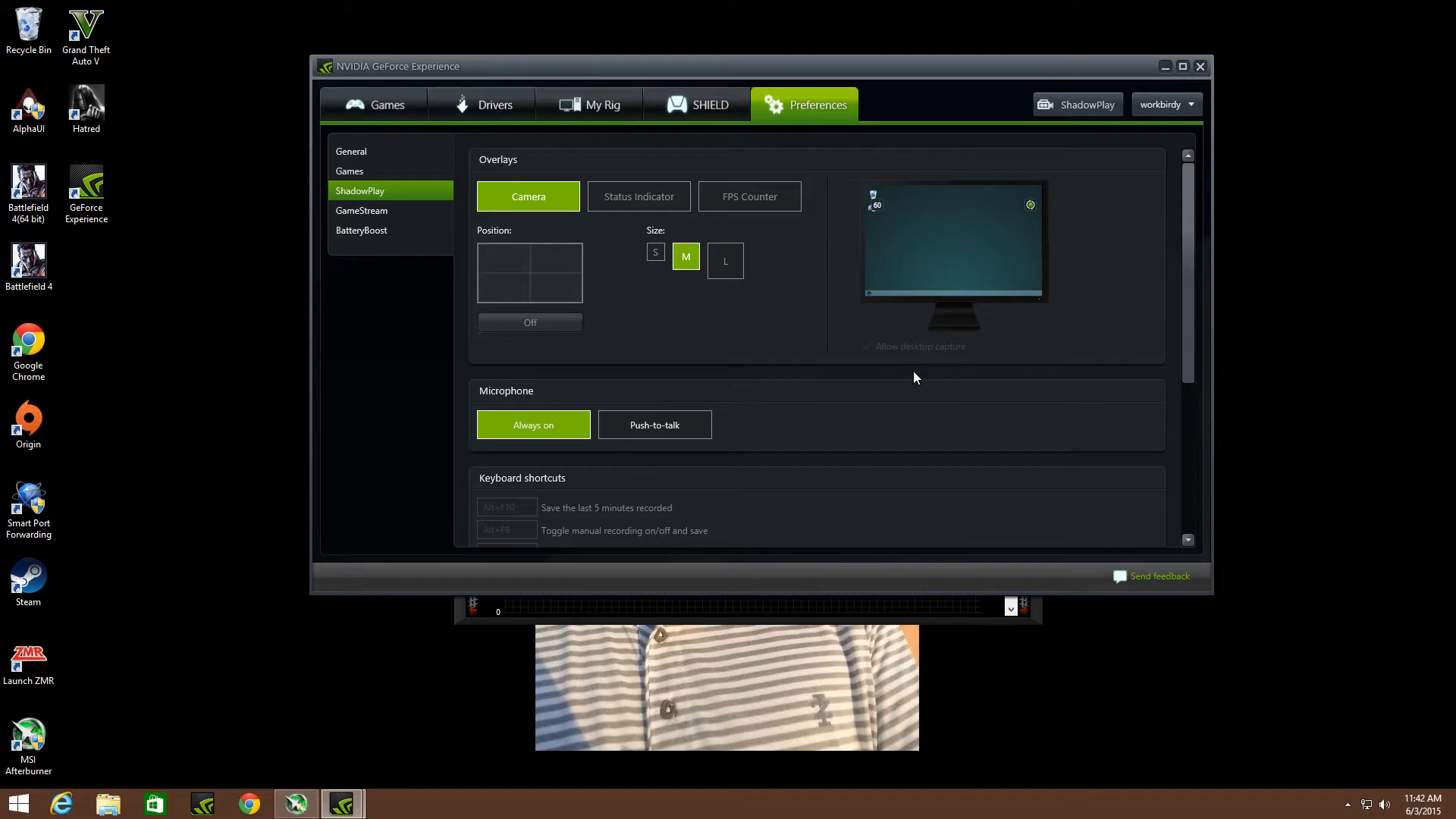
{"action": "mouse_move", "coordinate": [901, 228]}
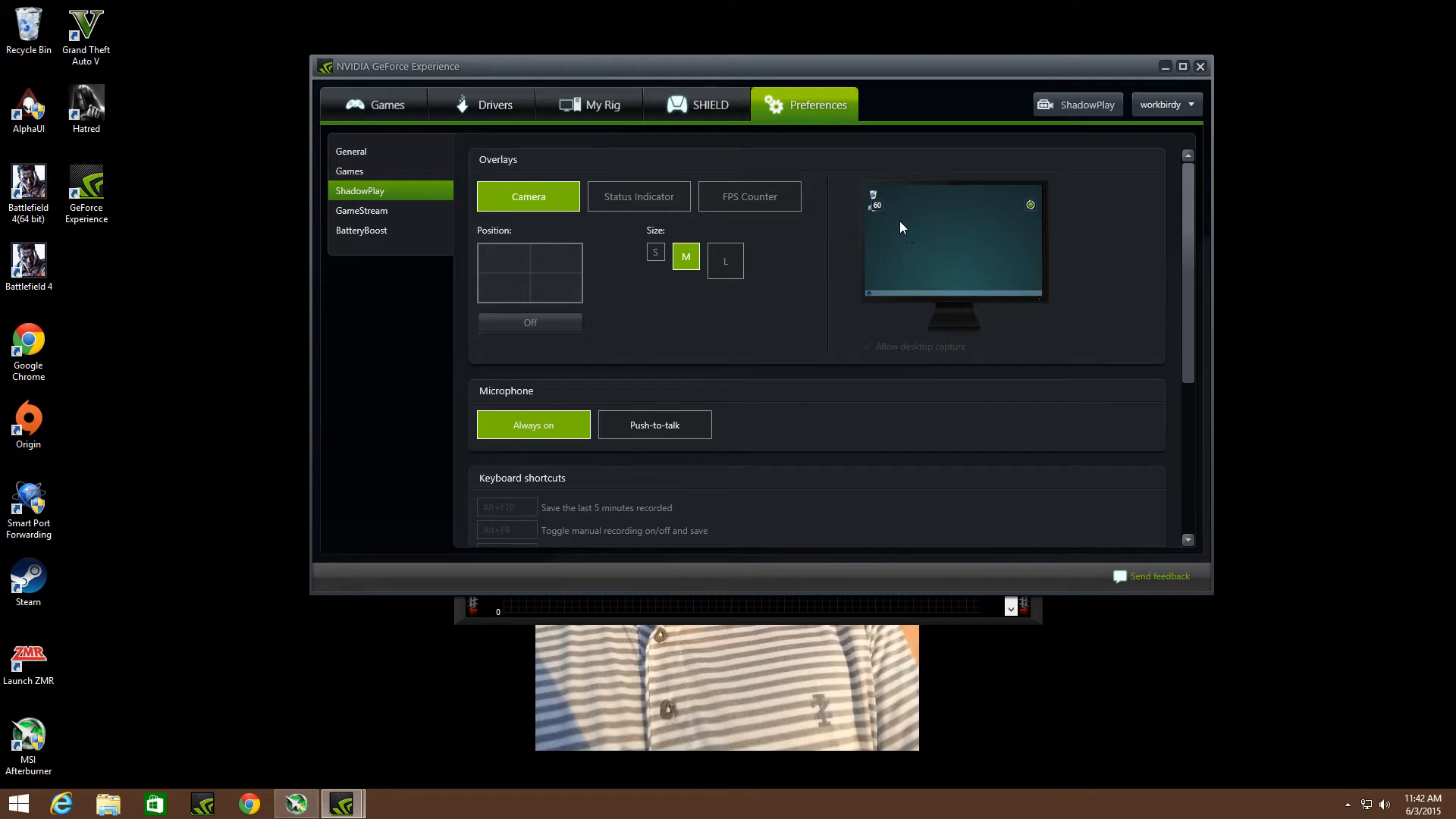
{"action": "mouse_move", "coordinate": [639, 214]}
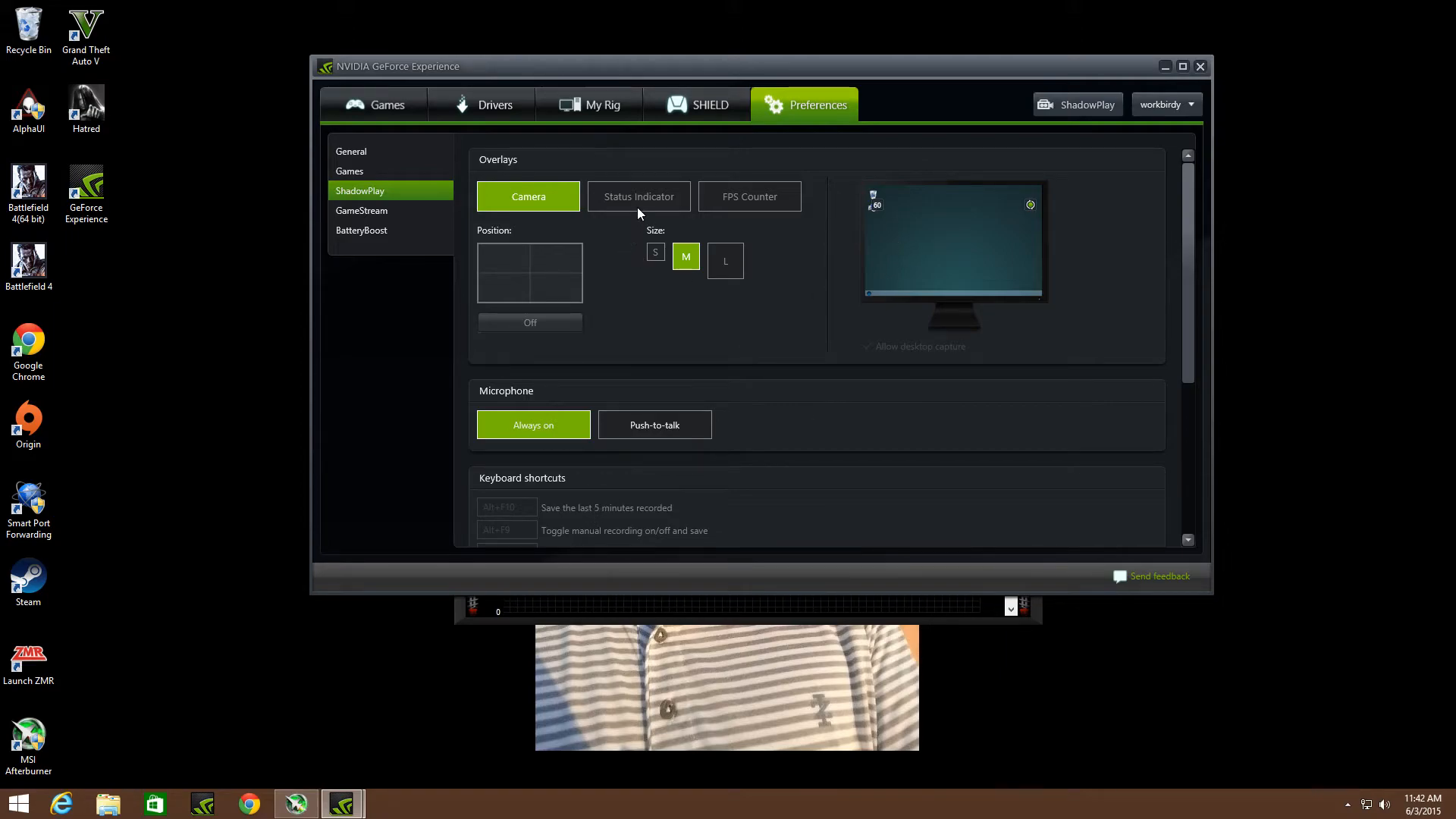
{"action": "mouse_move", "coordinate": [552, 256]}
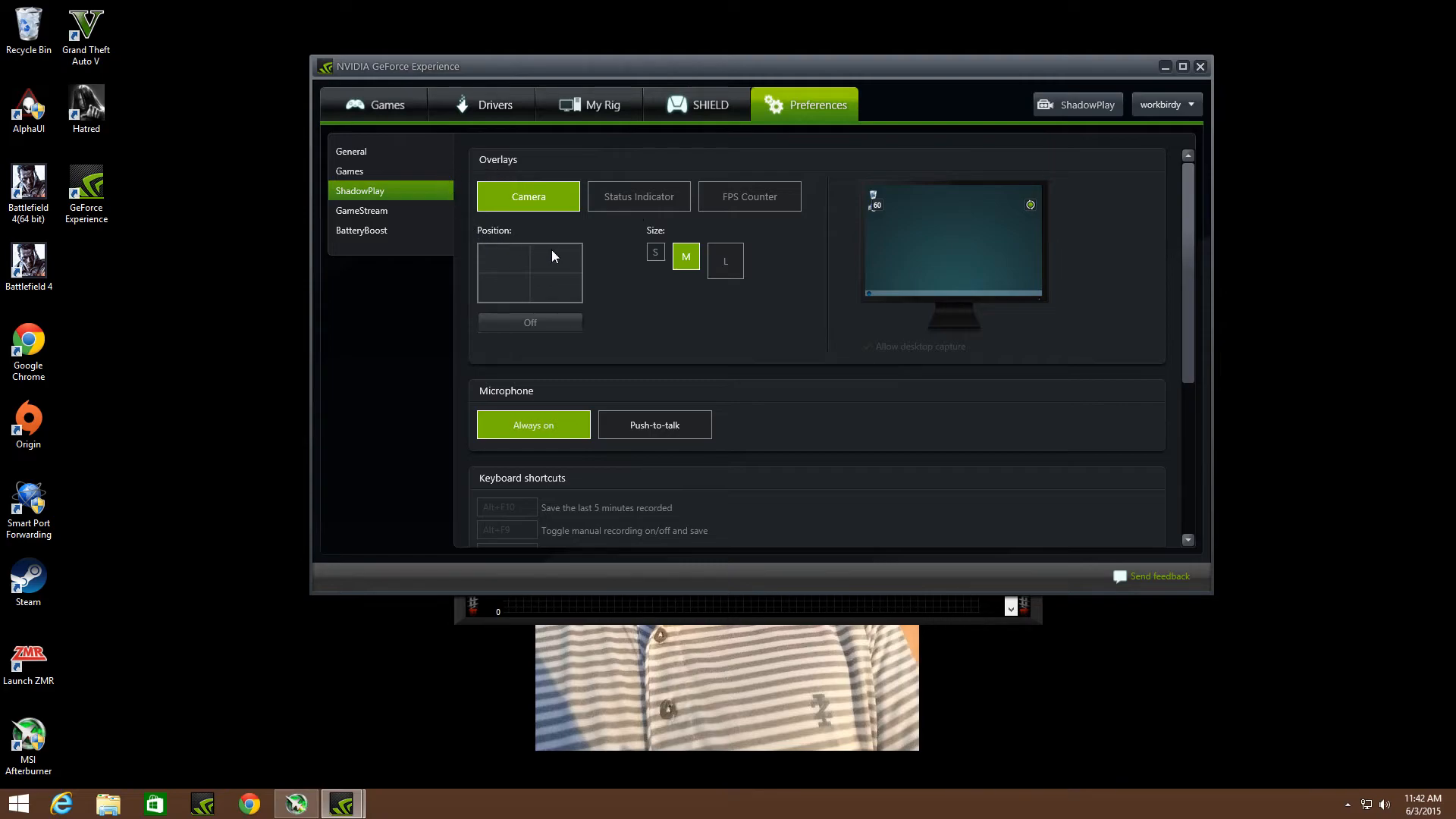
{"action": "mouse_move", "coordinate": [634, 197]}
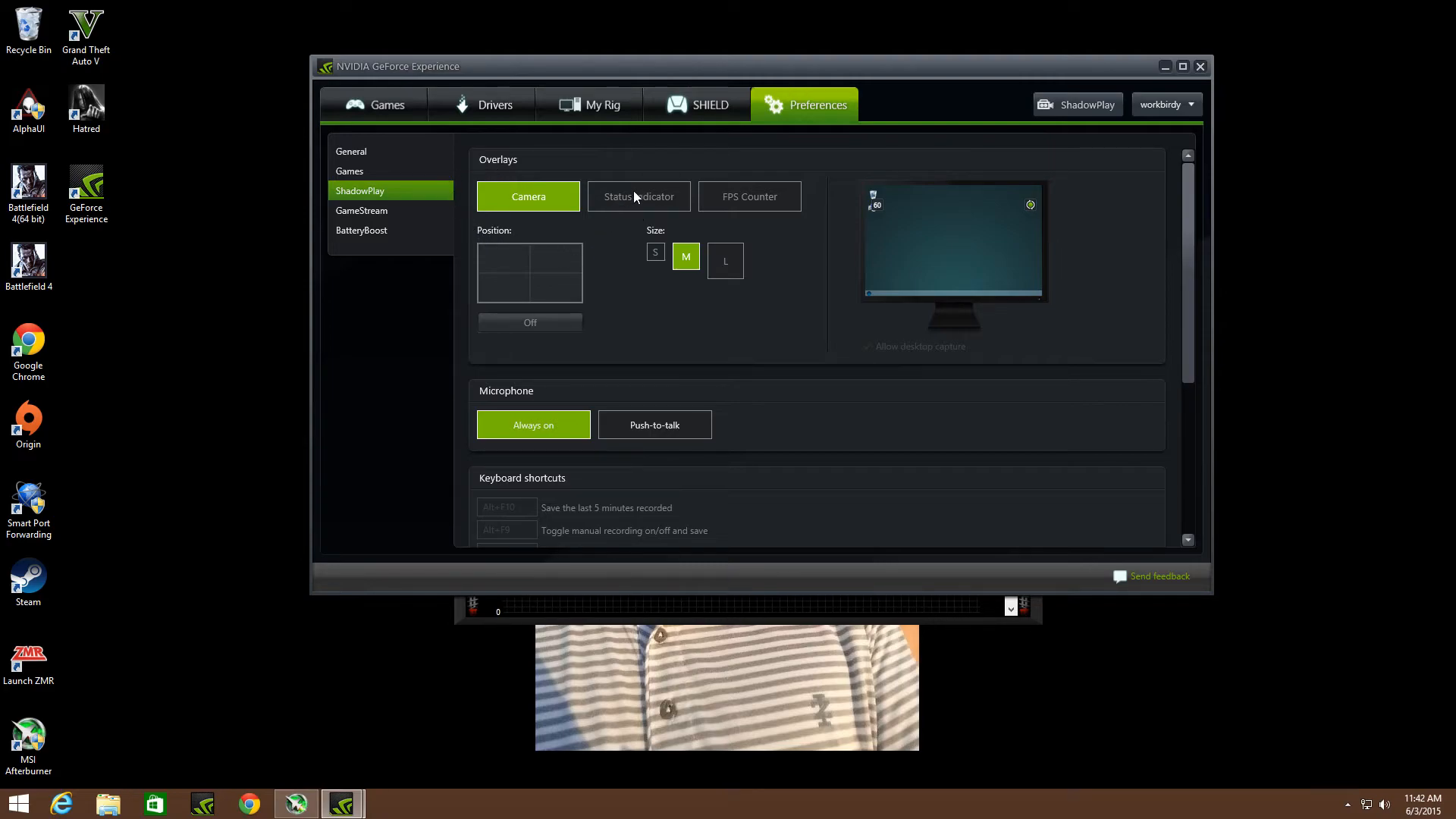
{"action": "mouse_move", "coordinate": [668, 262]}
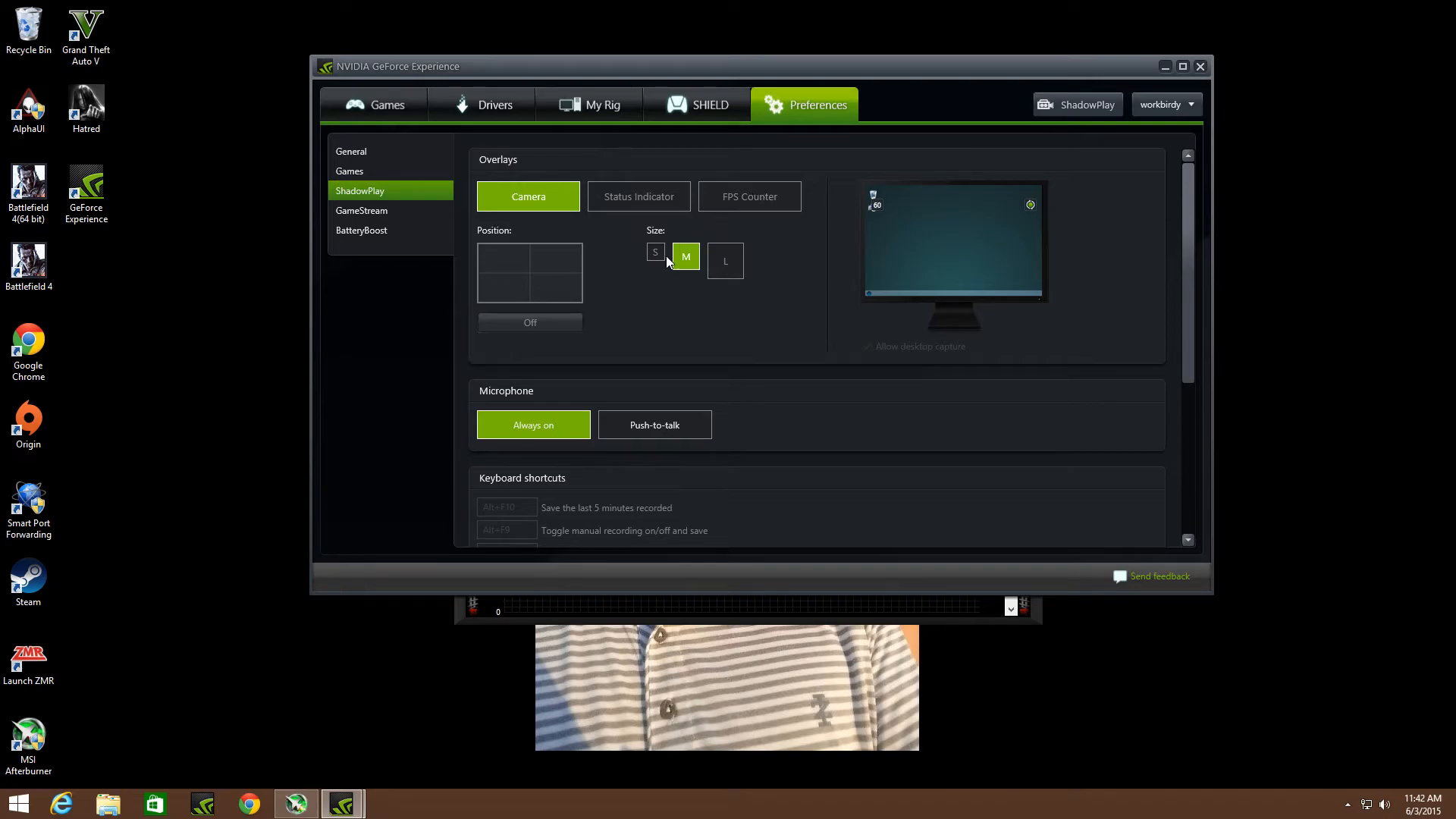
{"action": "mouse_move", "coordinate": [1185, 205]}
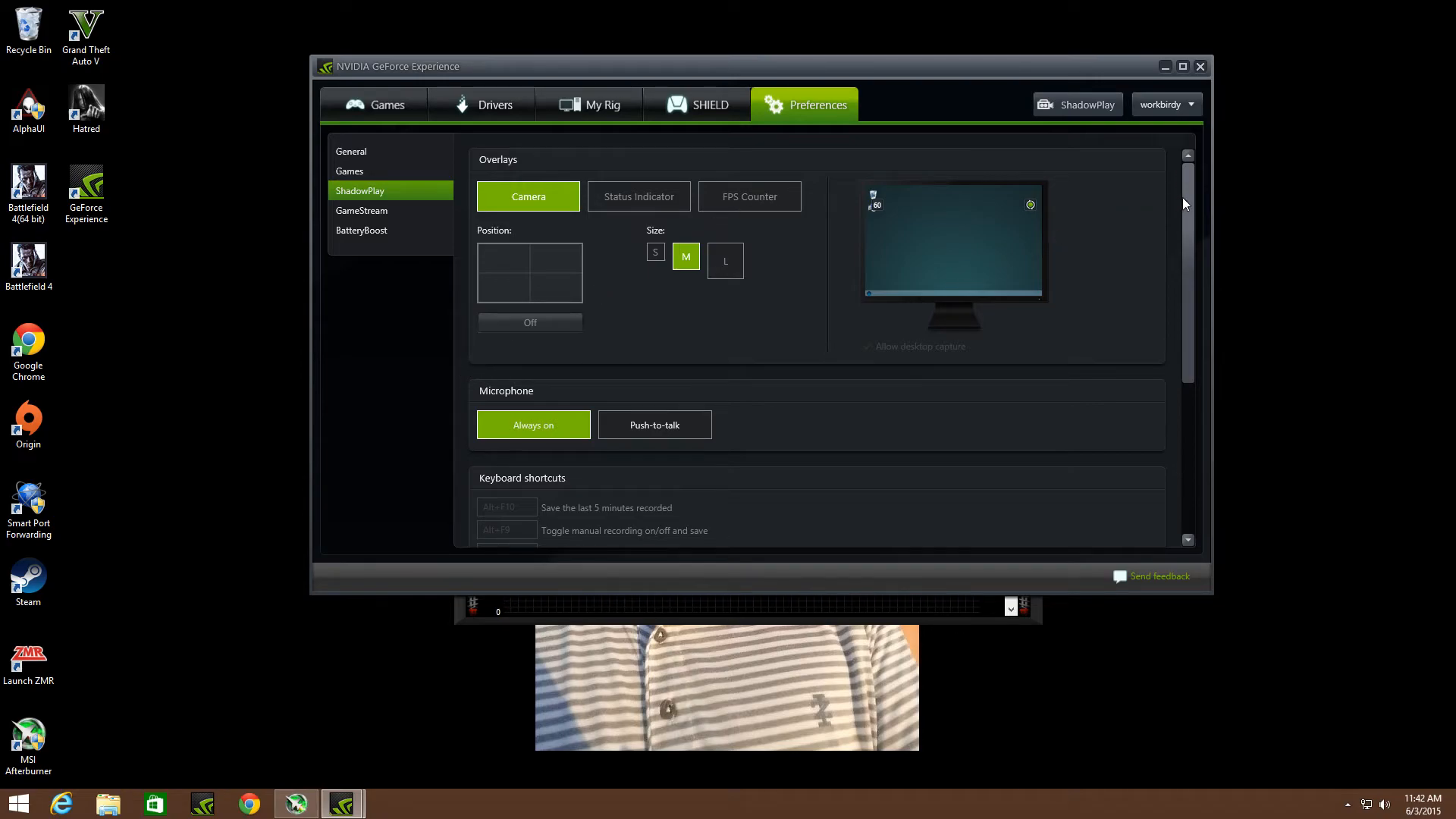
Step: Scroll the ShadowPlay preferences down through the keyboard shortcuts and back up to the camera overlay
{"action": "scroll", "scroll_direction": "down", "scroll_amount": 3}
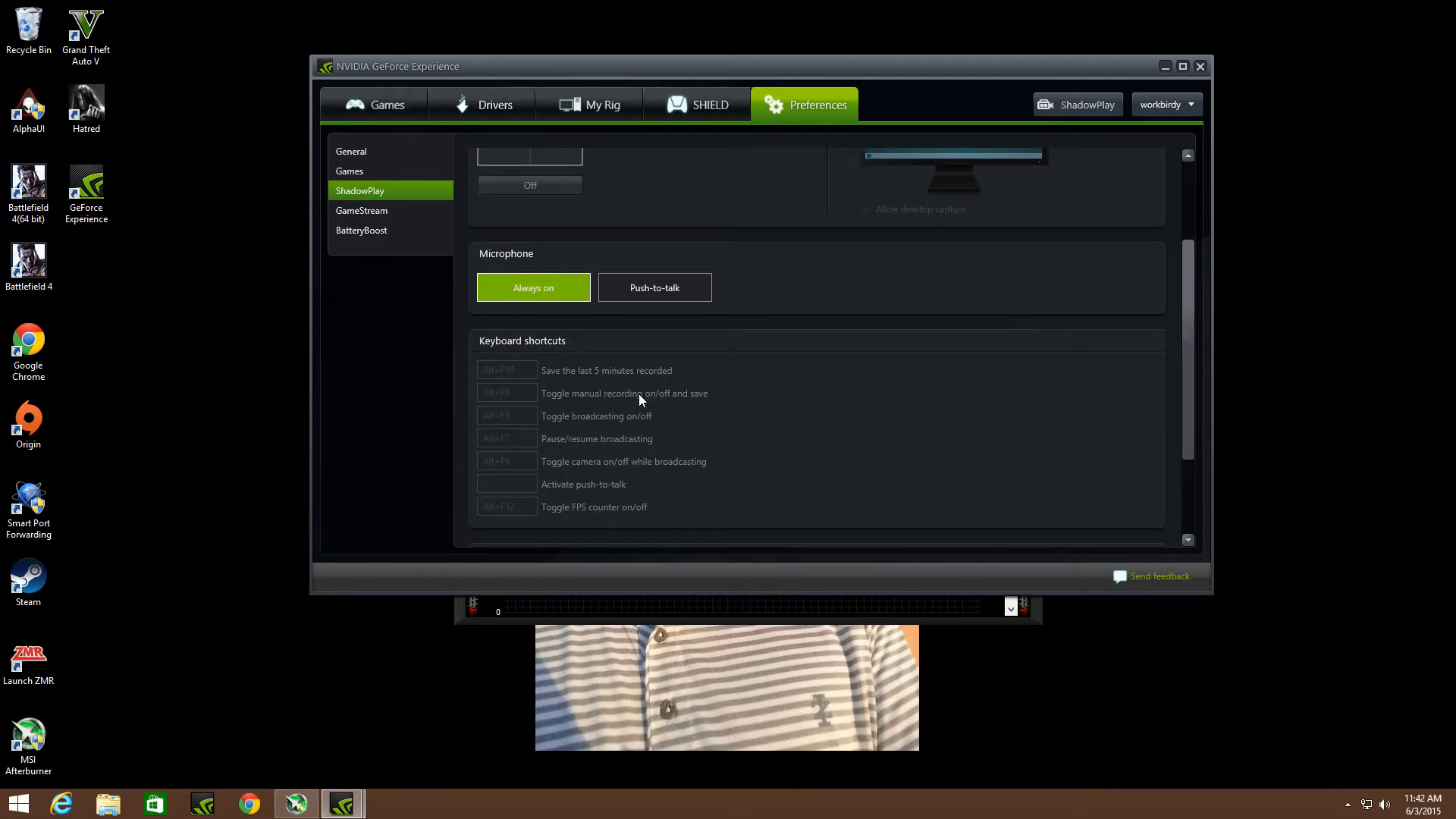
{"action": "mouse_move", "coordinate": [602, 417]}
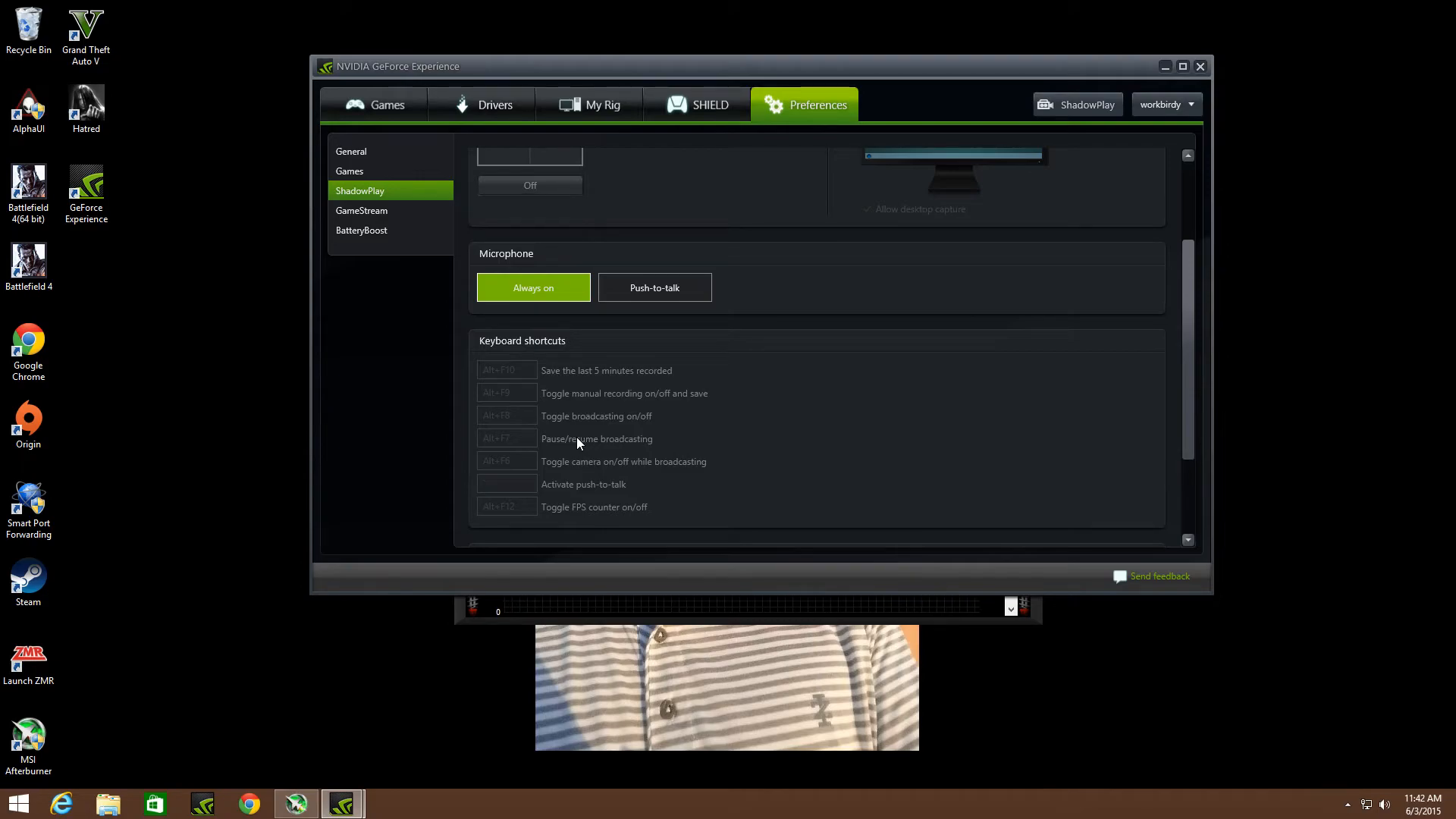
{"action": "mouse_move", "coordinate": [410, 396]}
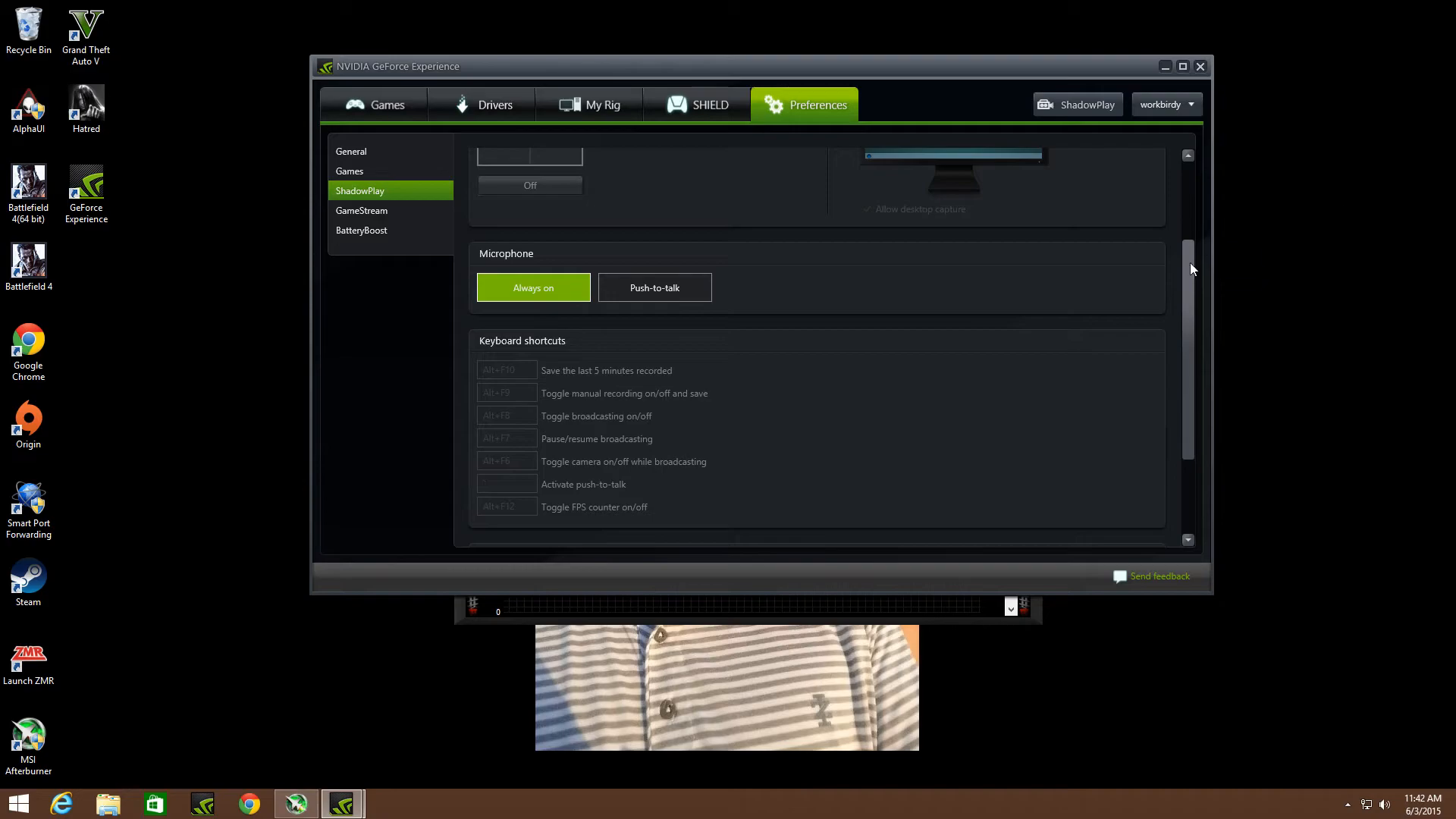
{"action": "scroll", "scroll_direction": "up", "scroll_amount": 3}
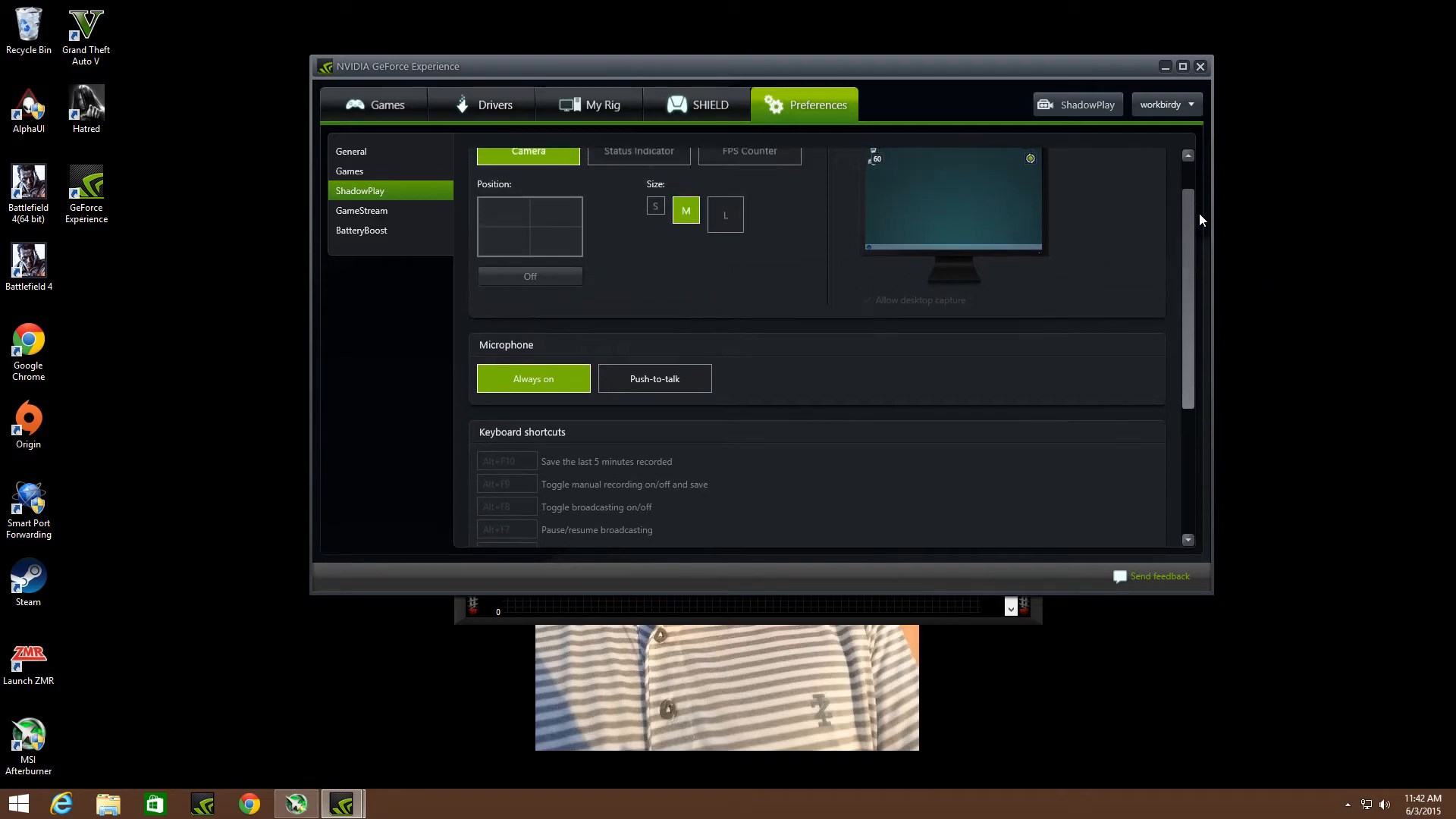
{"action": "scroll", "scroll_direction": "up", "scroll_amount": 3}
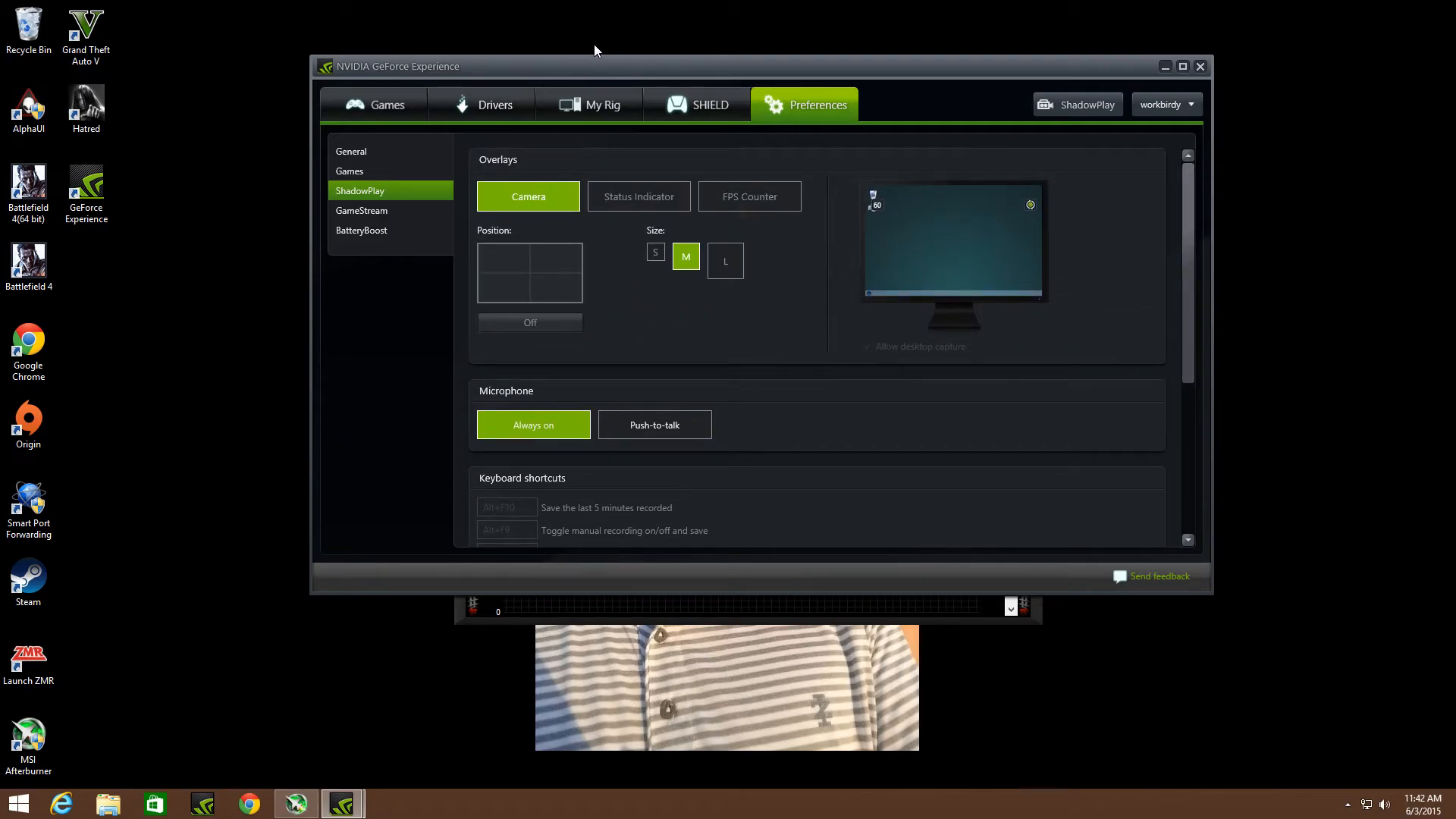
{"action": "mouse_move", "coordinate": [554, 118]}
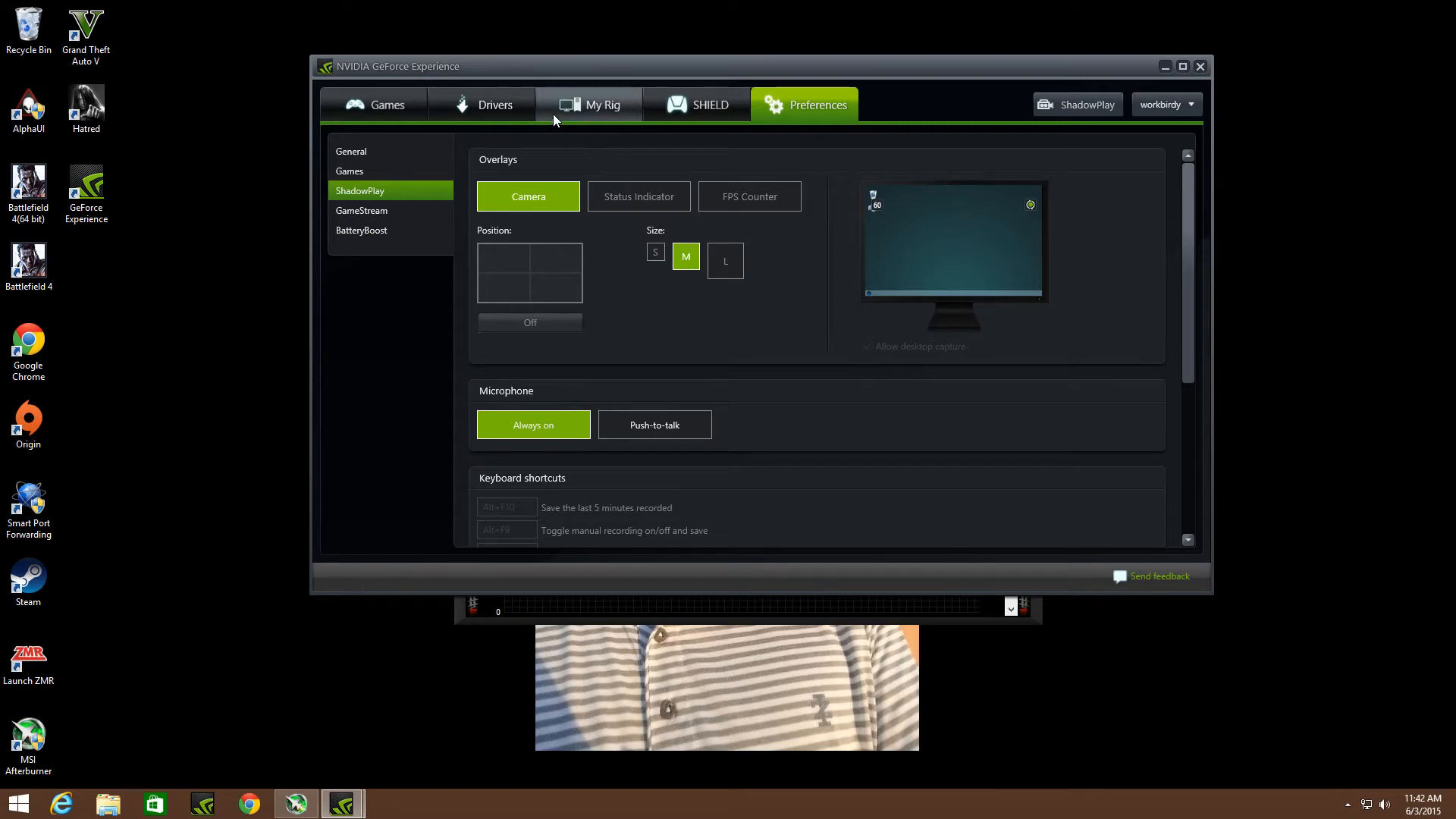
{"action": "mouse_move", "coordinate": [434, 166]}
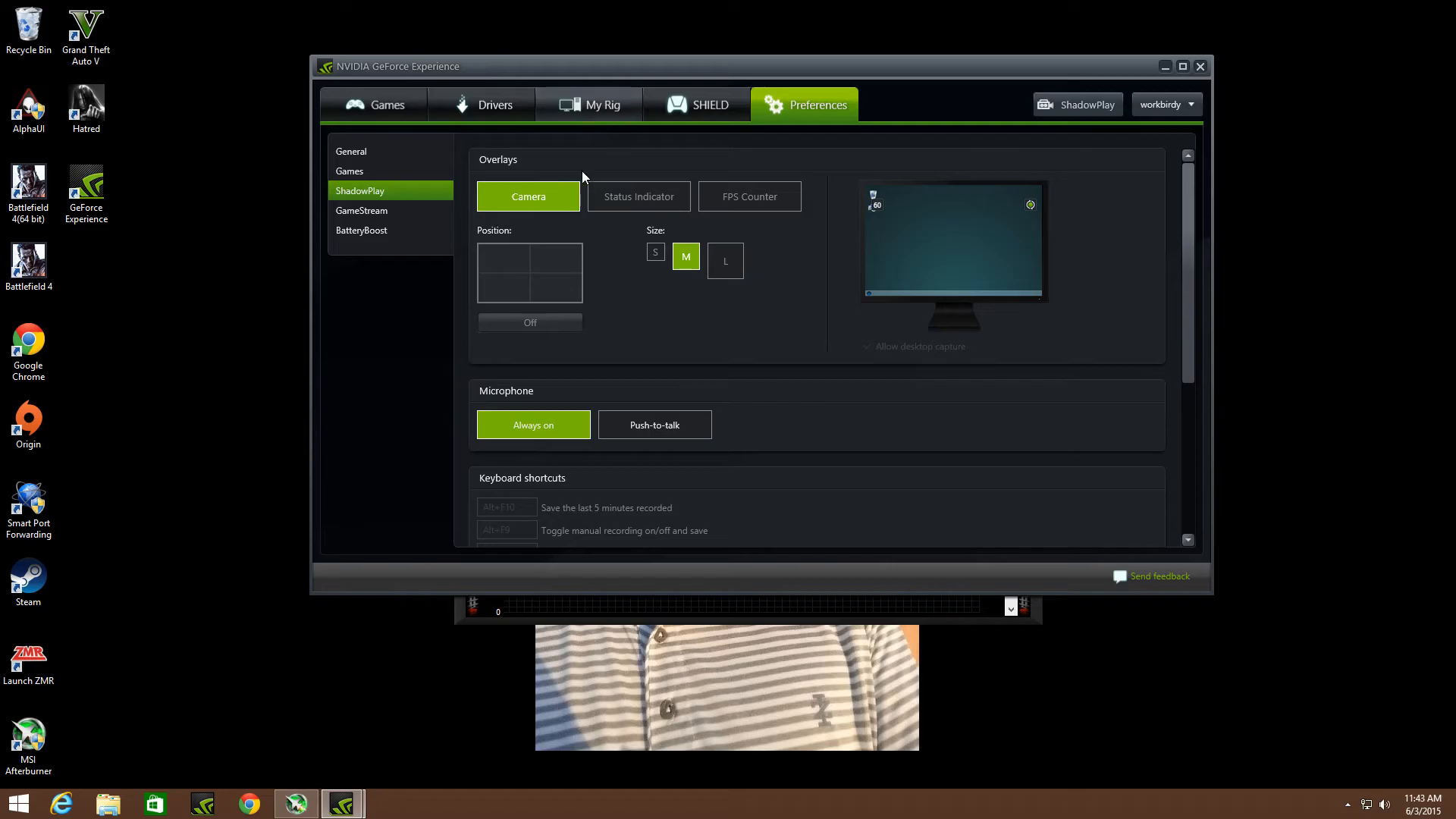
{"action": "mouse_move", "coordinate": [1077, 105]}
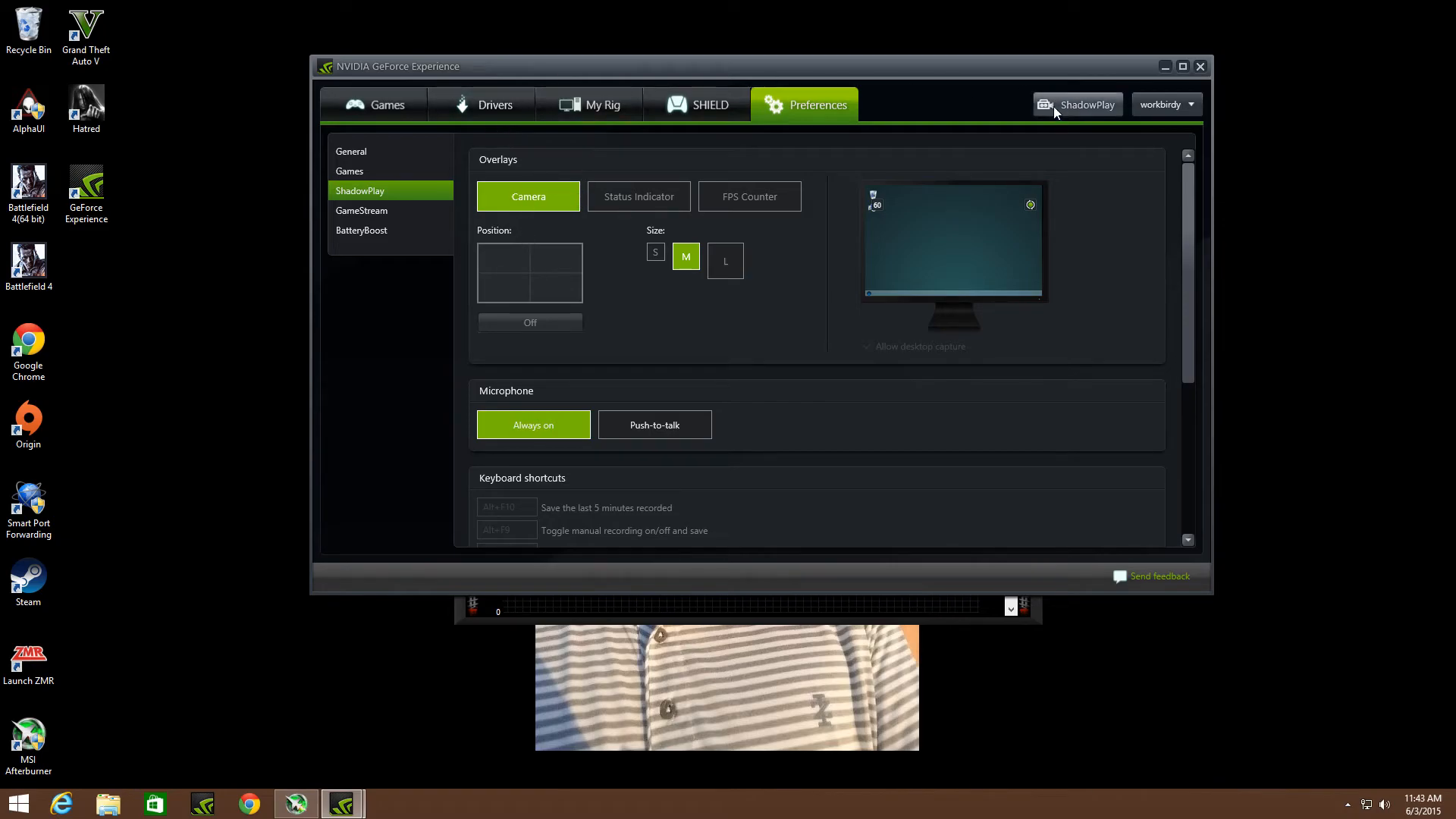
Step: Reopen the ShadowPlay recording panel over the preferences page
{"action": "left_click", "coordinate": [1077, 105]}
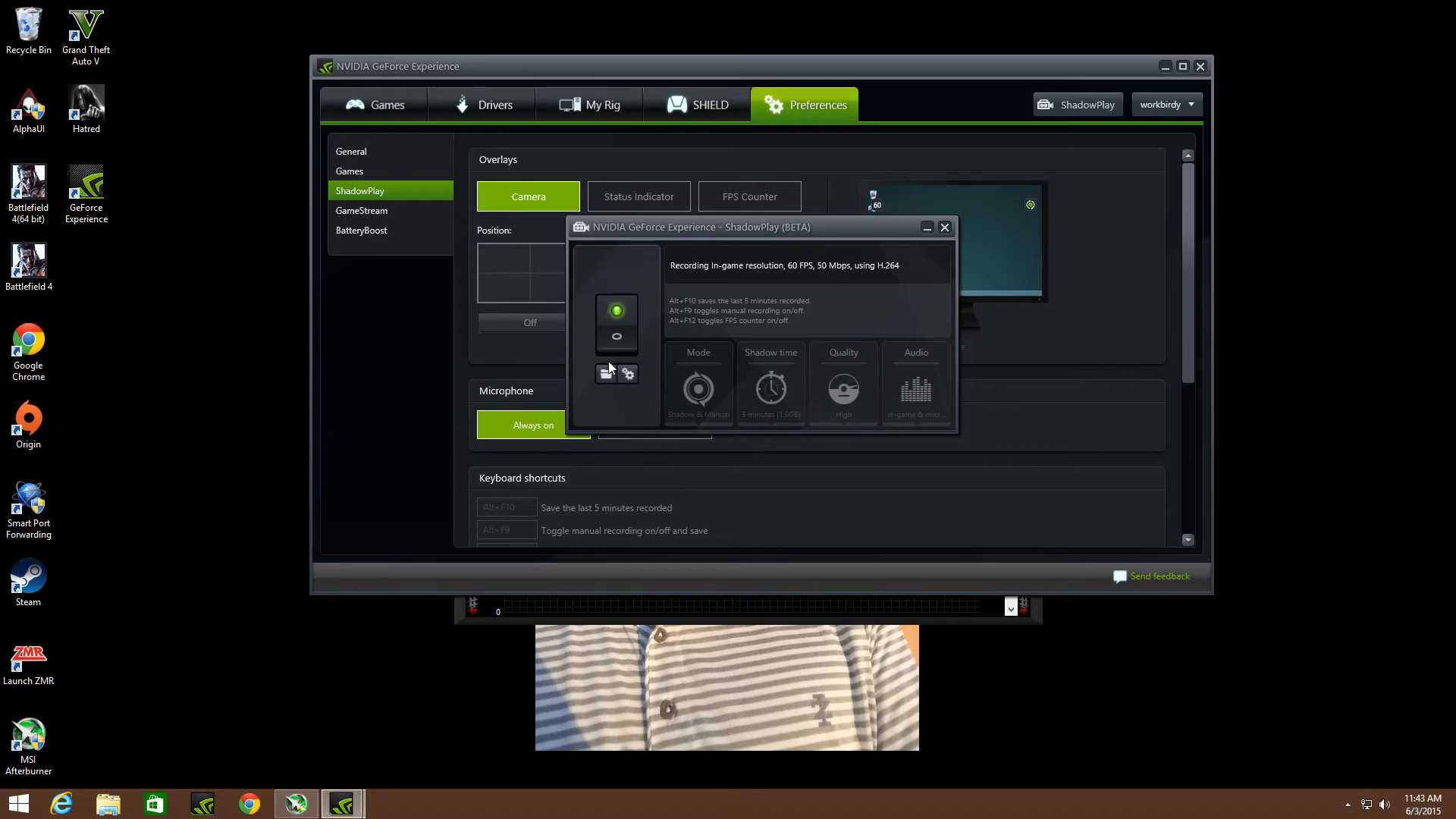
{"action": "mouse_move", "coordinate": [598, 341]}
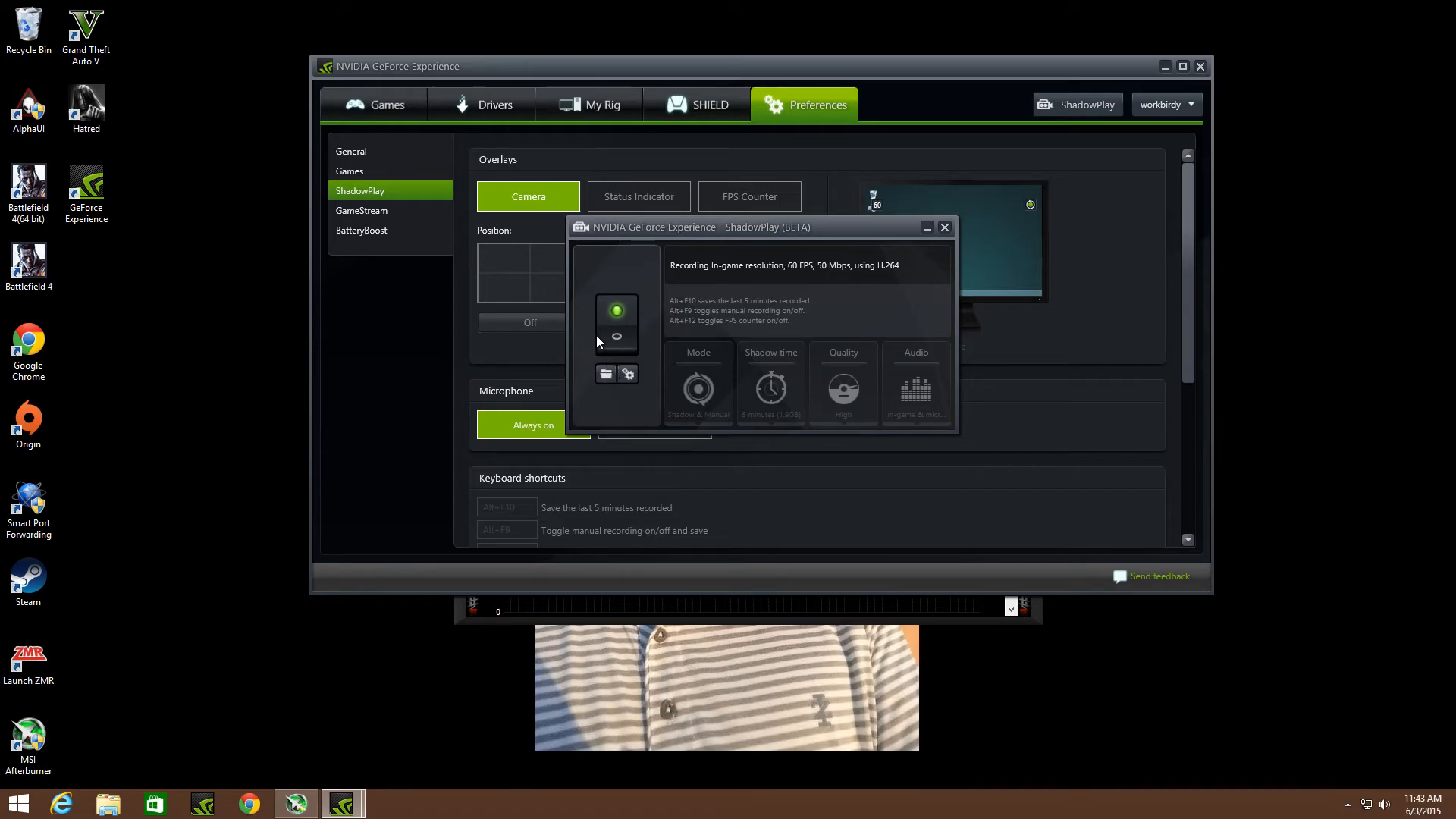
{"action": "mouse_move", "coordinate": [604, 306]}
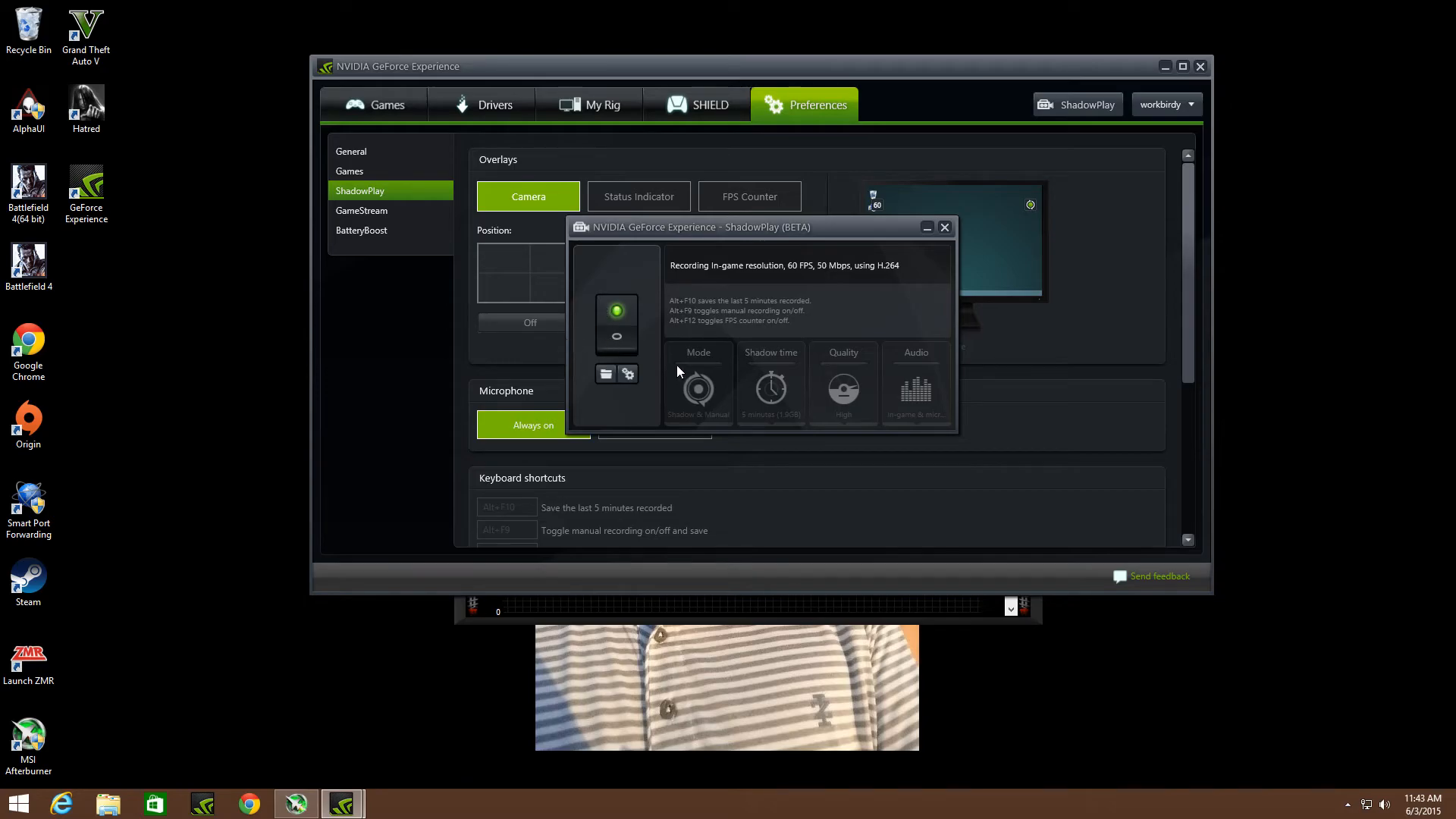
{"action": "mouse_move", "coordinate": [634, 400]}
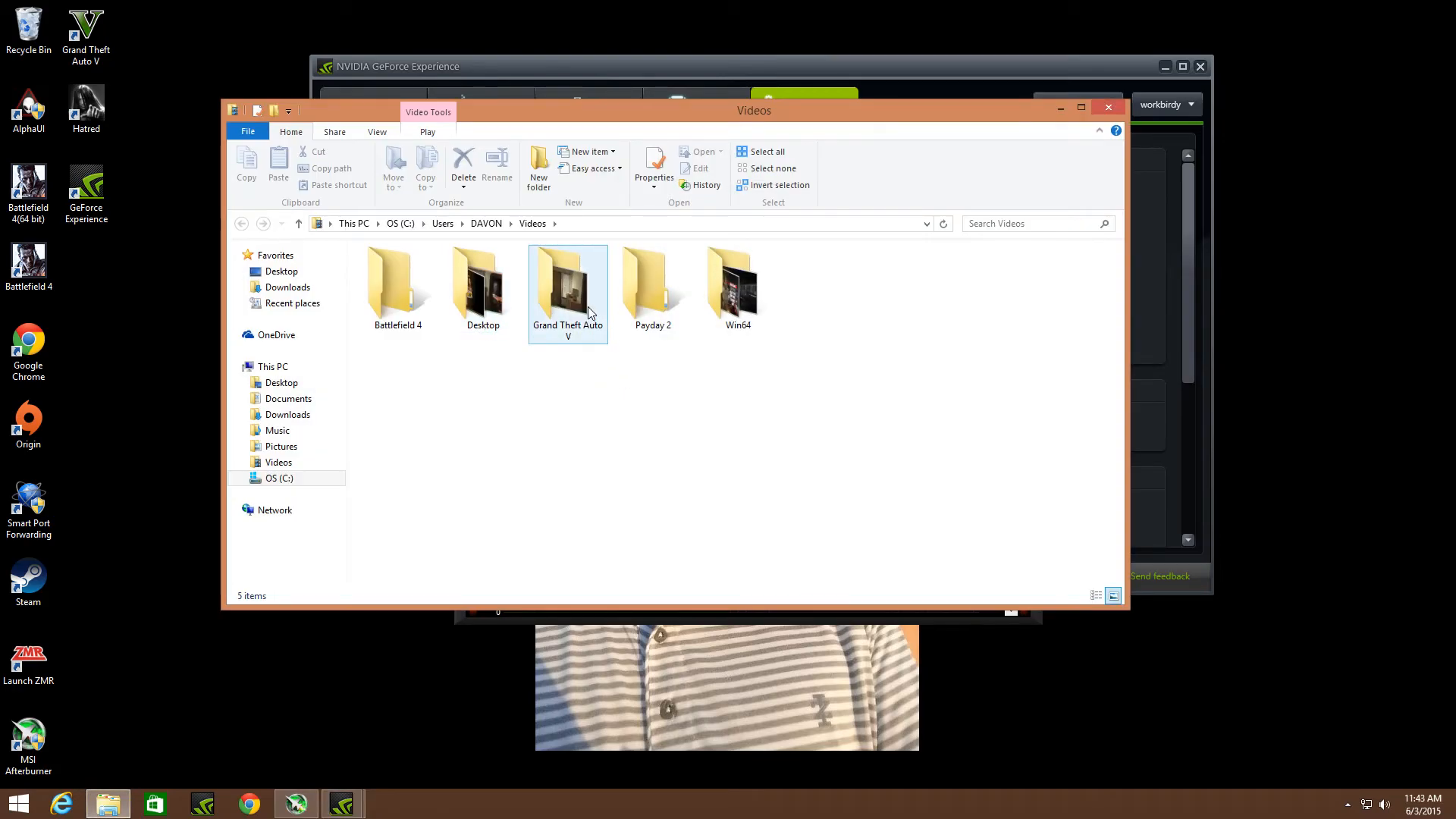
{"action": "mouse_move", "coordinate": [581, 310]}
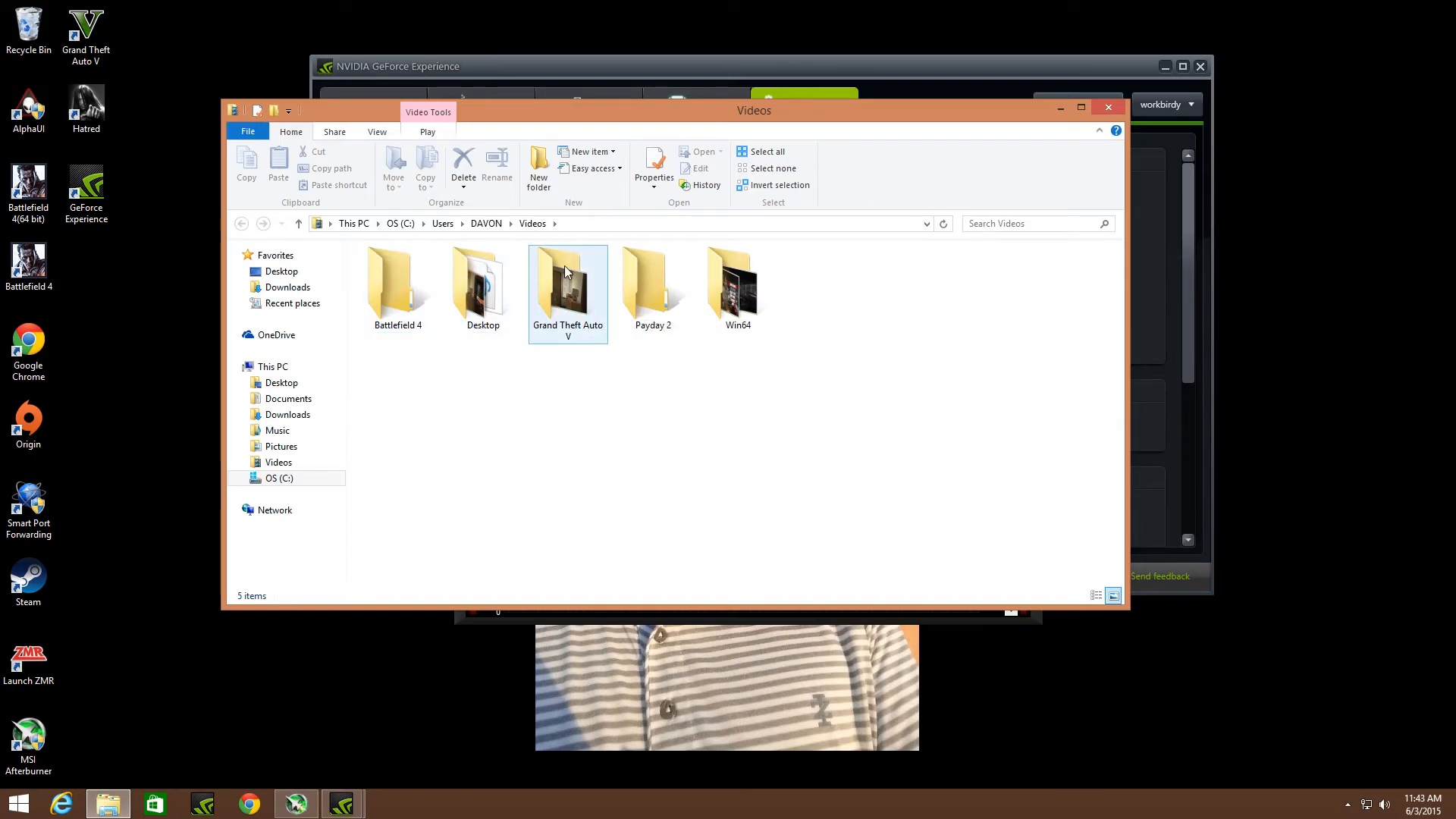
Step: View the Videos folder with the Battlefield 4, Desktop, Grand Theft Auto V, Payday 2 and Win64 capture folders
{"action": "left_click", "coordinate": [652, 284]}
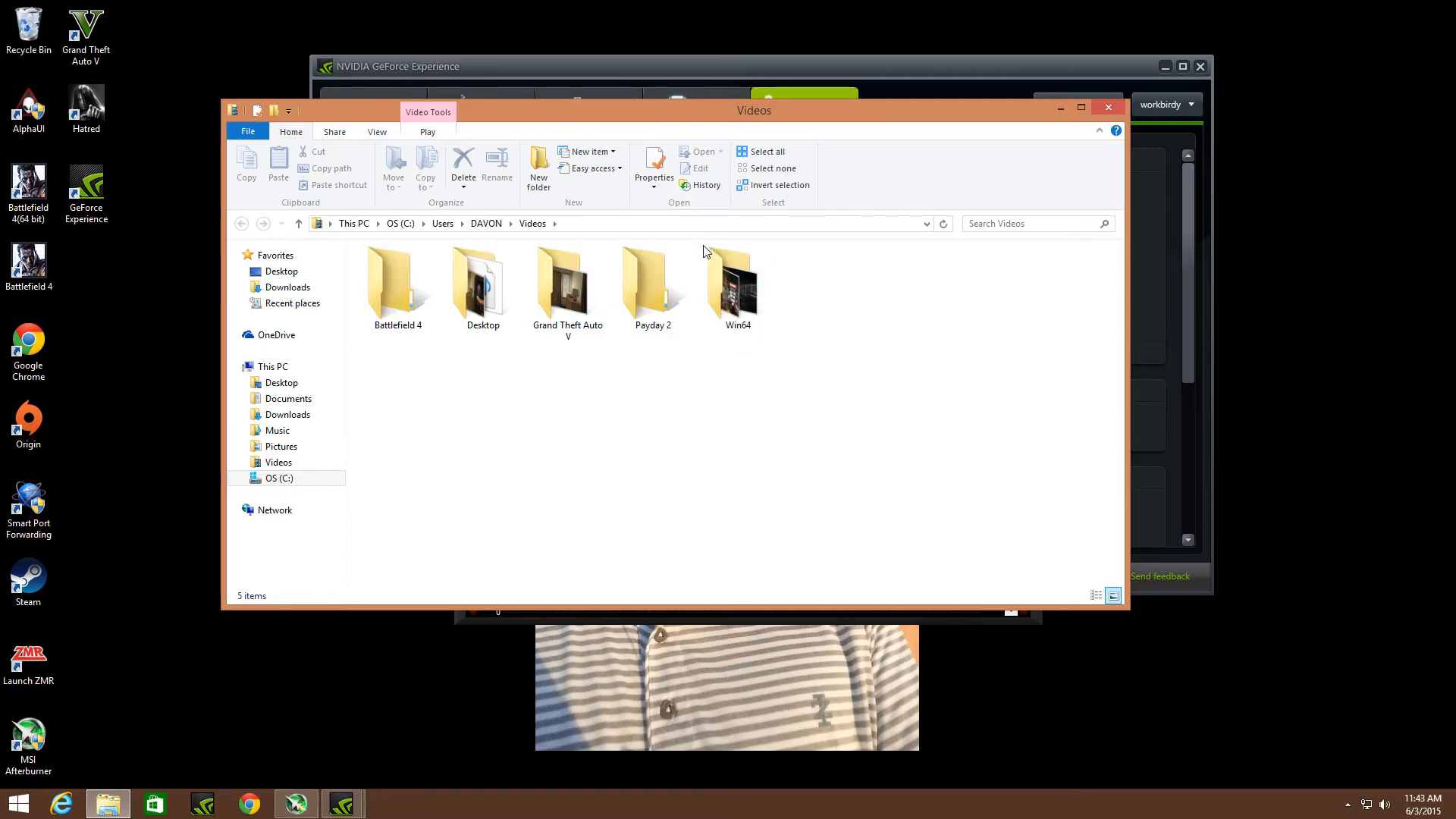
{"action": "left_click", "coordinate": [737, 283]}
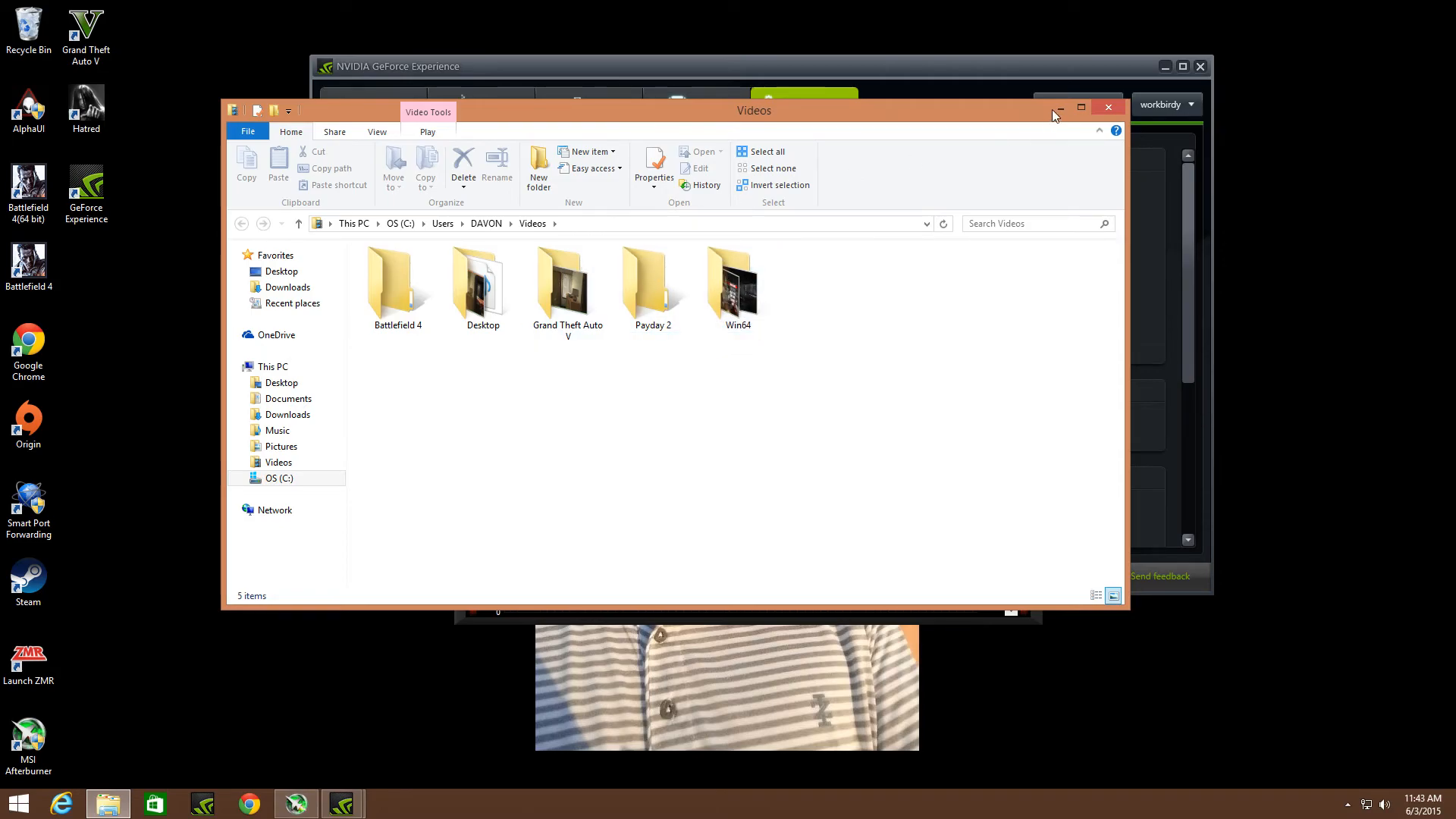
Step: Minimize the Videos folder and bring GeForce Experience's ShadowPlay preferences back to the front
{"action": "left_click", "coordinate": [1108, 106]}
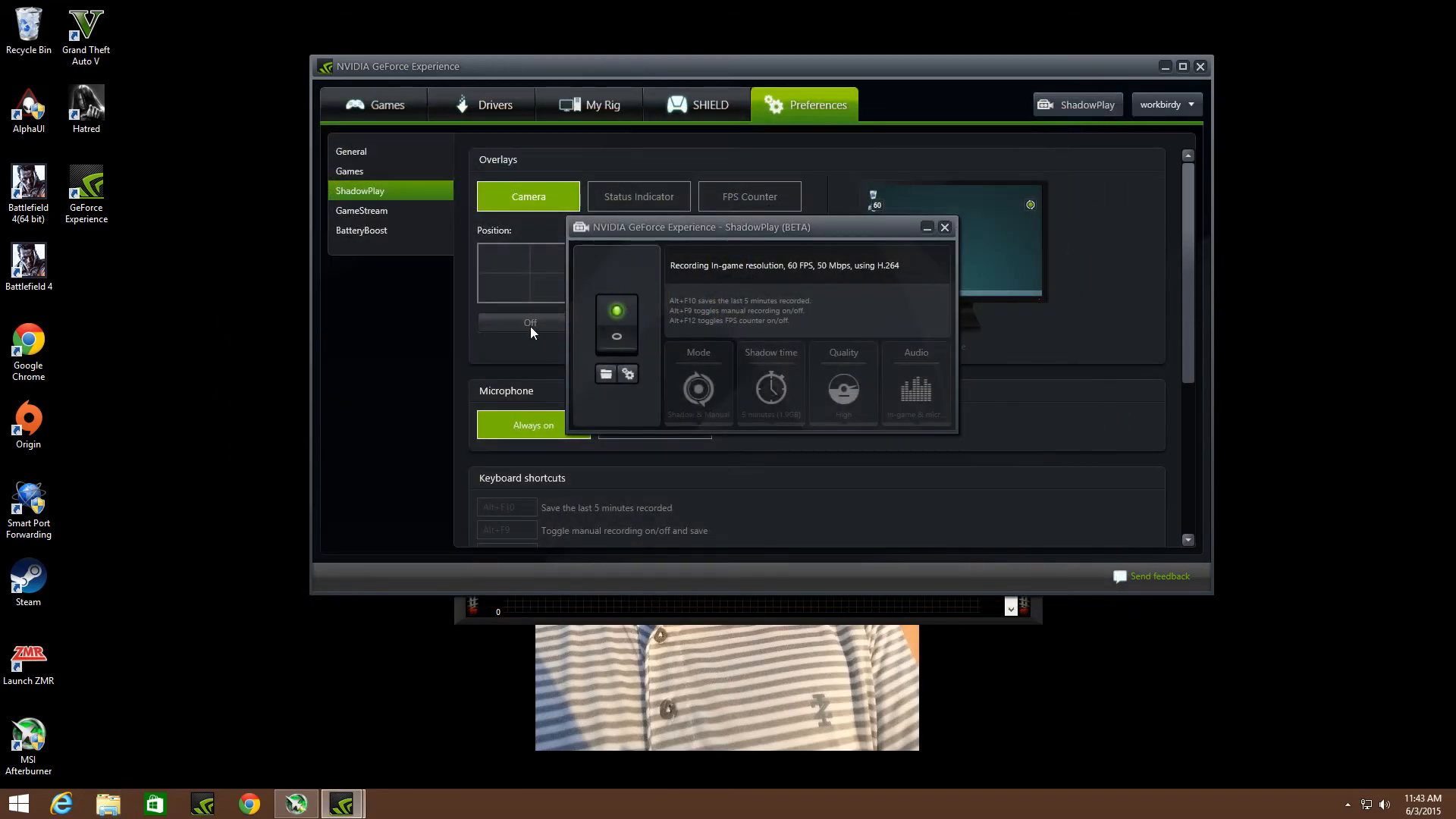
{"action": "mouse_move", "coordinate": [954, 259]}
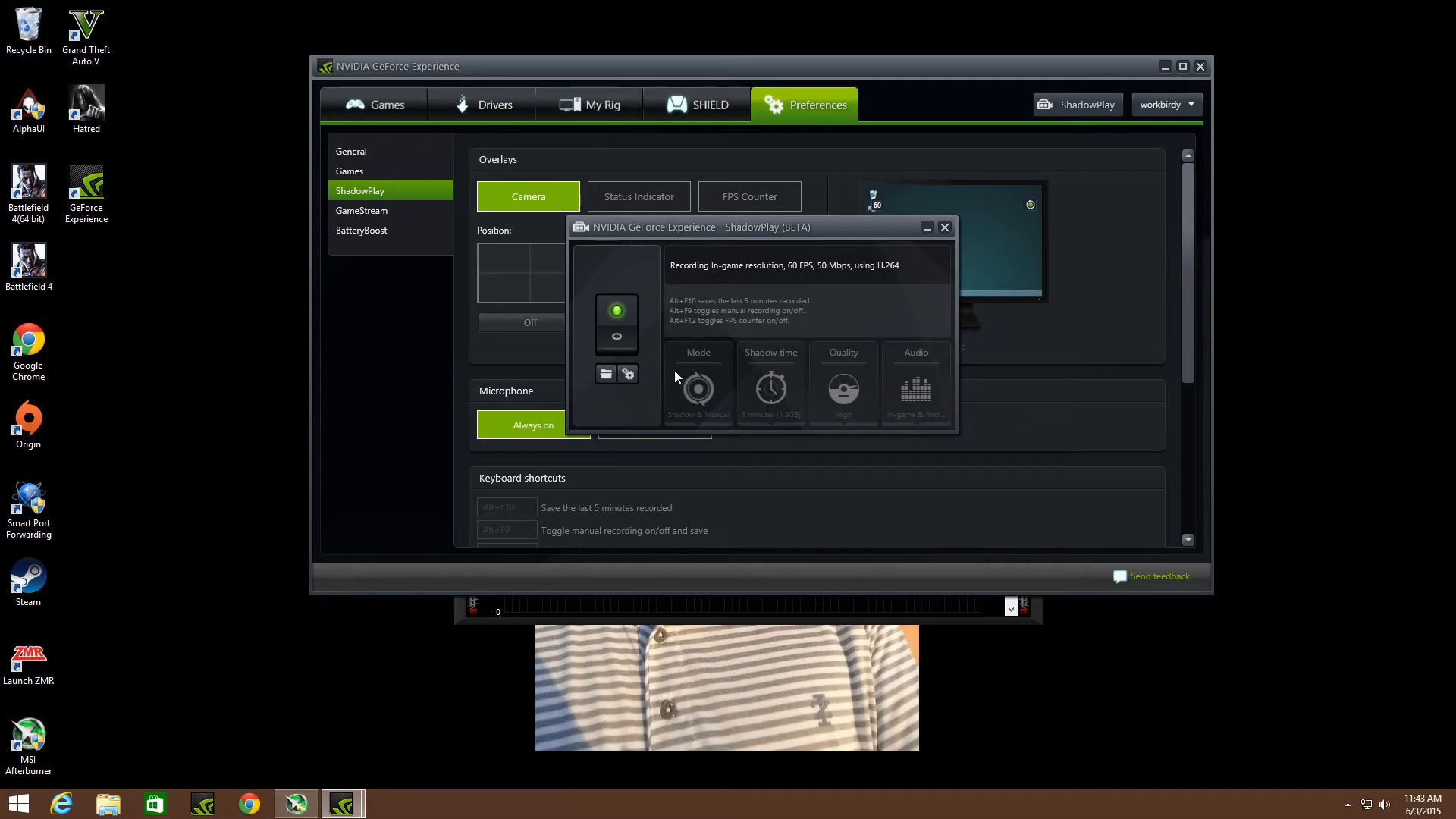
{"action": "mouse_move", "coordinate": [585, 394]}
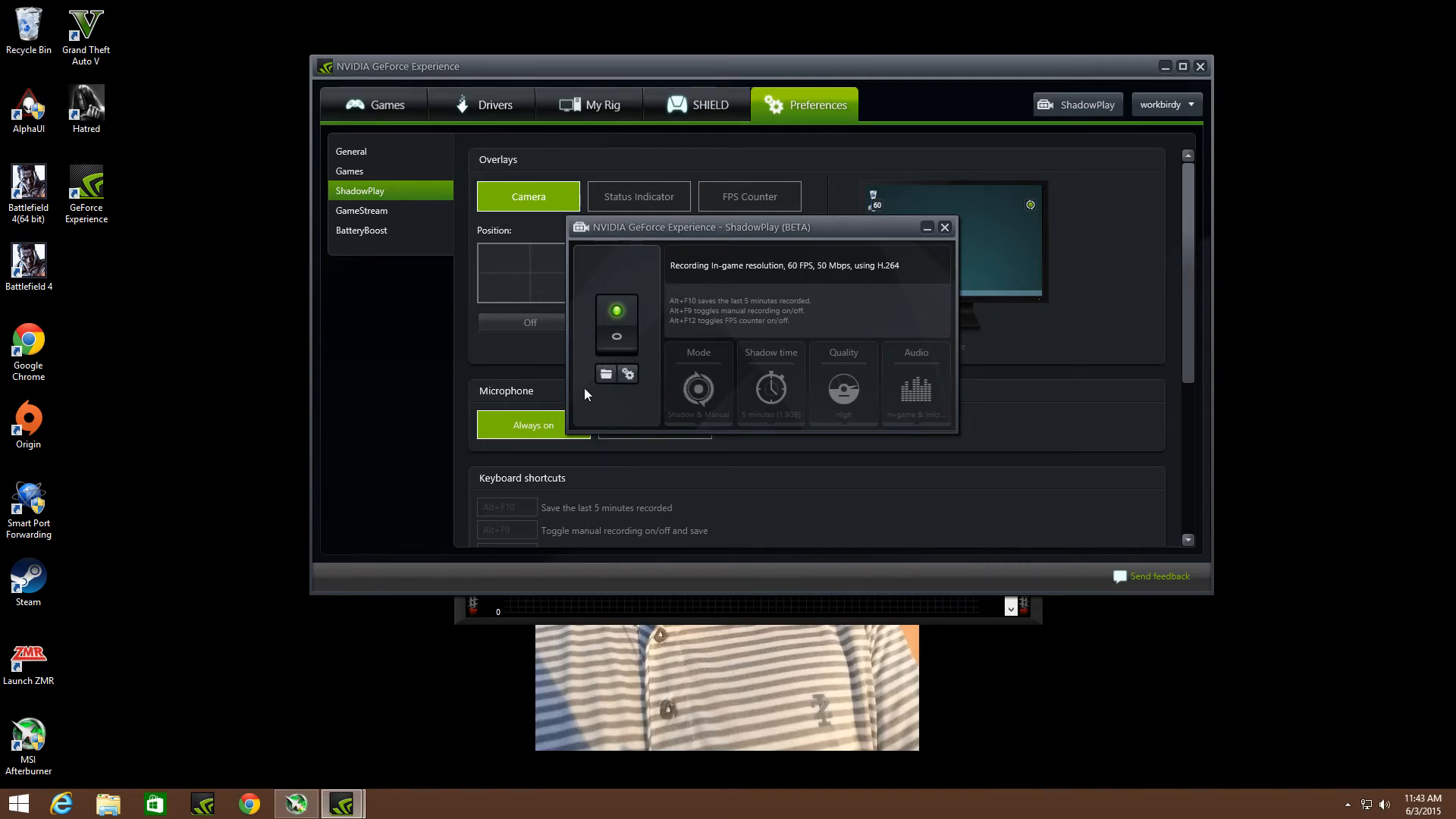
{"action": "mouse_move", "coordinate": [613, 430]}
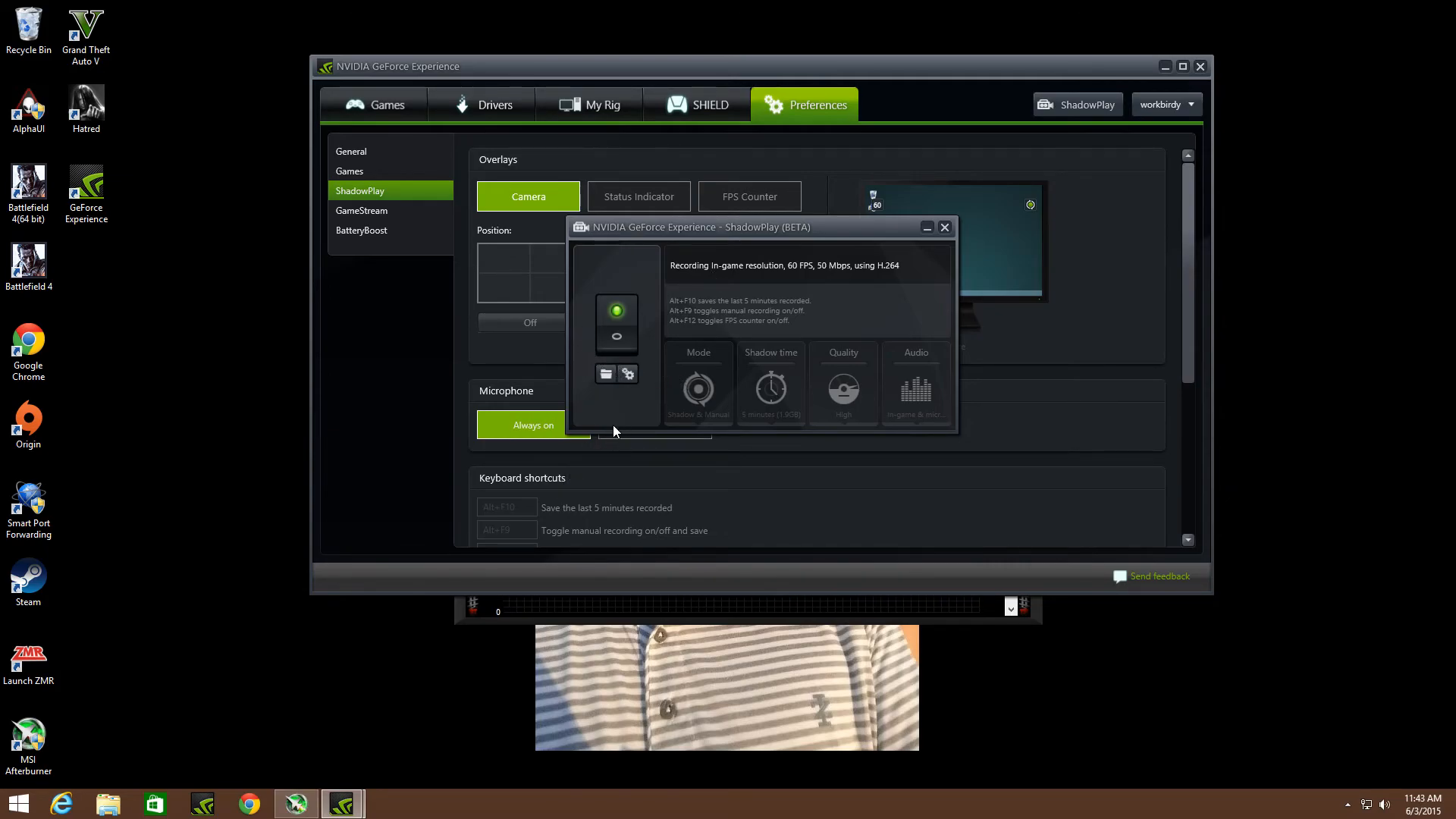
{"action": "mouse_move", "coordinate": [629, 403]}
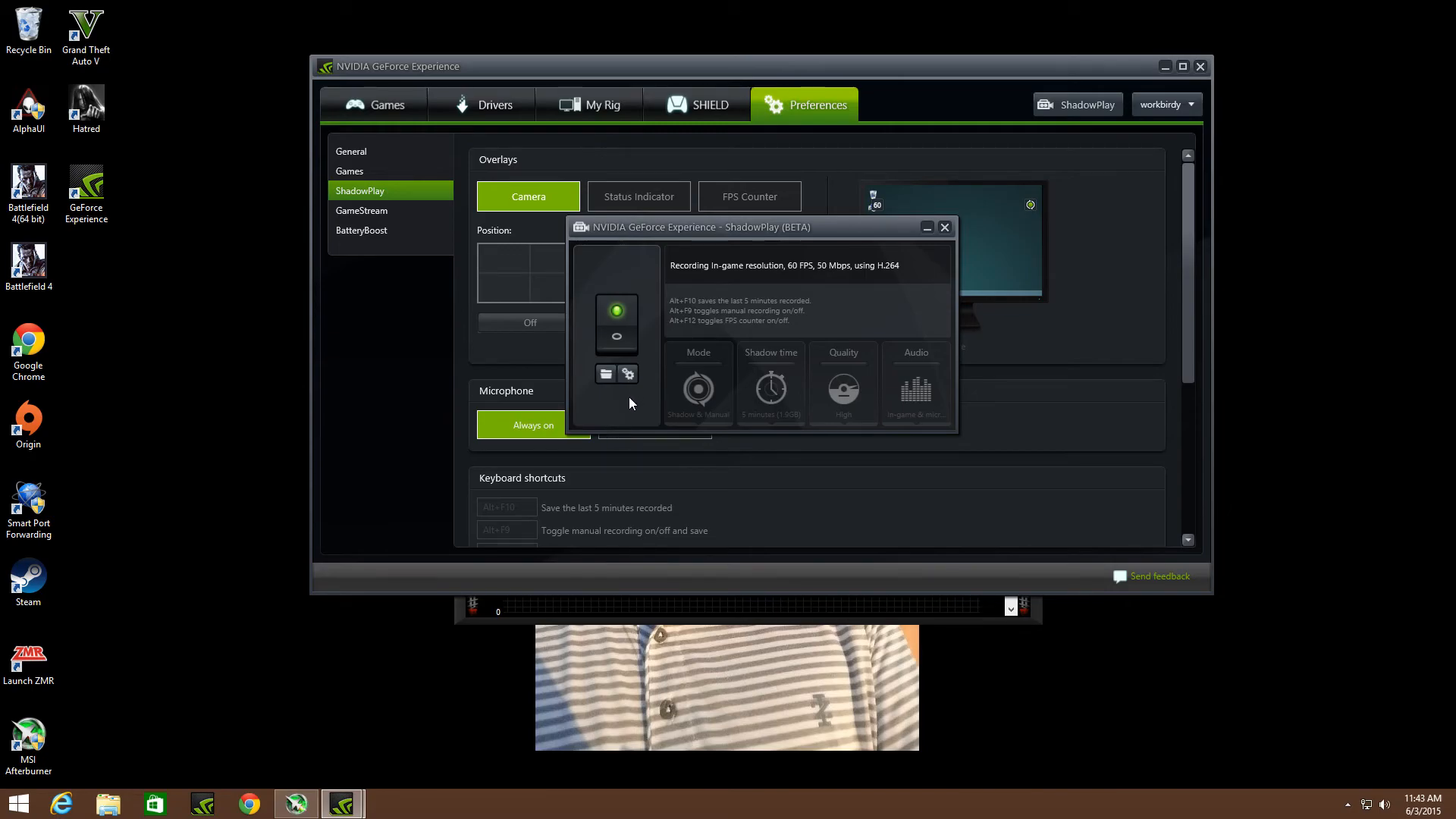
{"action": "mouse_move", "coordinate": [650, 413]}
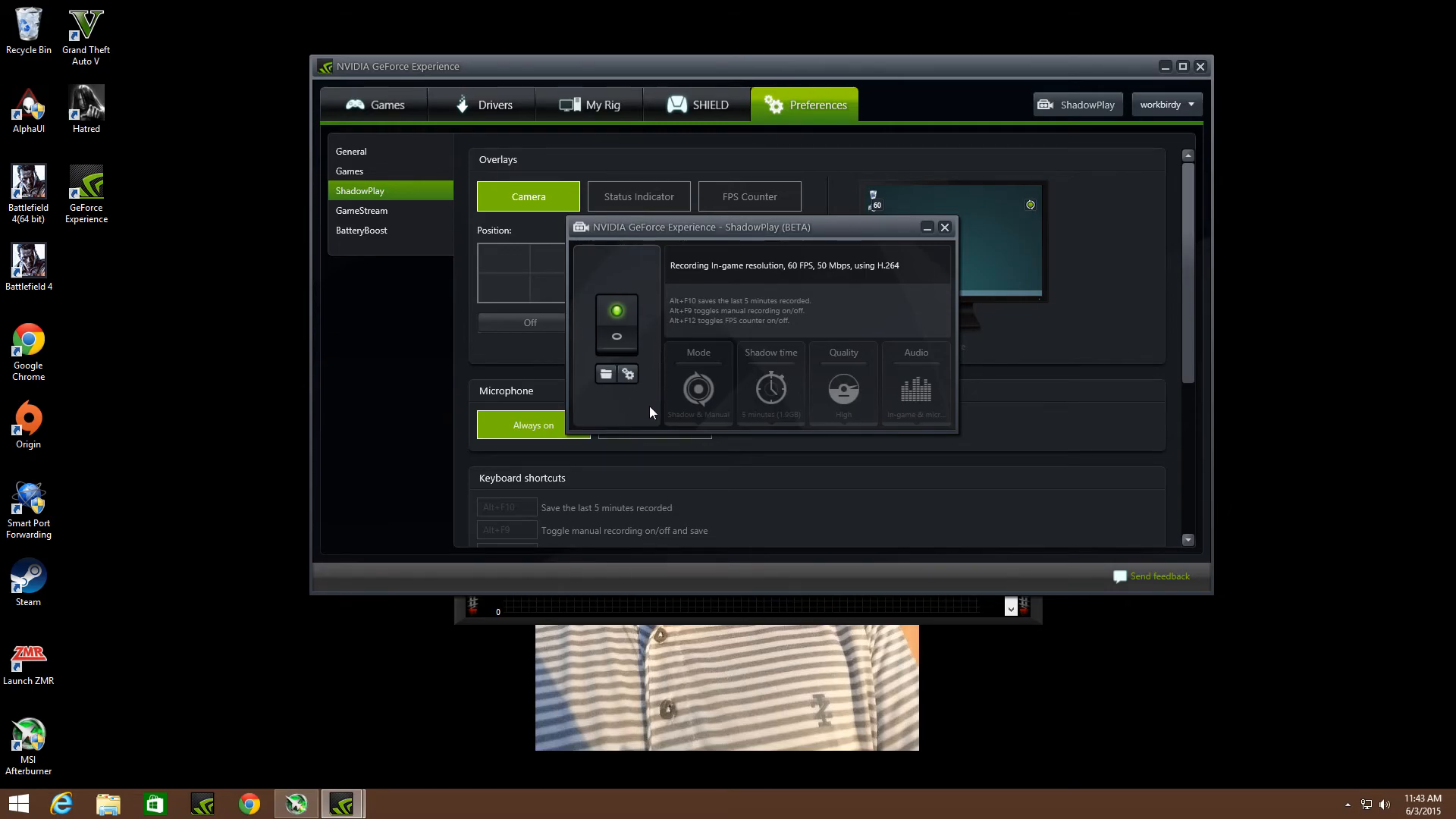
{"action": "mouse_move", "coordinate": [976, 384]}
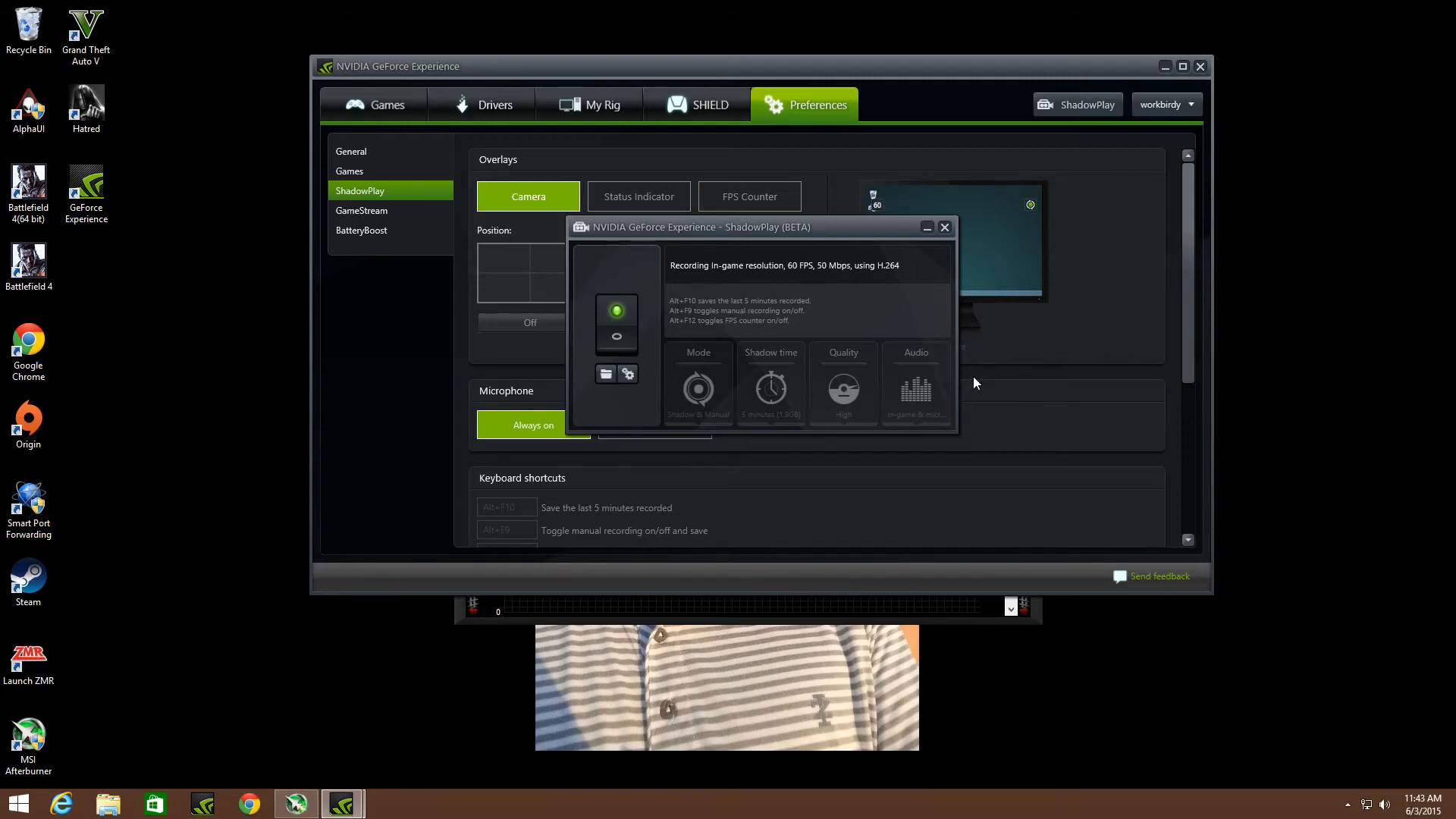
{"action": "mouse_move", "coordinate": [852, 337]}
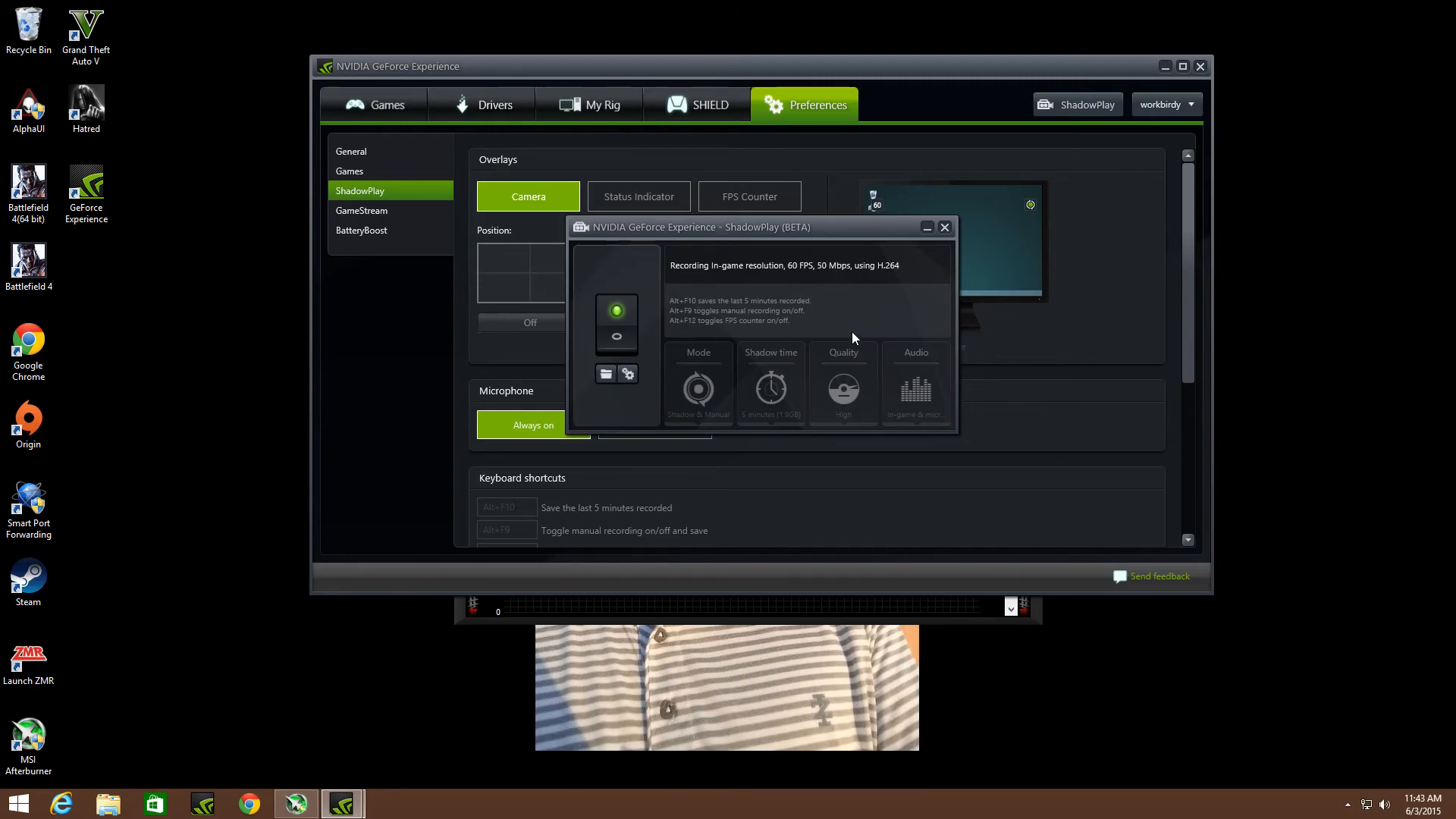
{"action": "mouse_move", "coordinate": [957, 566]}
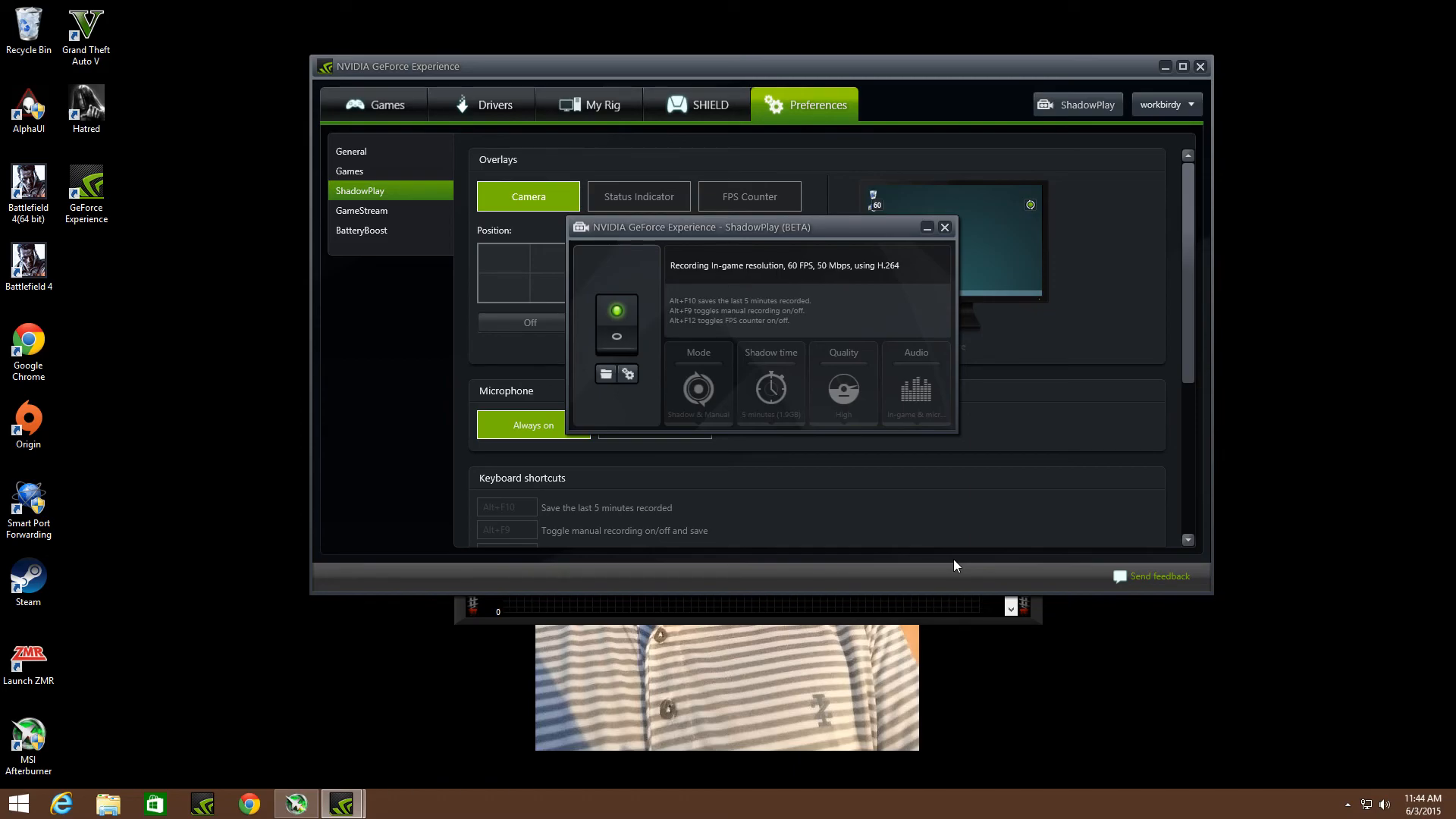
{"action": "mouse_move", "coordinate": [977, 516]}
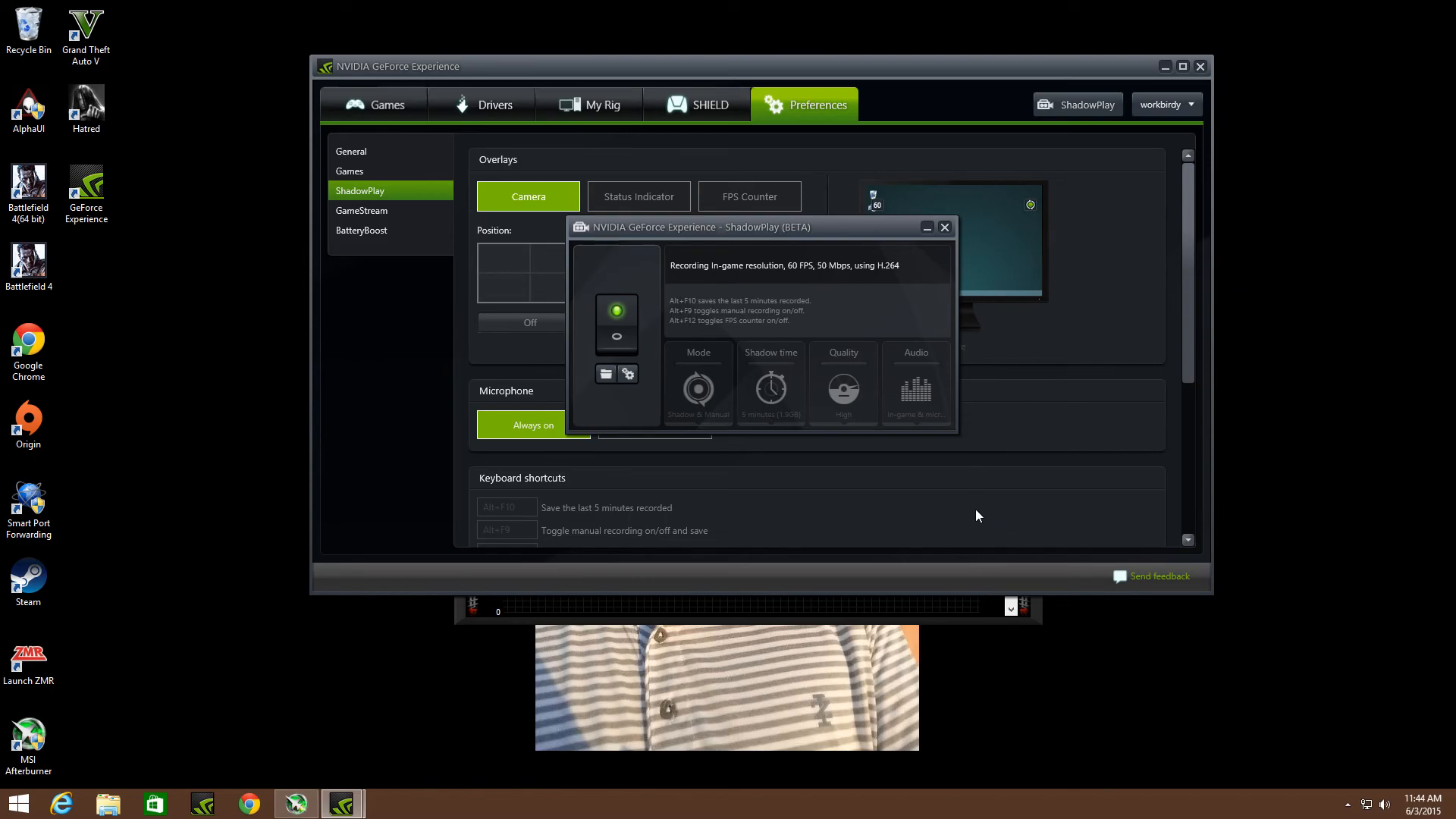
{"action": "mouse_move", "coordinate": [928, 228]}
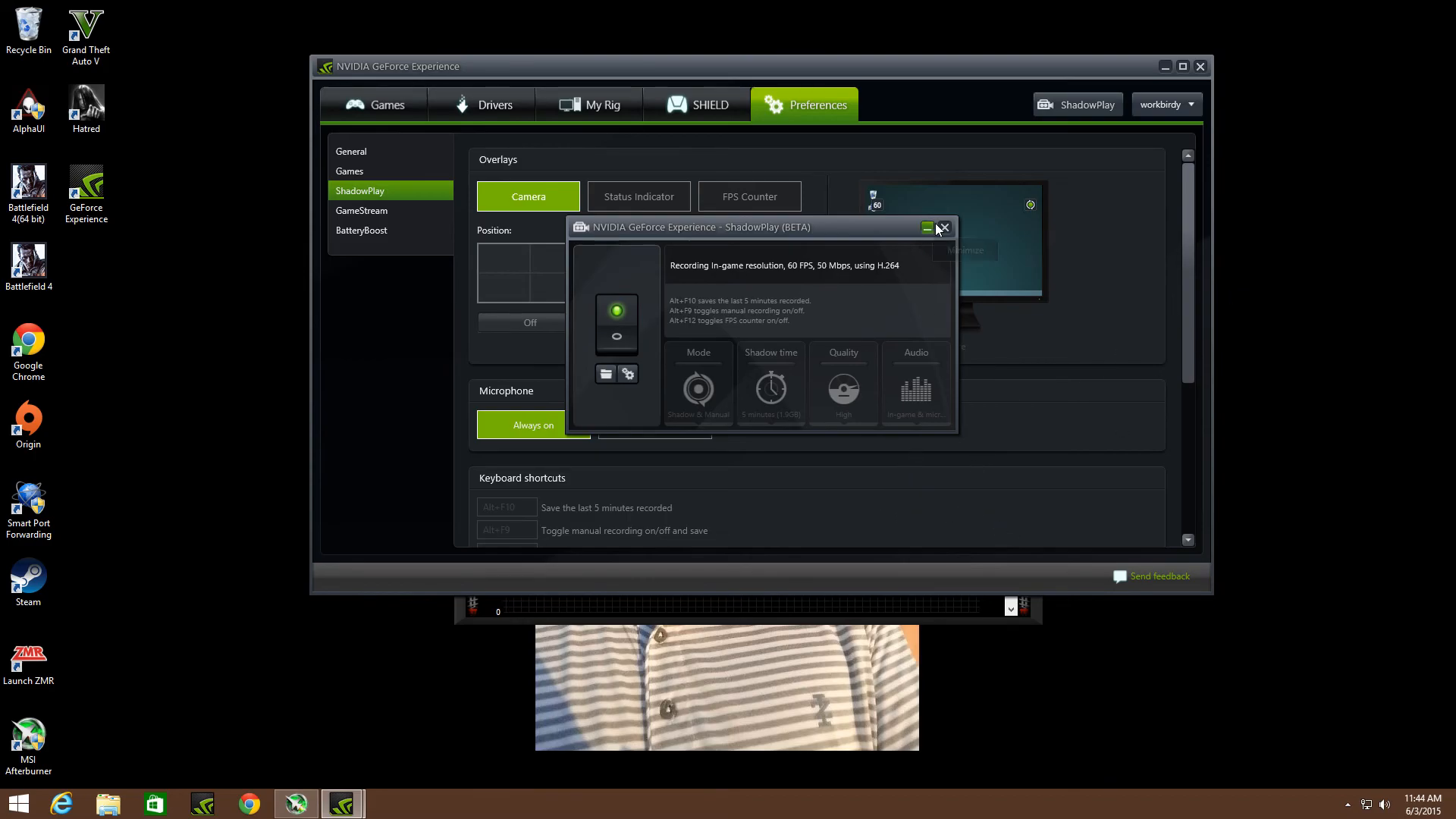
{"action": "mouse_move", "coordinate": [942, 229]}
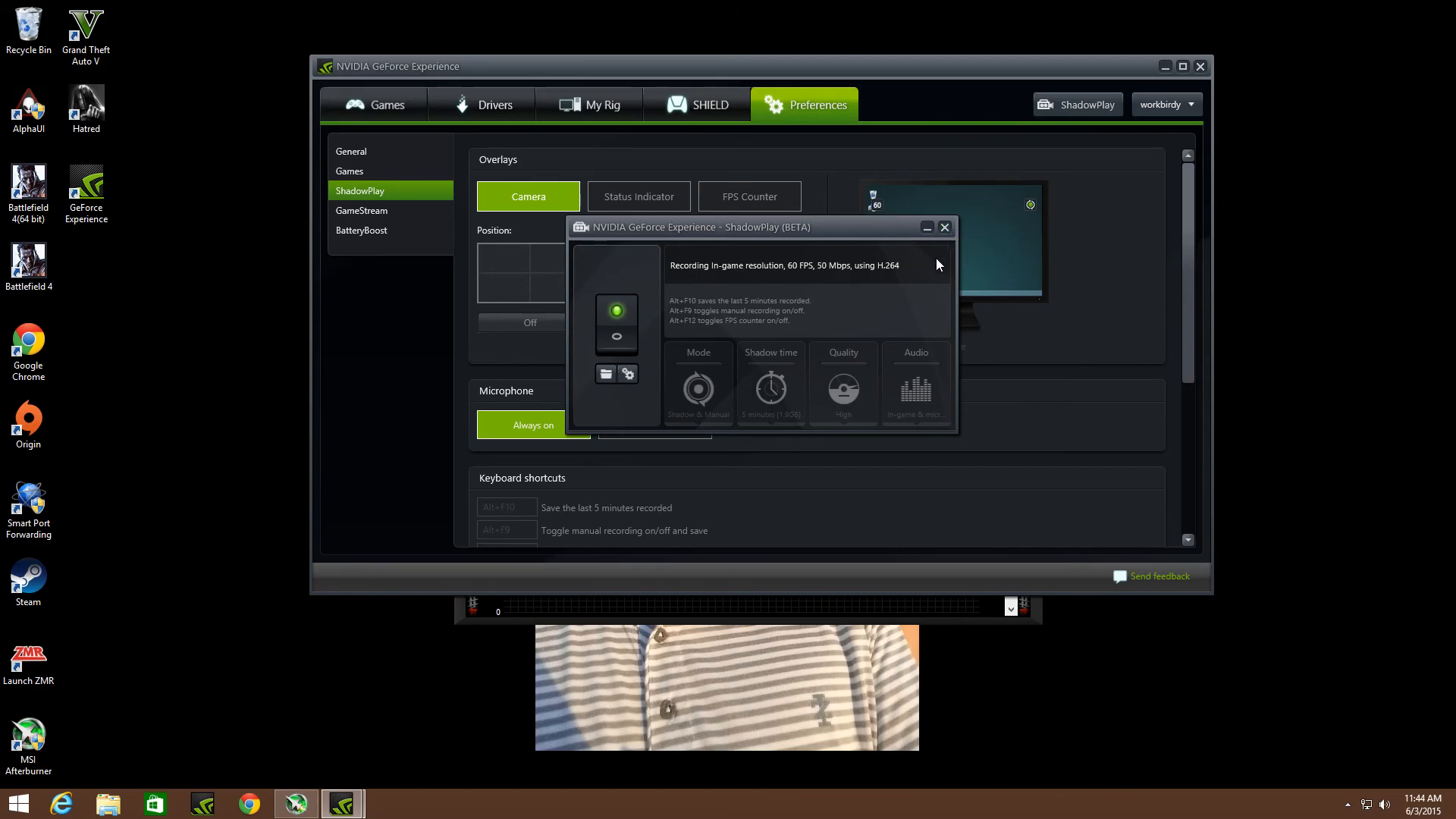
{"action": "mouse_move", "coordinate": [909, 243]}
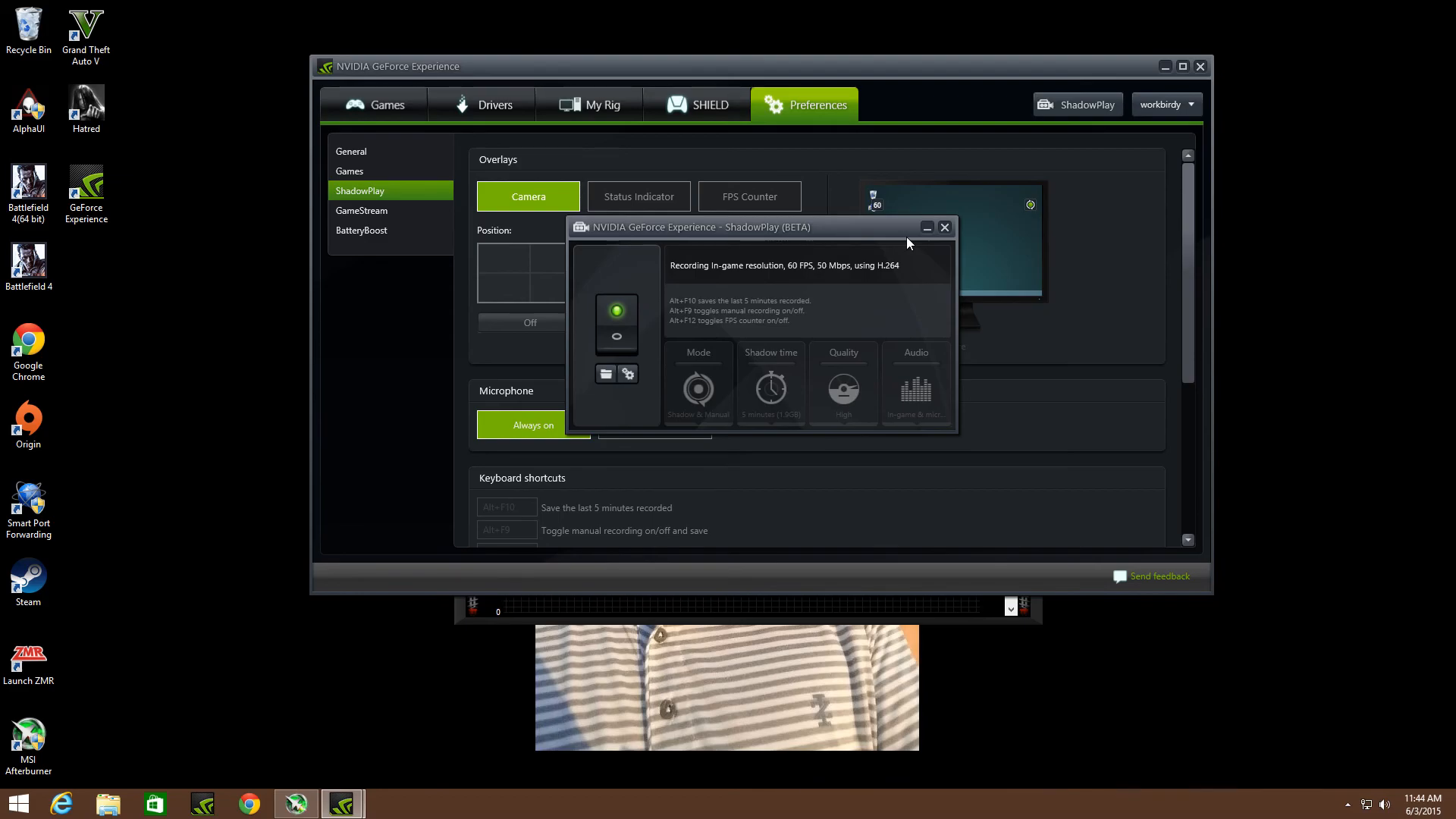
{"action": "mouse_move", "coordinate": [1121, 166]}
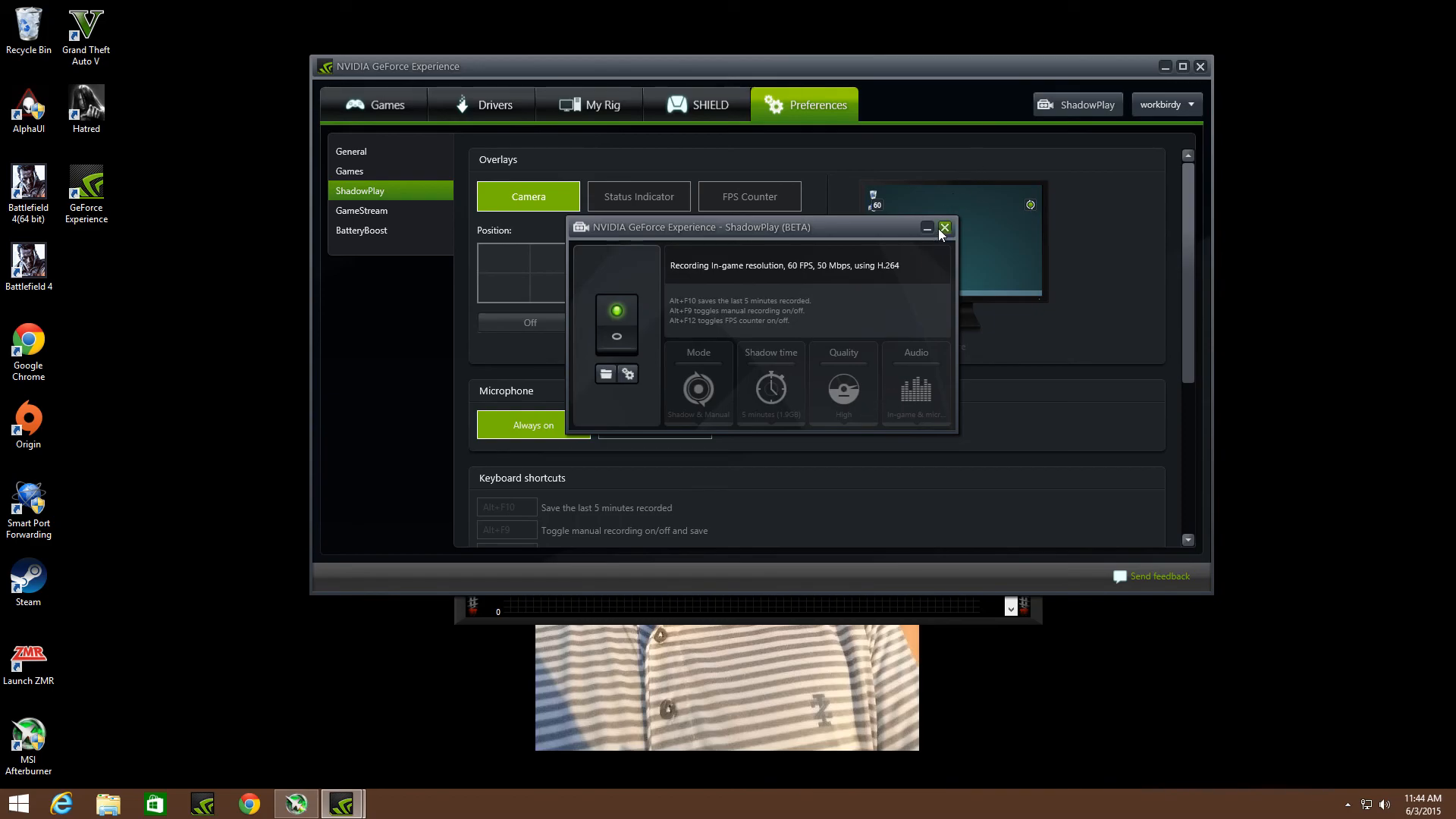
{"action": "mouse_move", "coordinate": [944, 227]}
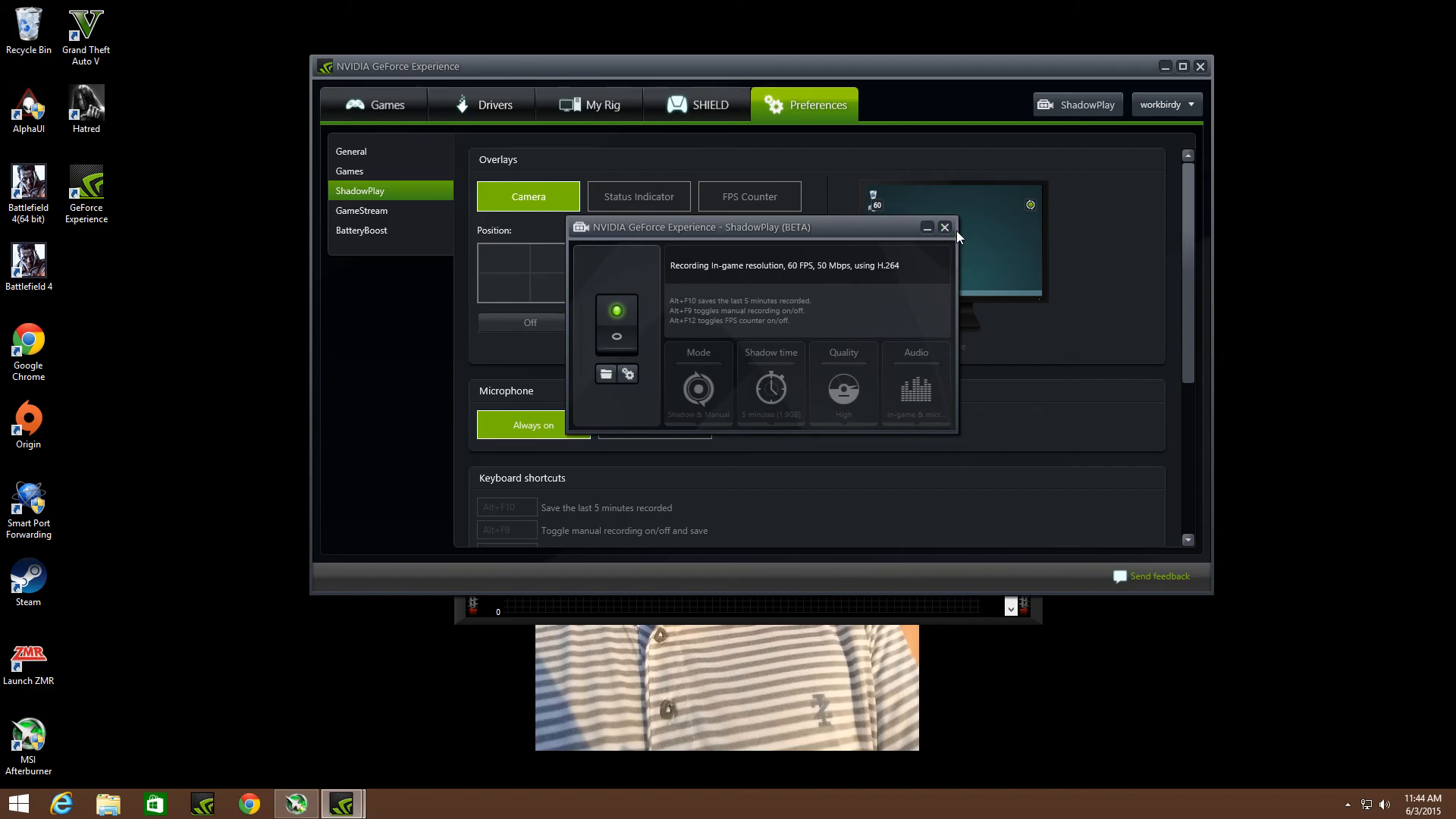
{"action": "mouse_move", "coordinate": [945, 228]}
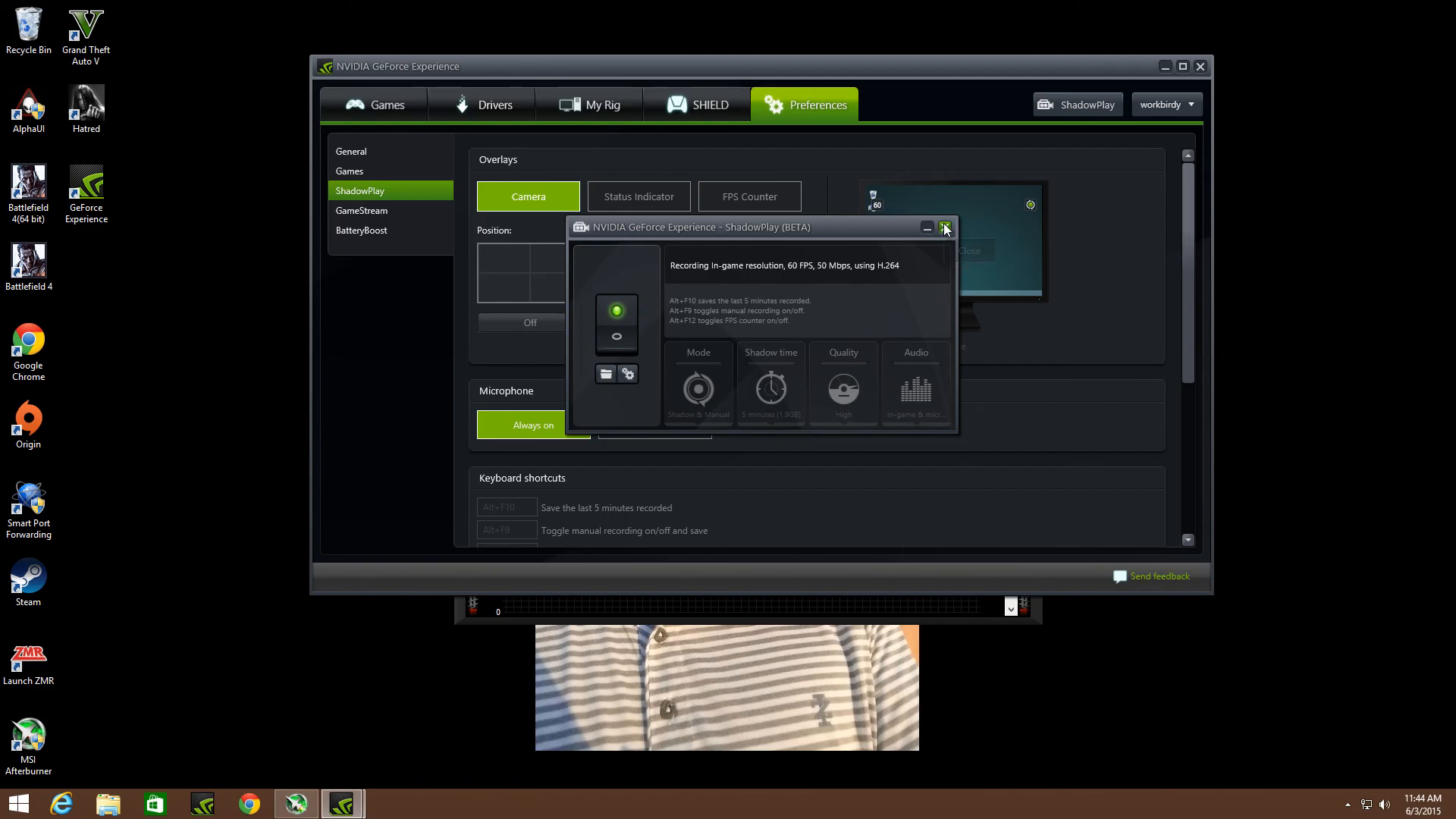
{"action": "mouse_move", "coordinate": [945, 228]}
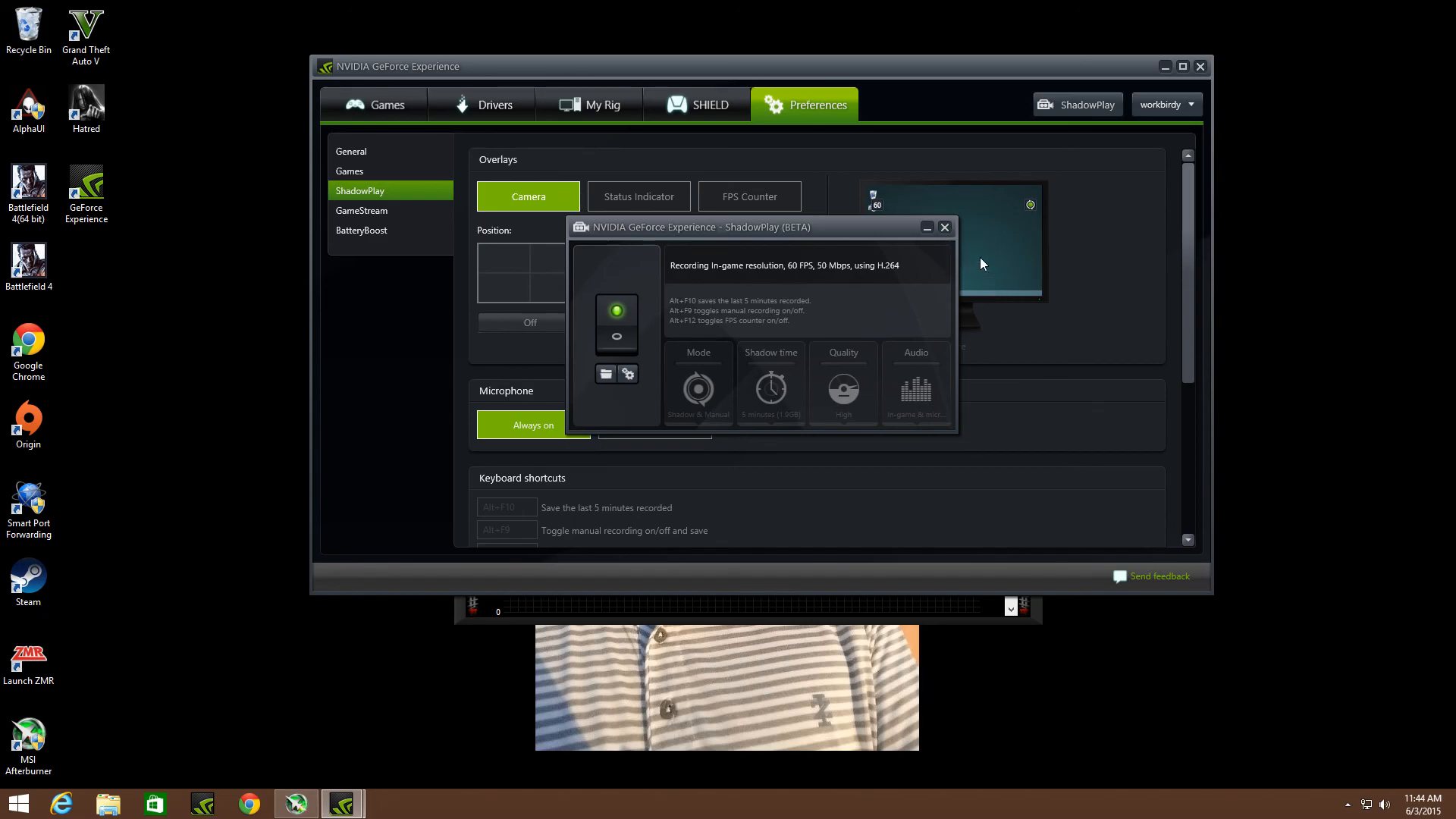
{"action": "mouse_move", "coordinate": [977, 370]}
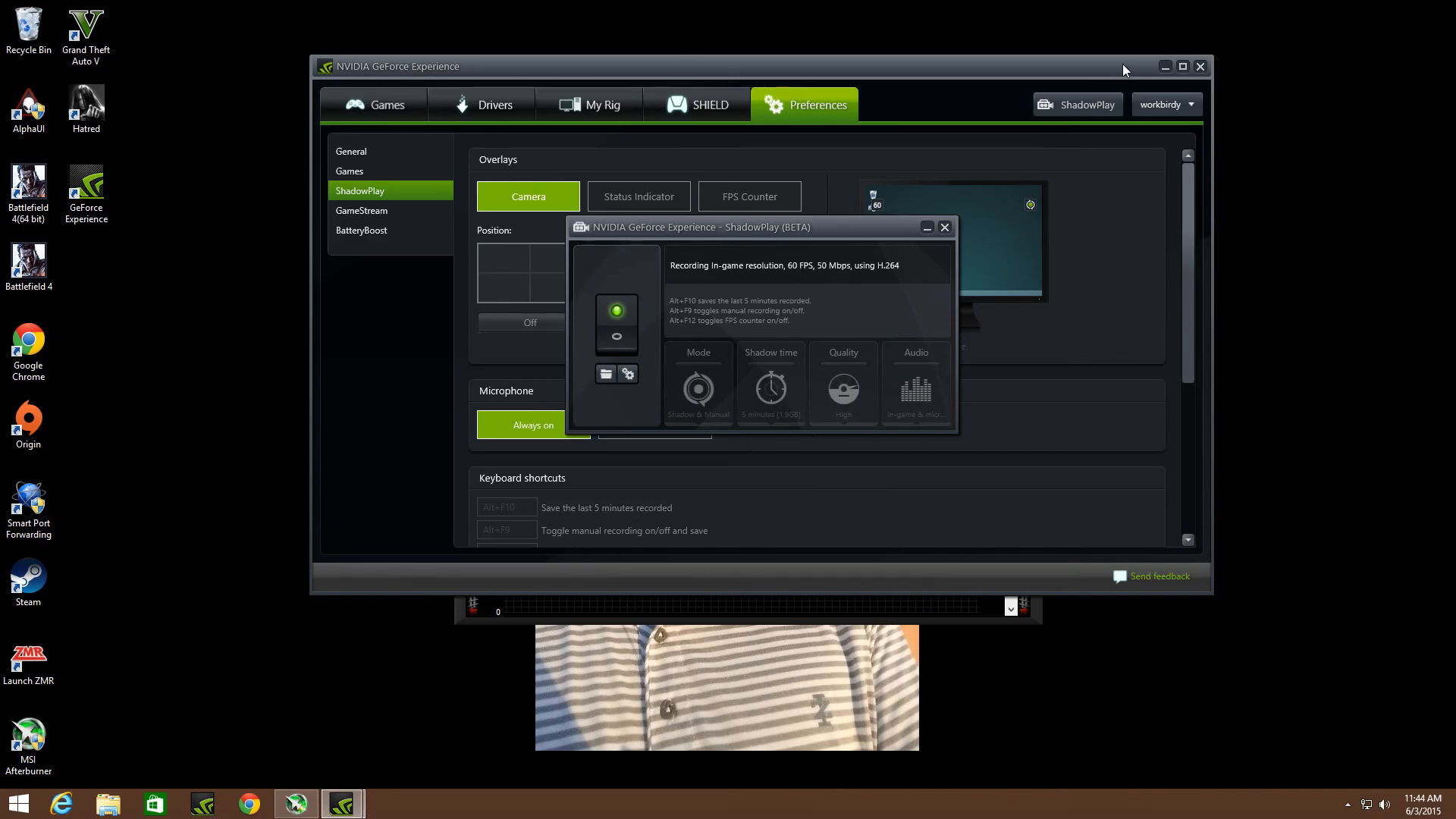
{"action": "mouse_move", "coordinate": [1100, 73]}
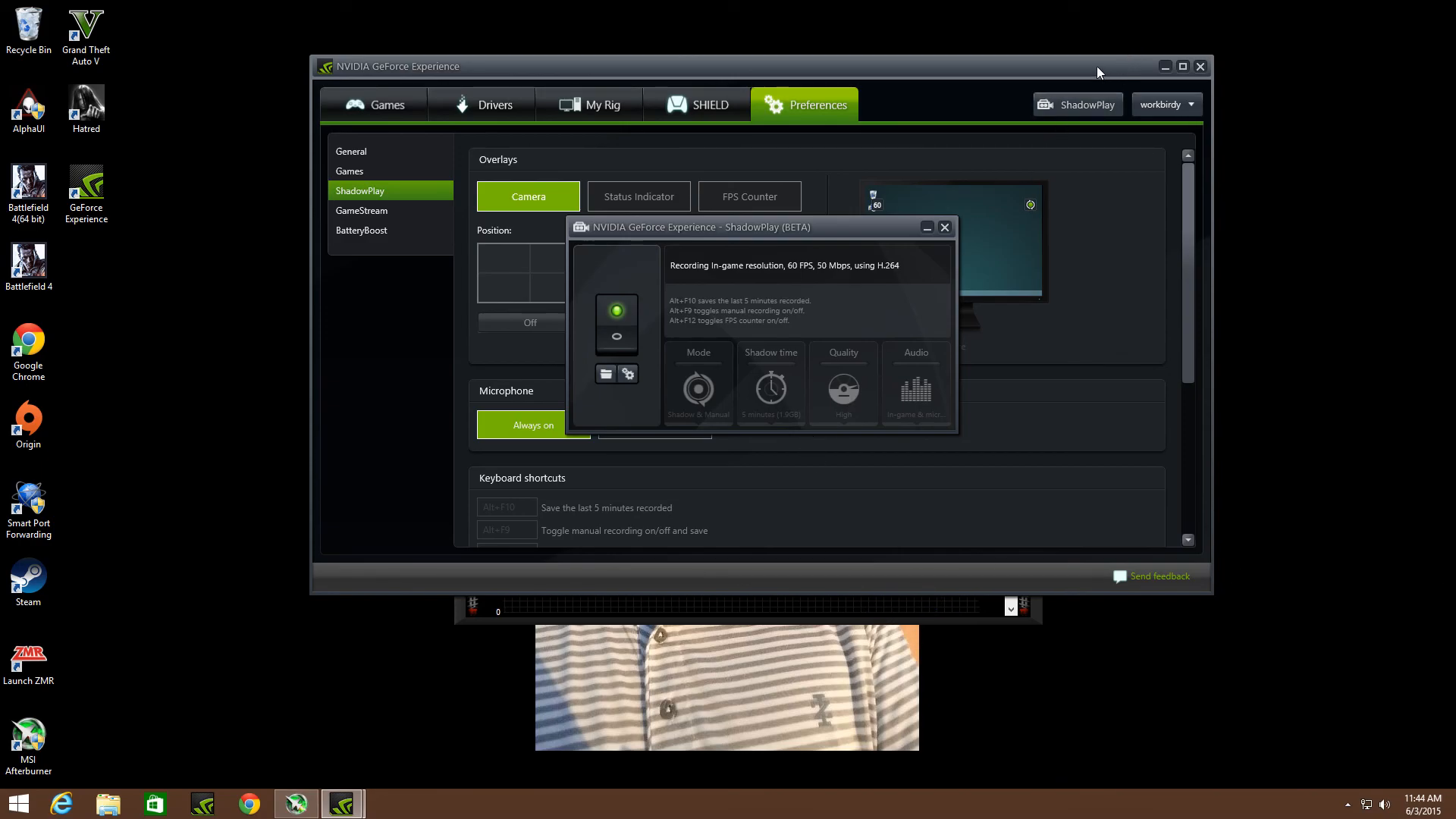
{"action": "left_click", "coordinate": [944, 226]}
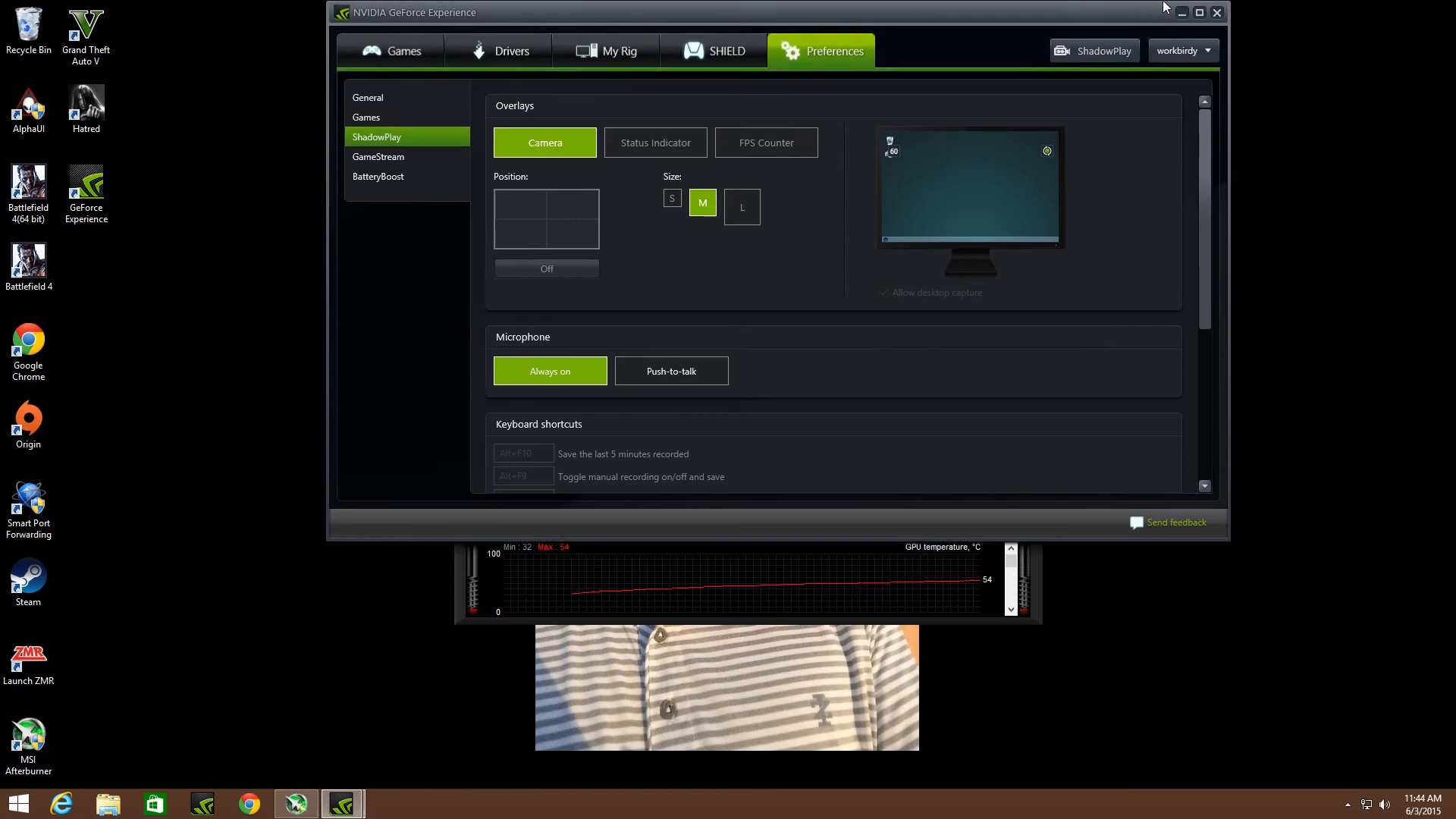